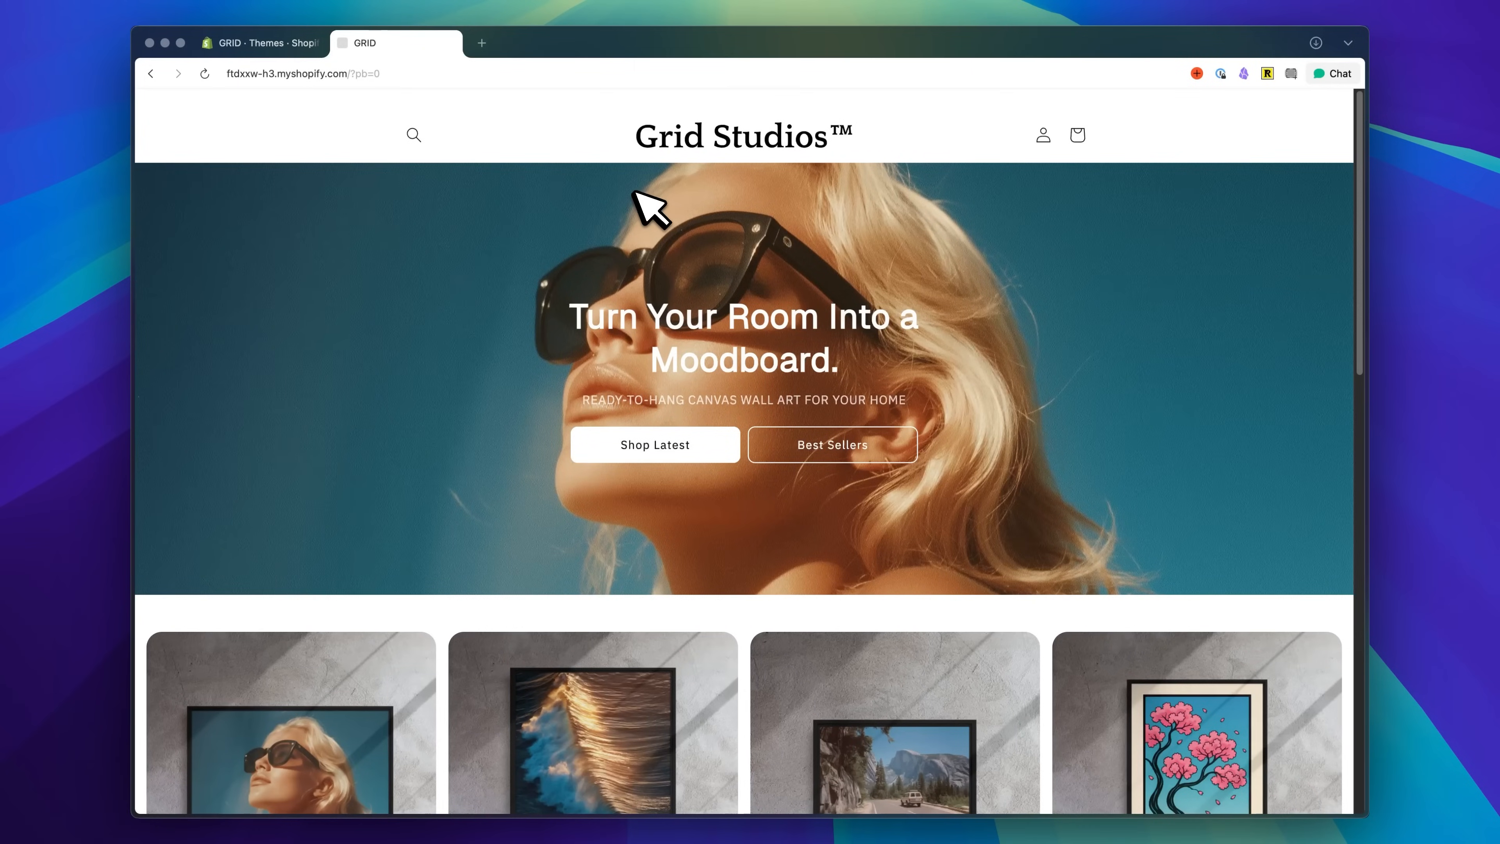
{"action": "mouse_move", "coordinate": [942, 374]}
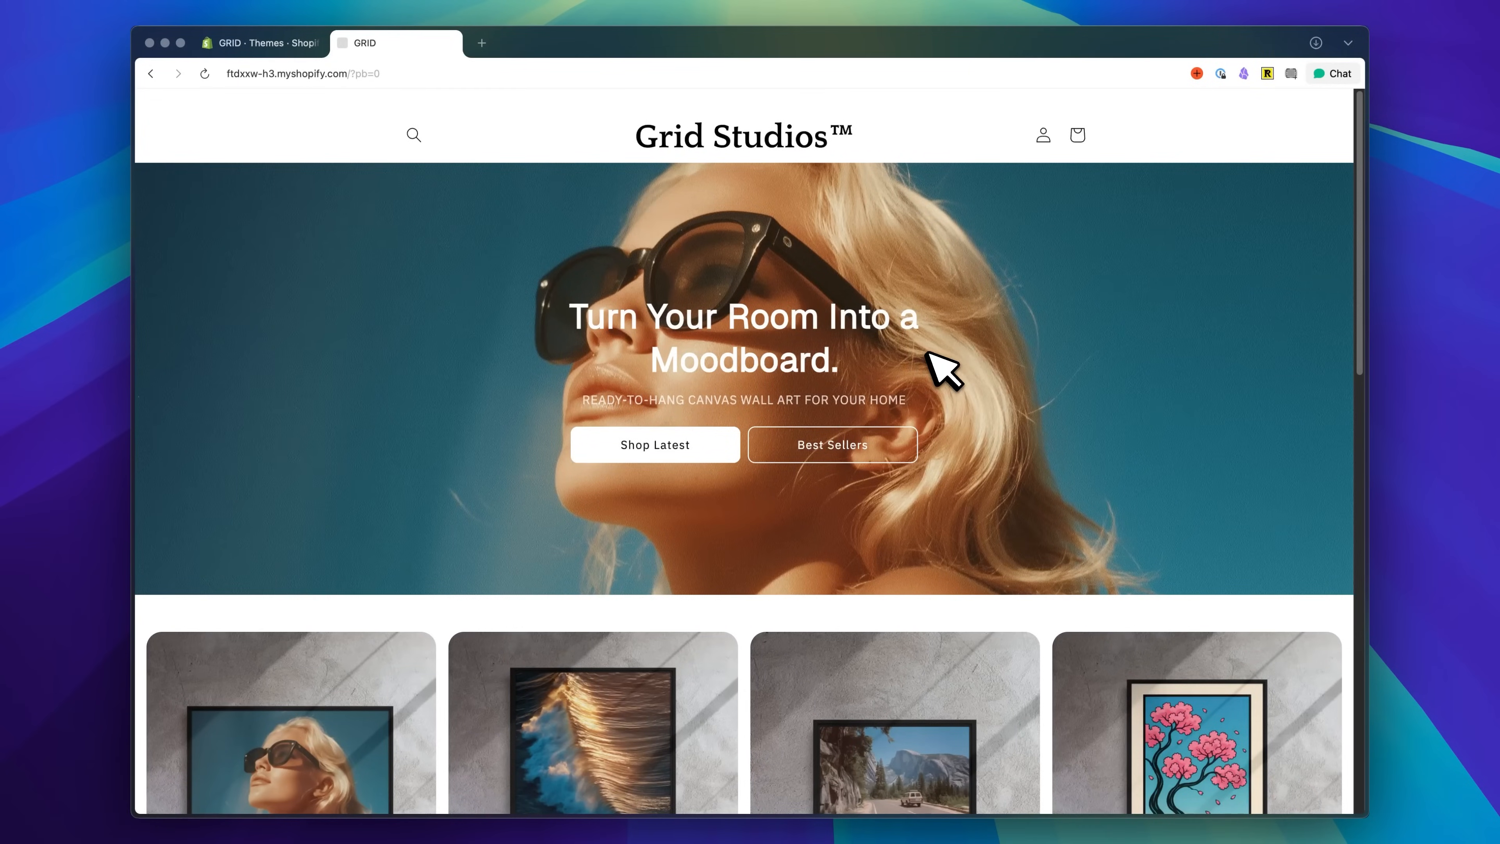
Scroll through the IKONICK motivational canvas collection for reference.
{"action": "scroll", "scroll_direction": "down", "scroll_amount": 3}
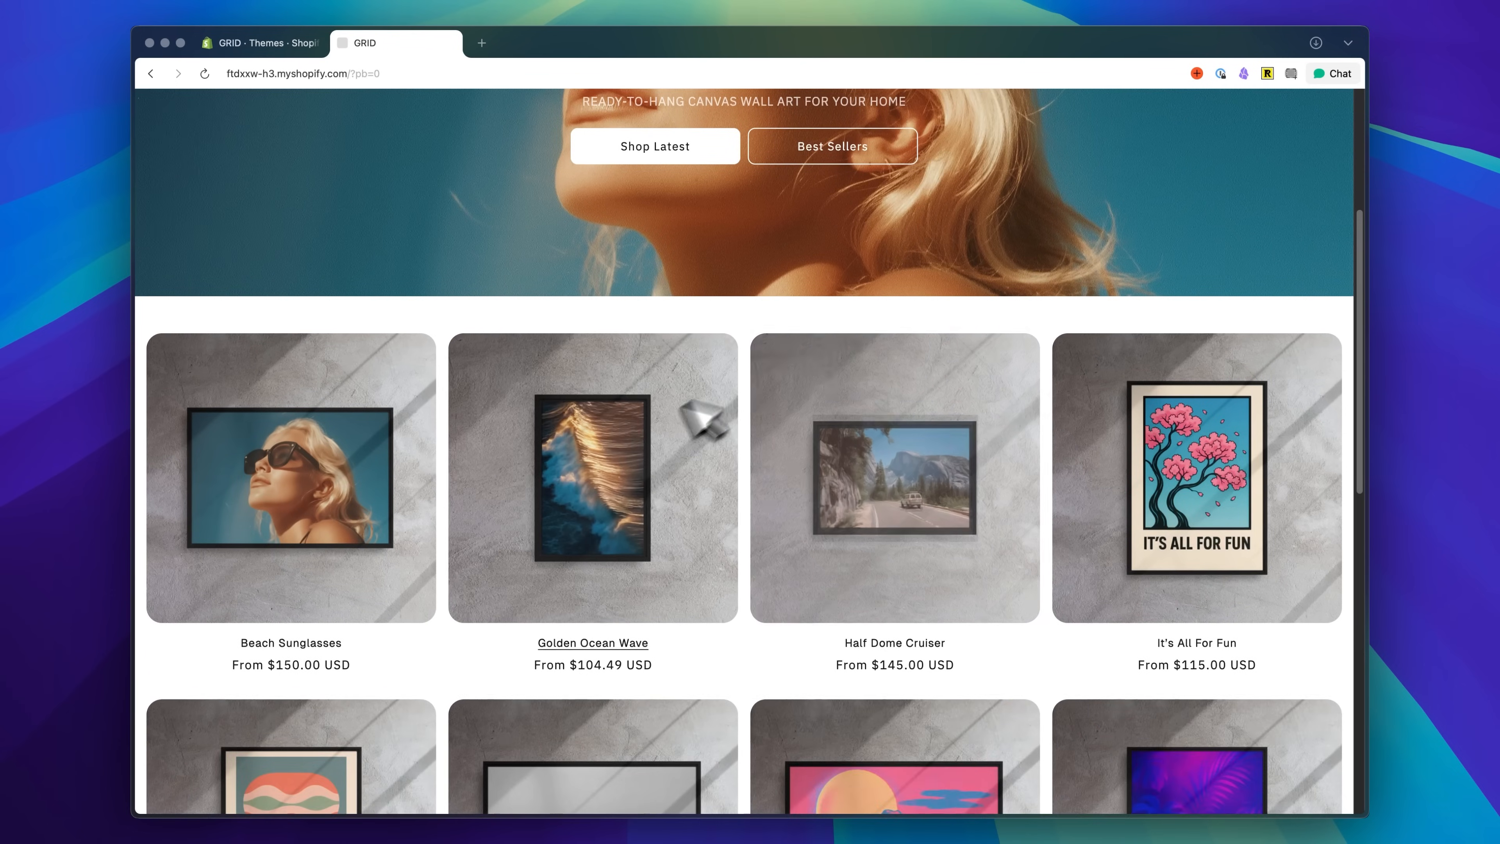
{"action": "scroll", "scroll_direction": "down", "scroll_amount": 3}
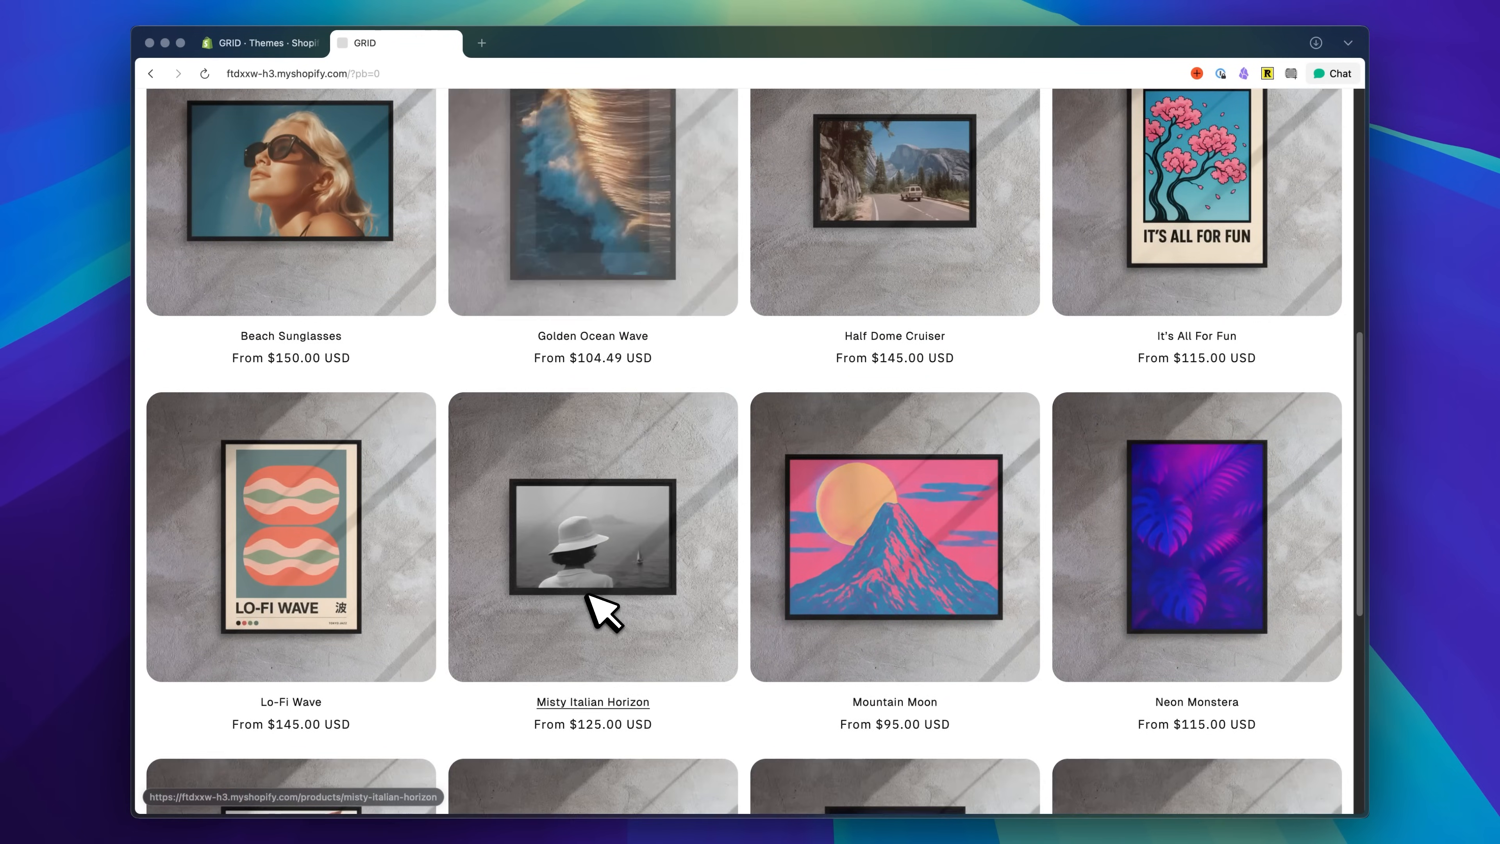
{"action": "scroll", "scroll_direction": "down", "scroll_amount": 3}
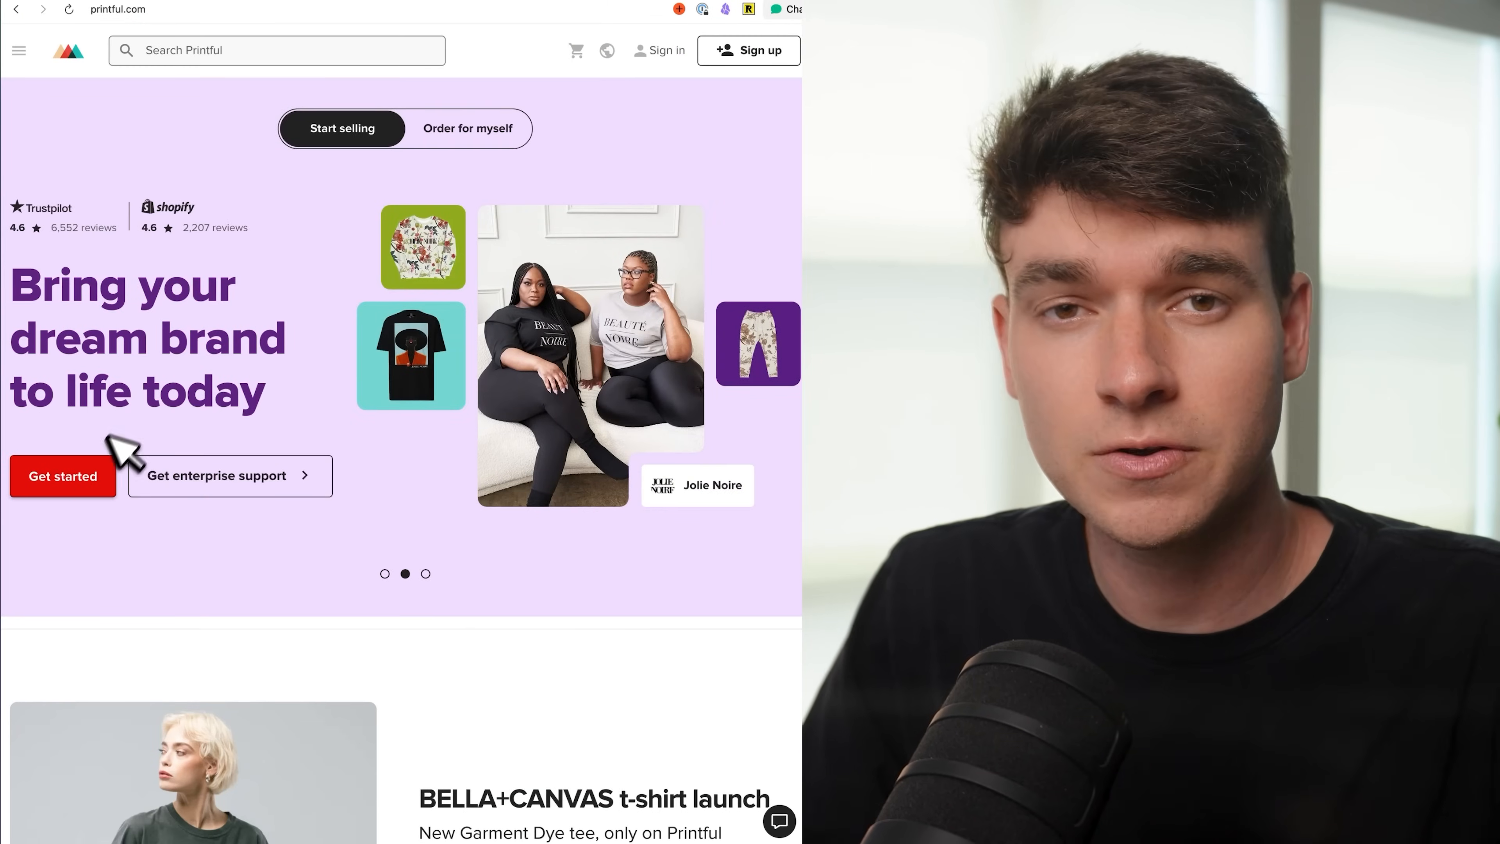
{"action": "mouse_move", "coordinate": [383, 560]}
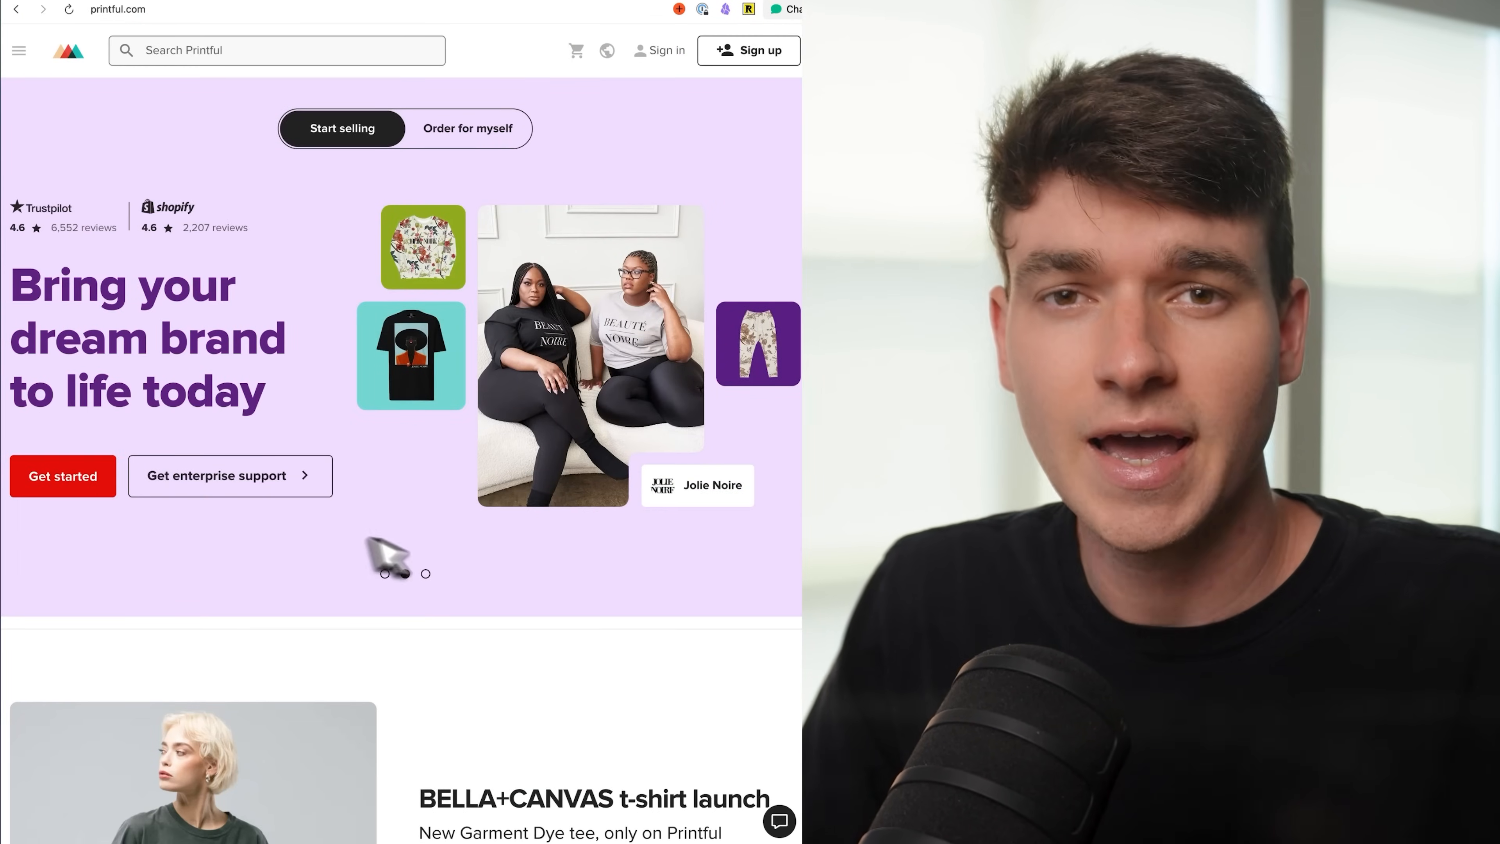
{"action": "scroll", "scroll_direction": "down", "scroll_amount": 3}
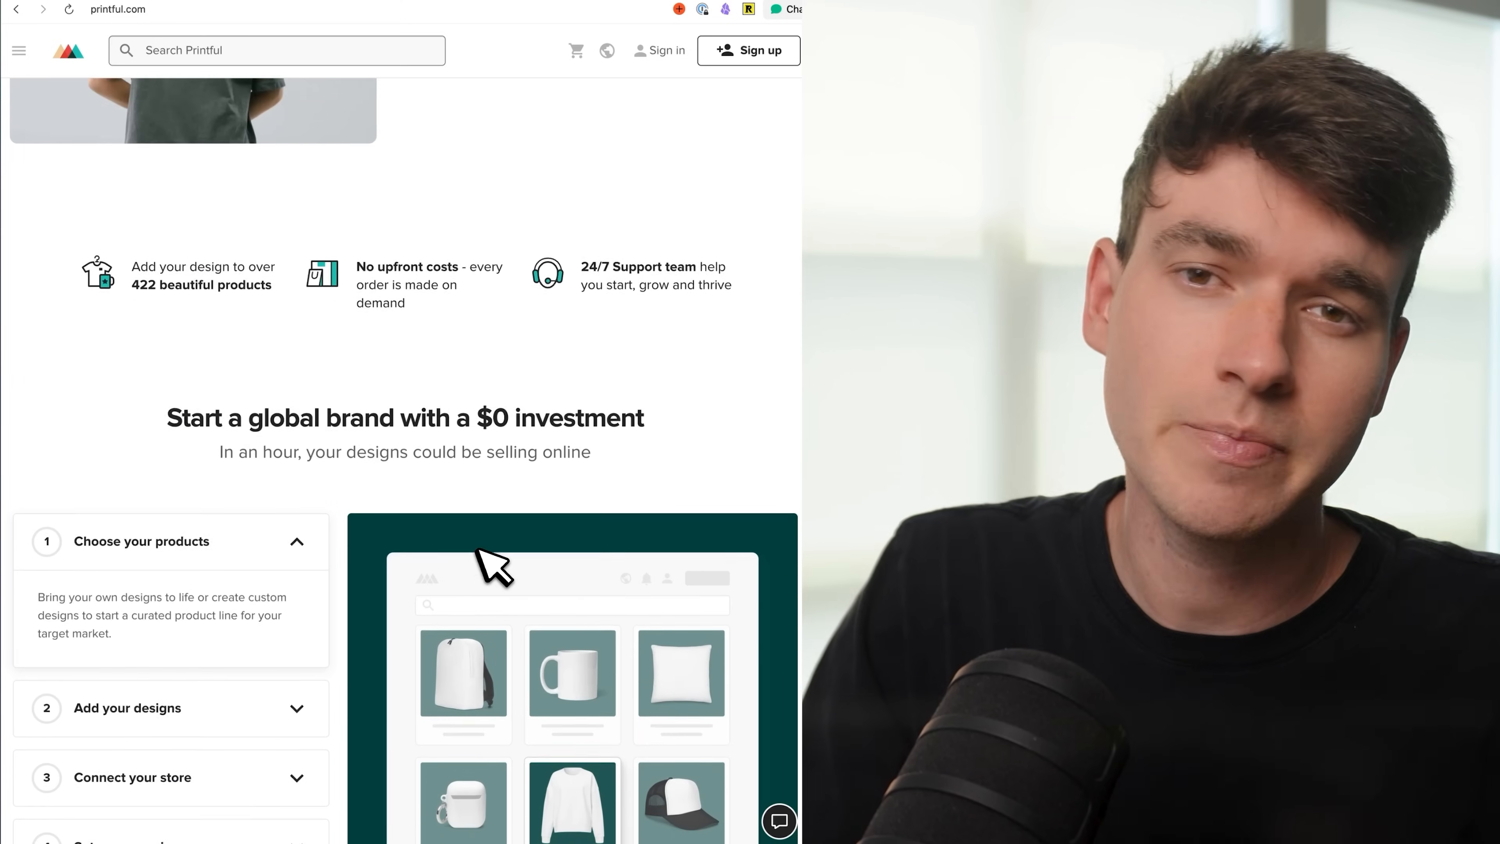
{"action": "scroll", "scroll_direction": "down", "scroll_amount": 3}
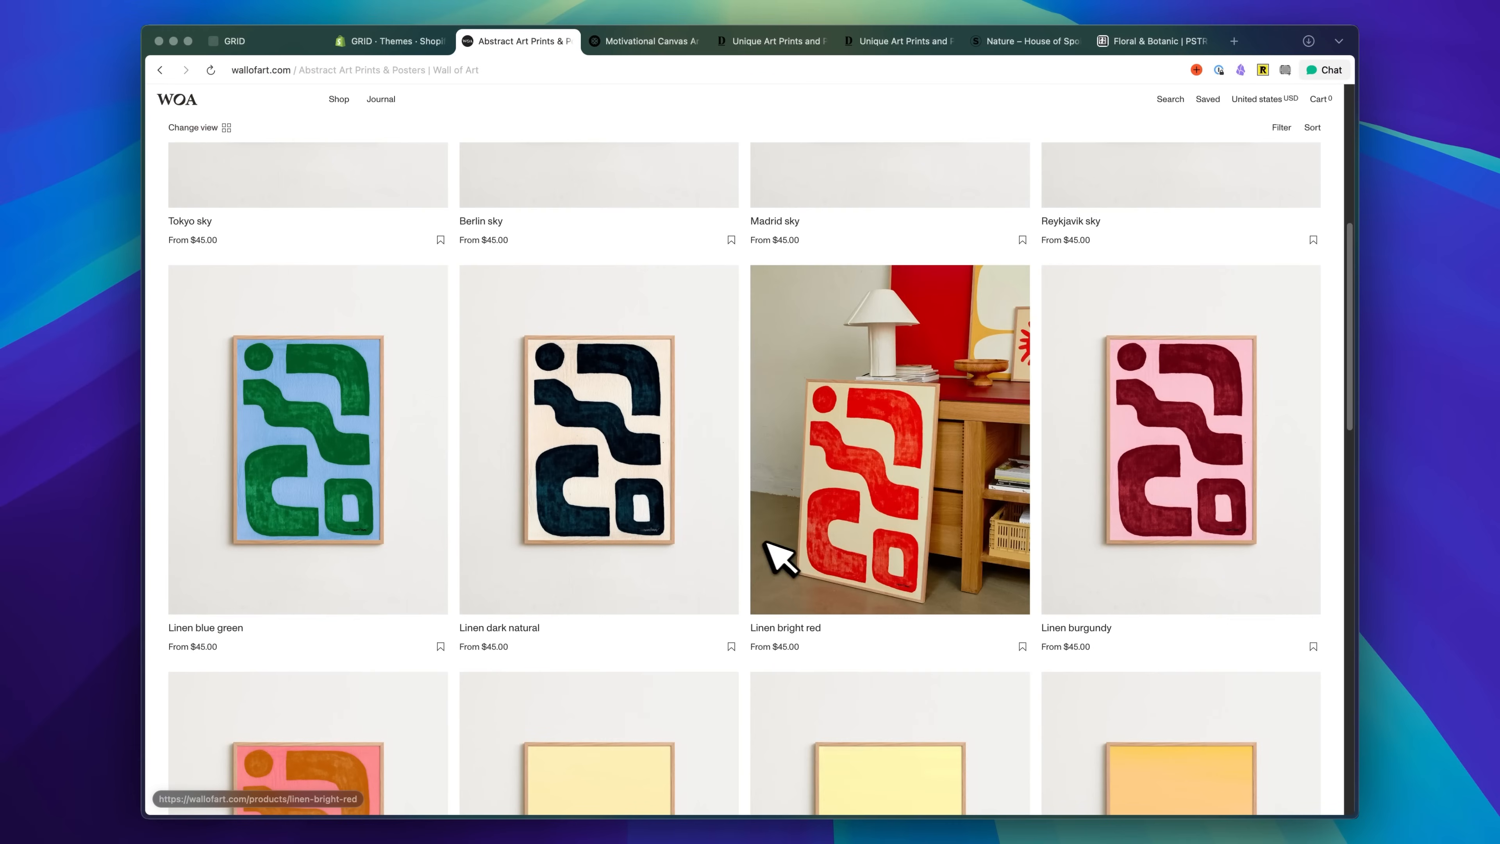
Scroll through DROOL's unique illustration art prints collection.
{"action": "scroll", "scroll_direction": "down", "scroll_amount": 3}
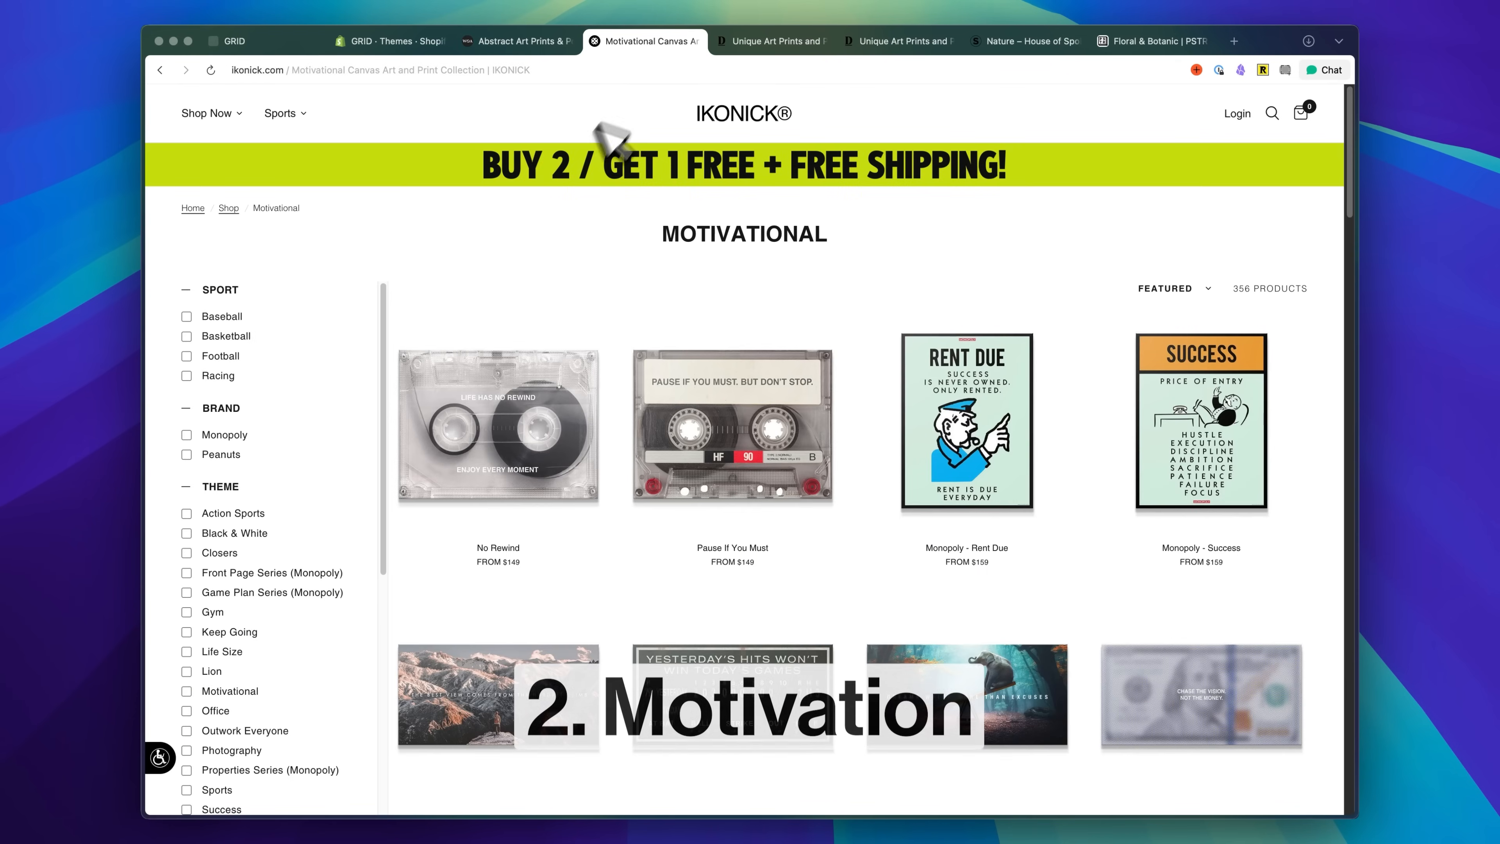
{"action": "scroll", "scroll_direction": "down", "scroll_amount": 3}
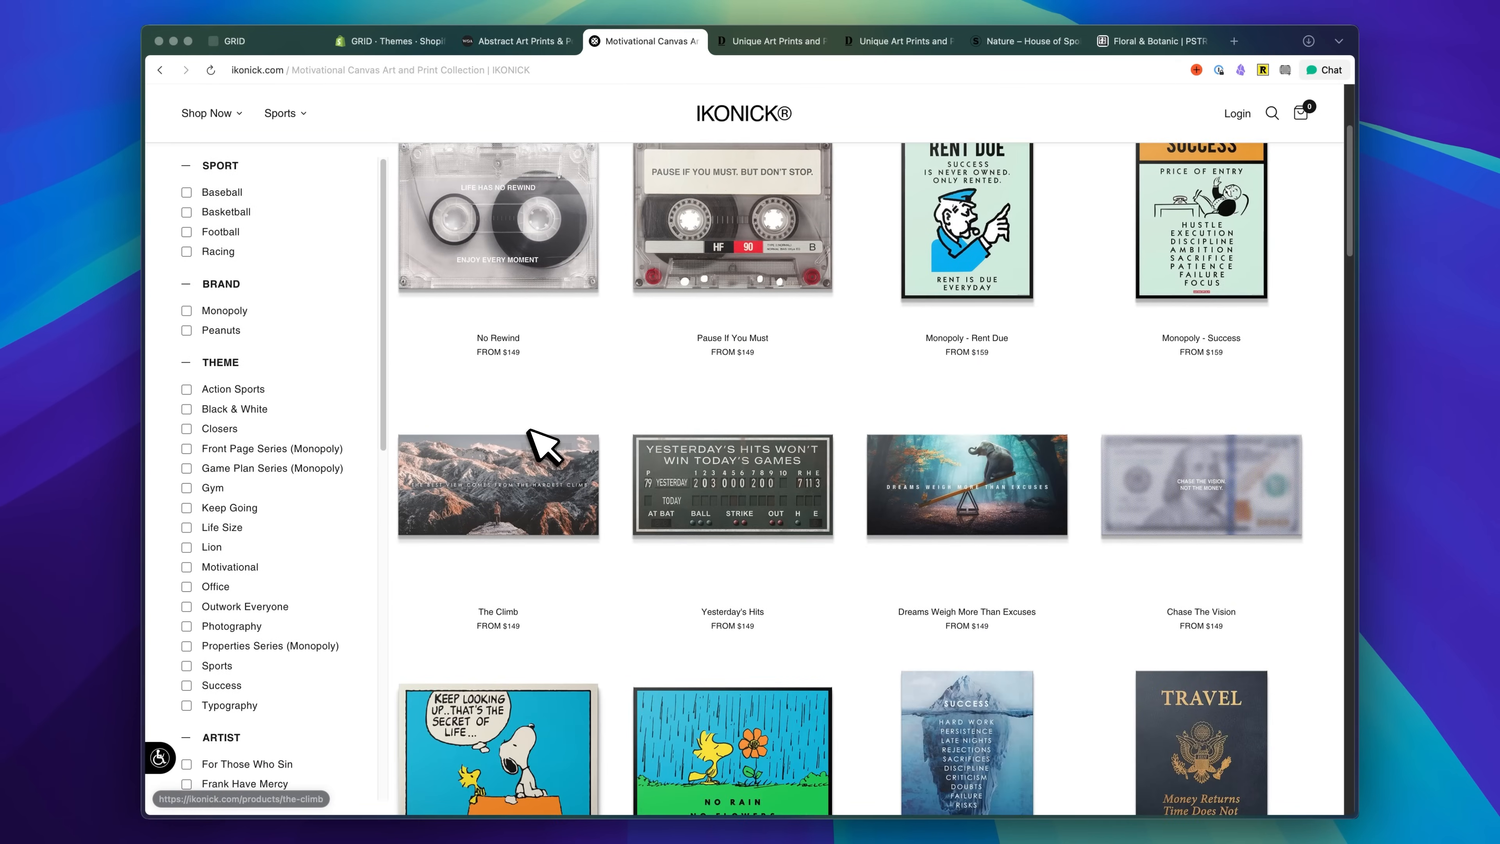
{"action": "scroll", "scroll_direction": "down", "scroll_amount": 3}
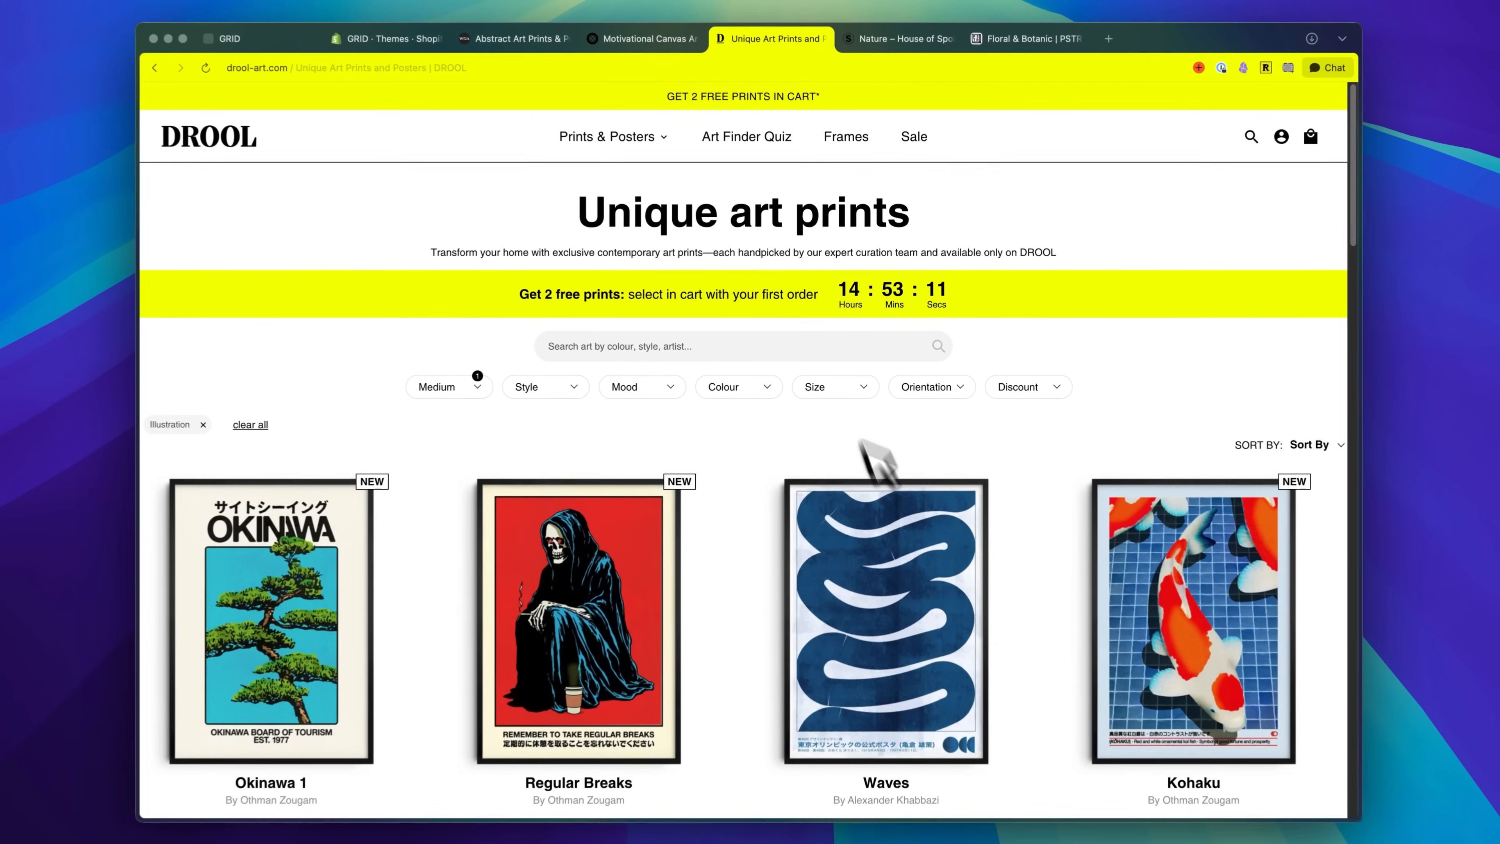
{"action": "scroll", "scroll_direction": "down", "scroll_amount": 3}
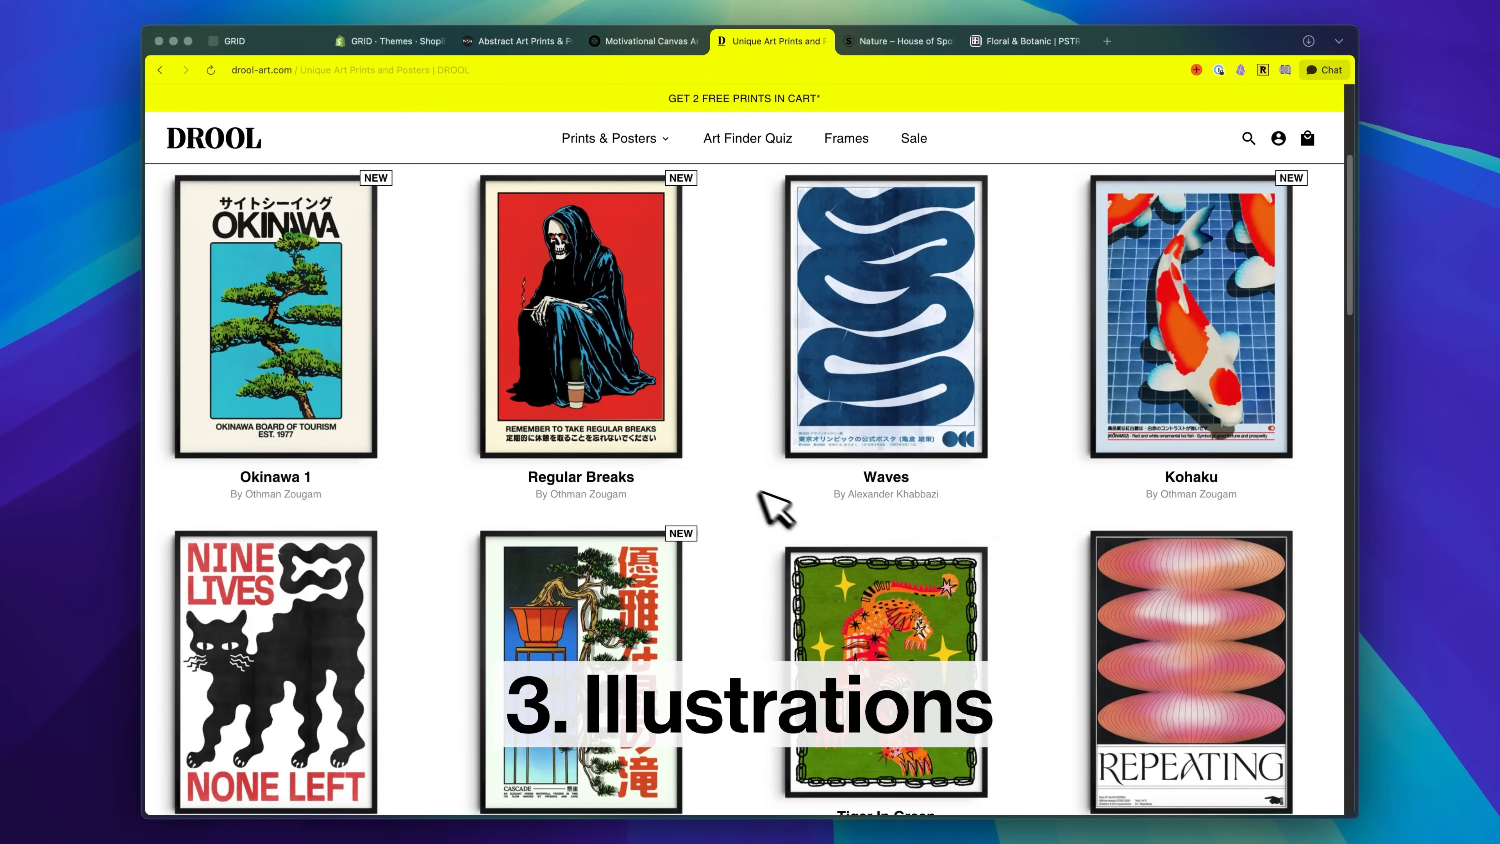
{"action": "scroll", "scroll_direction": "down", "scroll_amount": 3}
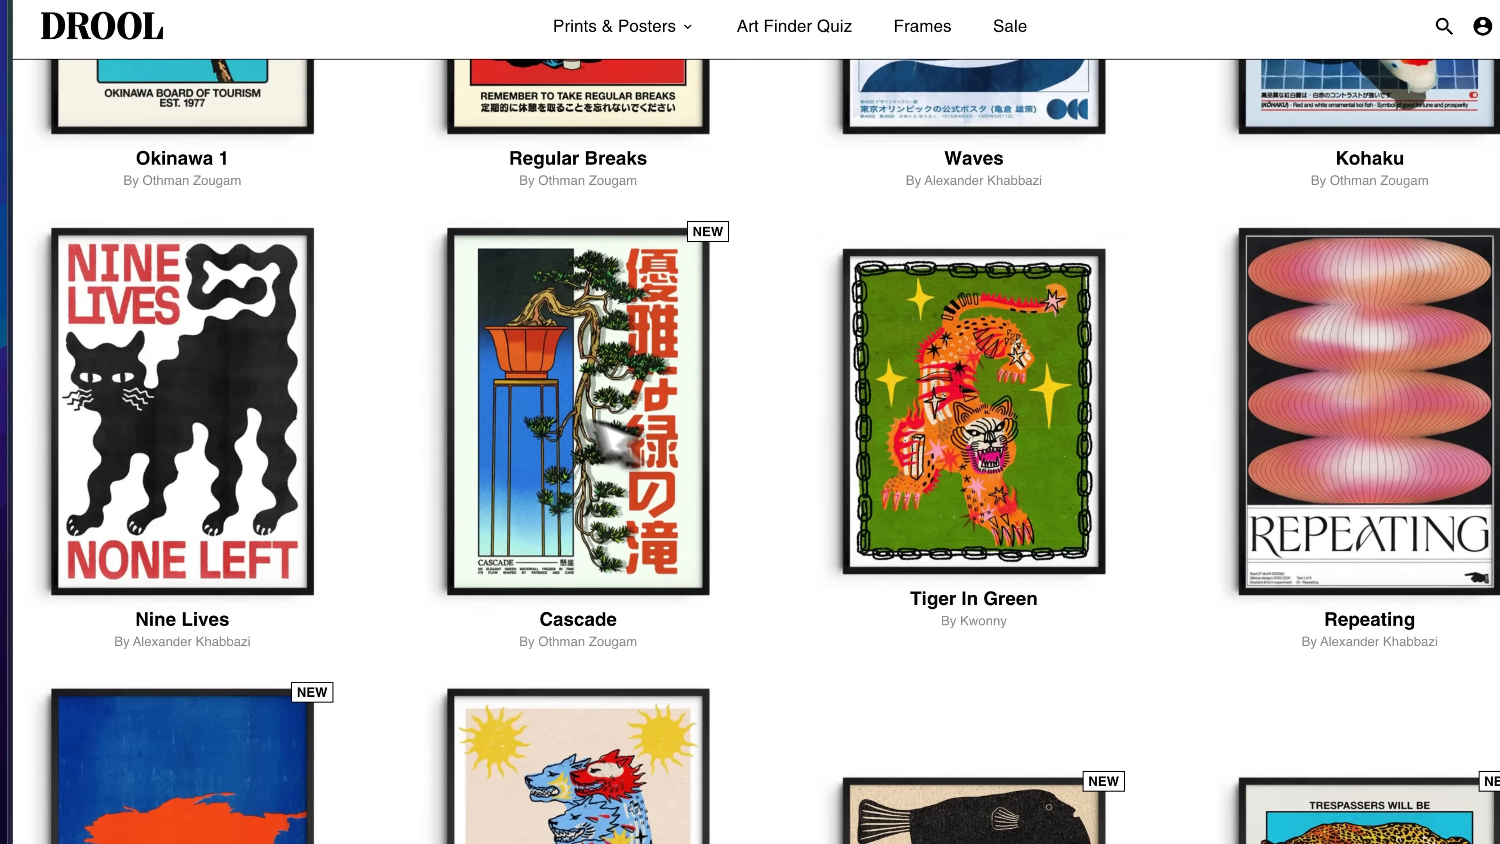
{"action": "scroll", "scroll_direction": "down", "scroll_amount": 3}
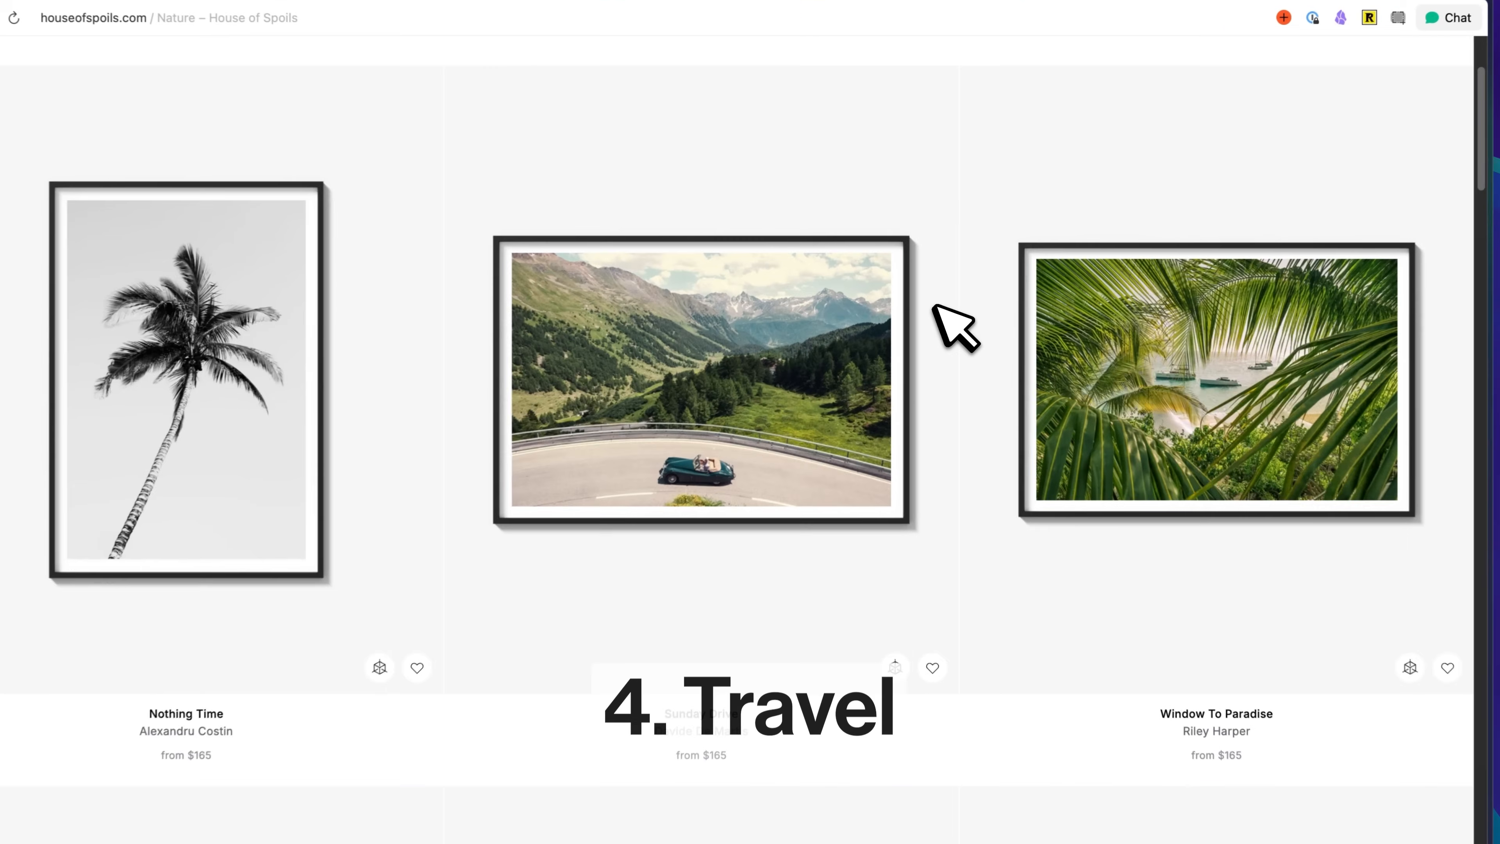
Scroll the House of Spoils Nature photos and PSTR Studio's Floral & Botanic posters.
{"action": "scroll", "scroll_direction": "down", "scroll_amount": 3}
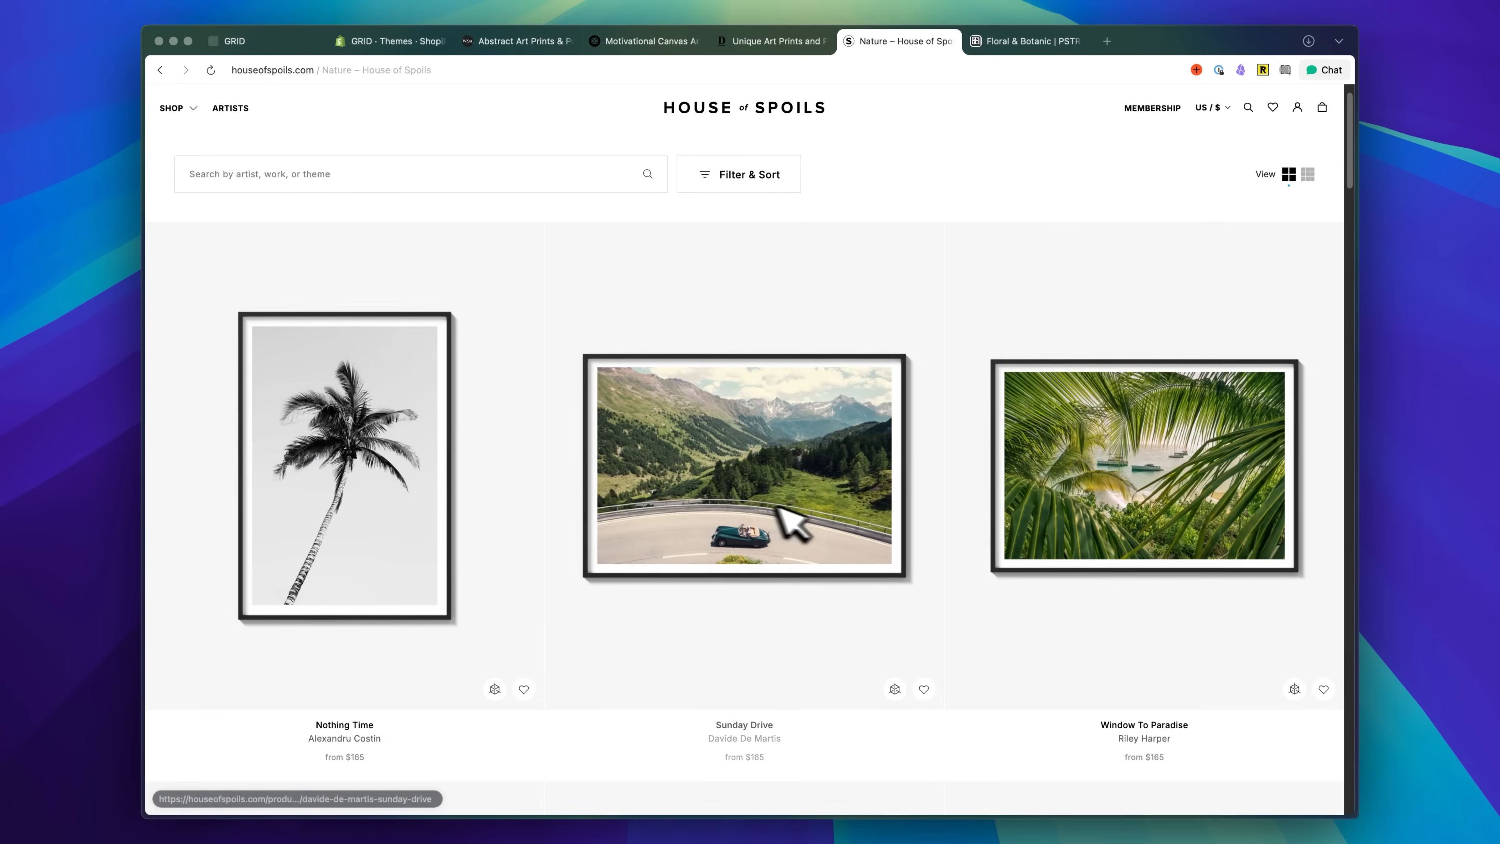
{"action": "scroll", "scroll_direction": "down", "scroll_amount": 3}
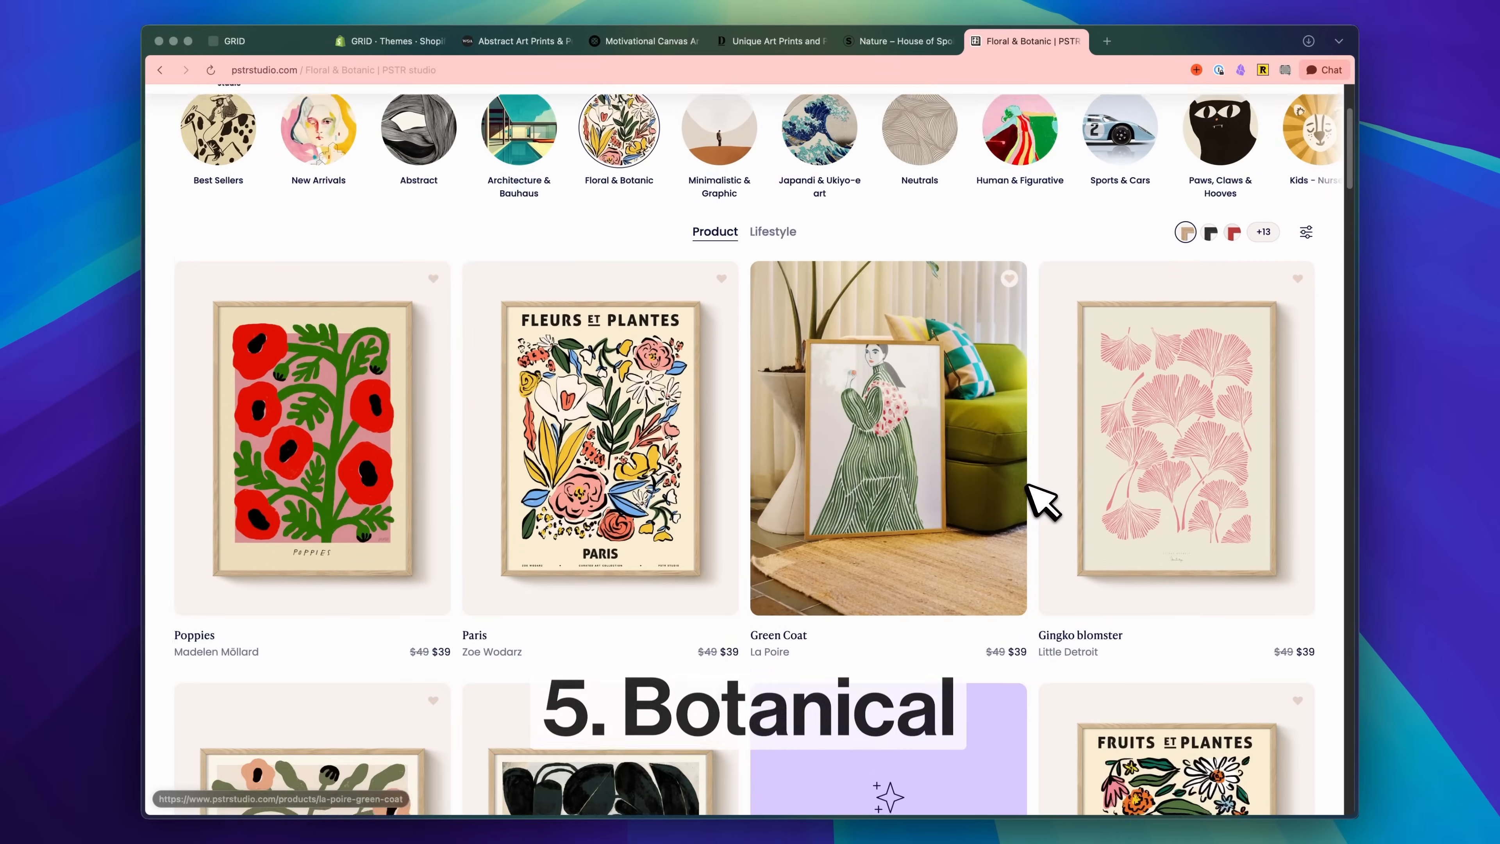
{"action": "scroll", "scroll_direction": "down", "scroll_amount": 3}
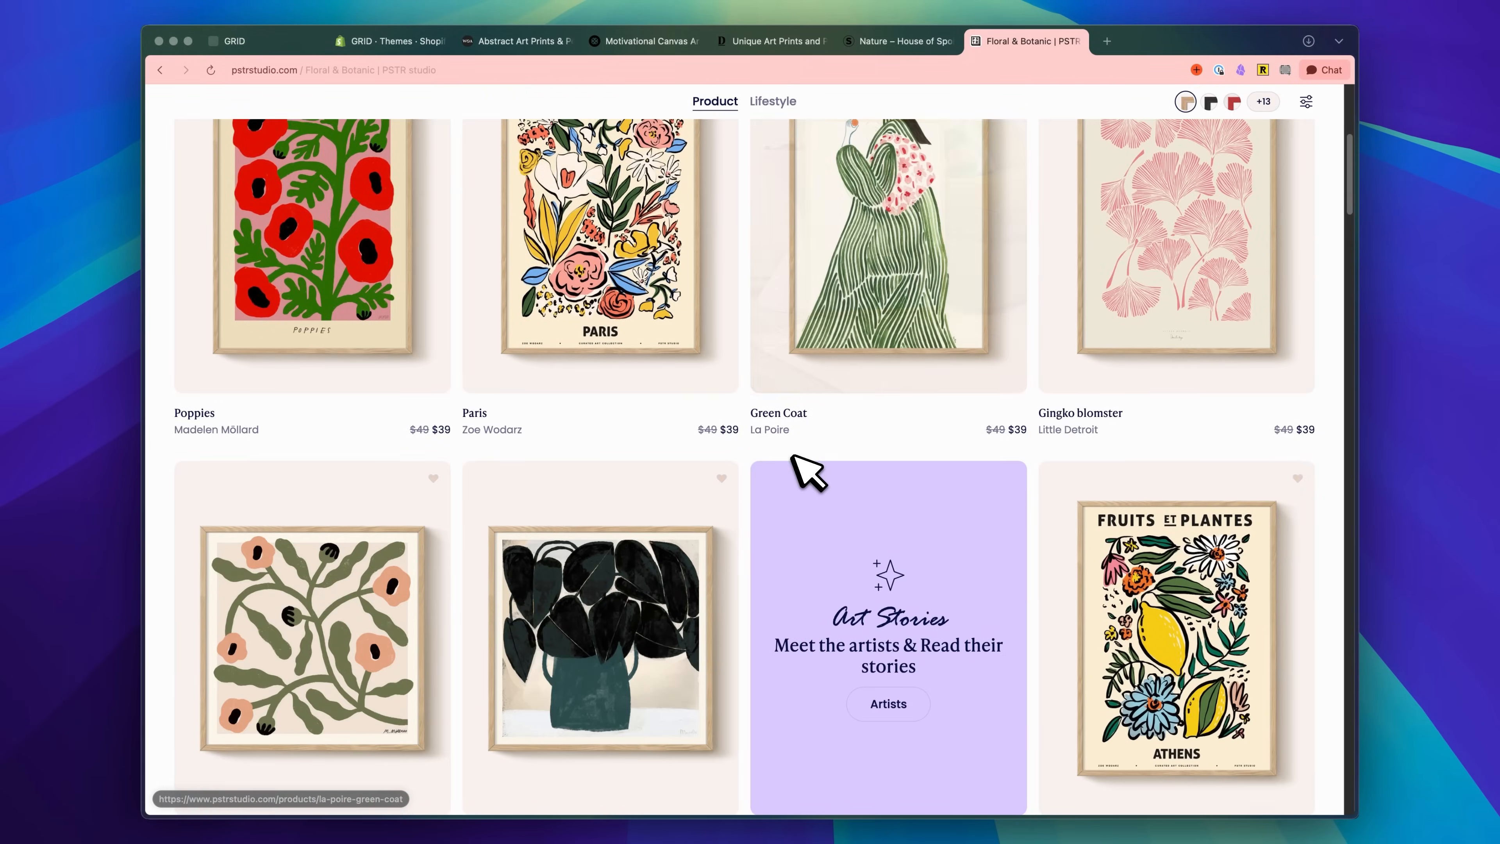
{"action": "scroll", "scroll_direction": "down", "scroll_amount": 3}
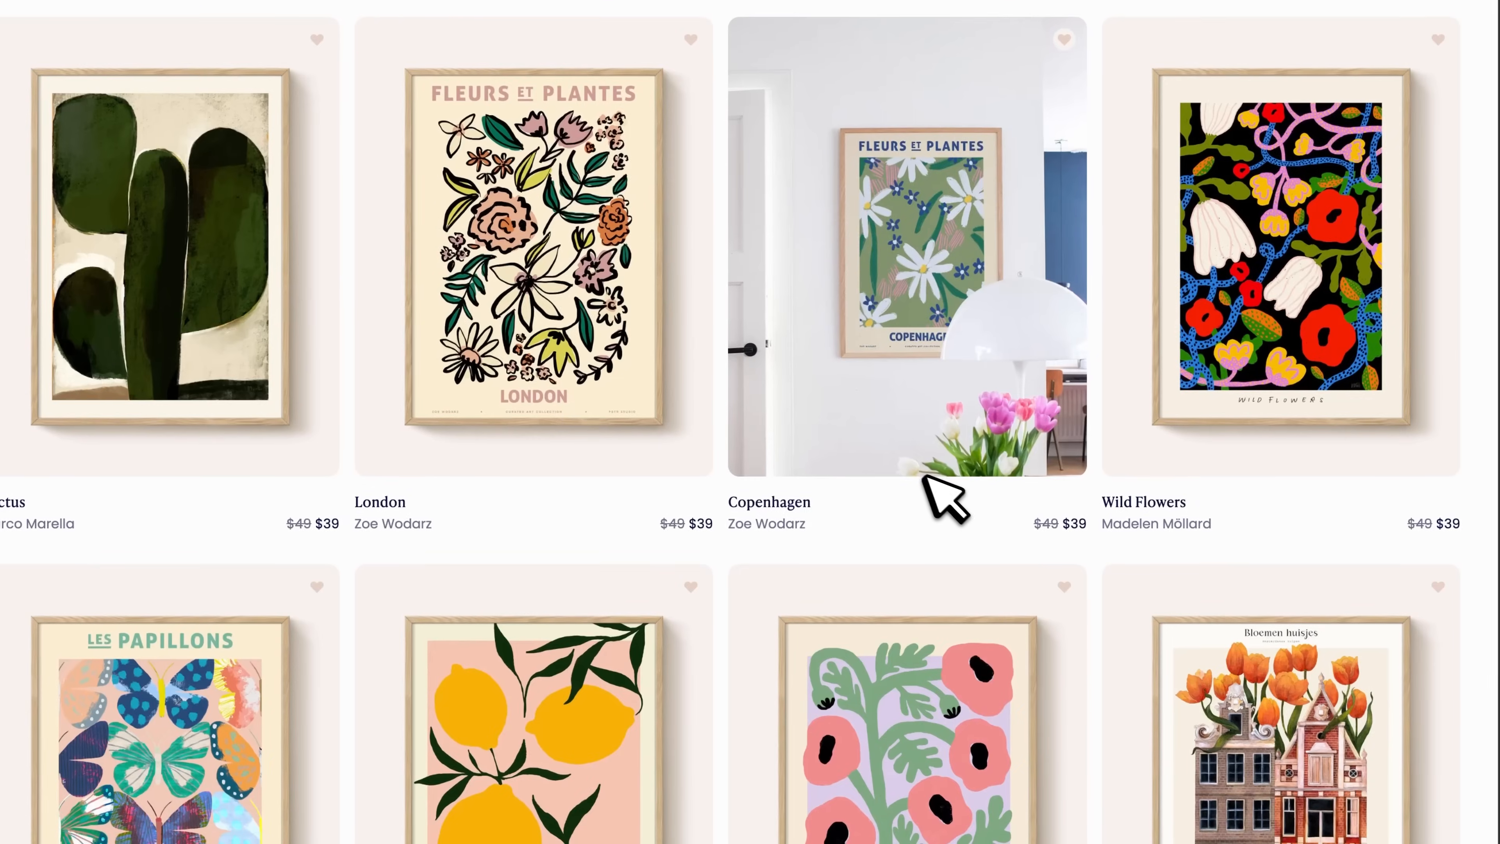
{"action": "scroll", "scroll_direction": "down", "scroll_amount": 3}
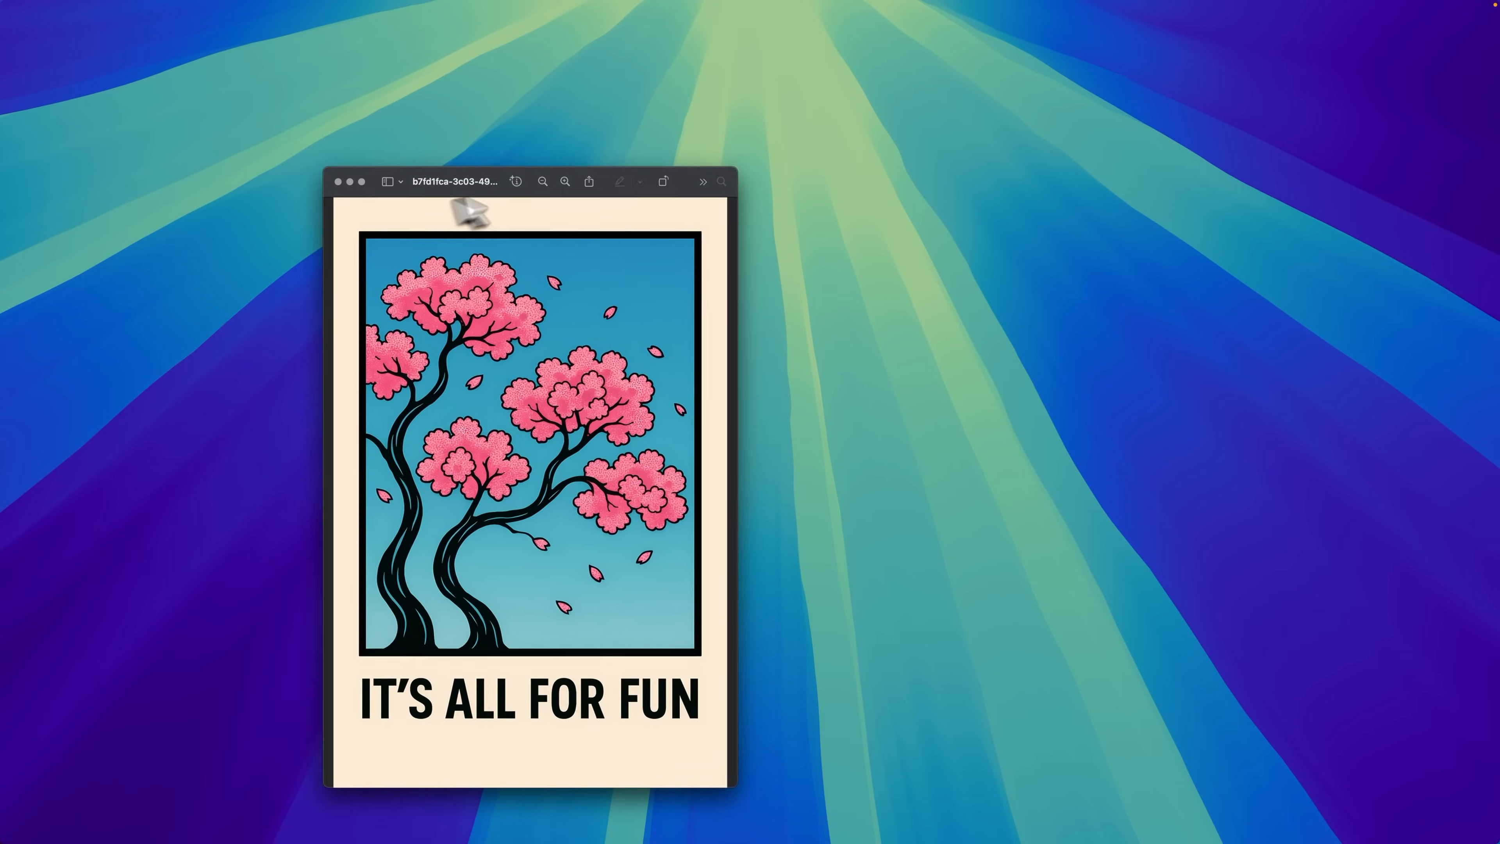
Drag the cherry blossom poster's Preview window onto the desktop.
{"action": "left_click_drag", "start_coordinate": [469, 180], "coordinate": [746, 128]}
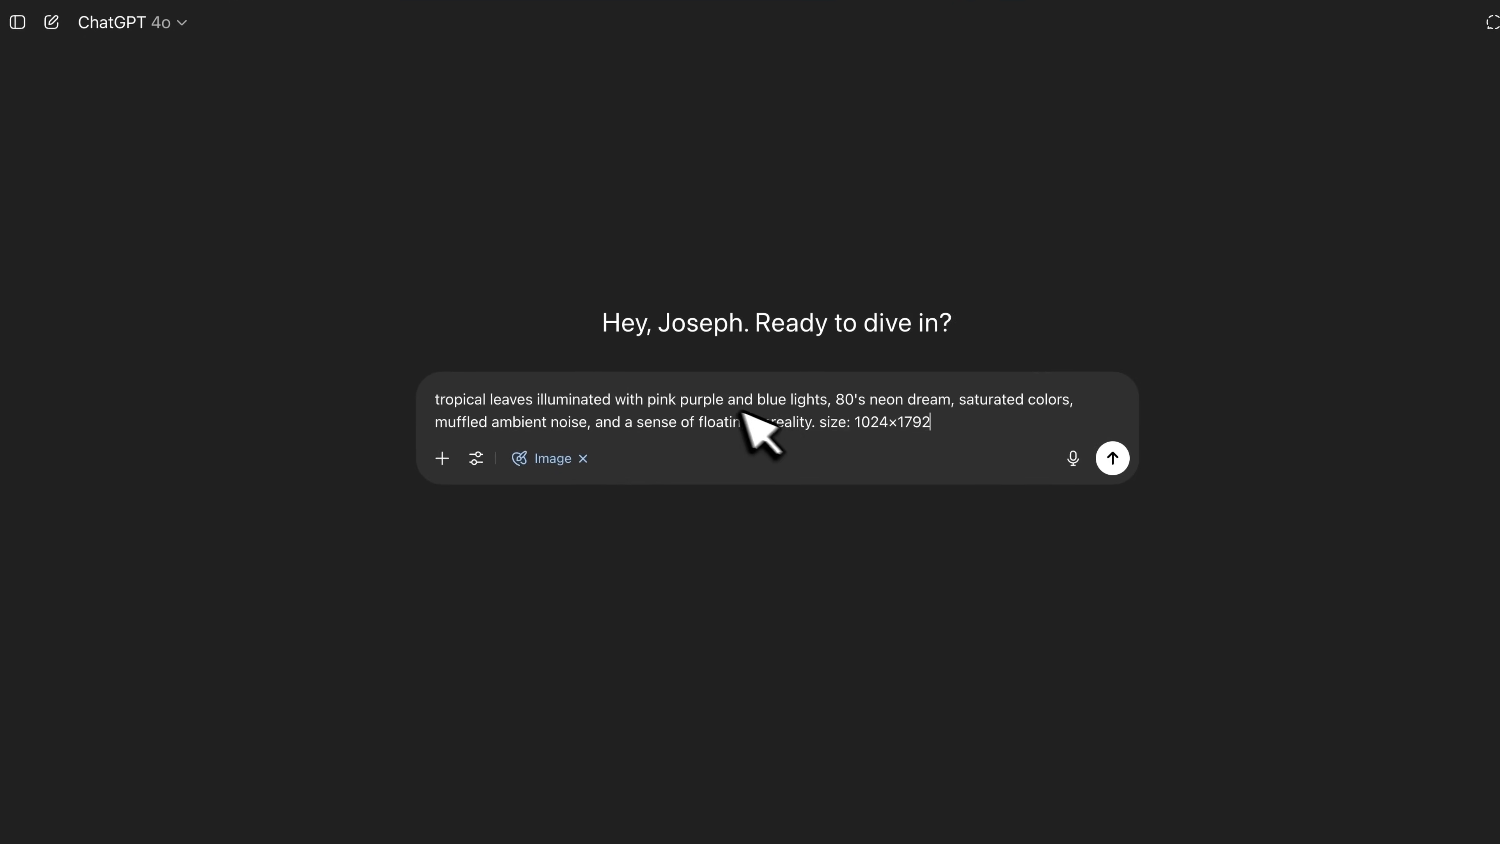
Send the neon-lit tropical leaves image prompt sized 1024×1792.
{"action": "left_click", "coordinate": [1111, 457]}
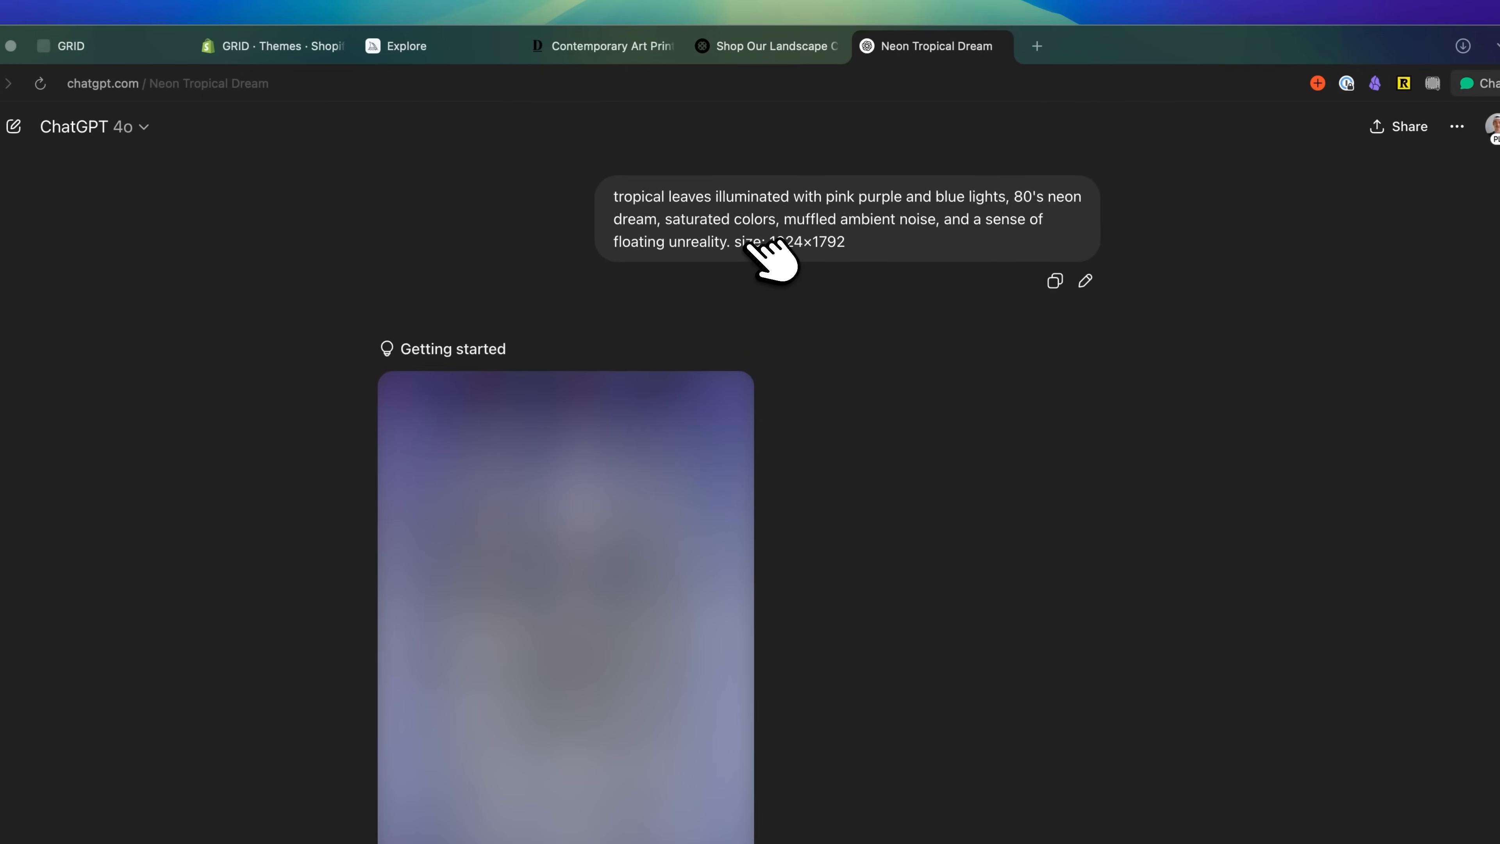
{"action": "mouse_move", "coordinate": [871, 259]}
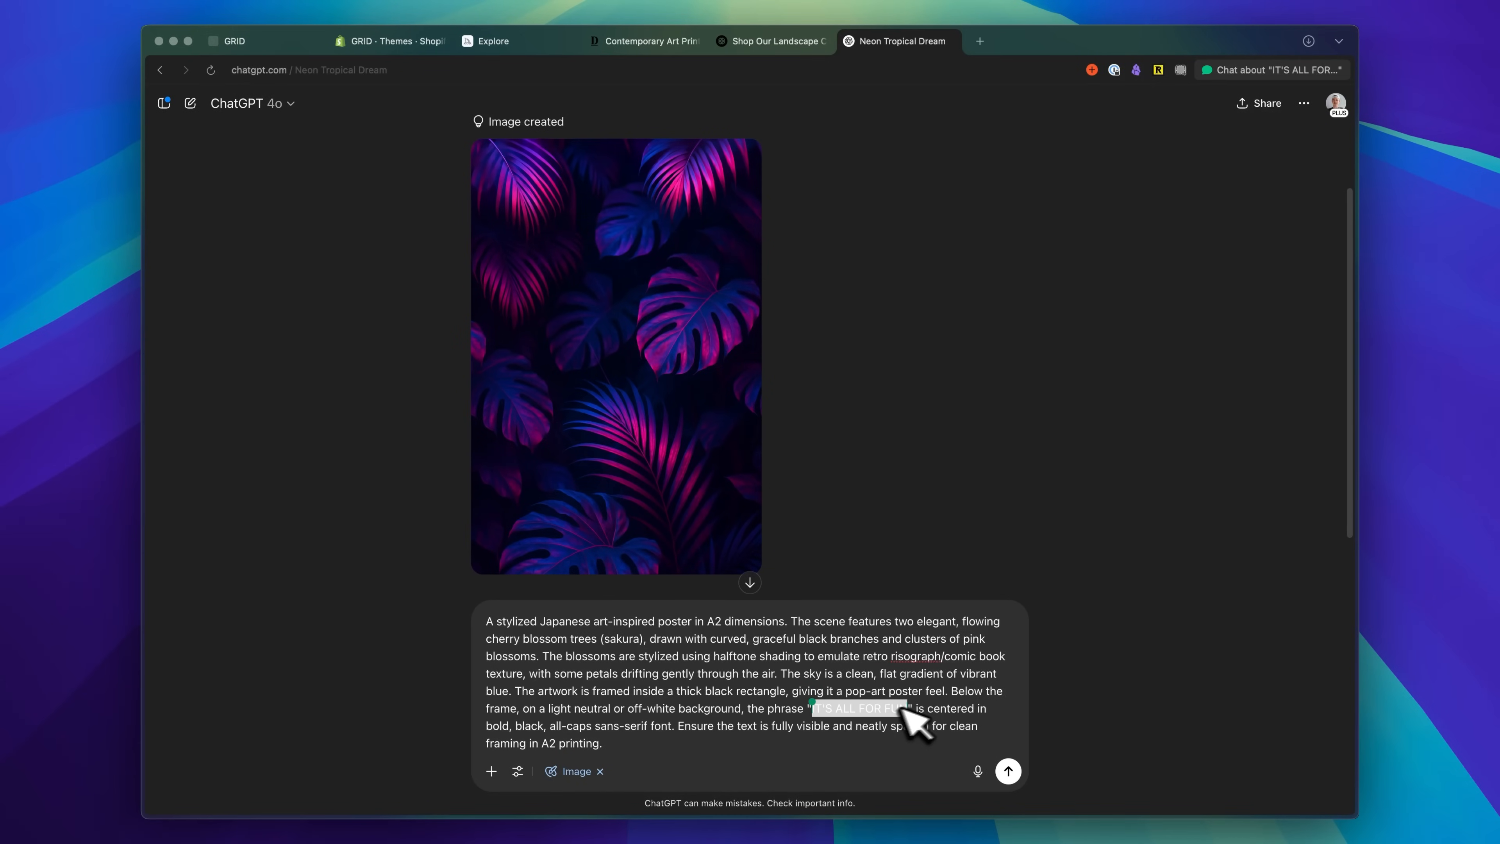
{"action": "mouse_move", "coordinate": [722, 639]}
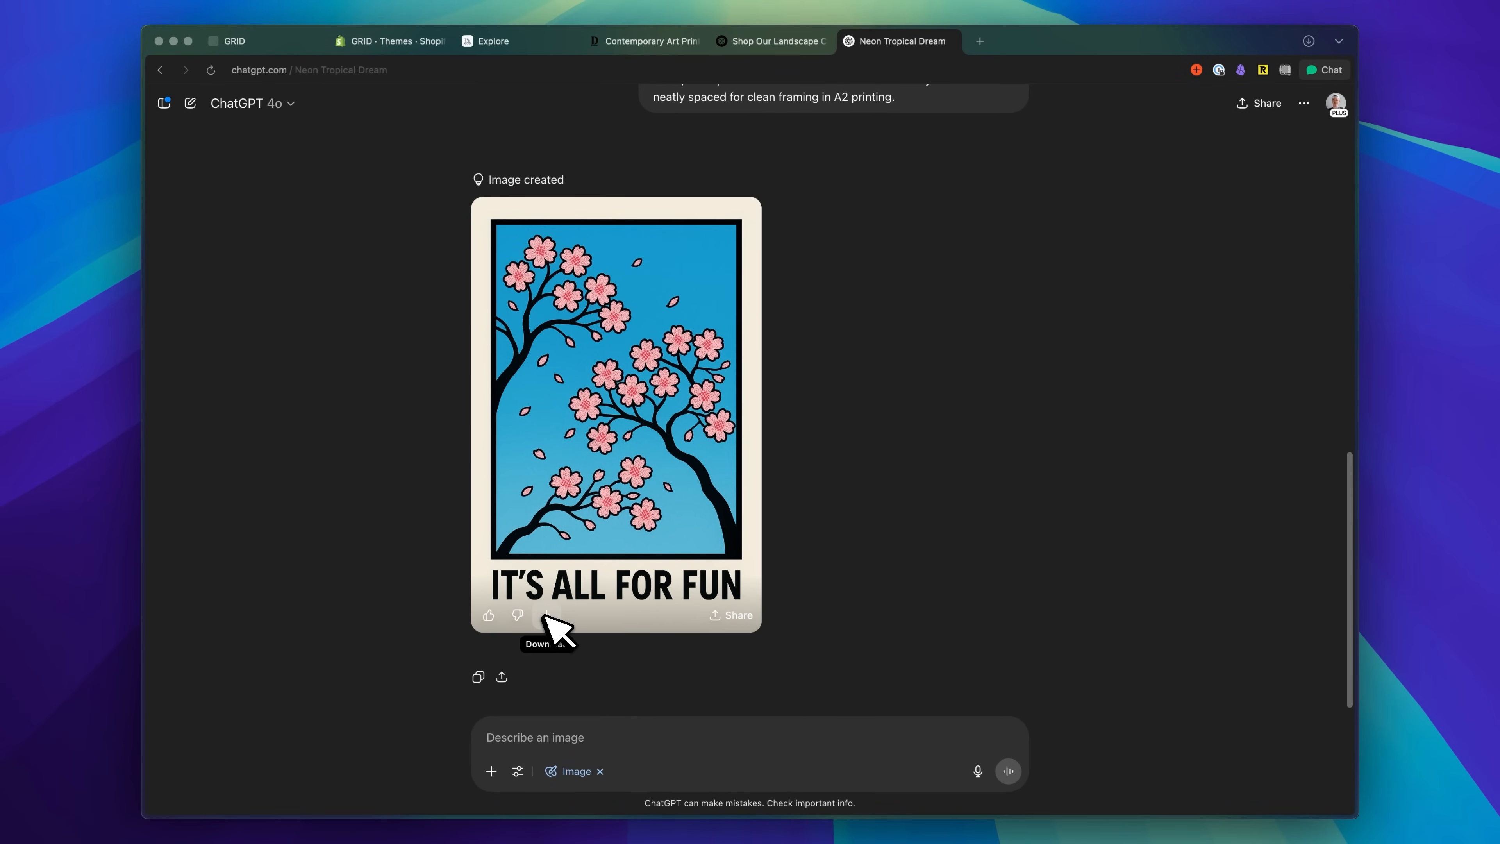
Download the generated cherry blossom 'IT'S ALL FOR FUN' poster image.
{"action": "left_click", "coordinate": [486, 41]}
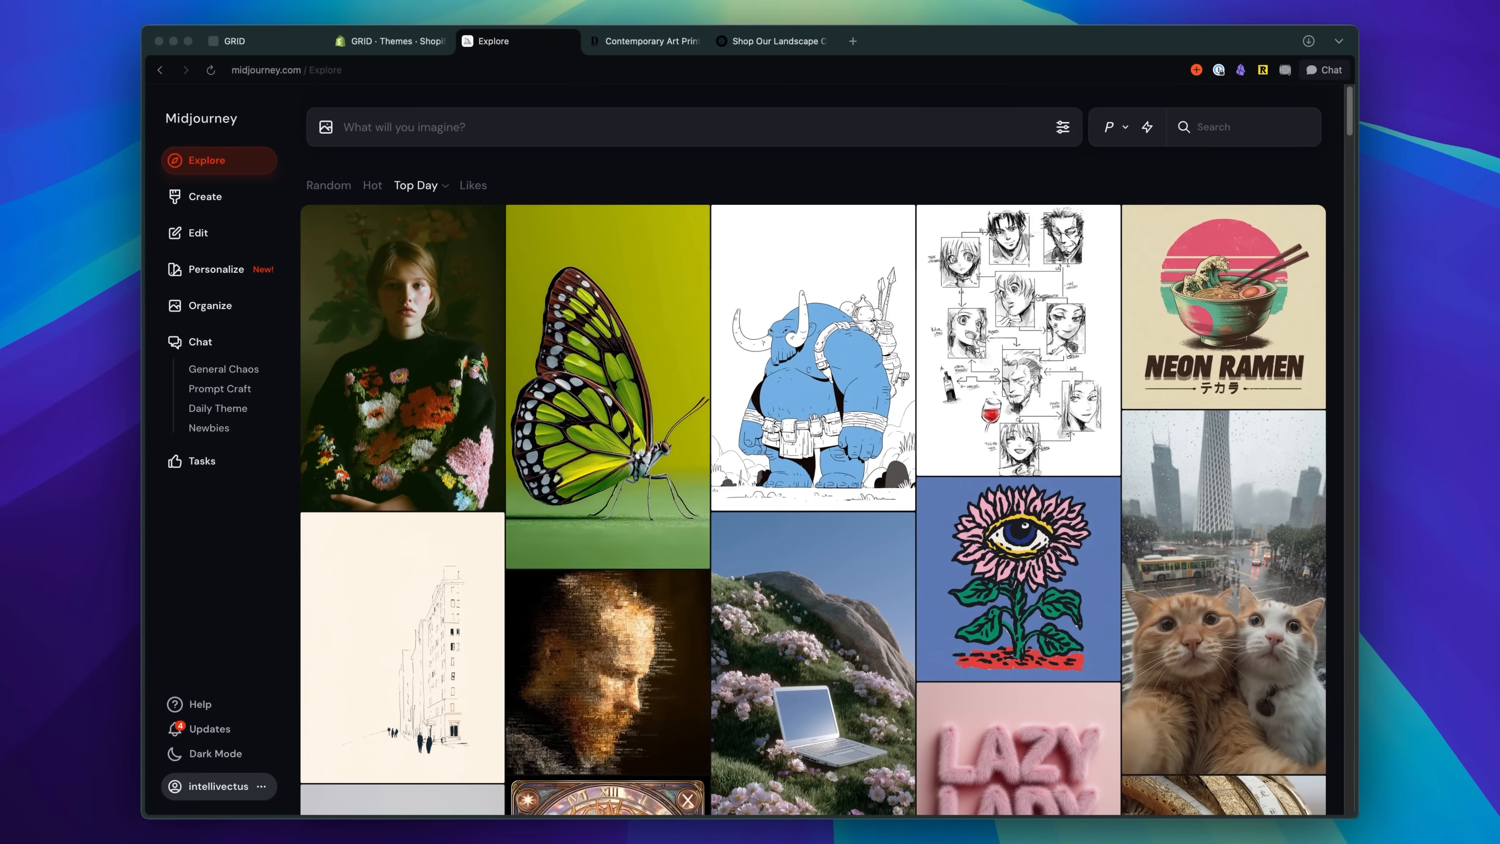
{"action": "mouse_move", "coordinate": [144, 354]}
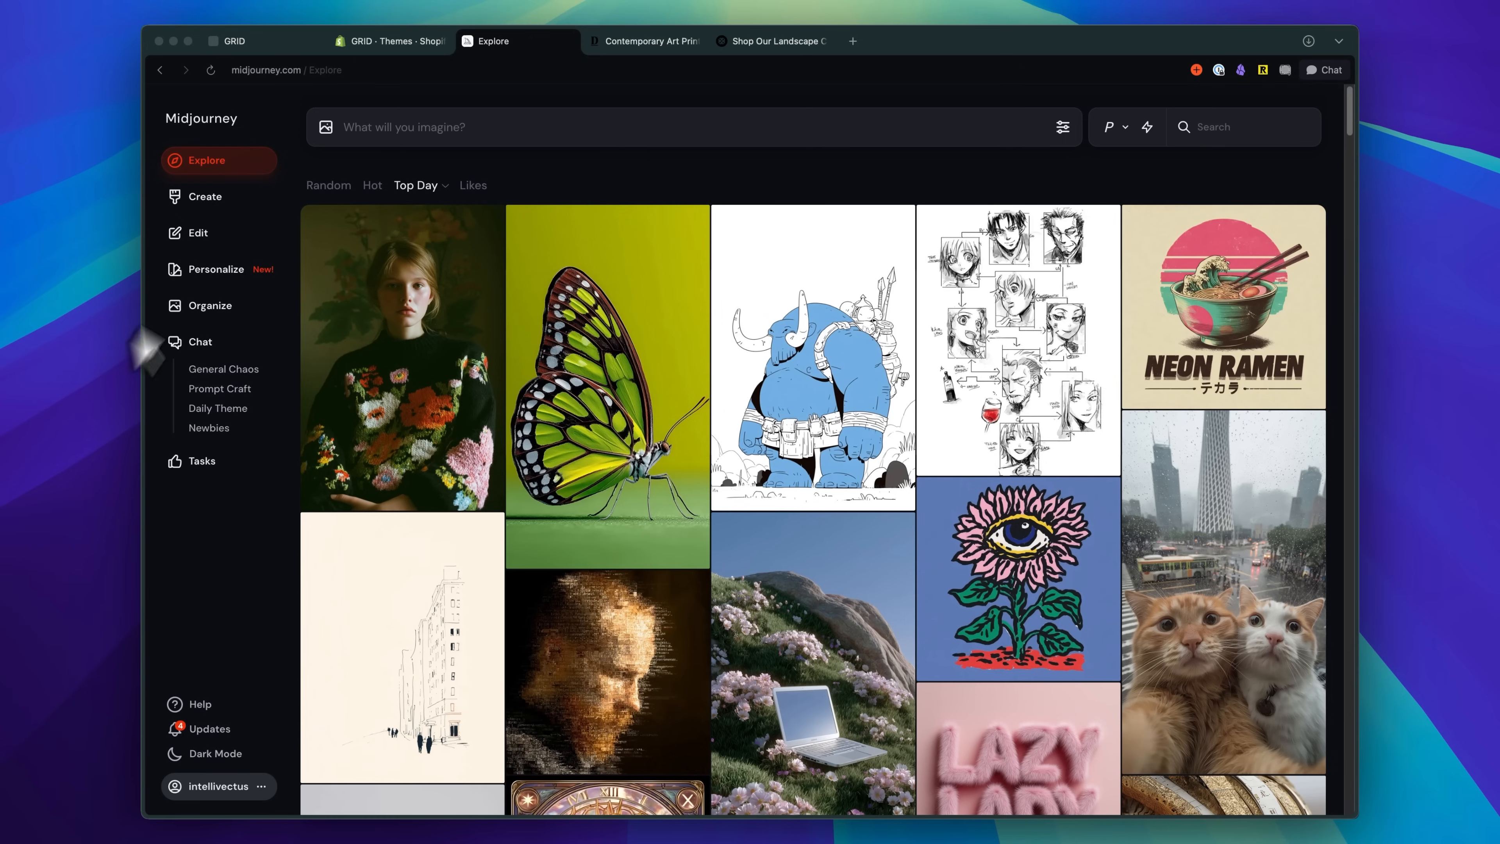
Set Landscape 16:9, Raw mode, version 7 and generate the golden-lit ocean wave photo.
{"action": "left_click", "coordinate": [205, 196]}
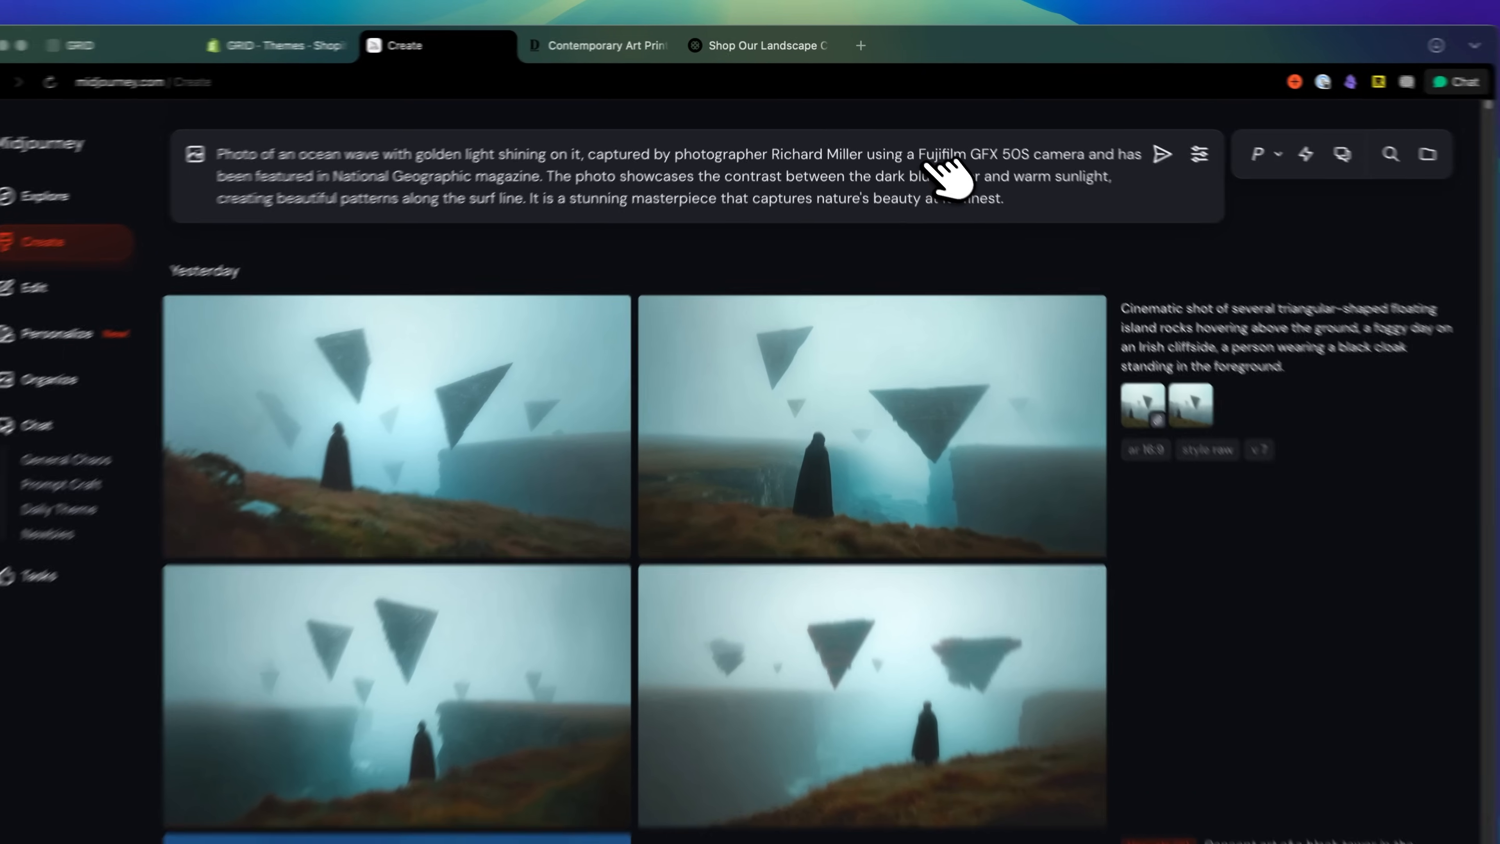
{"action": "left_click", "coordinate": [1201, 153]}
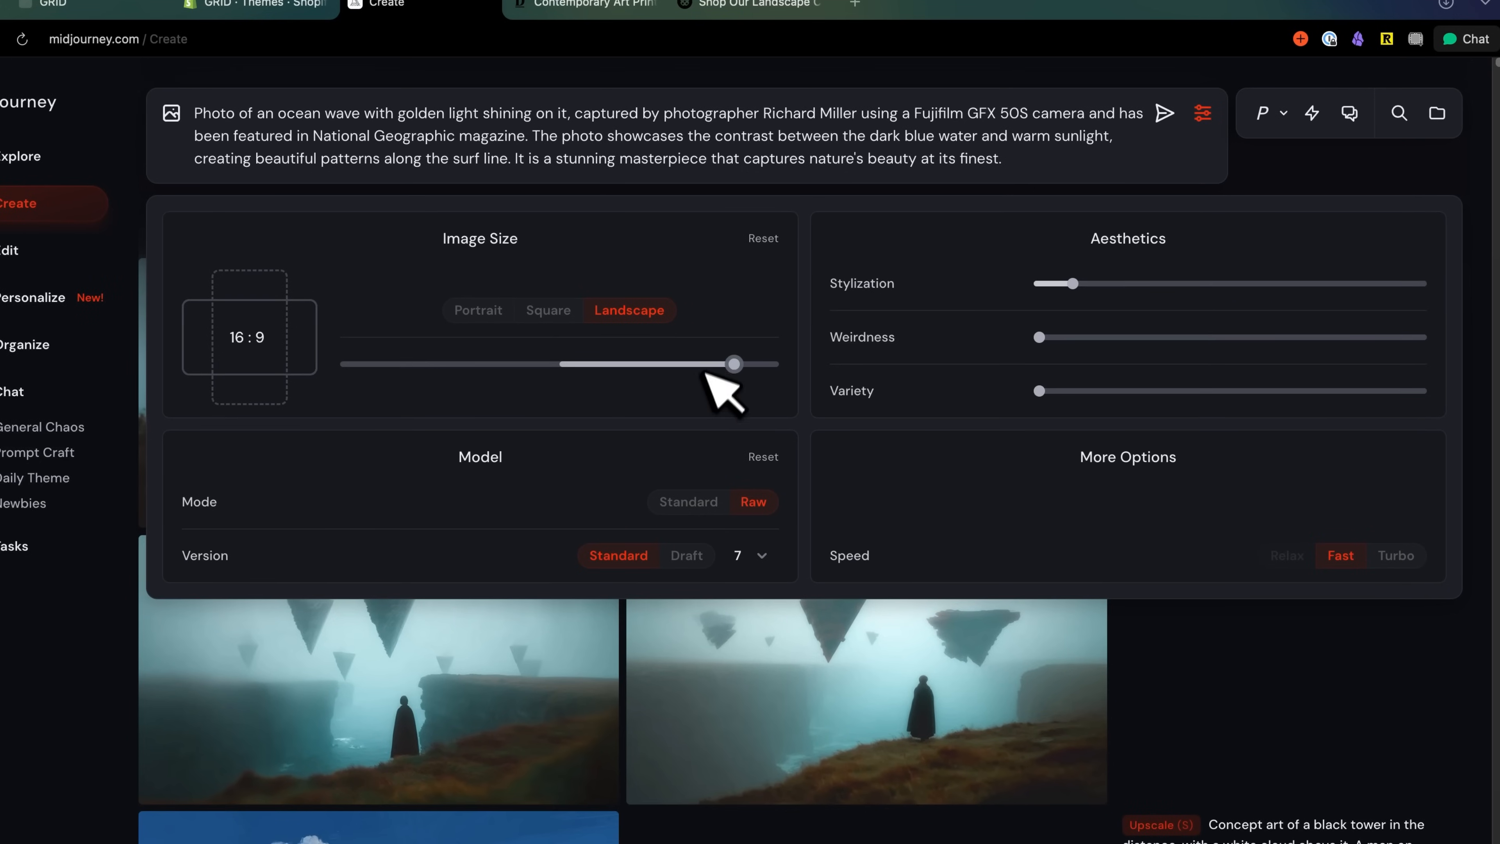
{"action": "mouse_move", "coordinate": [746, 412]}
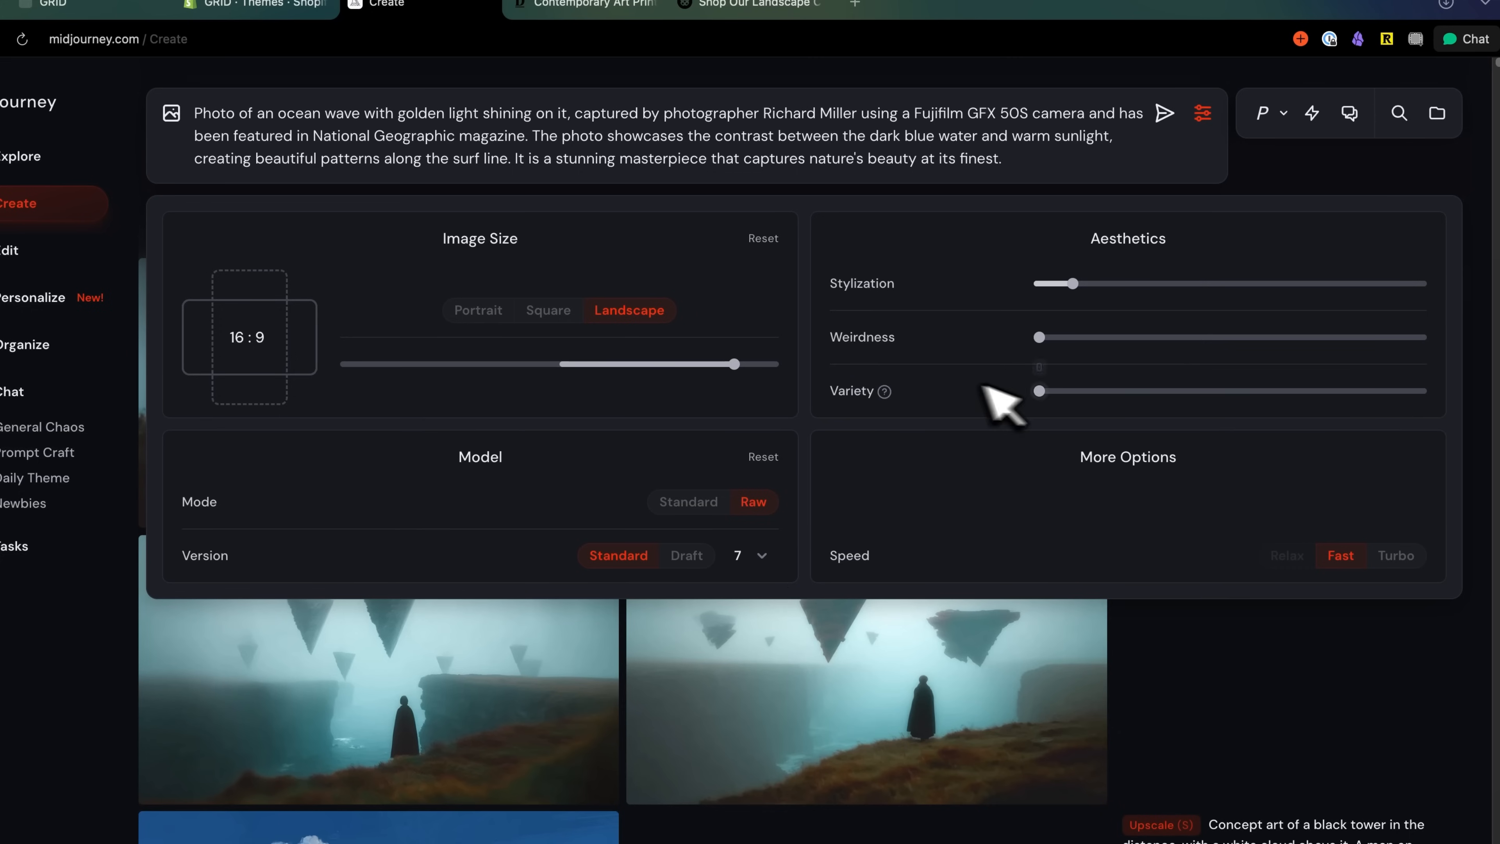
{"action": "mouse_move", "coordinate": [899, 287]}
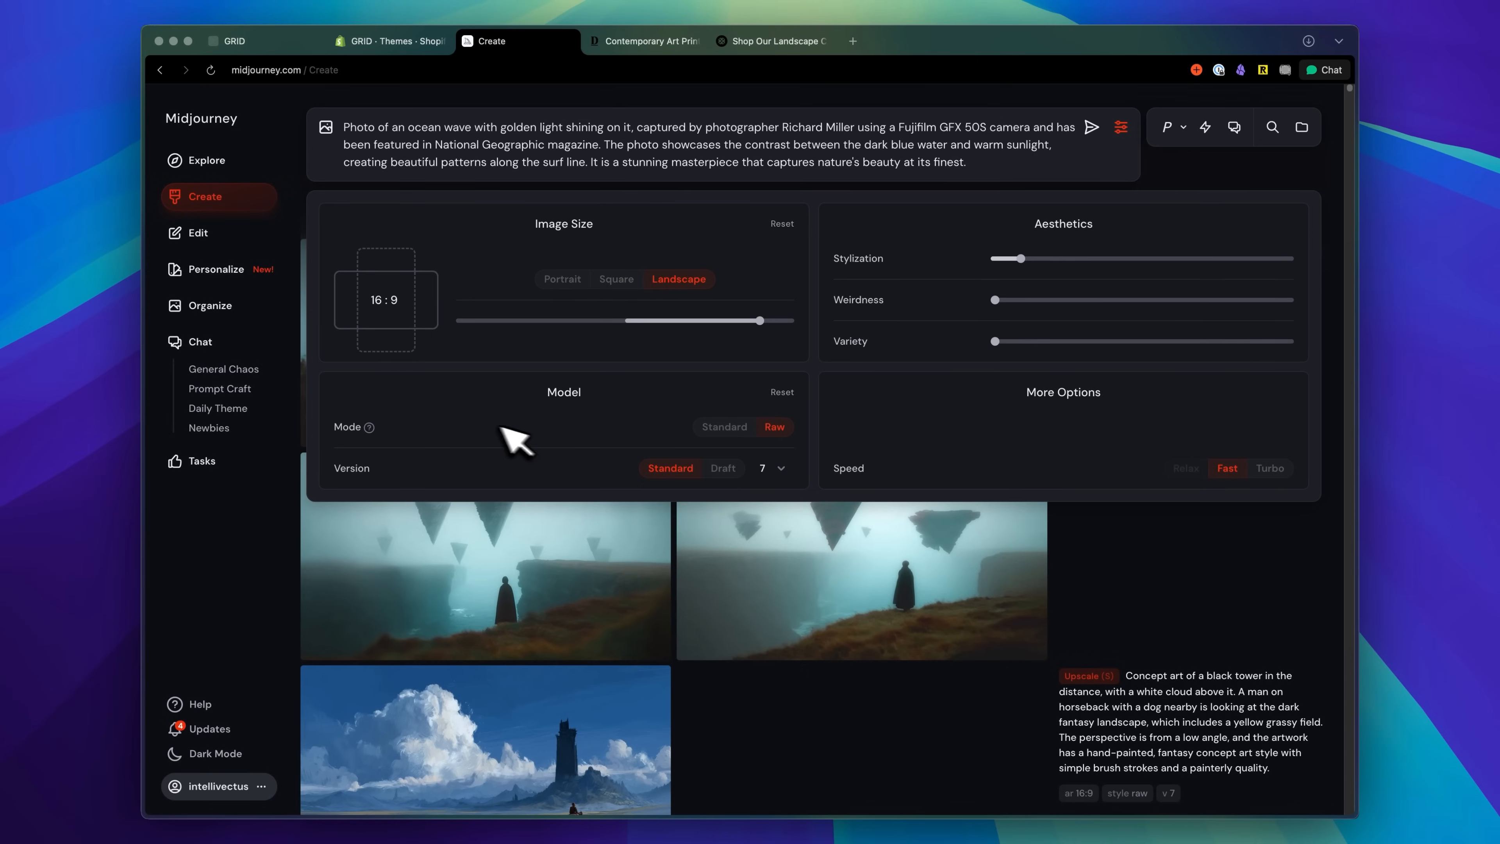
{"action": "mouse_move", "coordinate": [371, 213]}
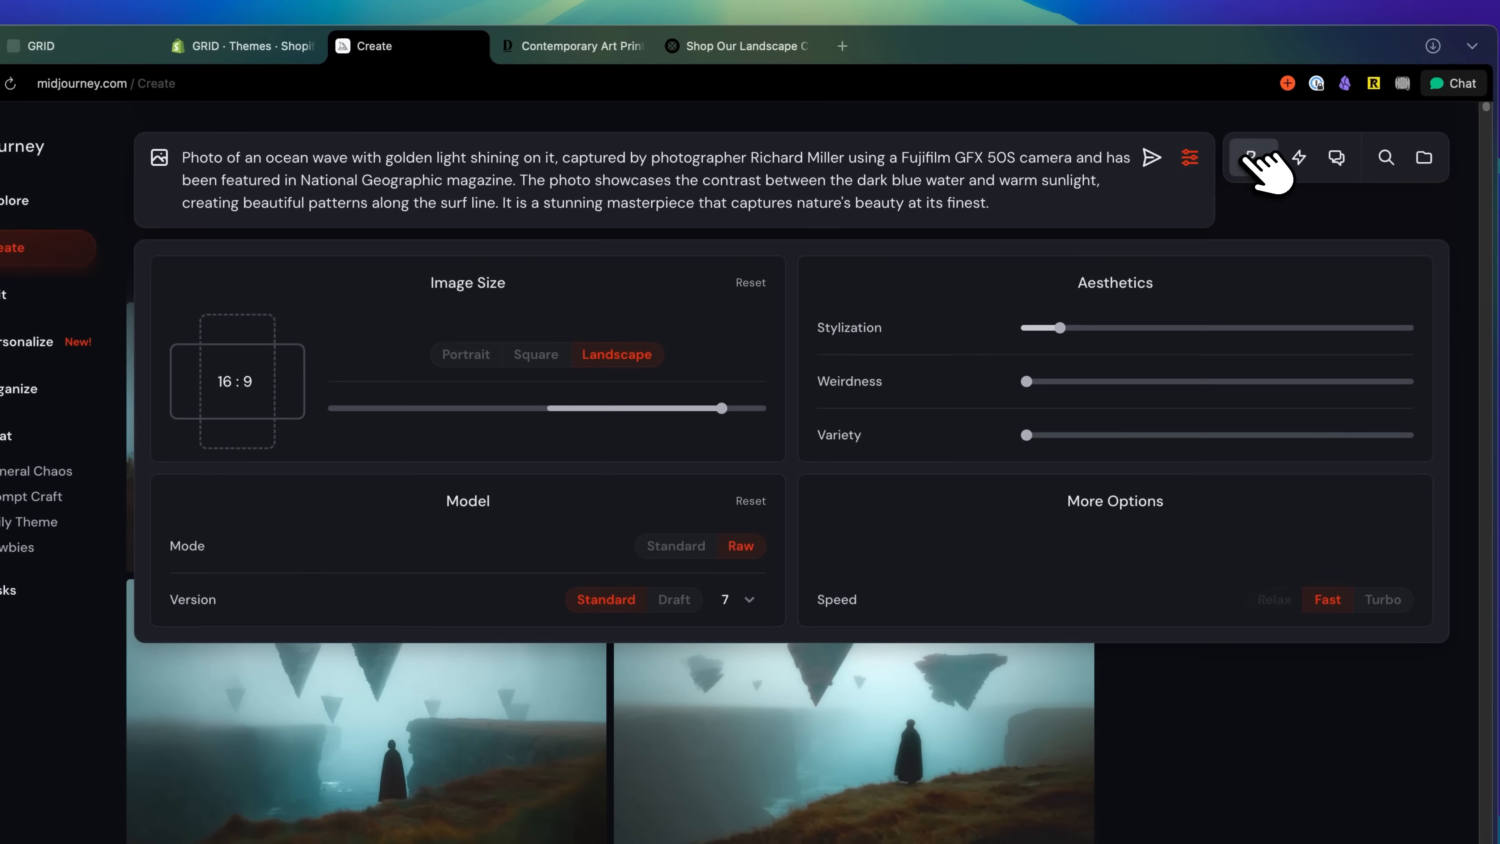
{"action": "left_click", "coordinate": [1253, 157]}
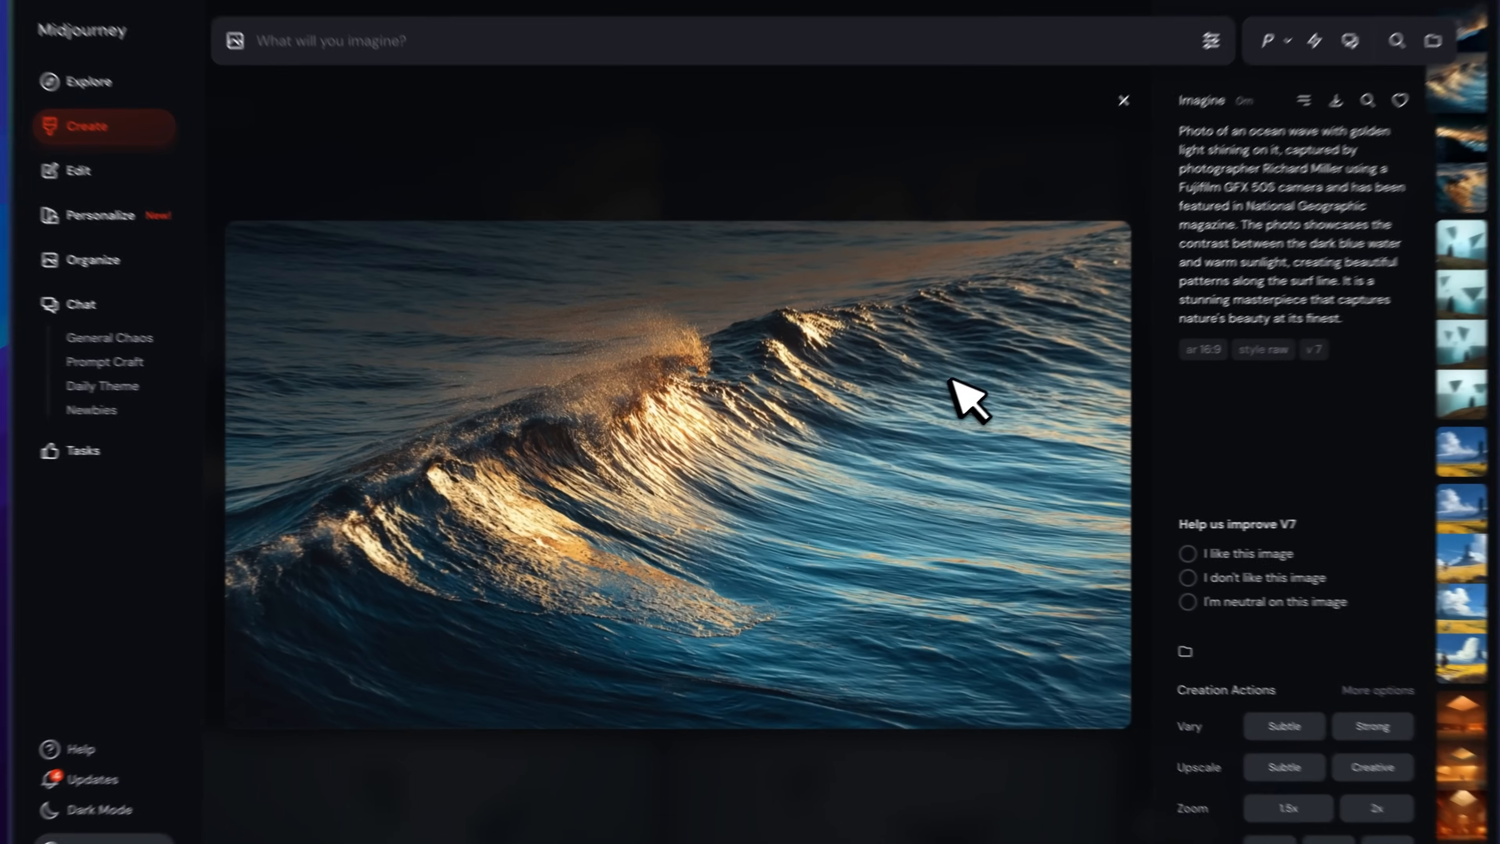
Generate 9:16 raw portraits of a blonde model in black sunglasses and preview one.
{"action": "left_click", "coordinate": [1121, 100]}
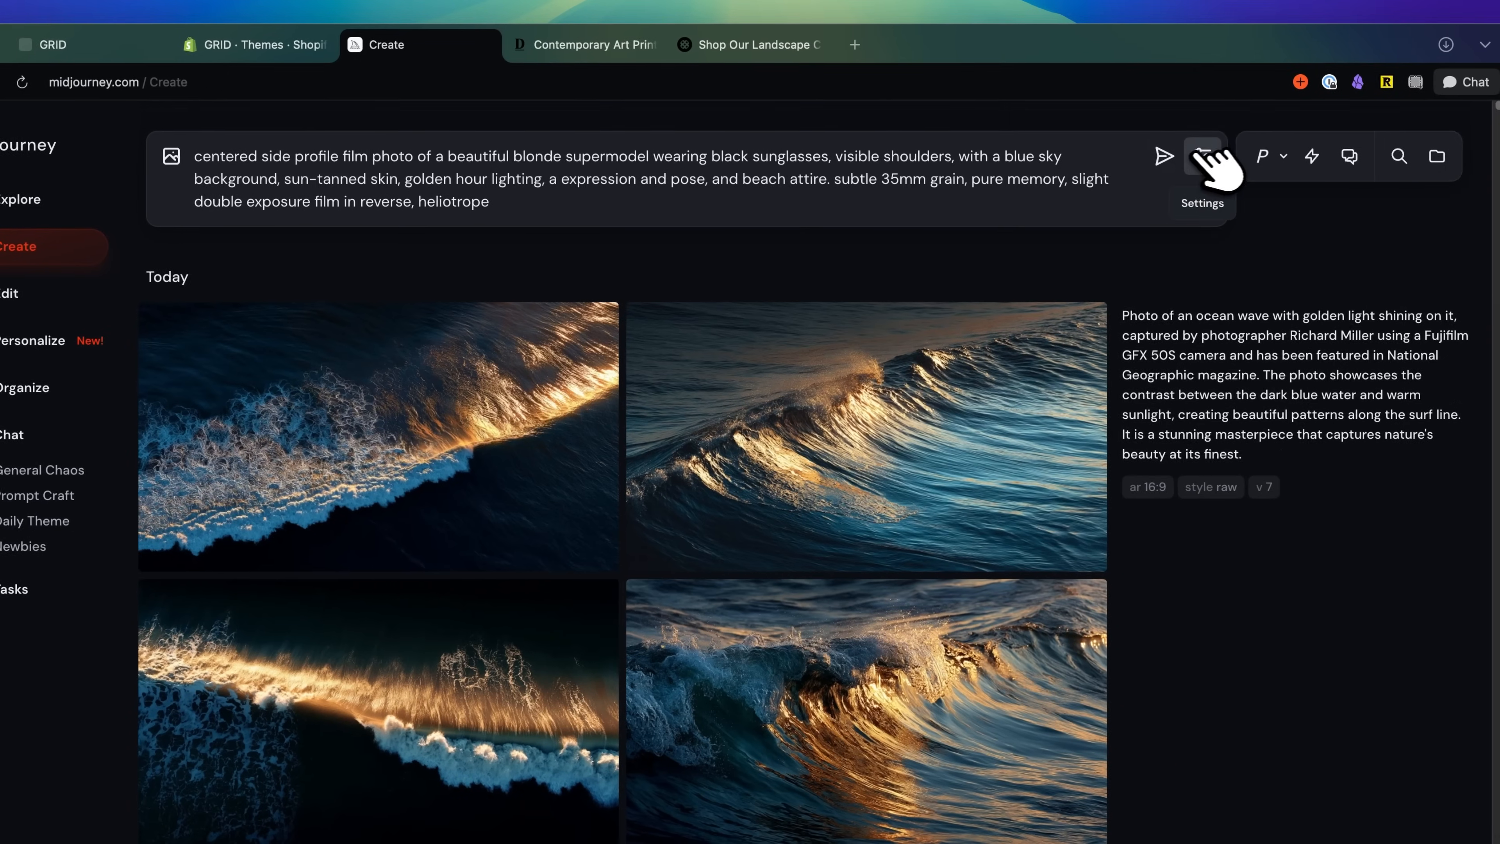
{"action": "left_click", "coordinate": [1203, 157]}
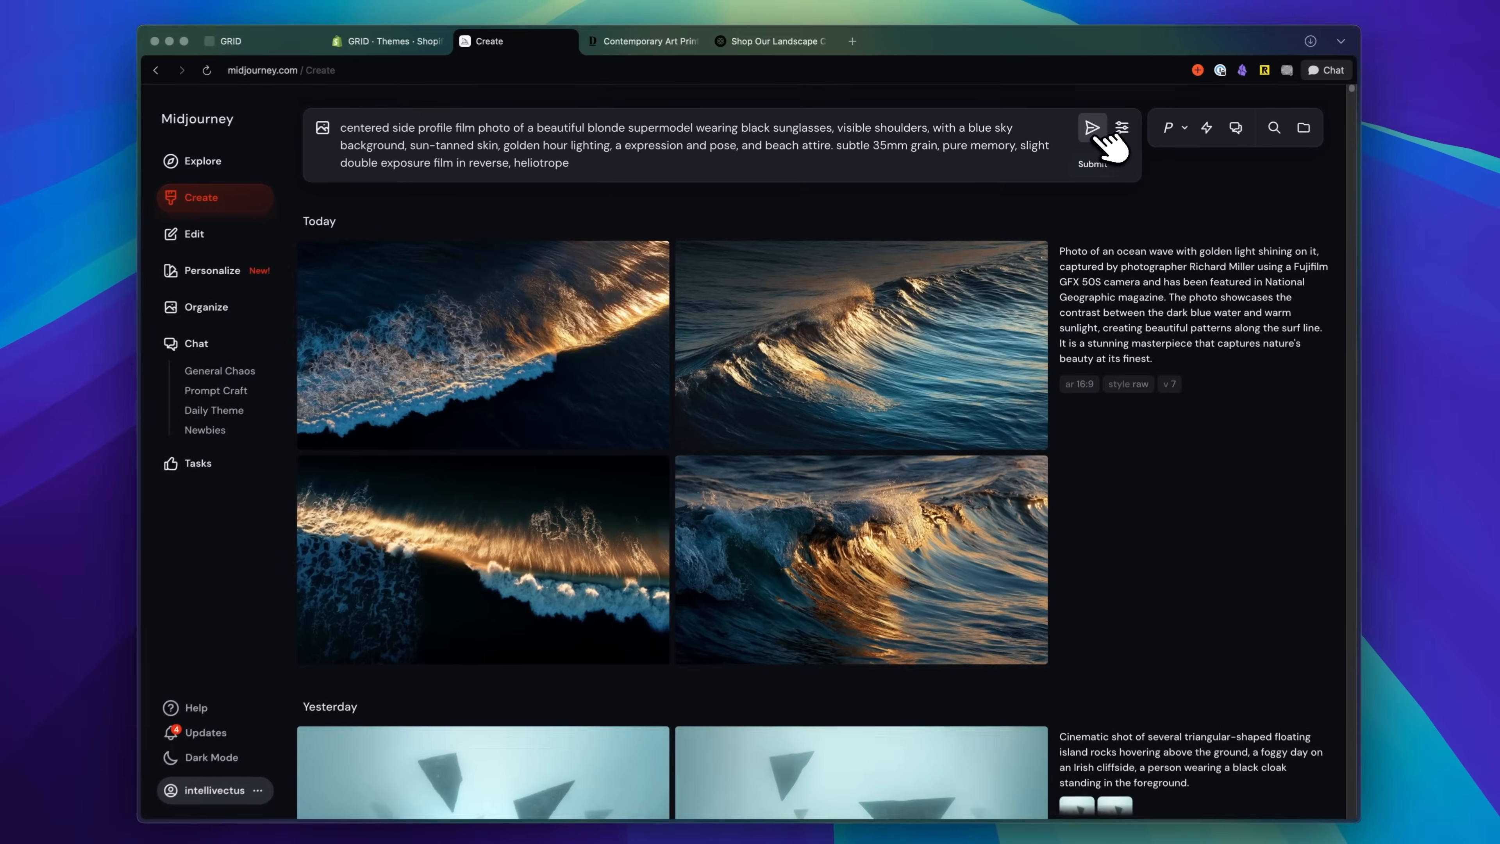
{"action": "left_click", "coordinate": [1091, 127]}
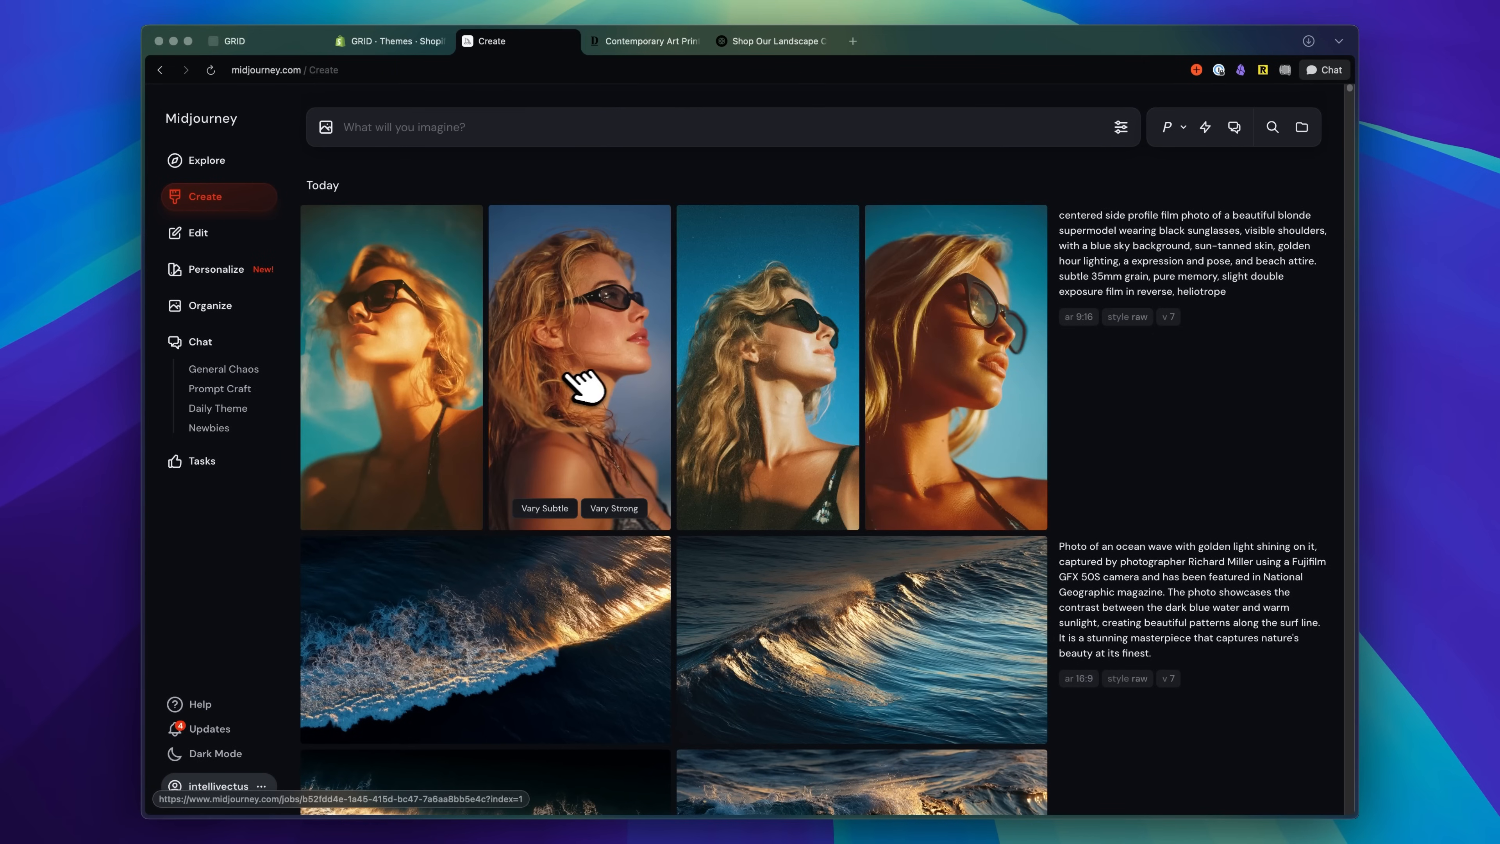
{"action": "mouse_move", "coordinate": [402, 400]}
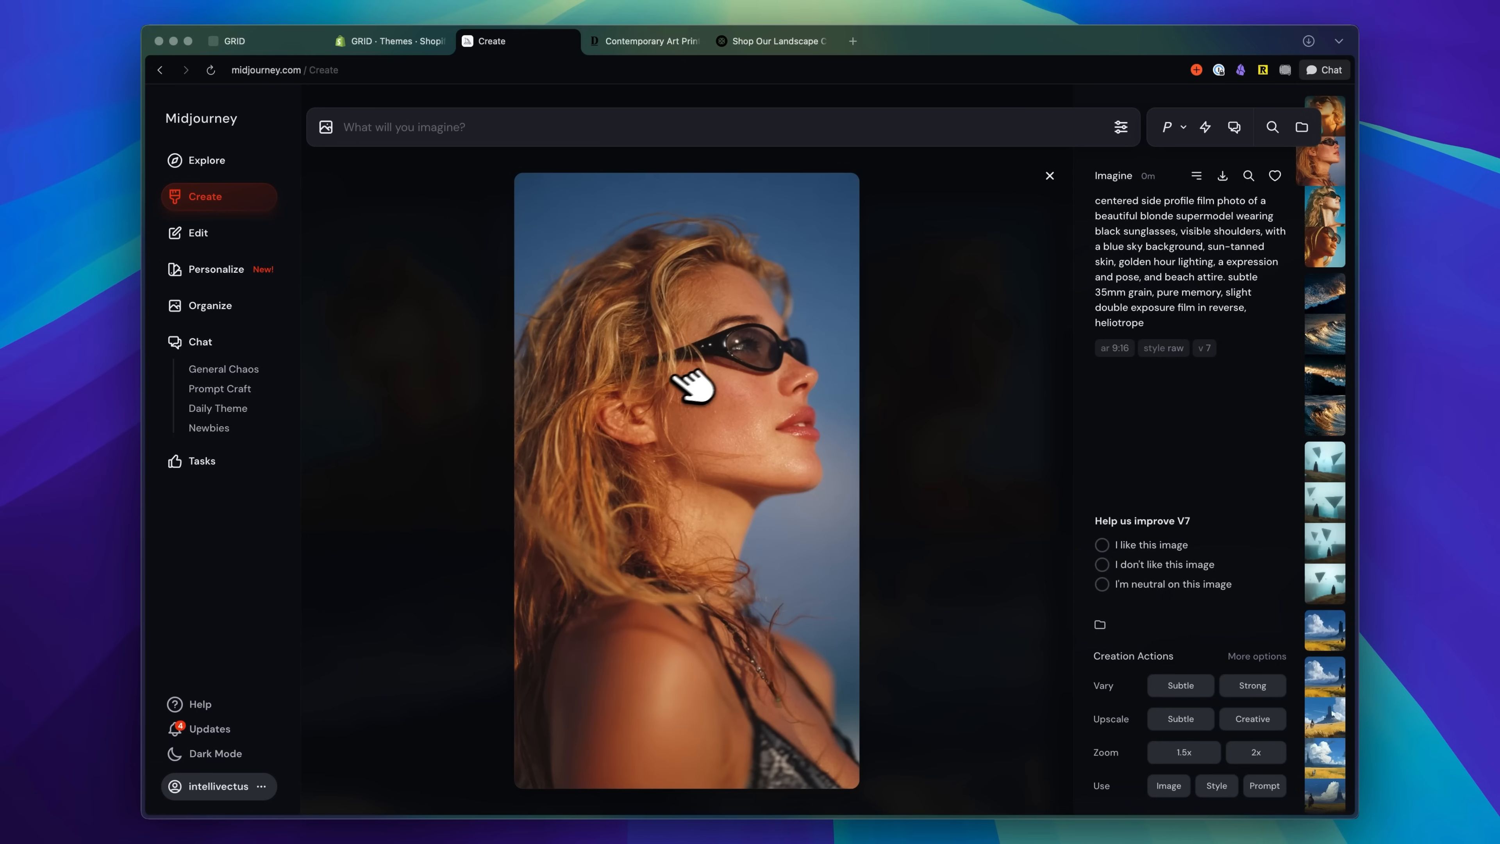
{"action": "left_click", "coordinate": [1049, 175]}
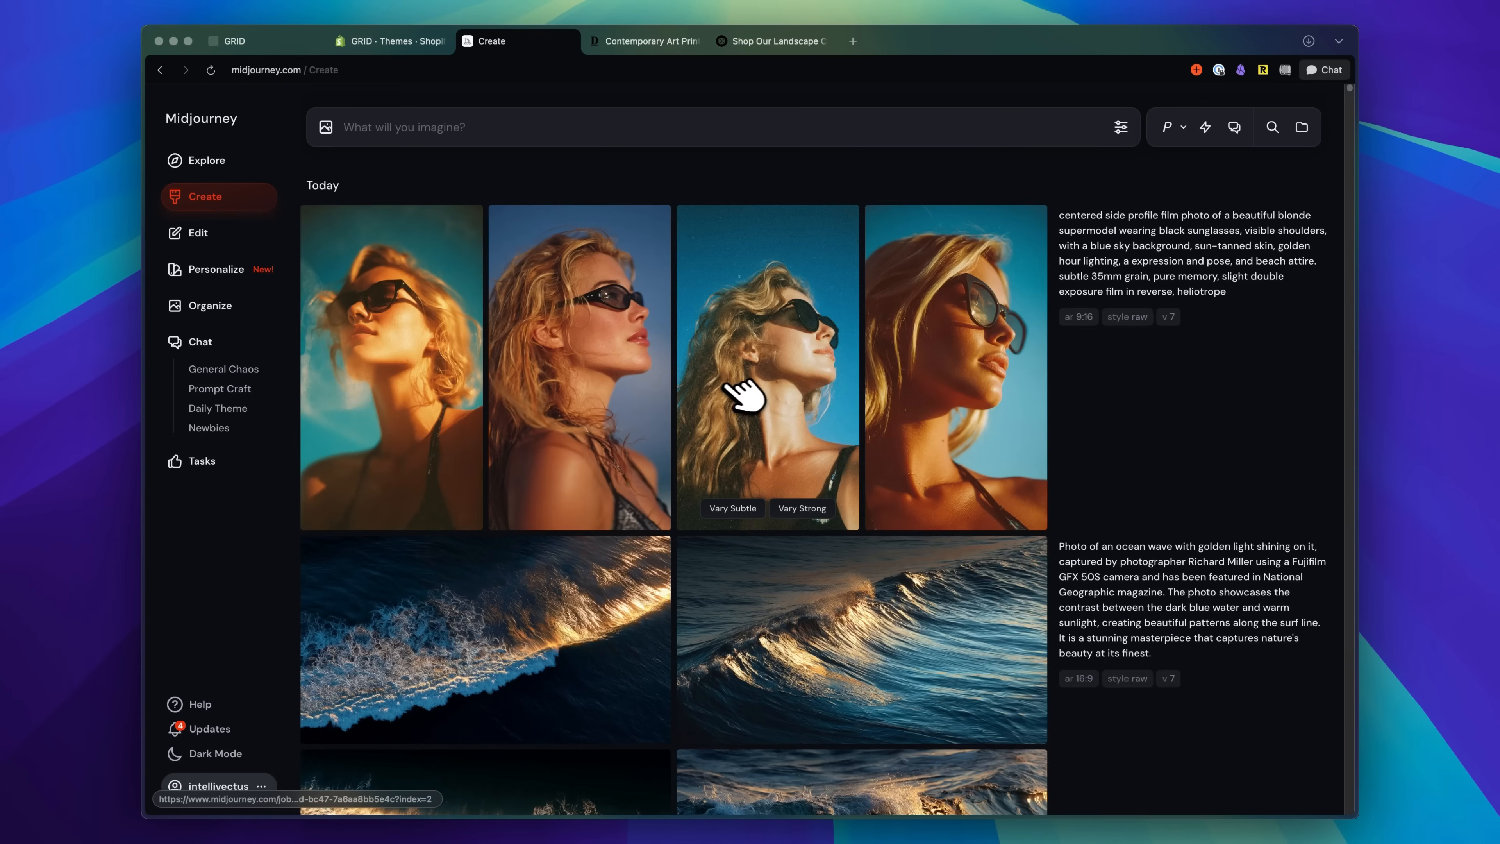
{"action": "scroll", "scroll_direction": "down", "scroll_amount": 3}
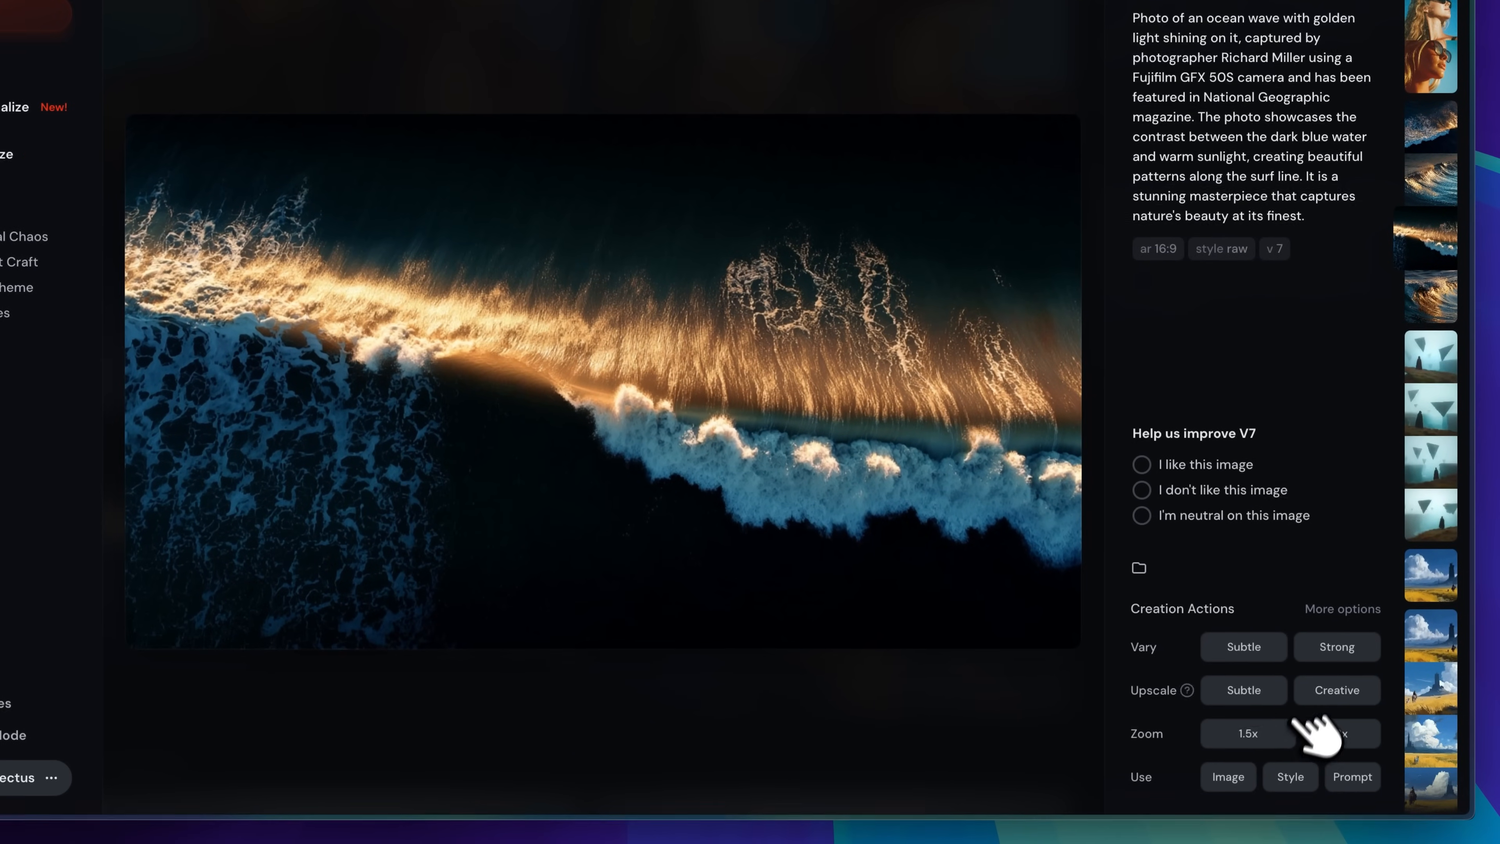
Start a Creative upscale of the aerial golden-light wave image.
{"action": "left_click", "coordinate": [1341, 608]}
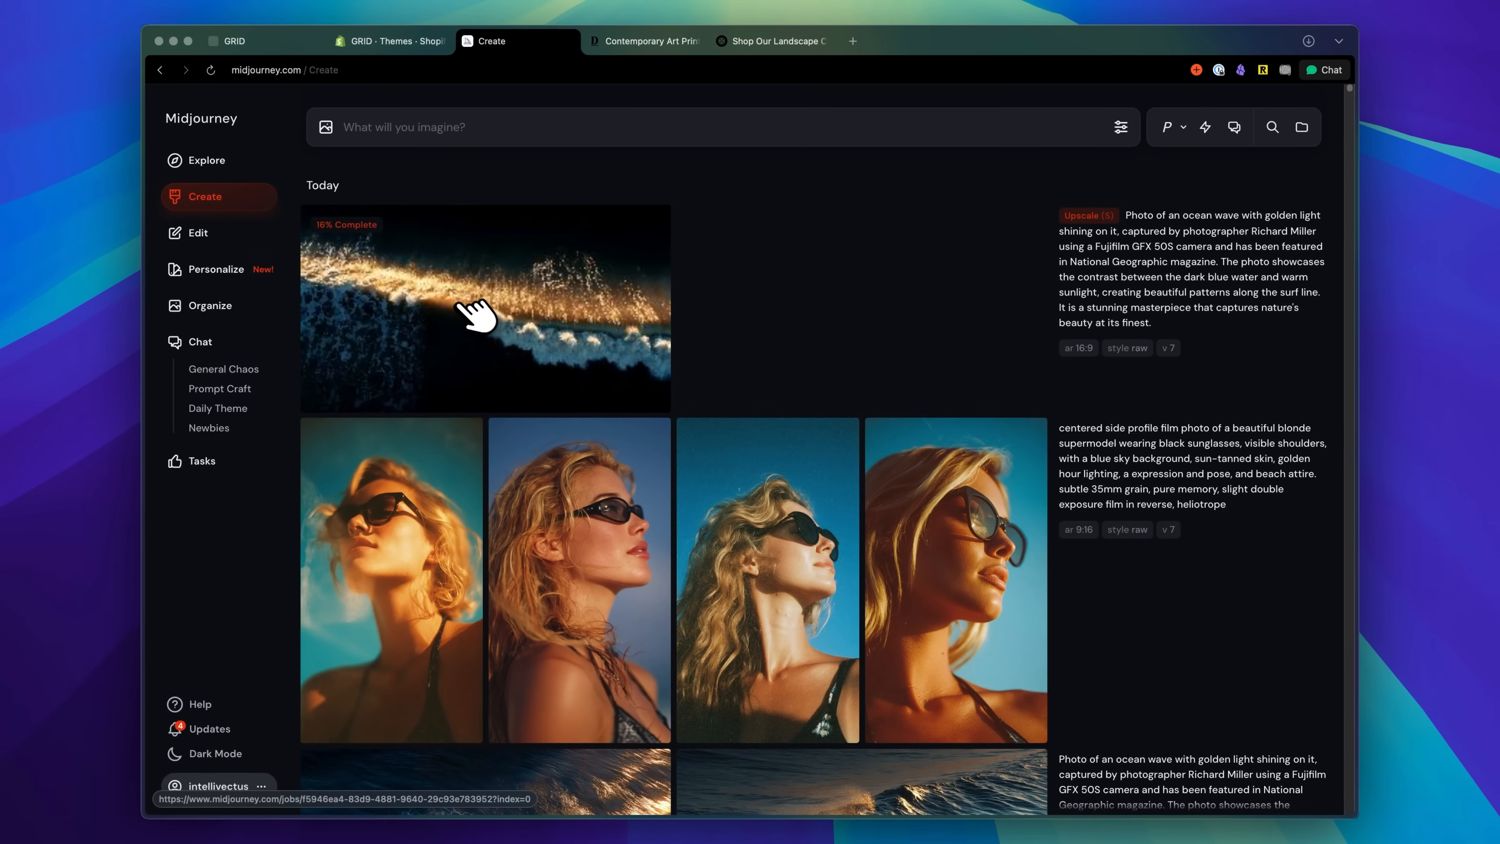
{"action": "scroll", "scroll_direction": "down", "scroll_amount": 3}
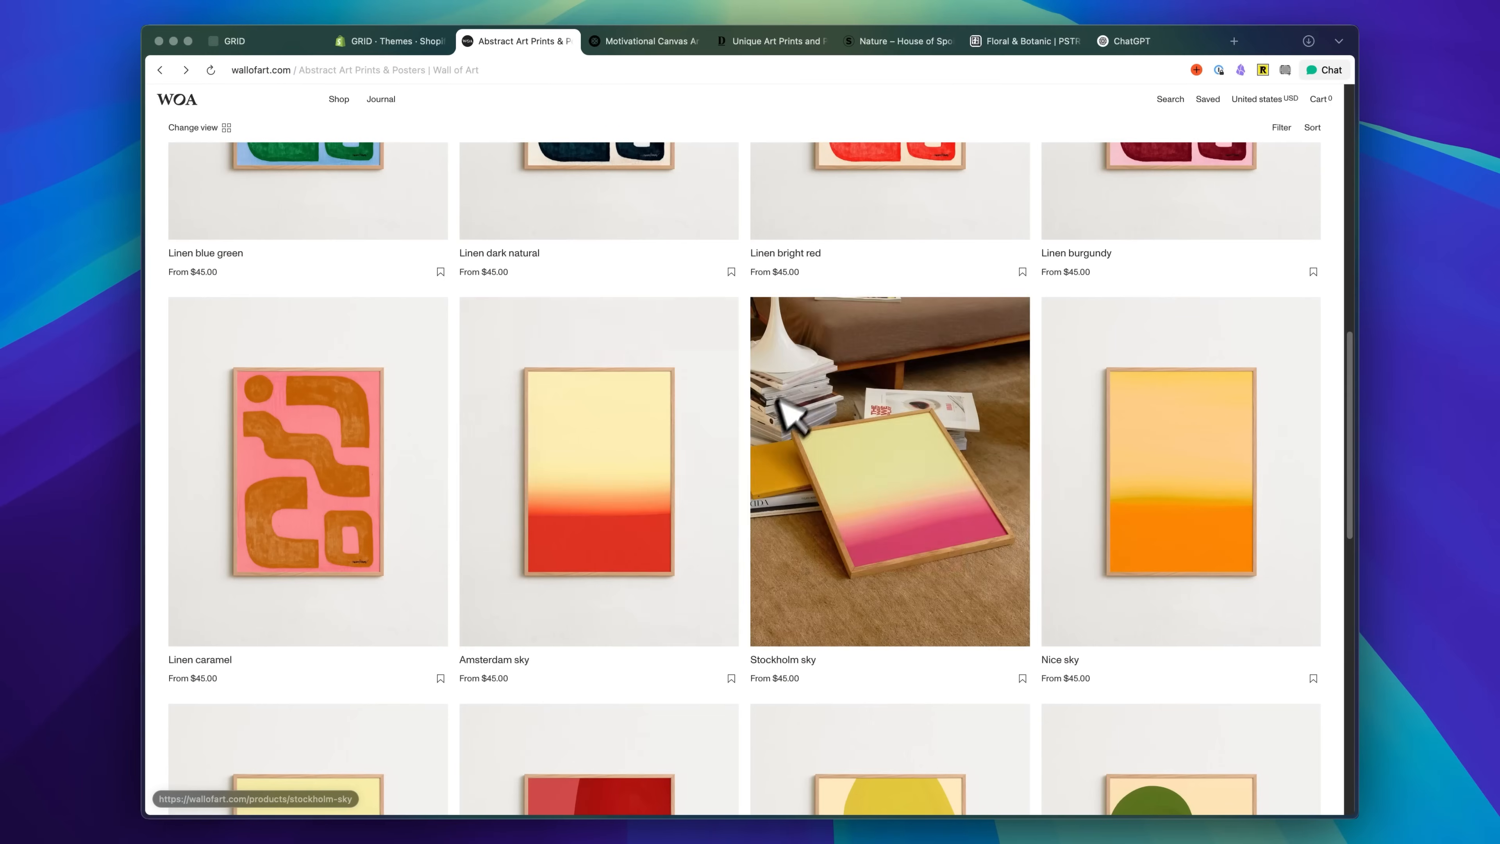
{"action": "mouse_move", "coordinate": [775, 324]}
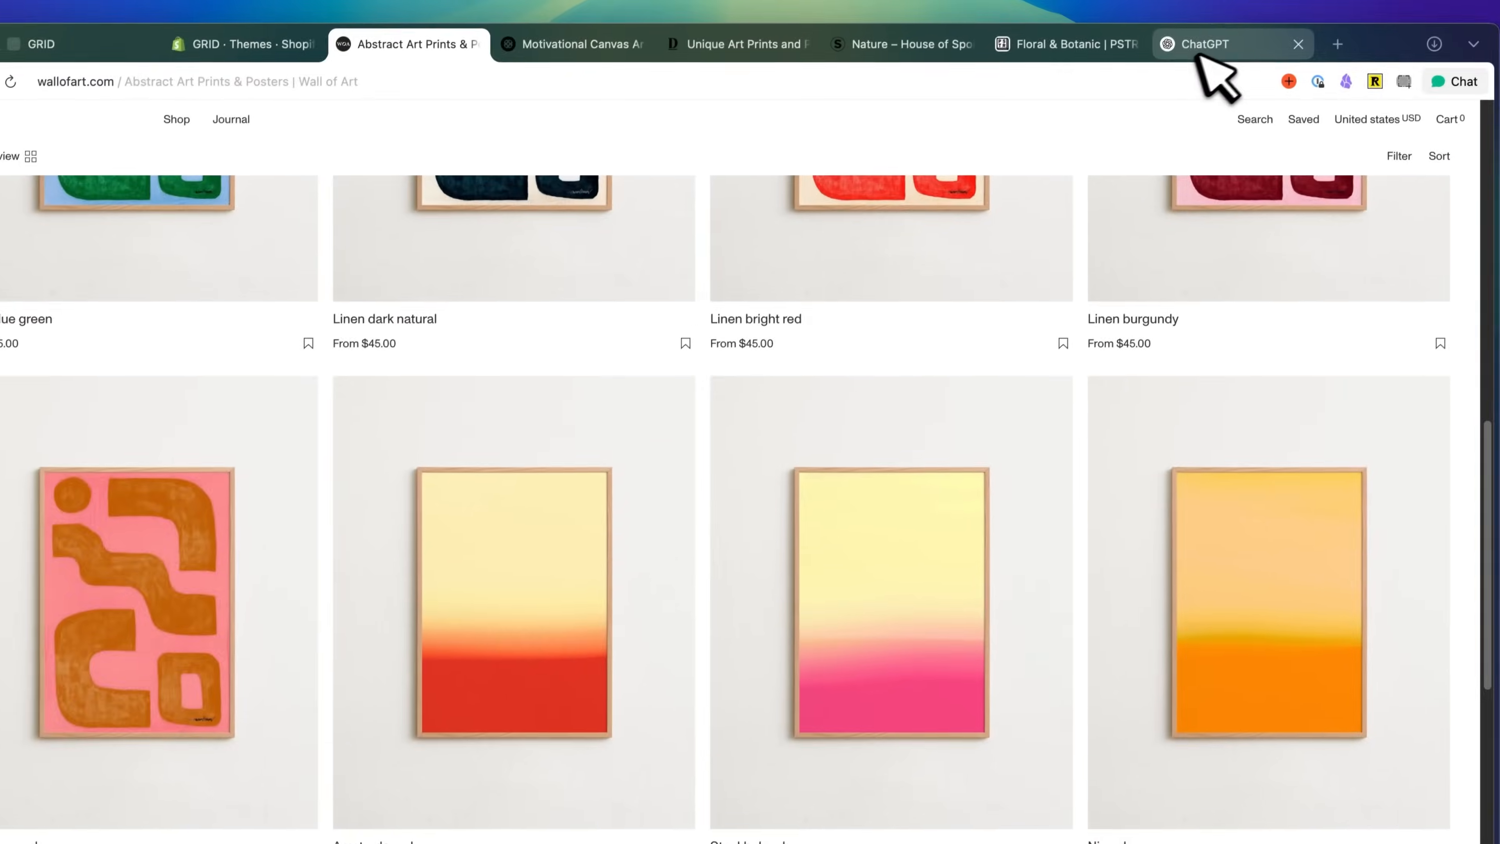
In ChatGPT image mode, request 'recreate an image in this style size: 1024x1792' with the gradient print.
{"action": "left_click", "coordinate": [1200, 44]}
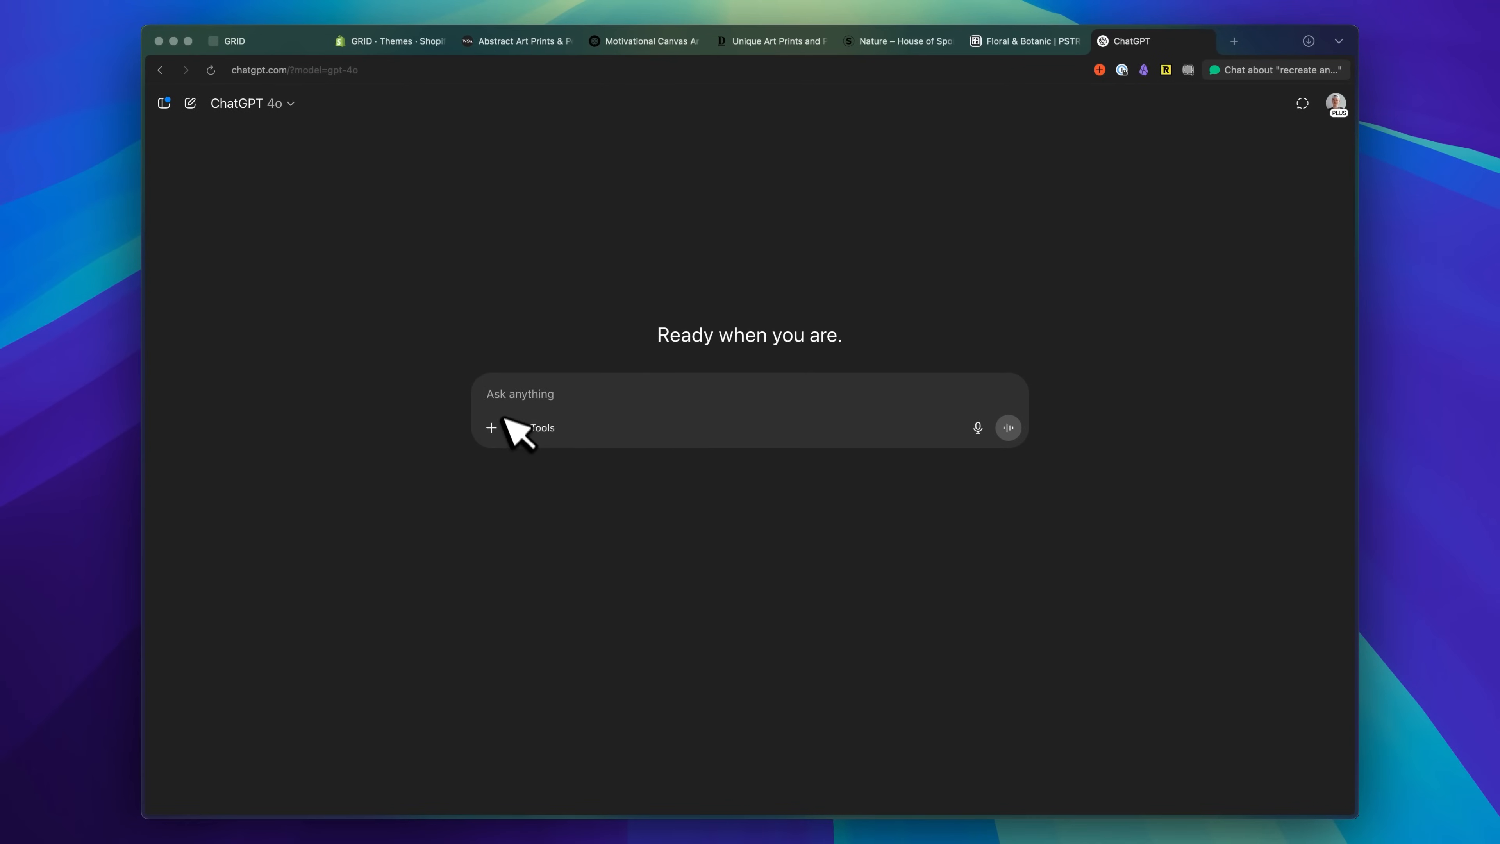
{"action": "left_click", "coordinate": [541, 427]}
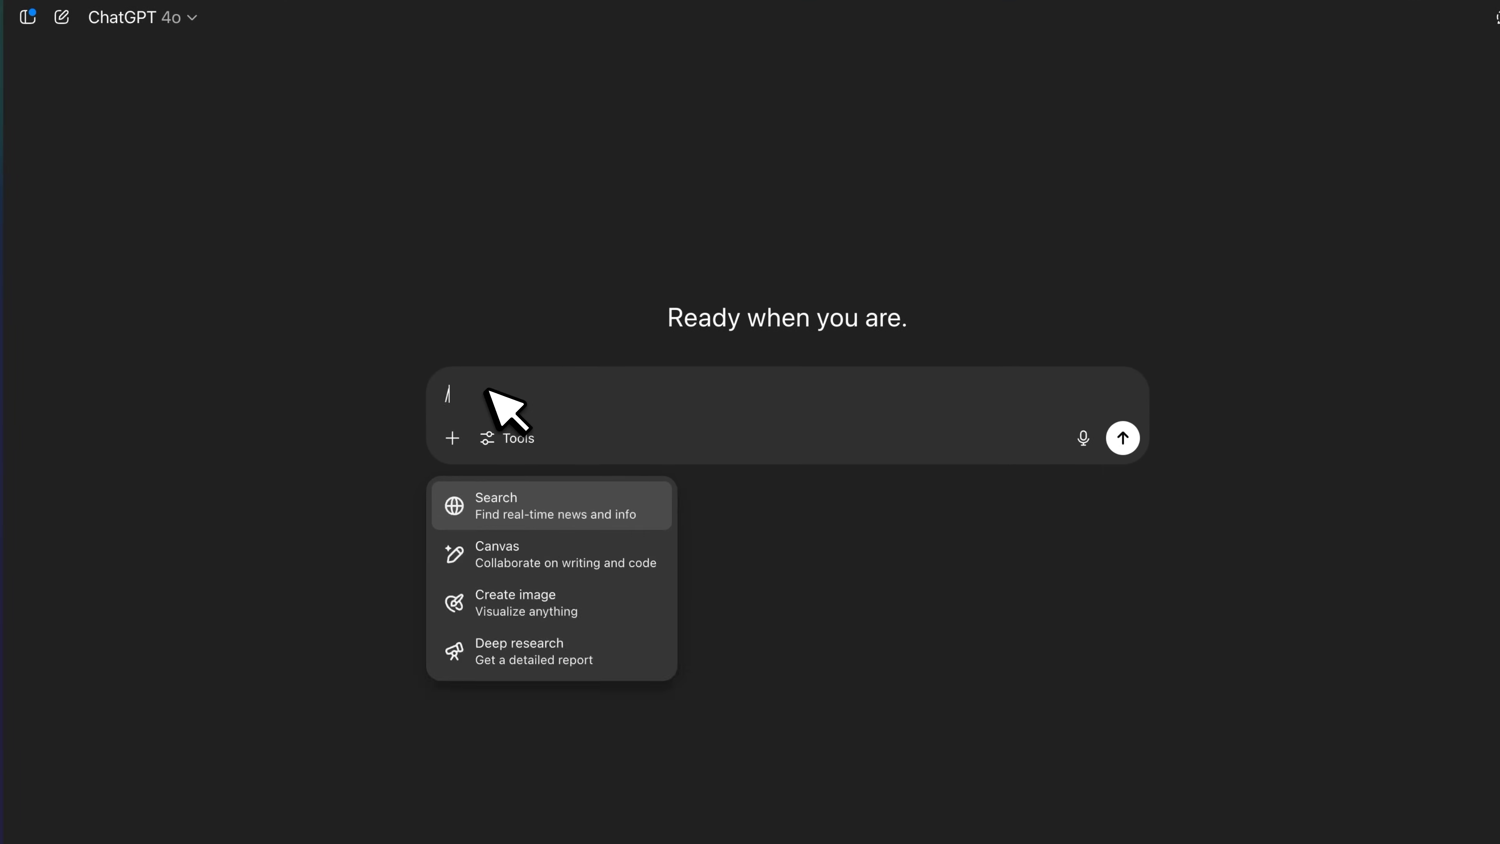
{"action": "left_click", "coordinate": [514, 594]}
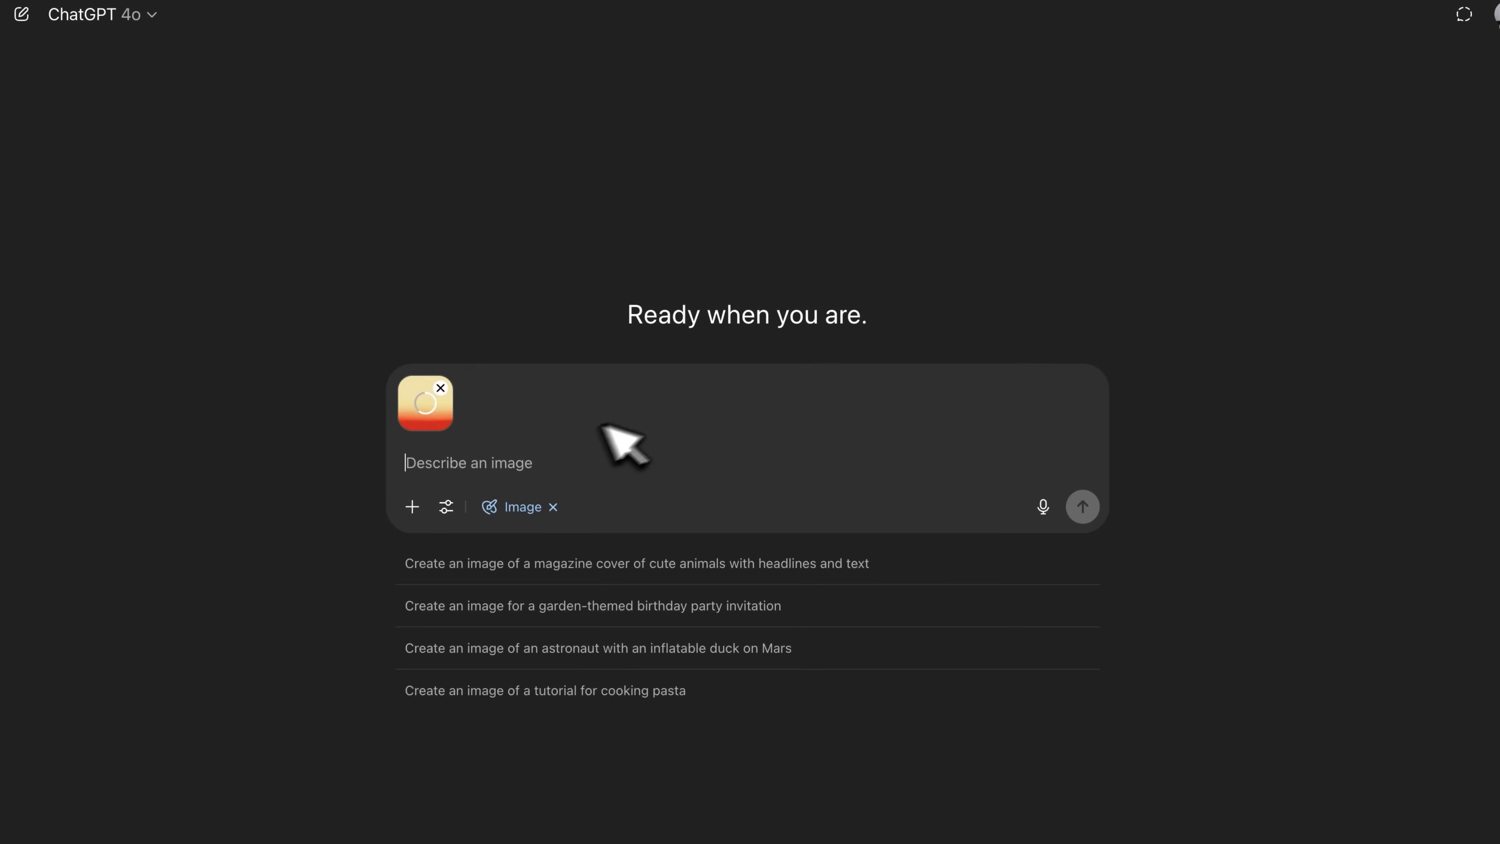
{"action": "type", "text": "recreate an image in this style size: 1024x1792"}
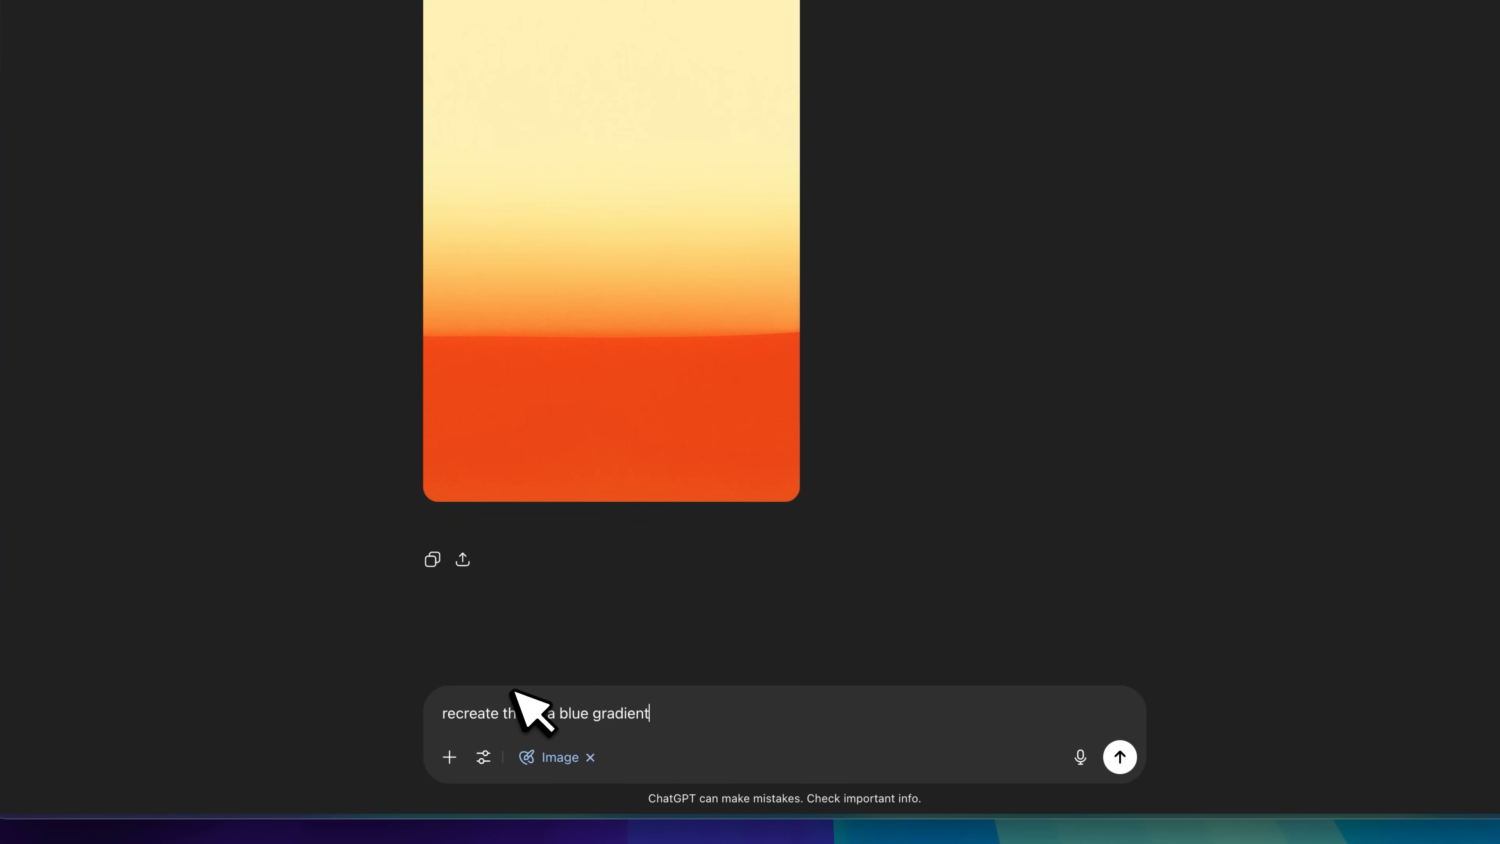
Send the follow-up request for a blue gradient version.
{"action": "left_click", "coordinate": [1117, 757]}
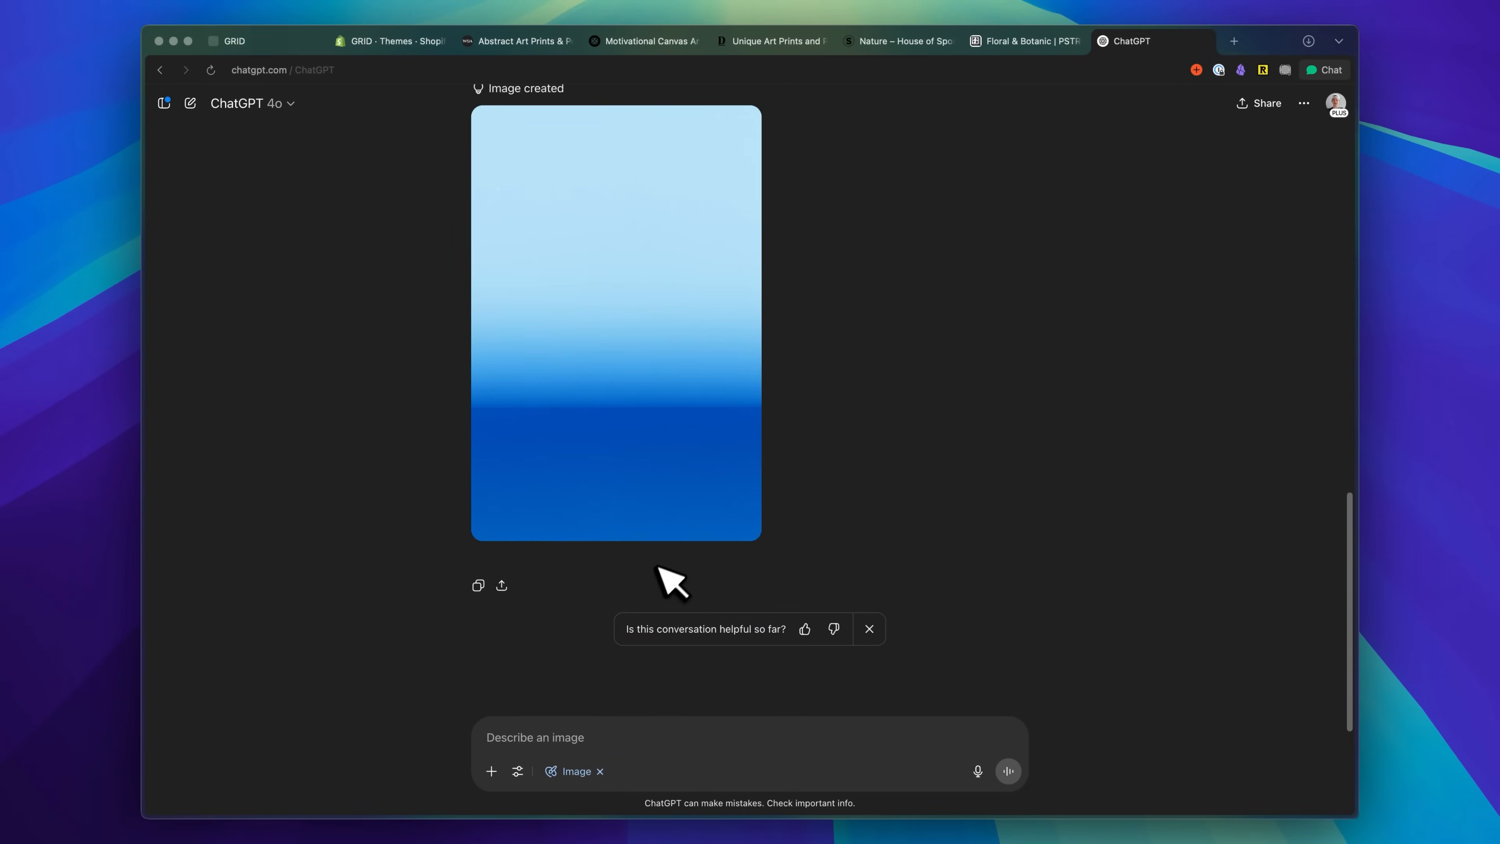
{"action": "left_click", "coordinate": [827, 42]}
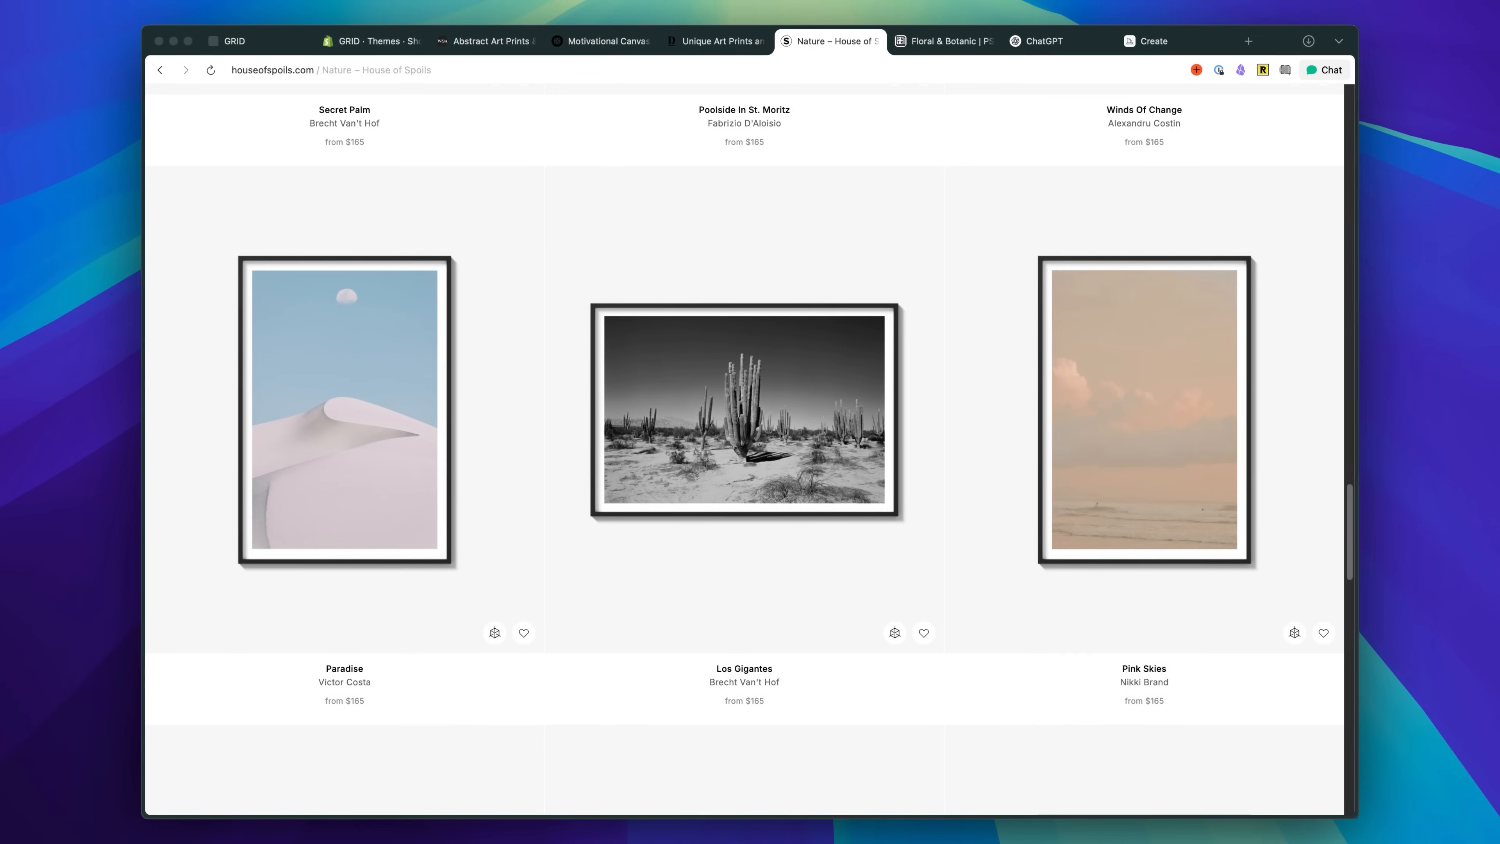
Use the Paradise dunes print as the Describe reference in Midjourney.
{"action": "left_click", "coordinate": [1172, 42]}
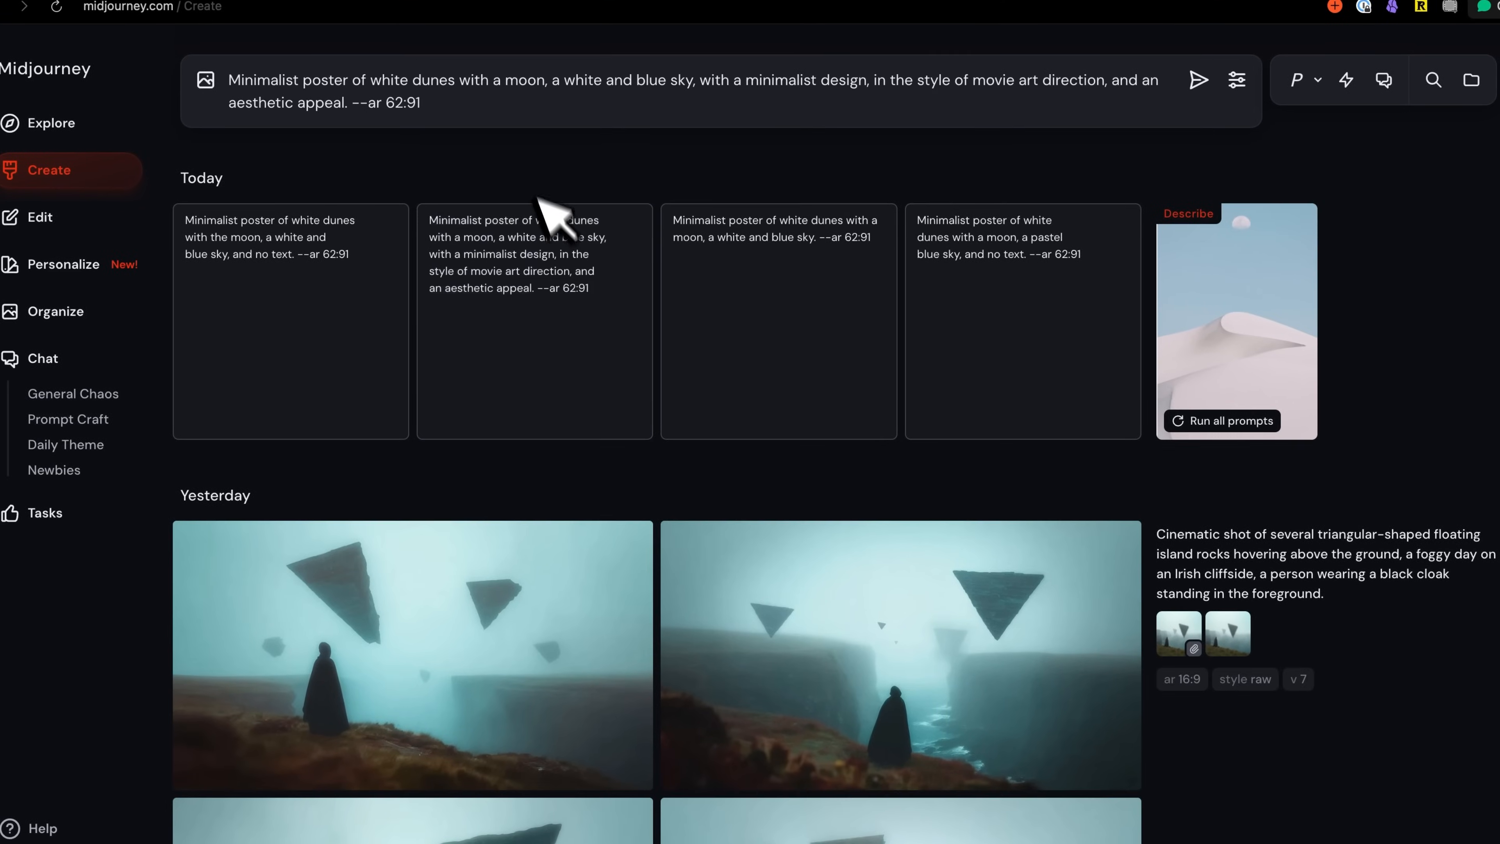
Generate the white-dunes-under-moon poster grids from the Describe prompts at --ar 62:91.
{"action": "left_click", "coordinate": [1198, 79]}
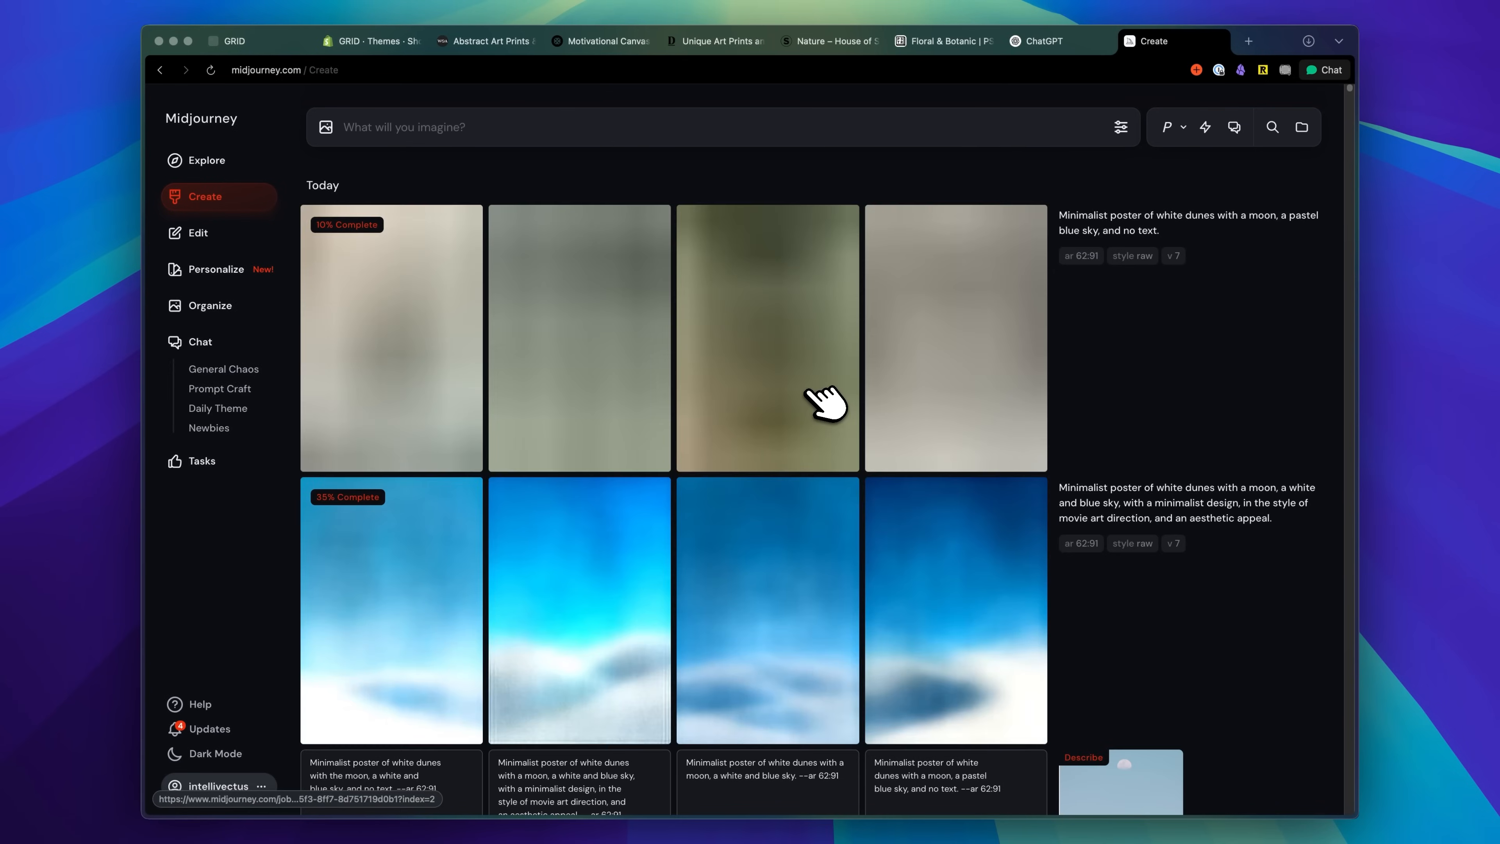
{"action": "scroll", "scroll_direction": "down", "scroll_amount": 3}
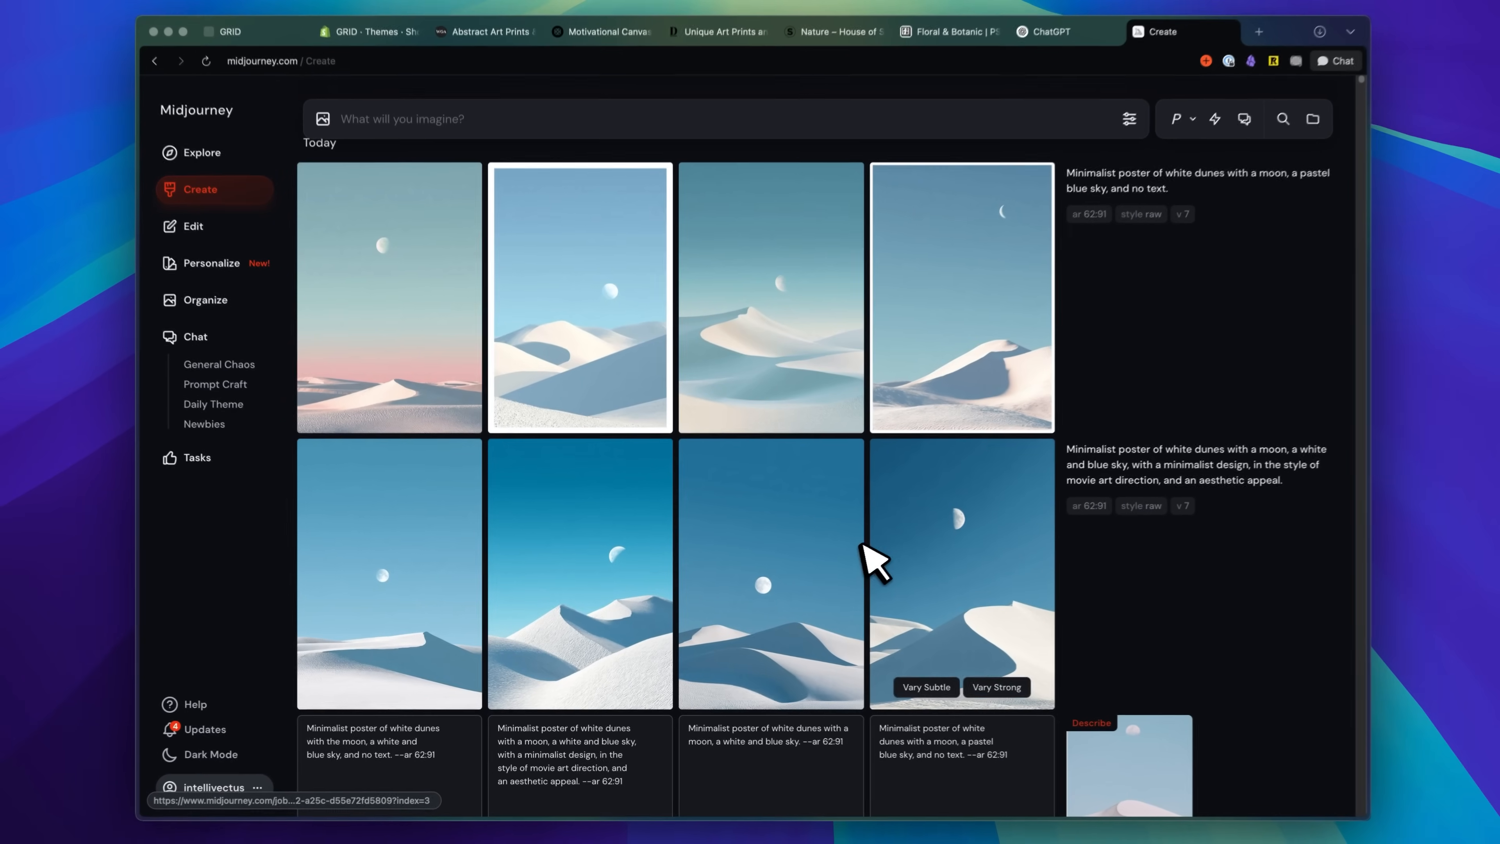
Inspect a blue-sky dunes-and-moon result at full size, close it, and enlarge it again.
{"action": "left_click", "coordinate": [961, 572]}
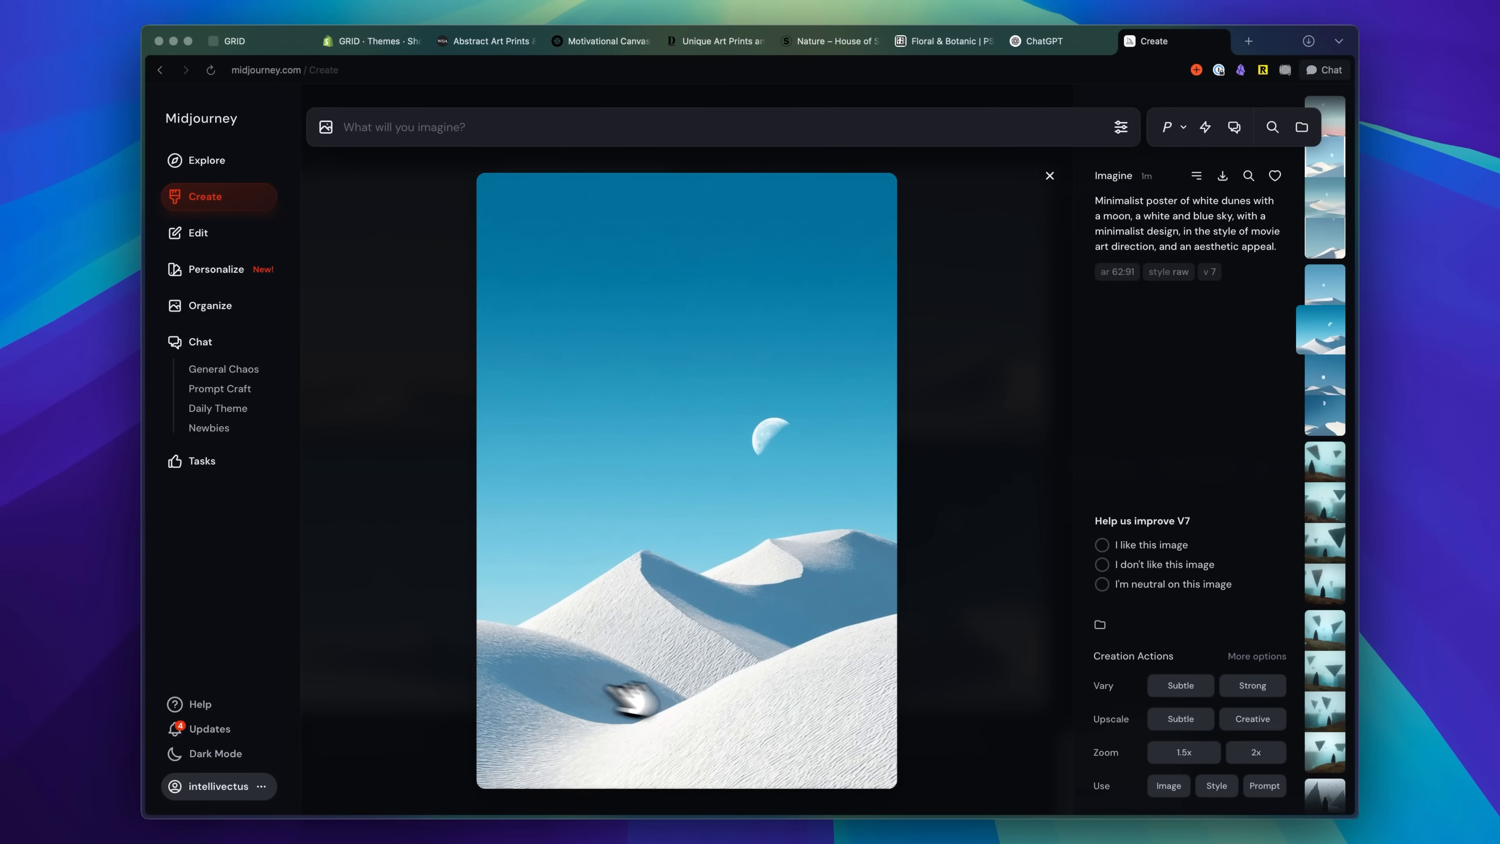
{"action": "left_click", "coordinate": [1049, 175]}
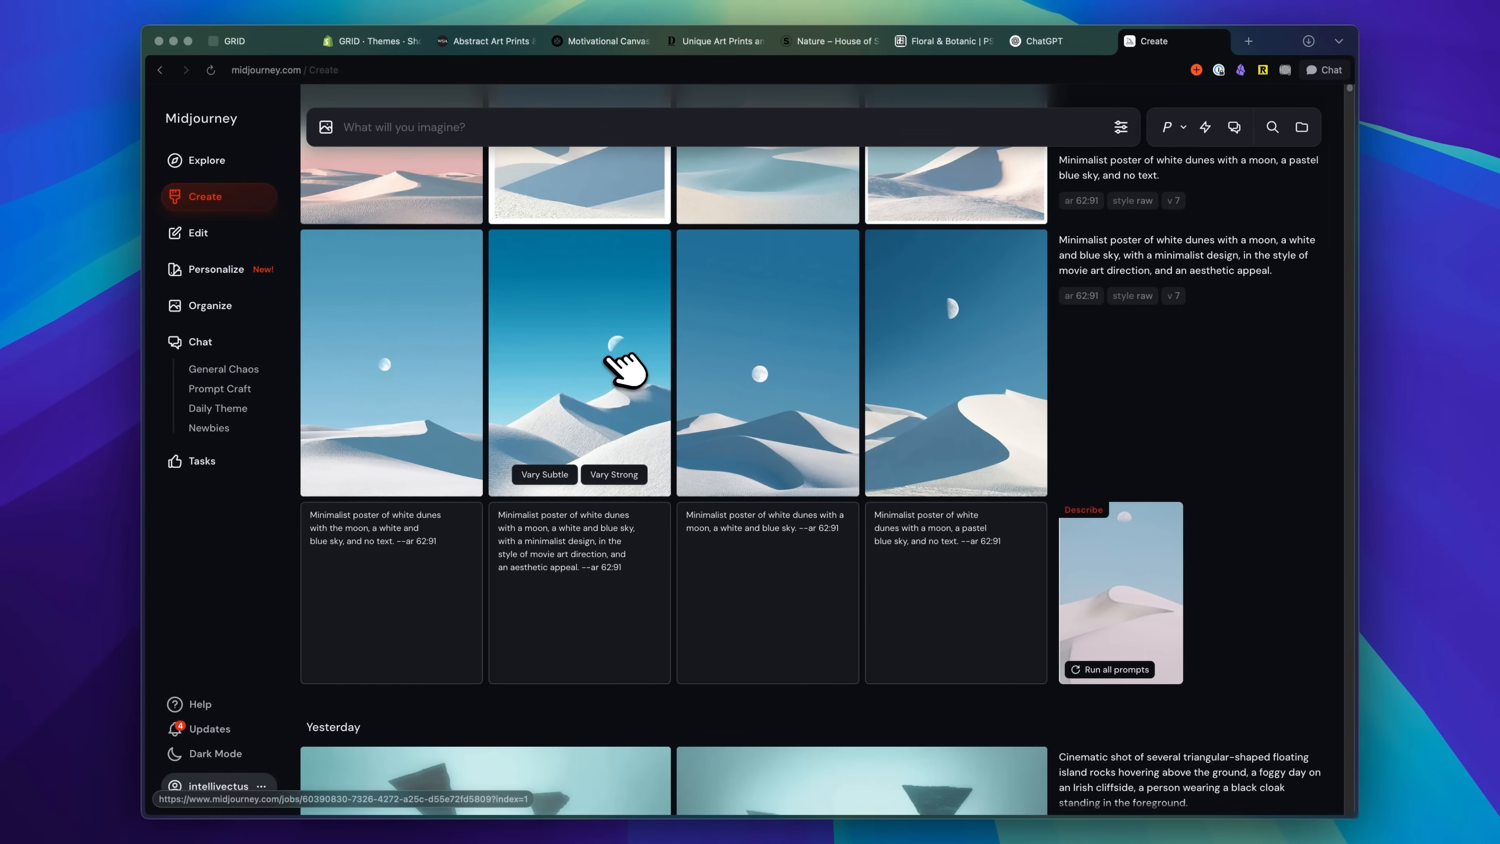
{"action": "mouse_move", "coordinate": [1143, 592]}
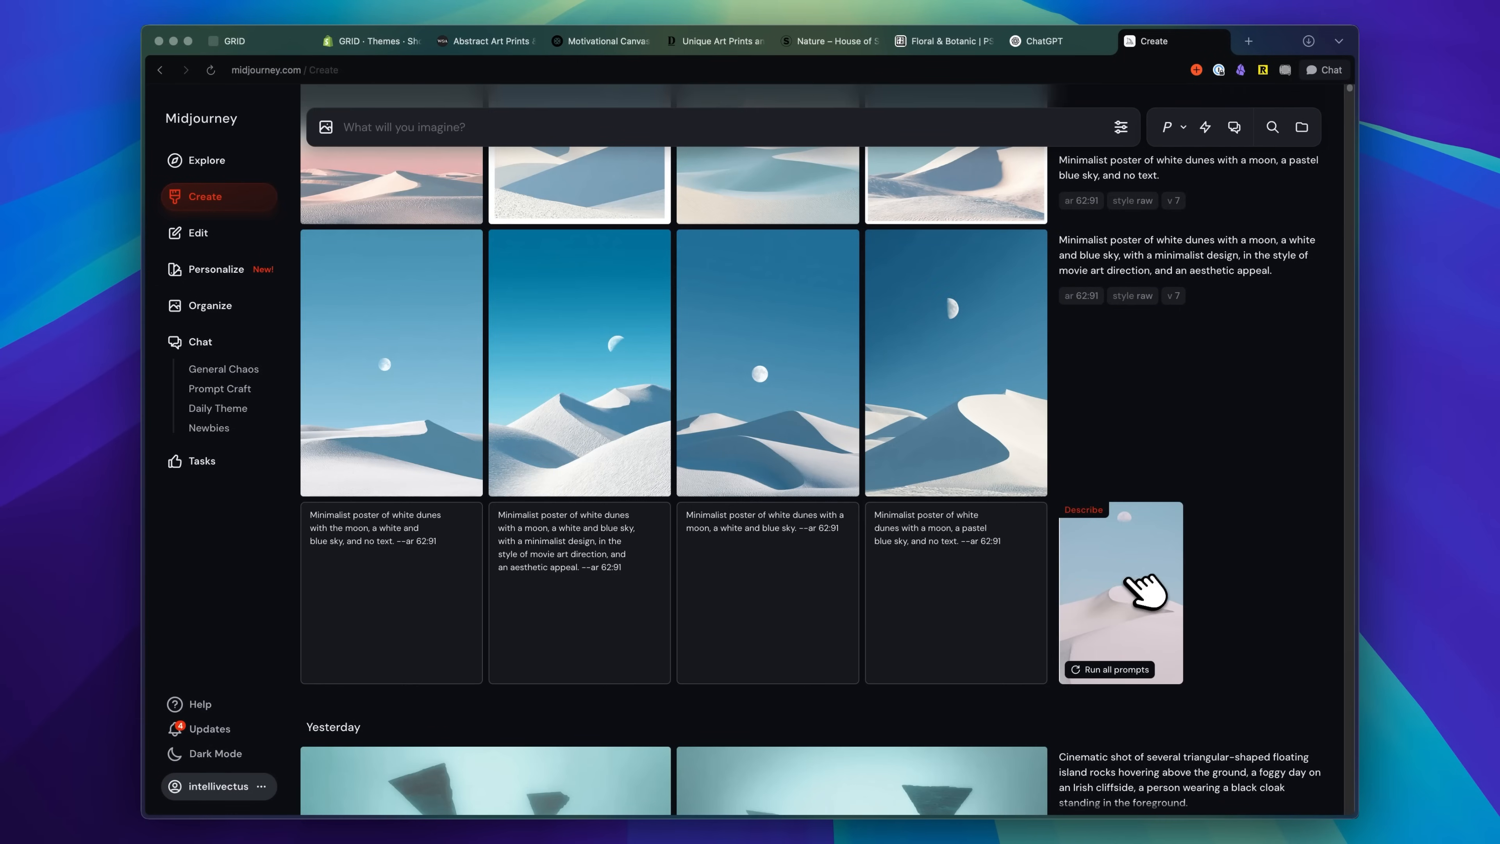
{"action": "left_click", "coordinate": [579, 362]}
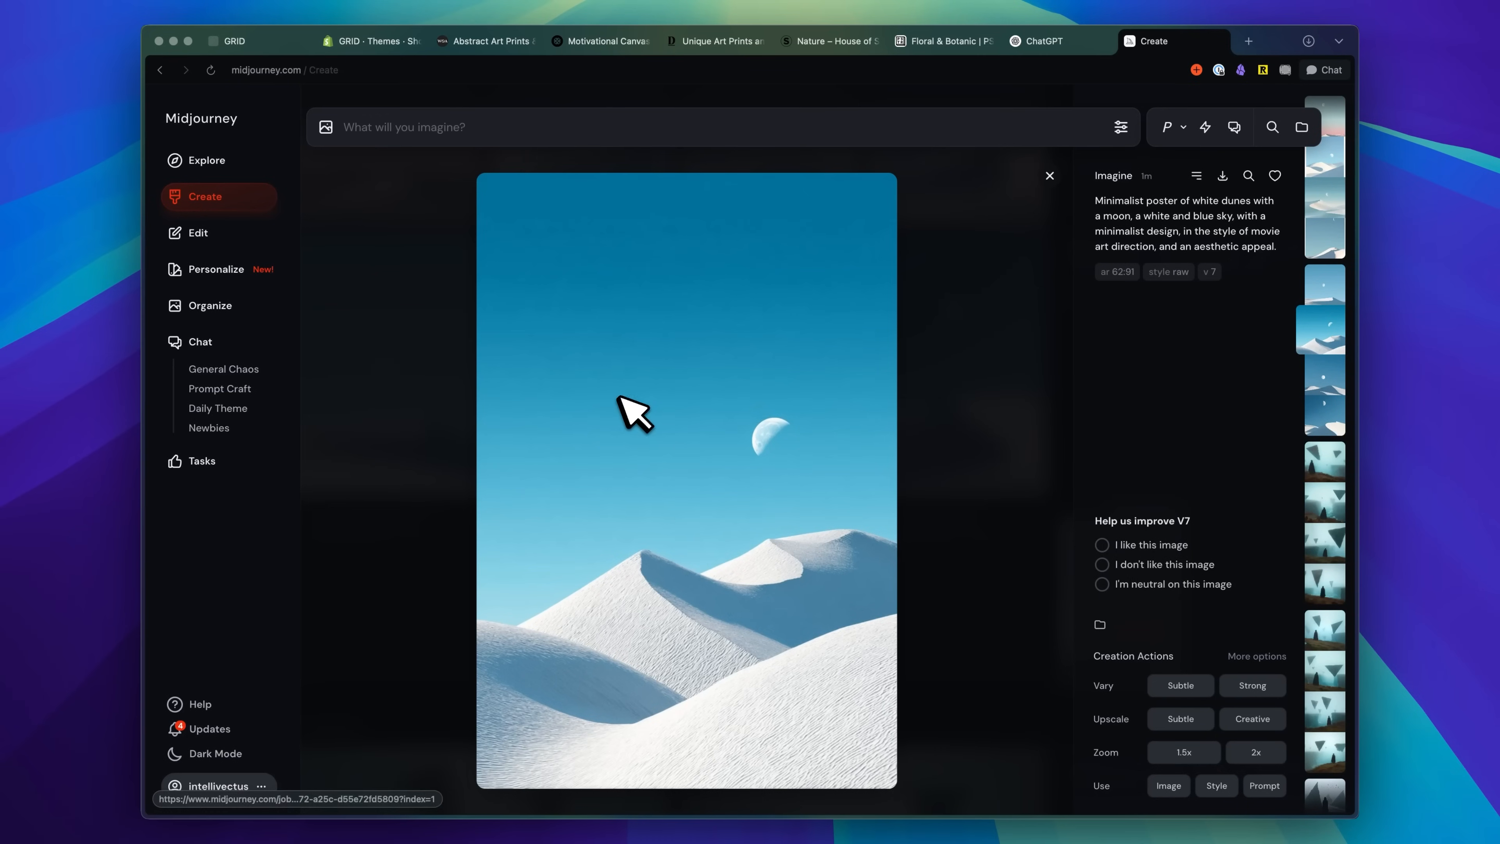
{"action": "mouse_move", "coordinate": [686, 483]}
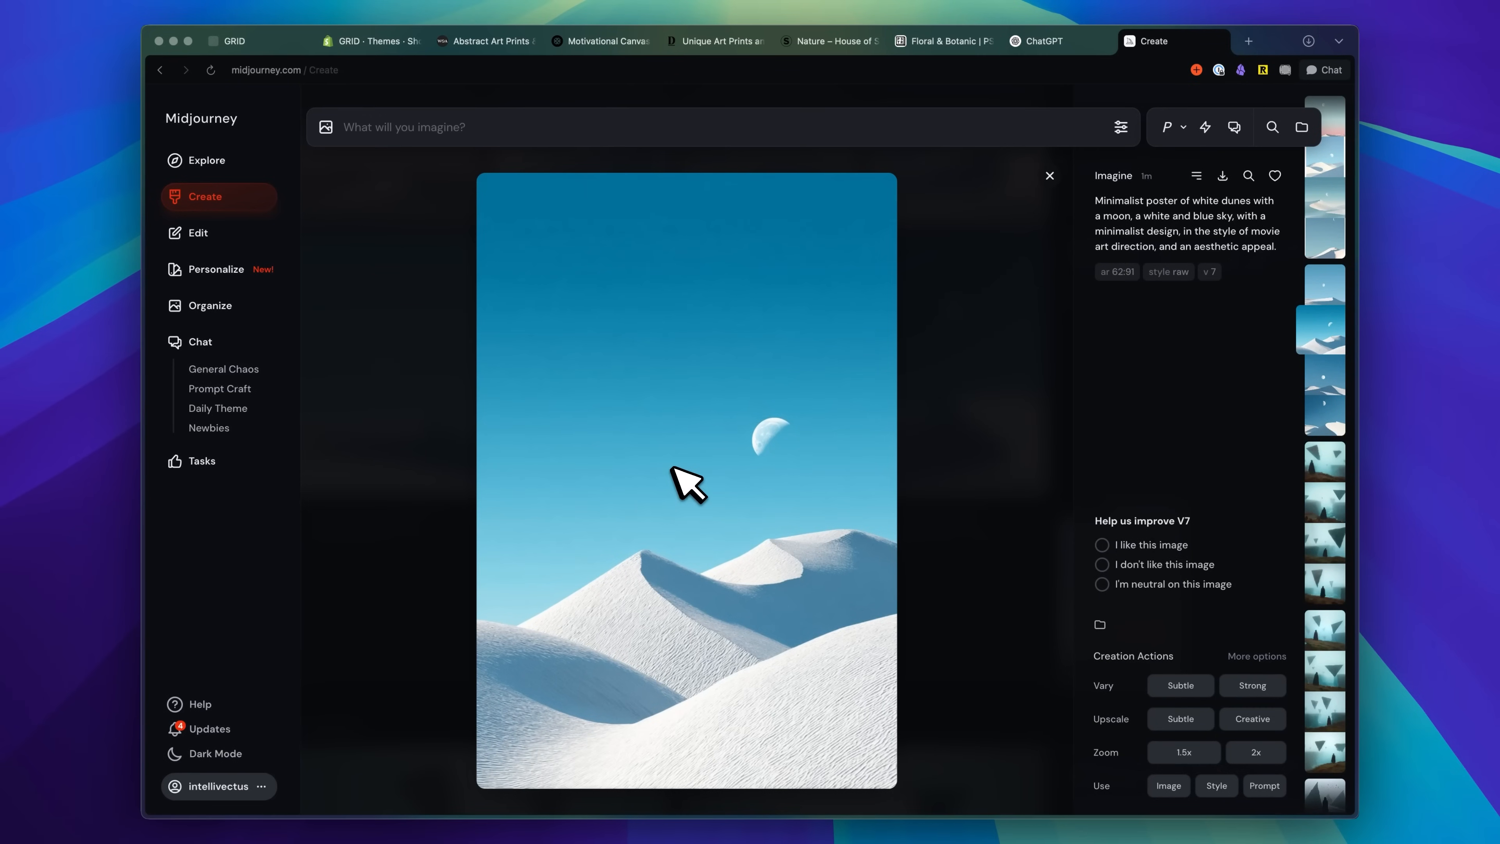
{"action": "mouse_move", "coordinate": [685, 485]}
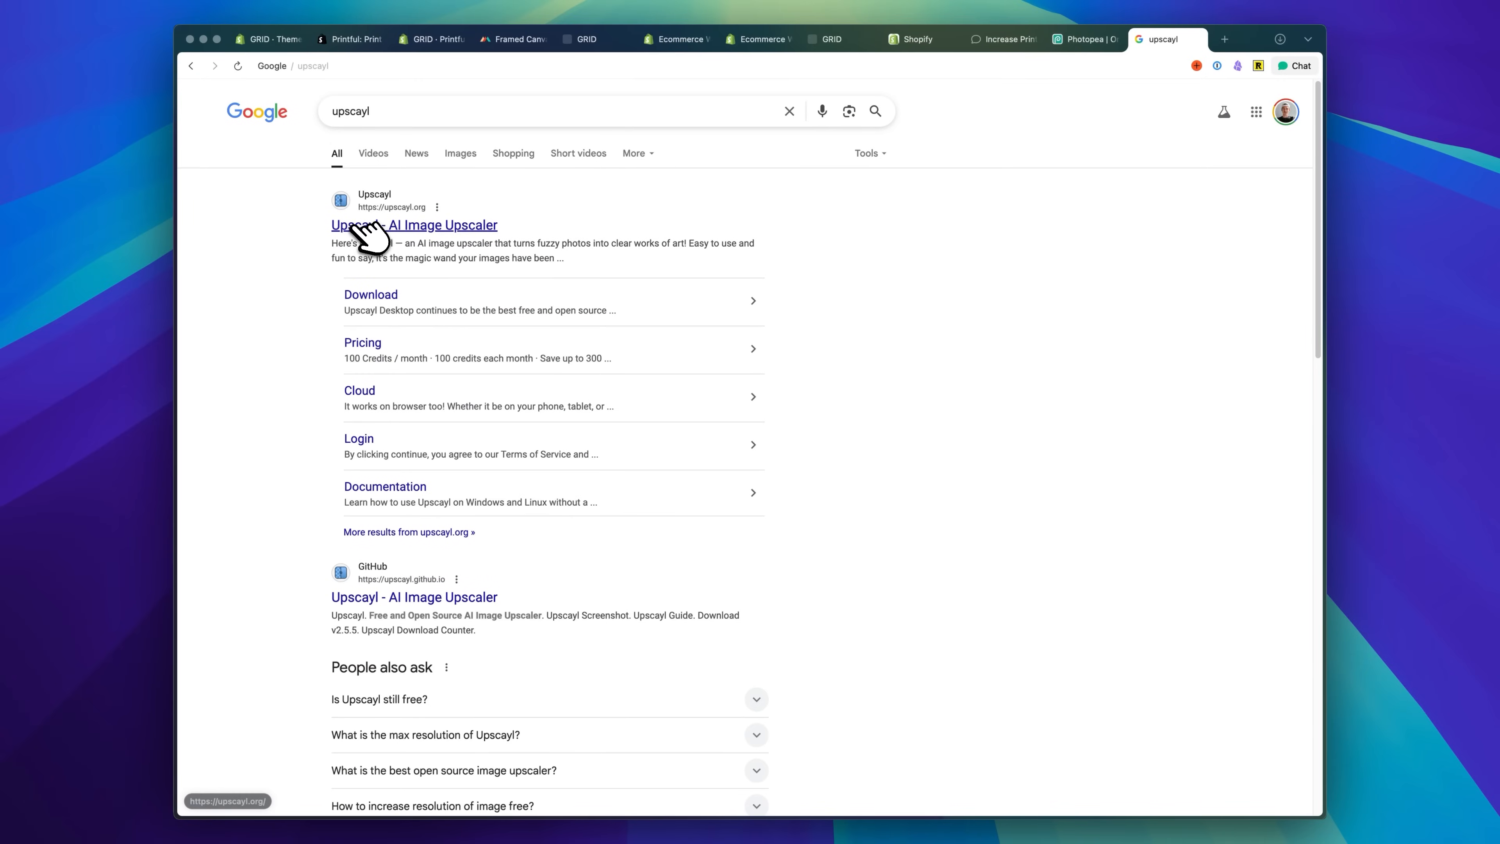
Reach upscayl.org's Download page and check Alternative Downloads for the macOS build.
{"action": "left_click", "coordinate": [414, 225]}
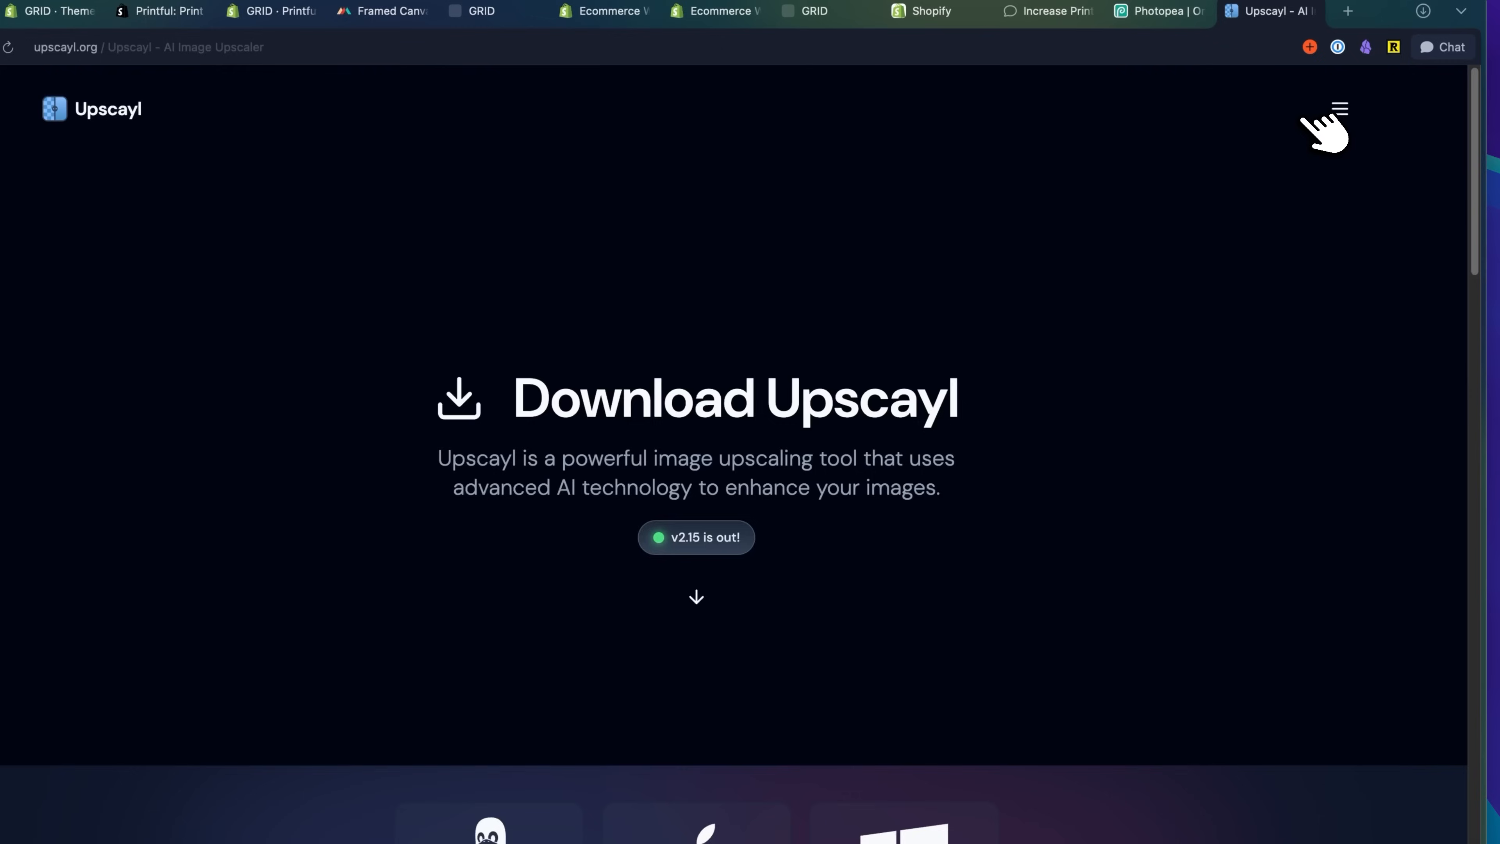
{"action": "scroll", "scroll_direction": "down", "scroll_amount": 3}
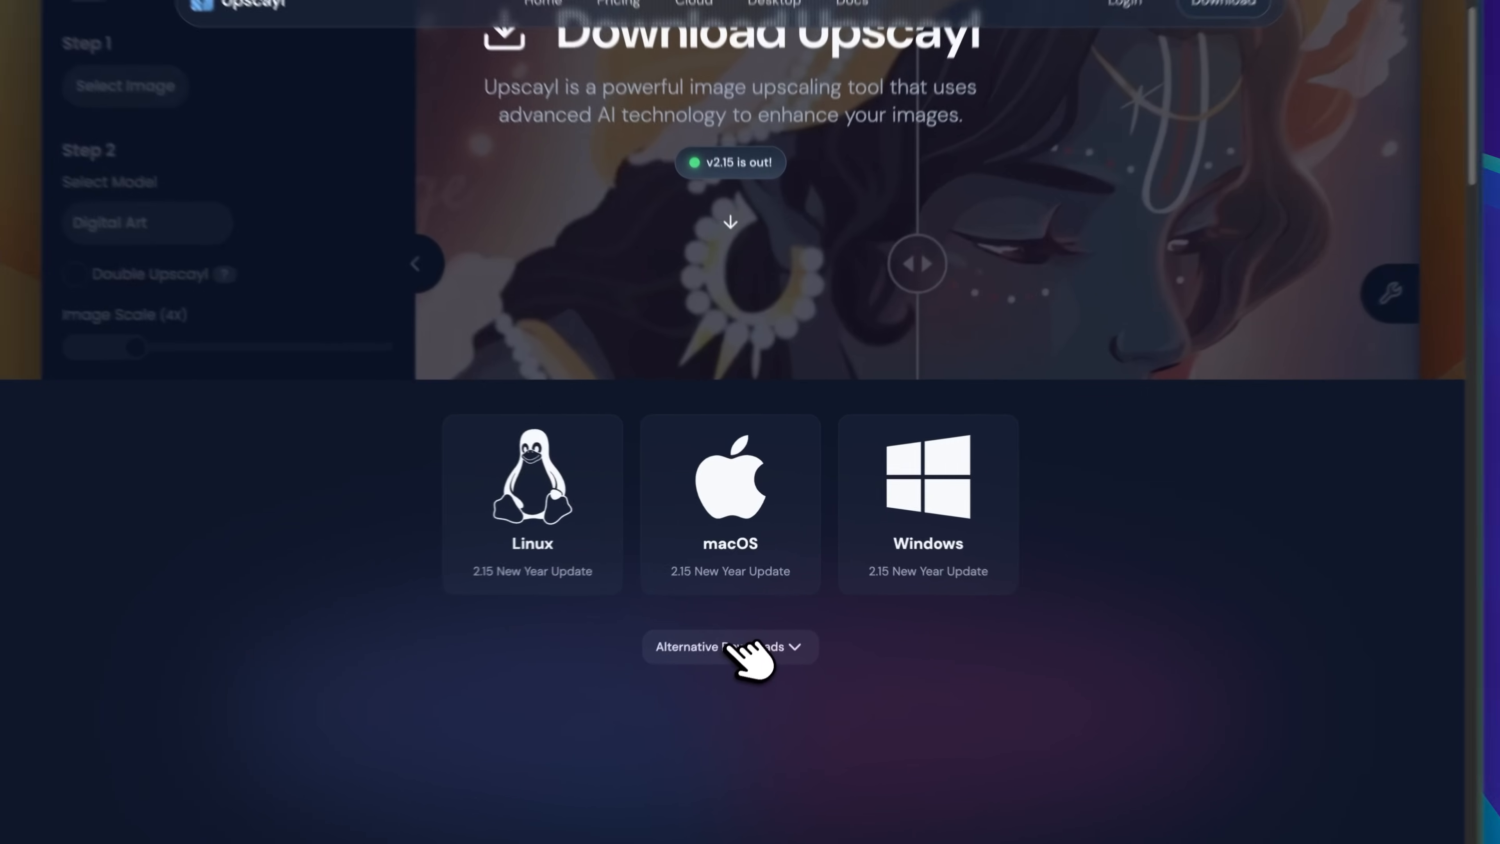
{"action": "left_click", "coordinate": [728, 647]}
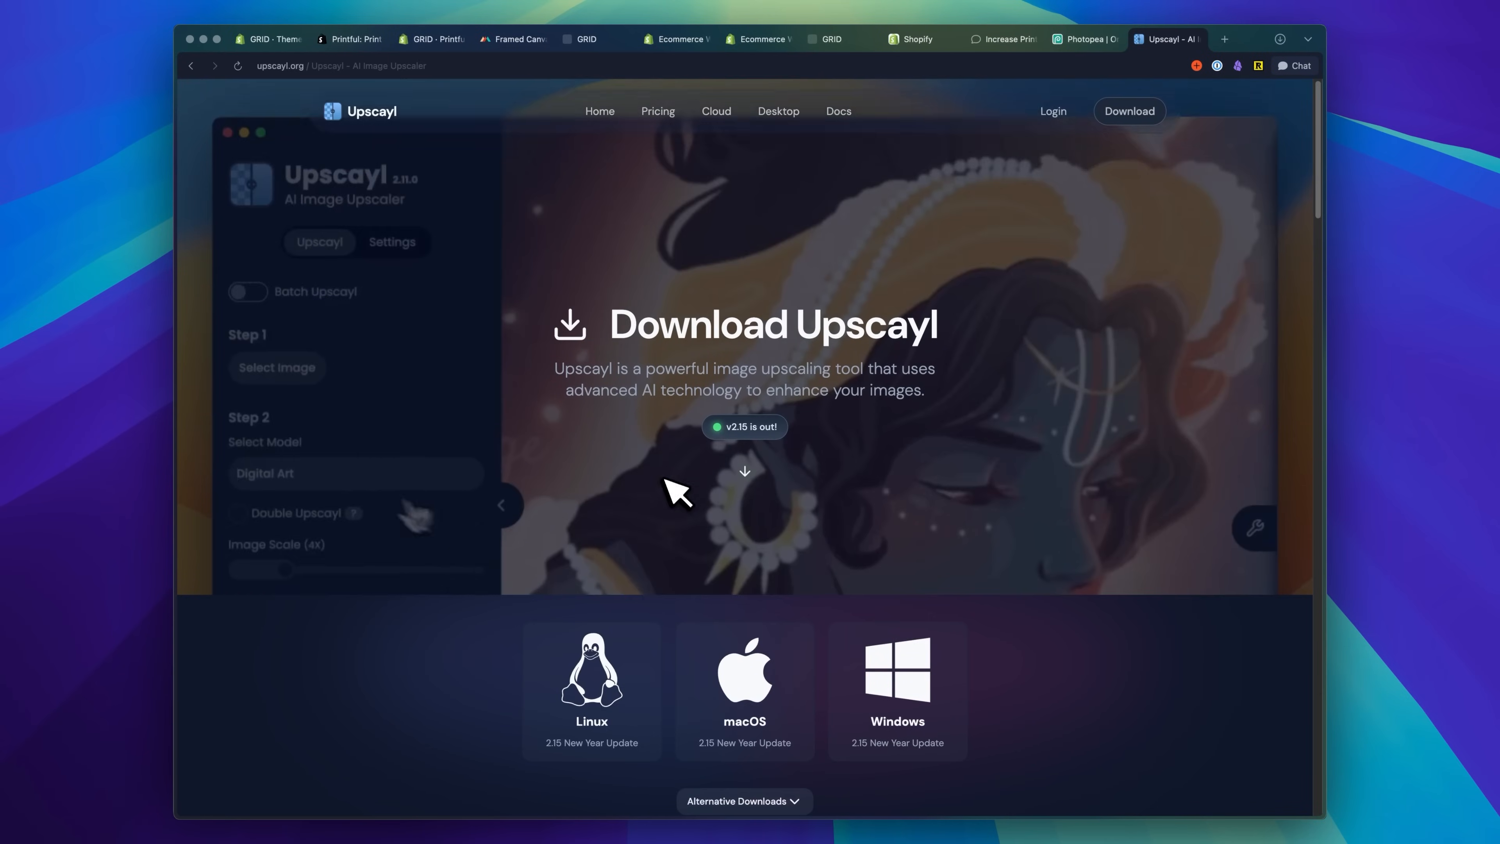
{"action": "left_click", "coordinate": [360, 111]}
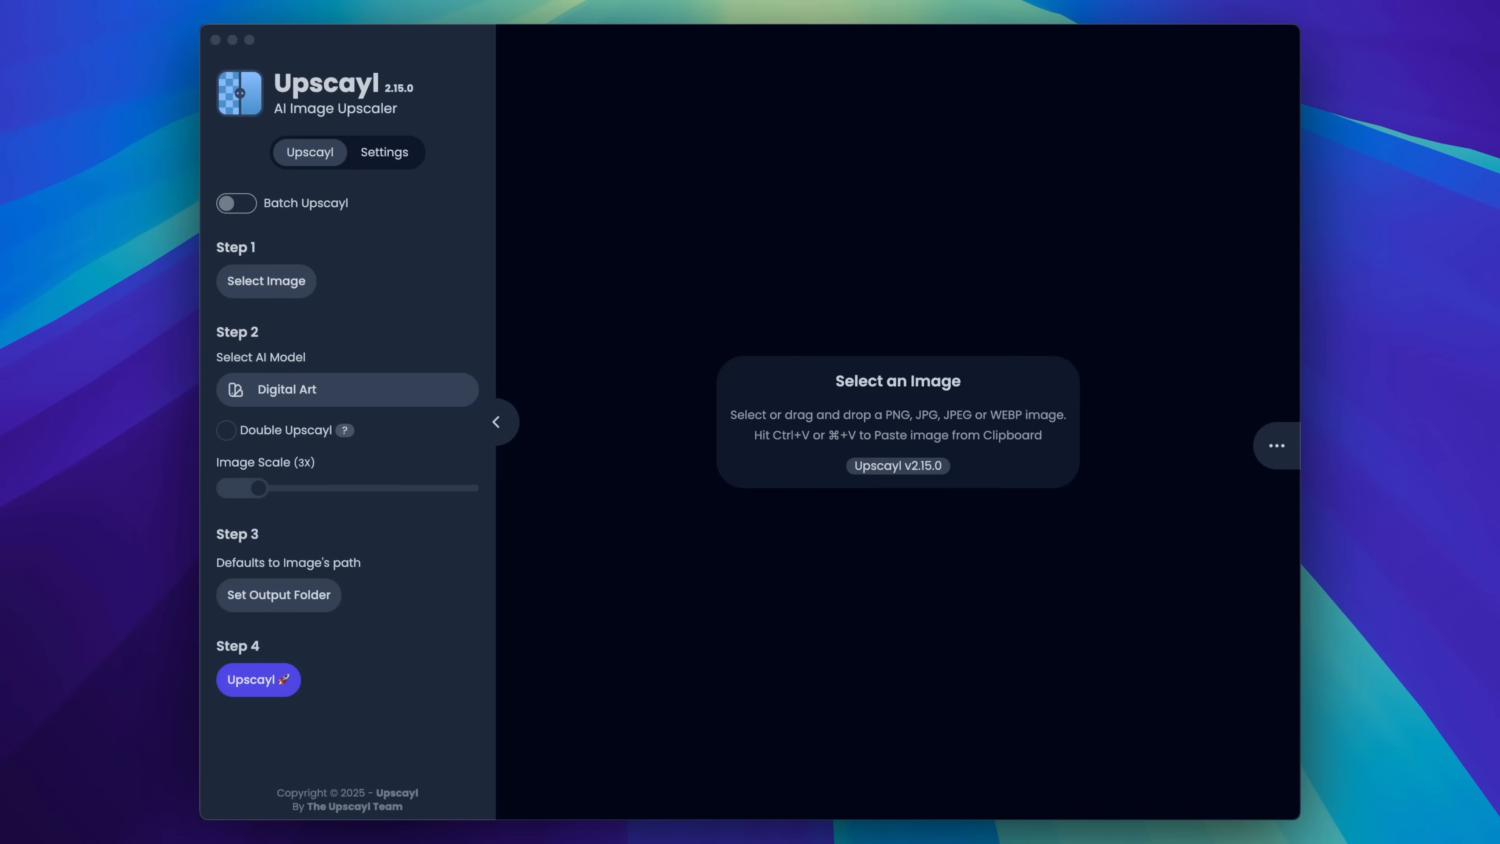
{"action": "mouse_move", "coordinate": [839, 396]}
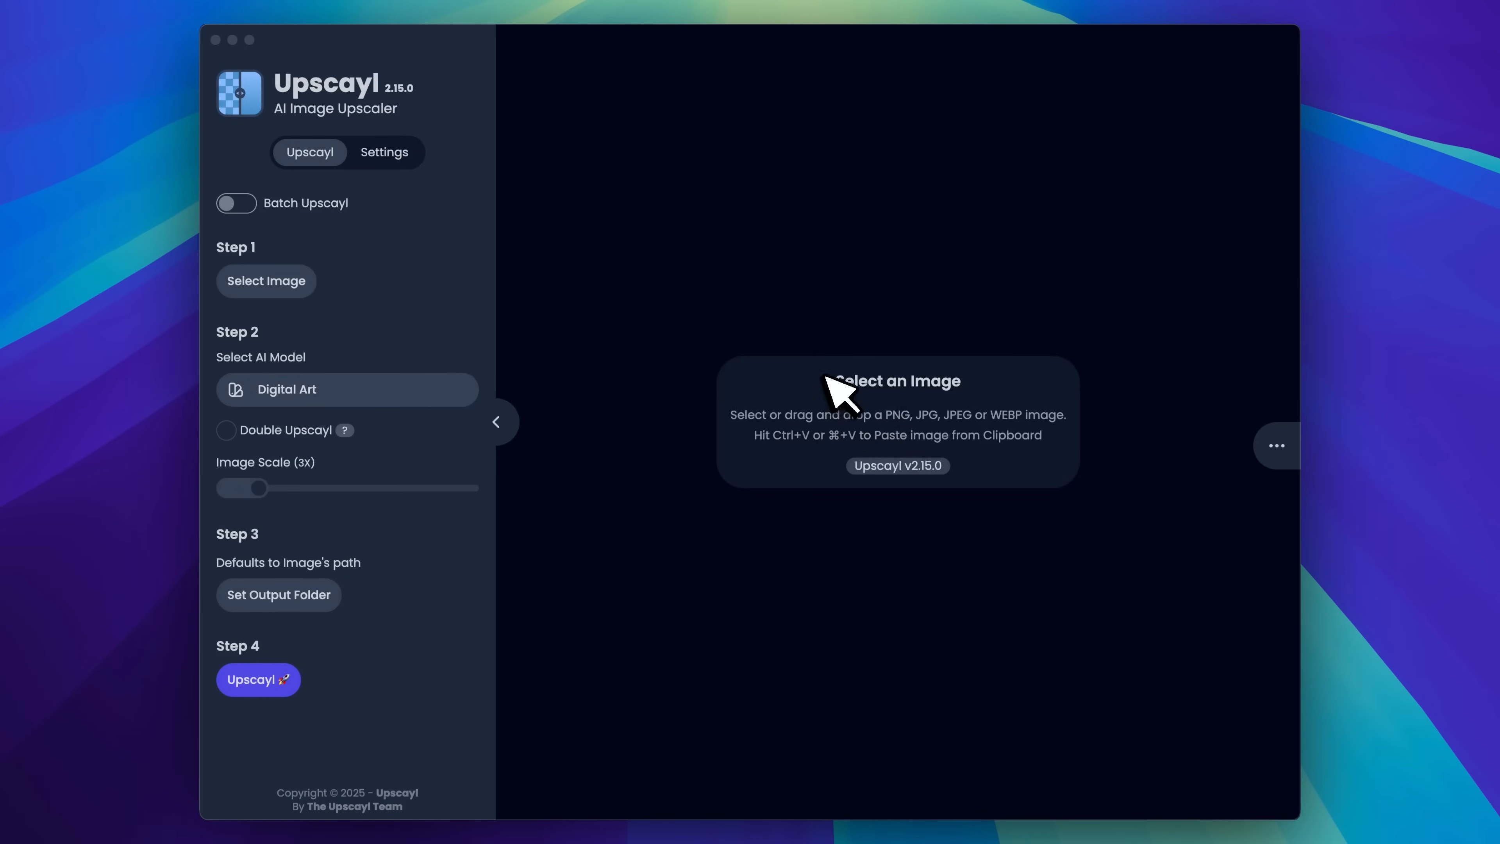
Load the black-and-white seaside photo and set Upscayl Standard at 4x, 2912x1632 to 11648x6528.
{"action": "left_click", "coordinate": [265, 281]}
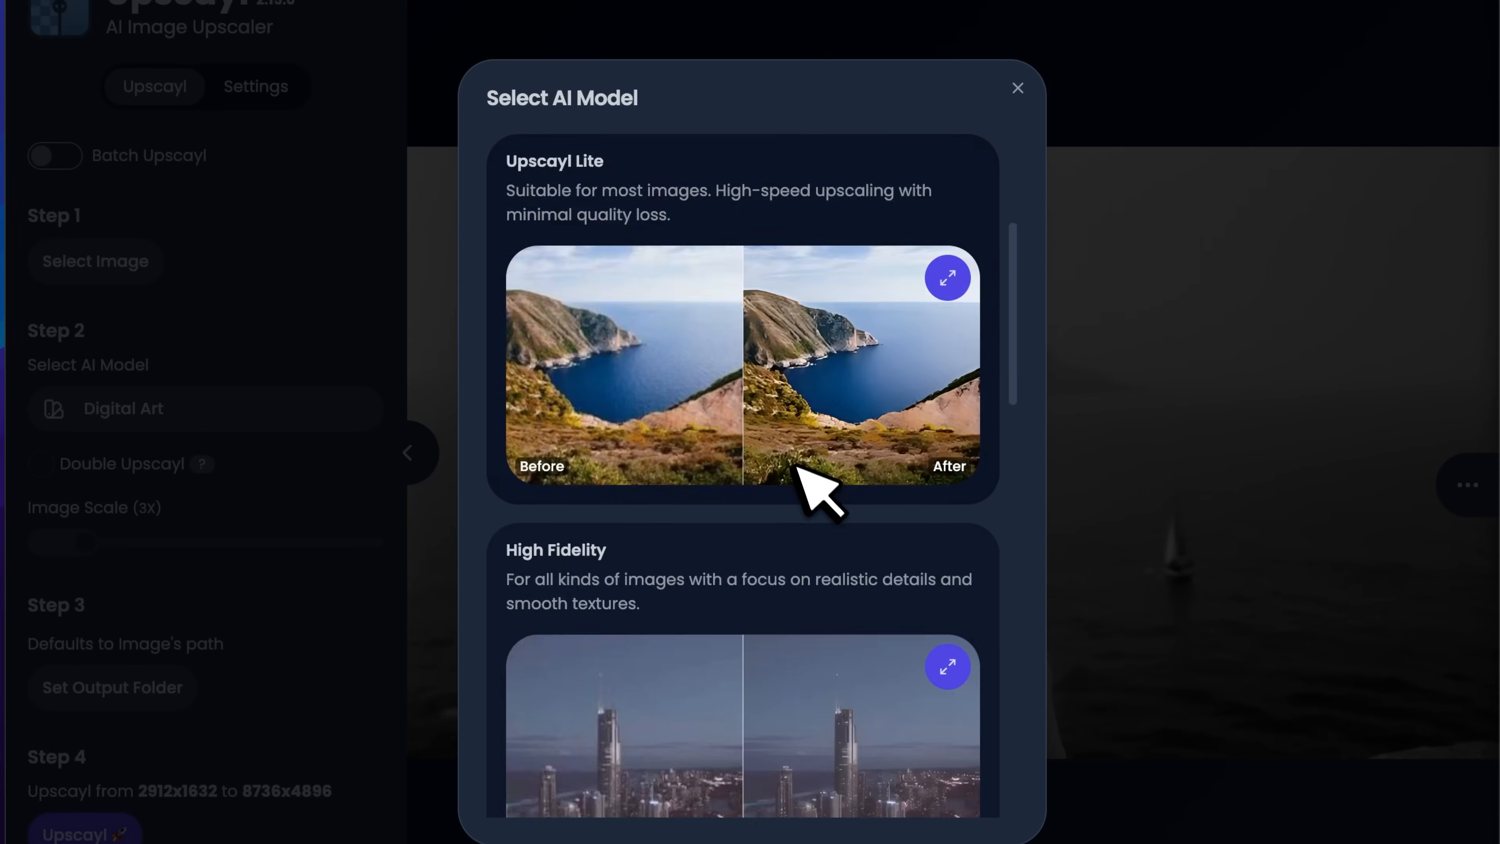
{"action": "scroll", "scroll_direction": "down", "scroll_amount": 3}
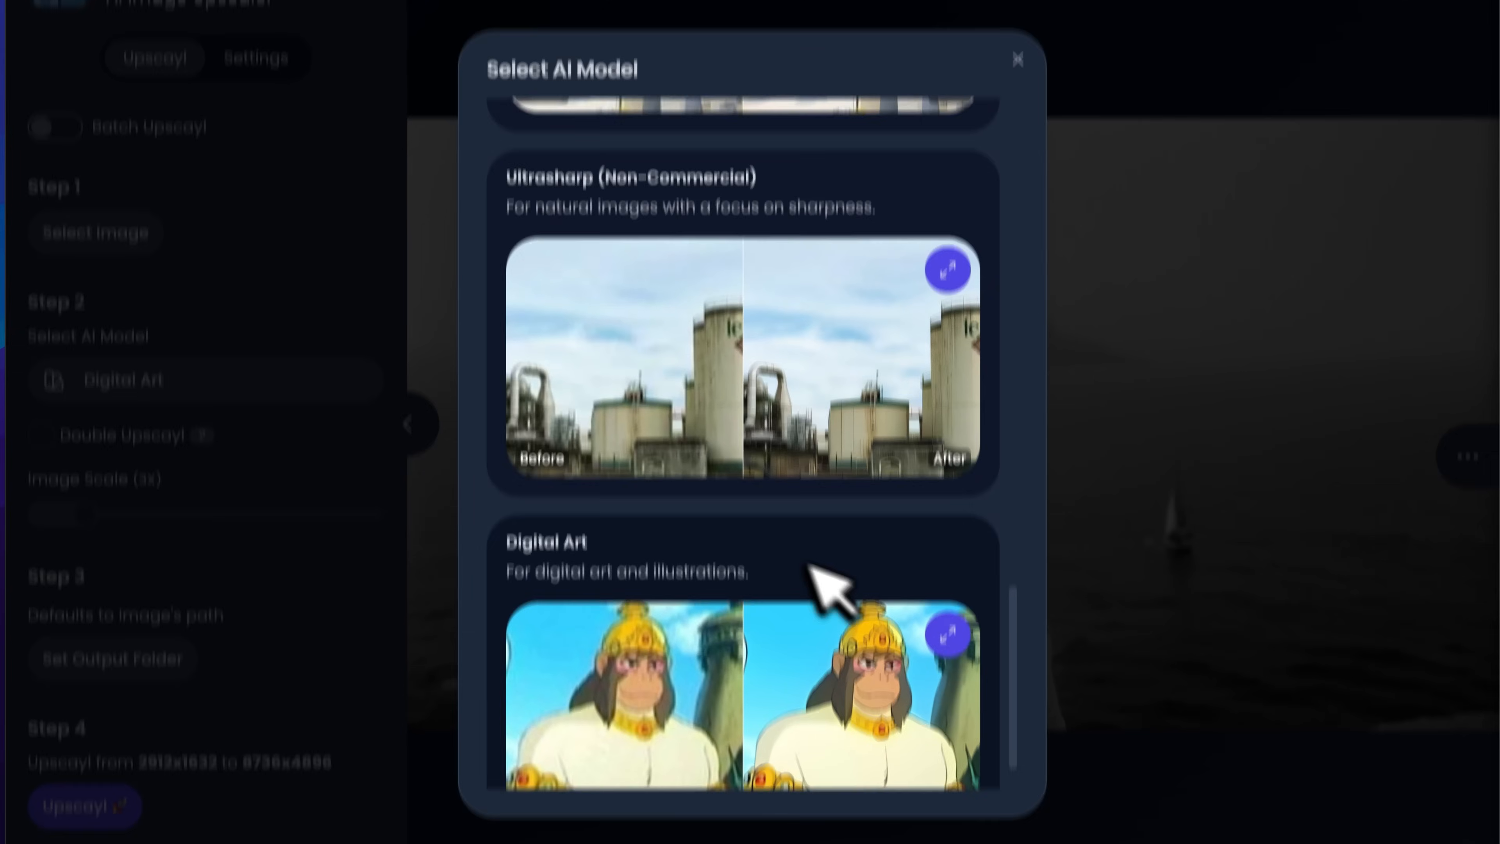
{"action": "scroll", "scroll_direction": "down", "scroll_amount": 3}
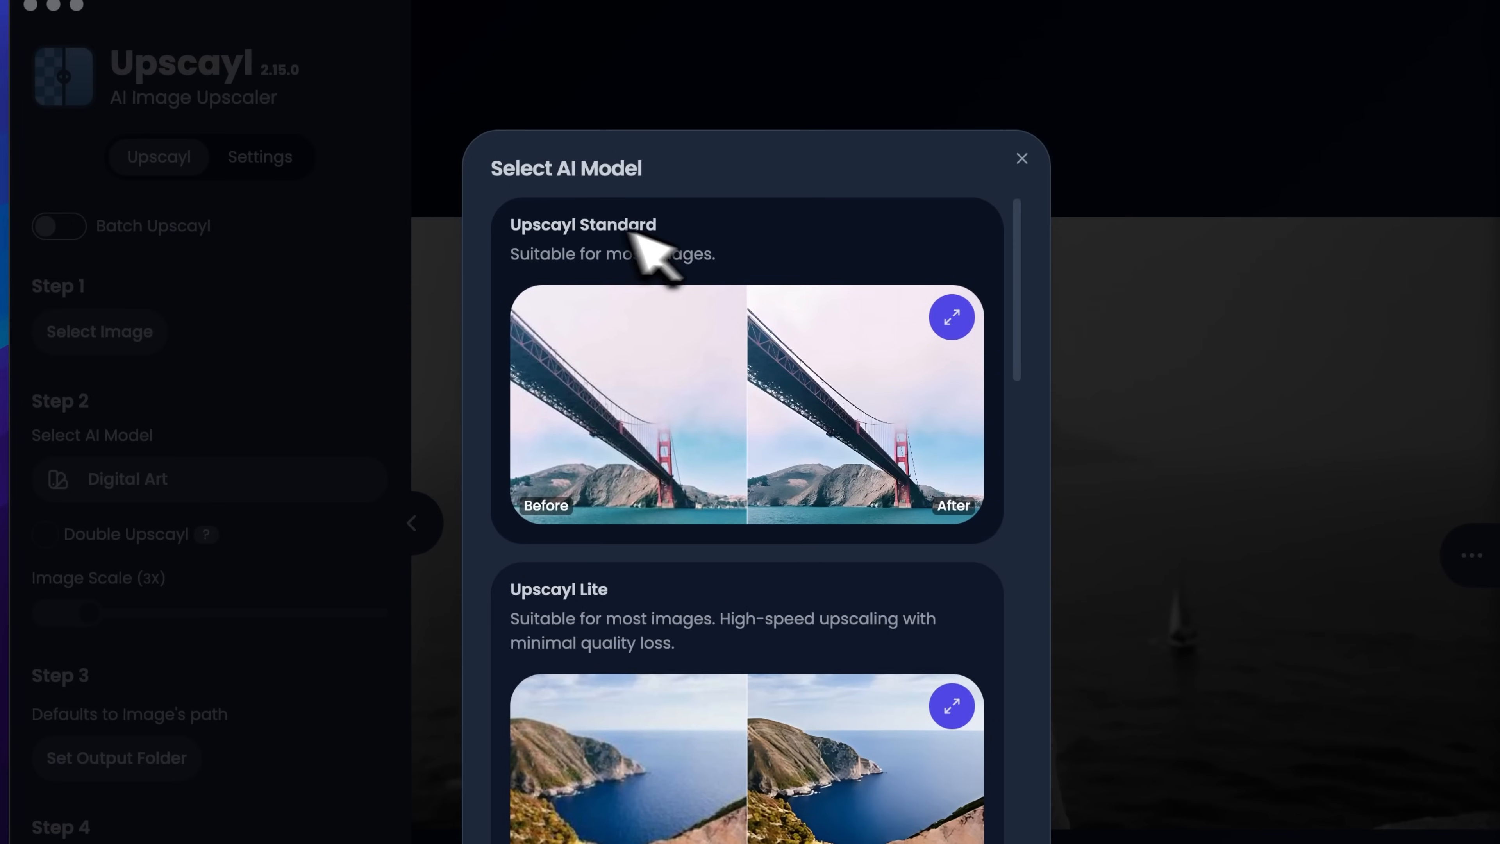
{"action": "left_click", "coordinate": [583, 239]}
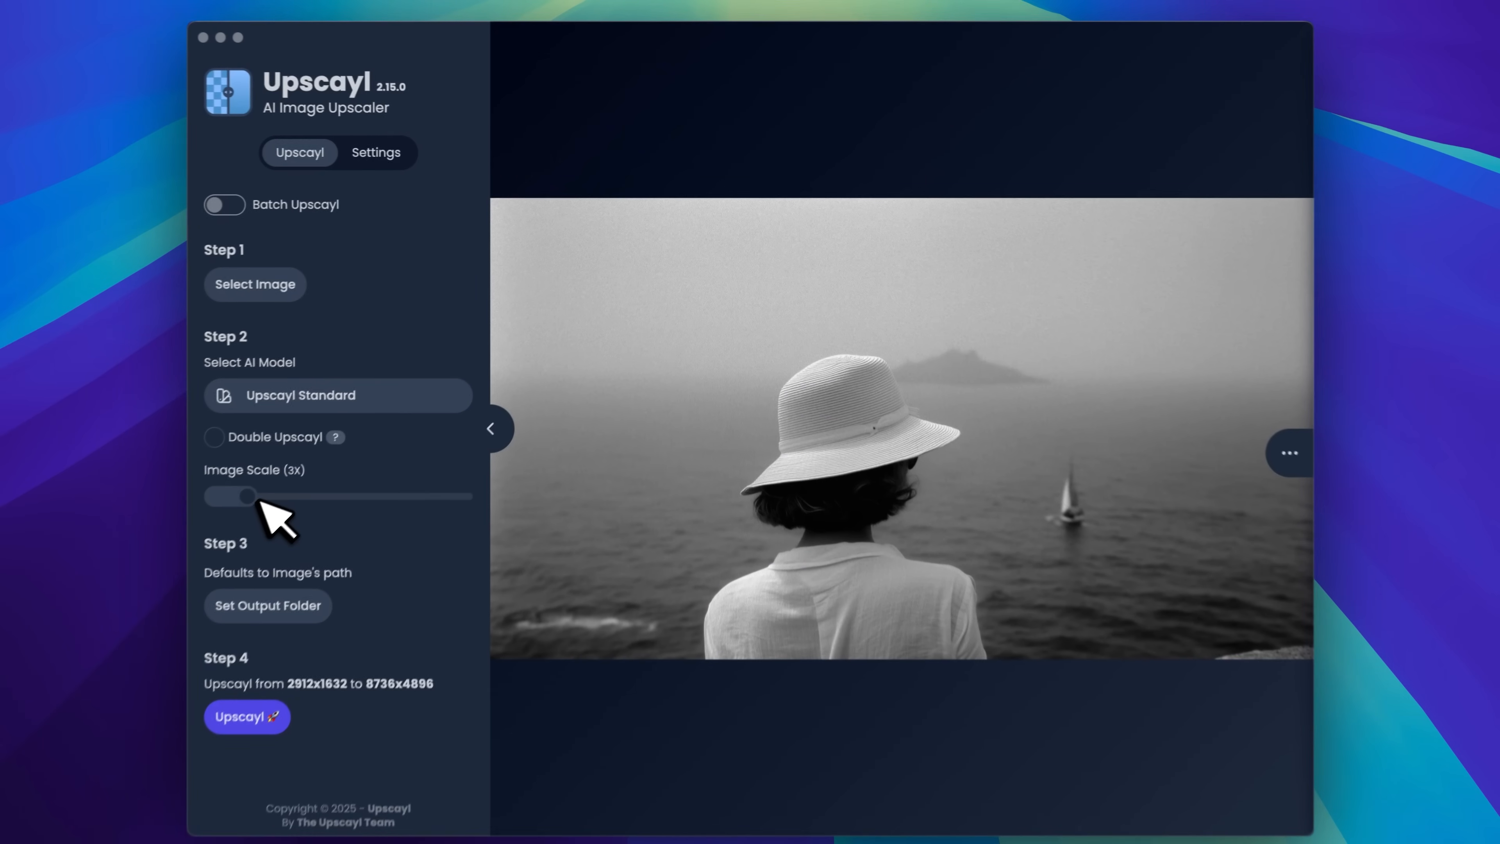
{"action": "left_click_drag", "start_coordinate": [246, 495], "coordinate": [145, 460]}
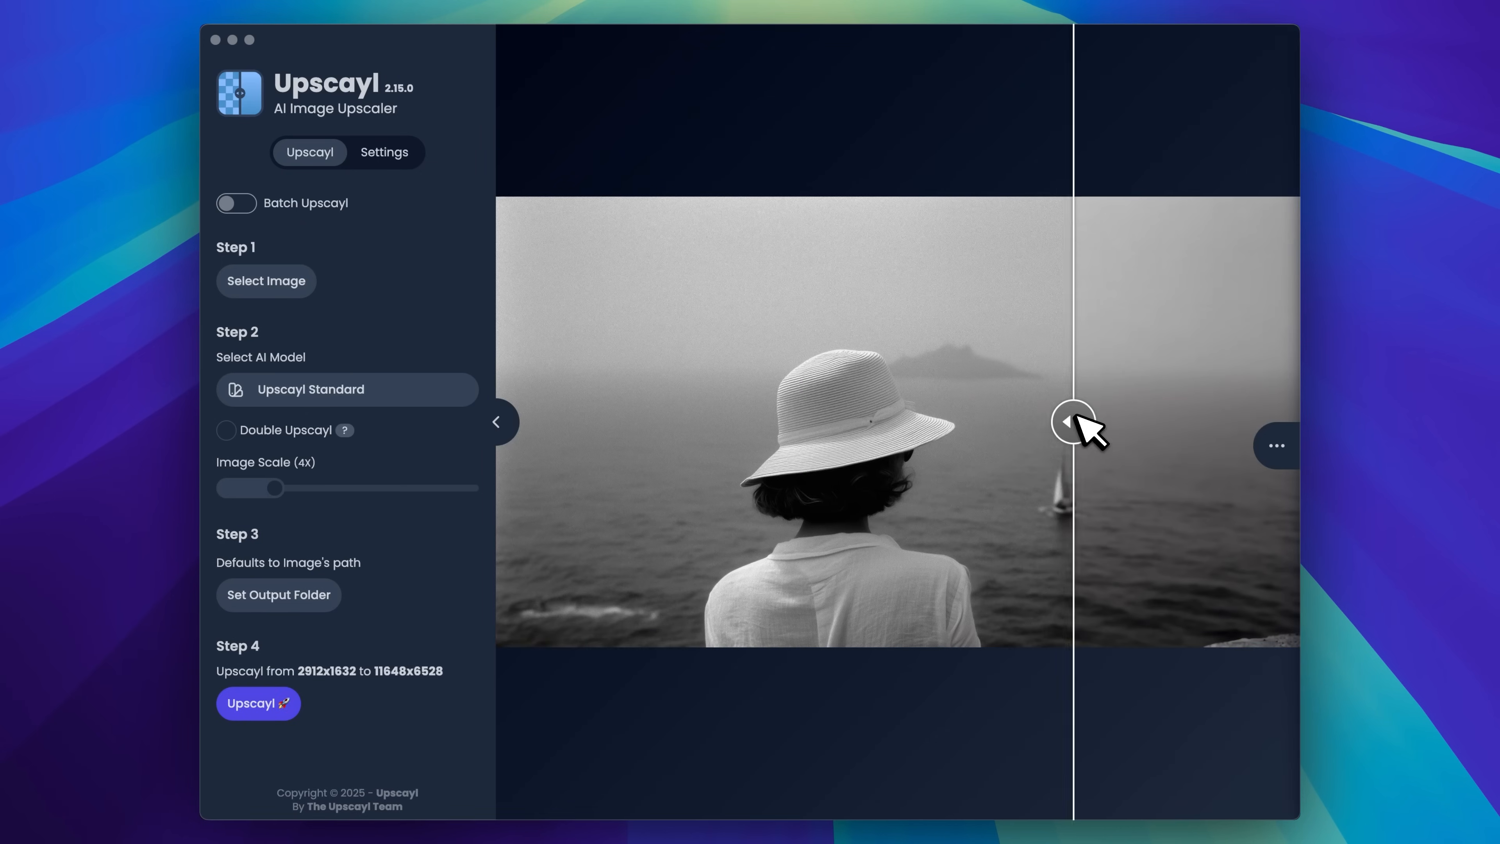
Slide the before-and-after comparison across the upscaled seaside photo.
{"action": "left_click_drag", "start_coordinate": [1071, 421], "coordinate": [887, 421]}
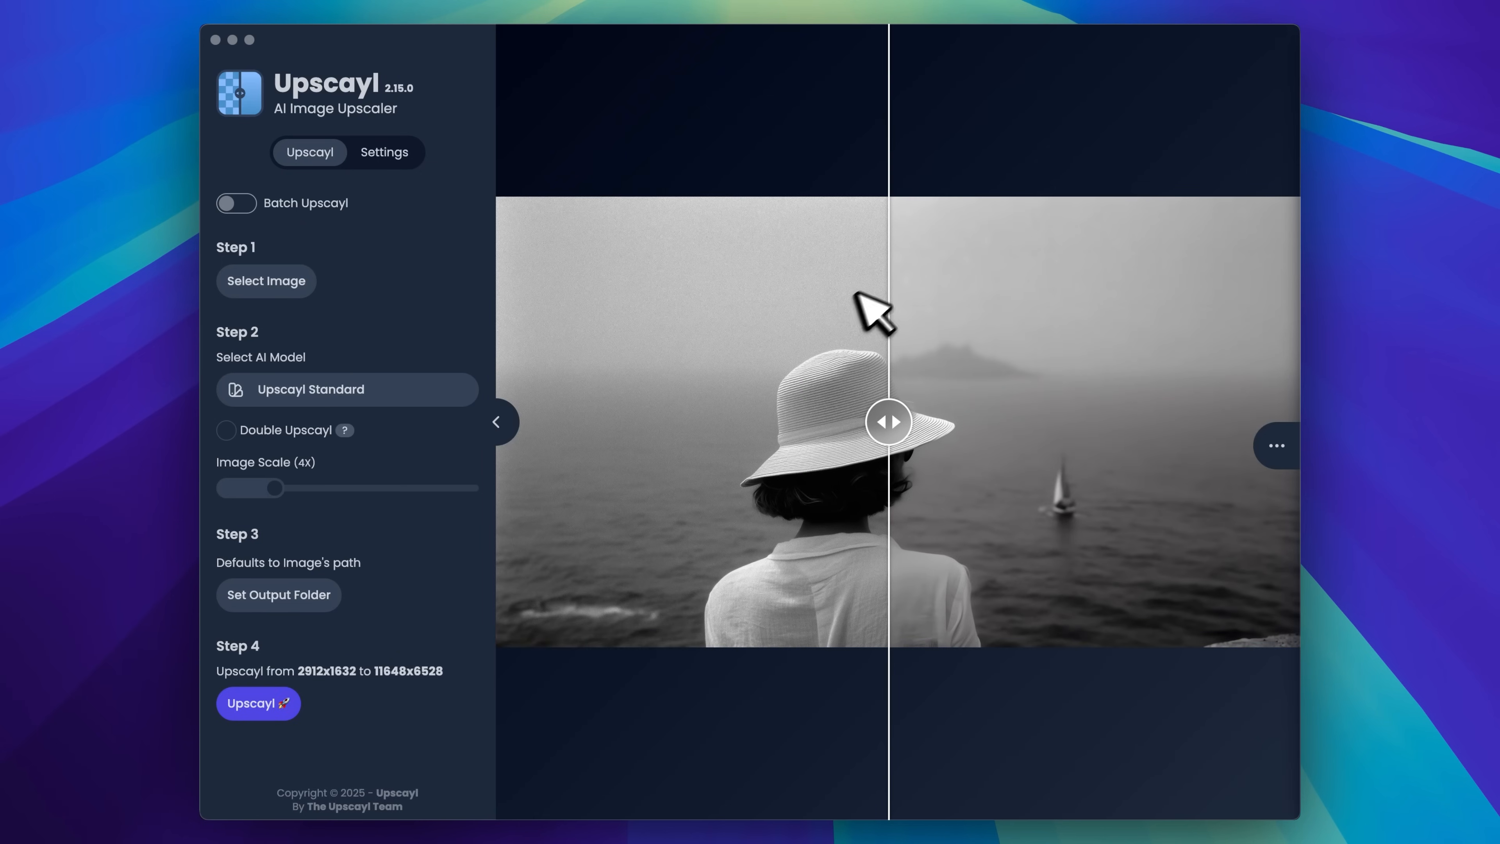
{"action": "mouse_move", "coordinate": [751, 264]}
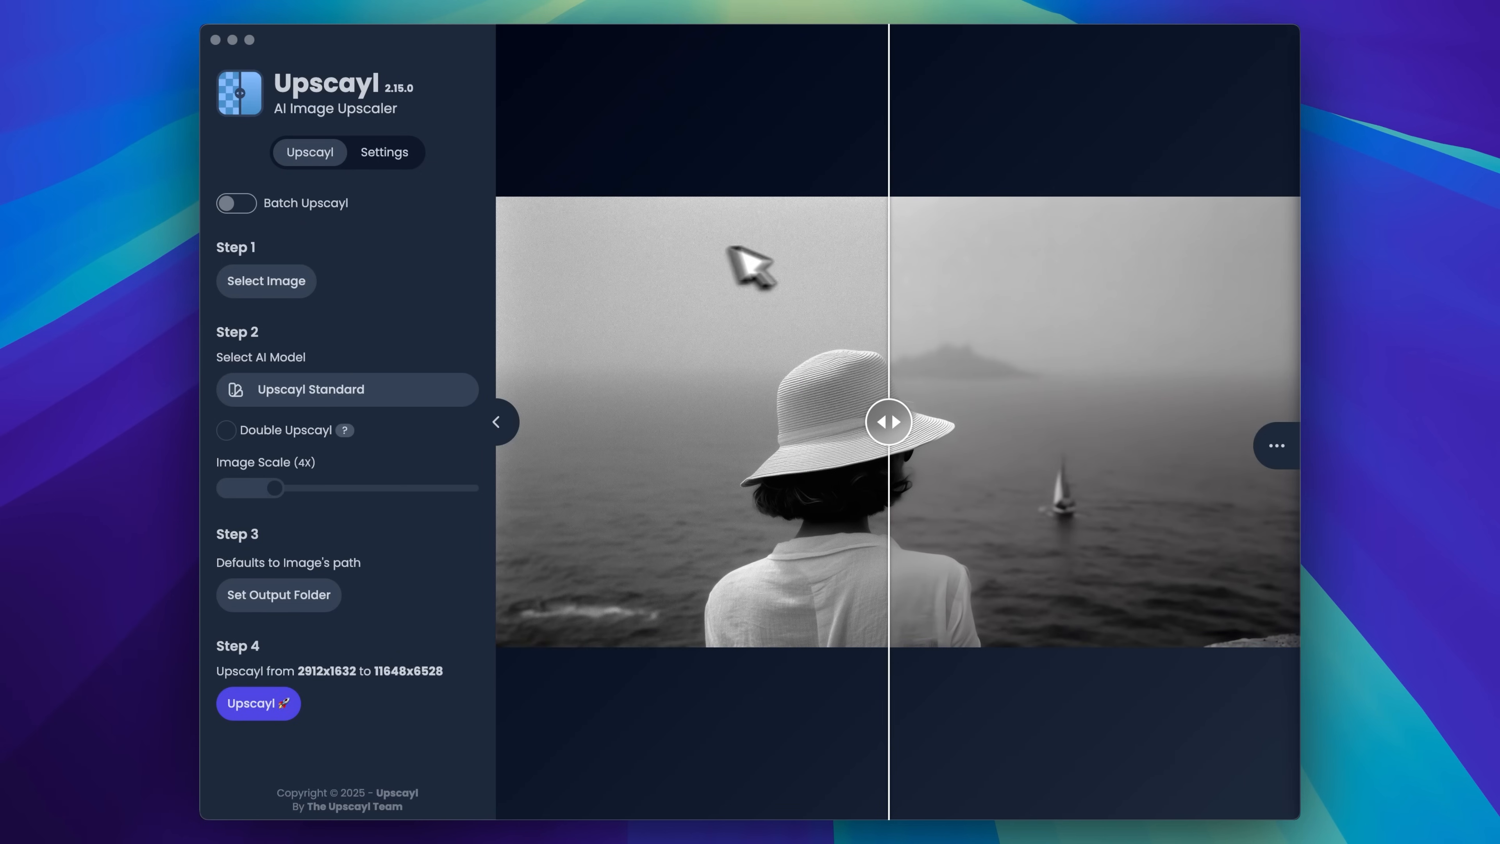
{"action": "mouse_move", "coordinate": [1224, 328]}
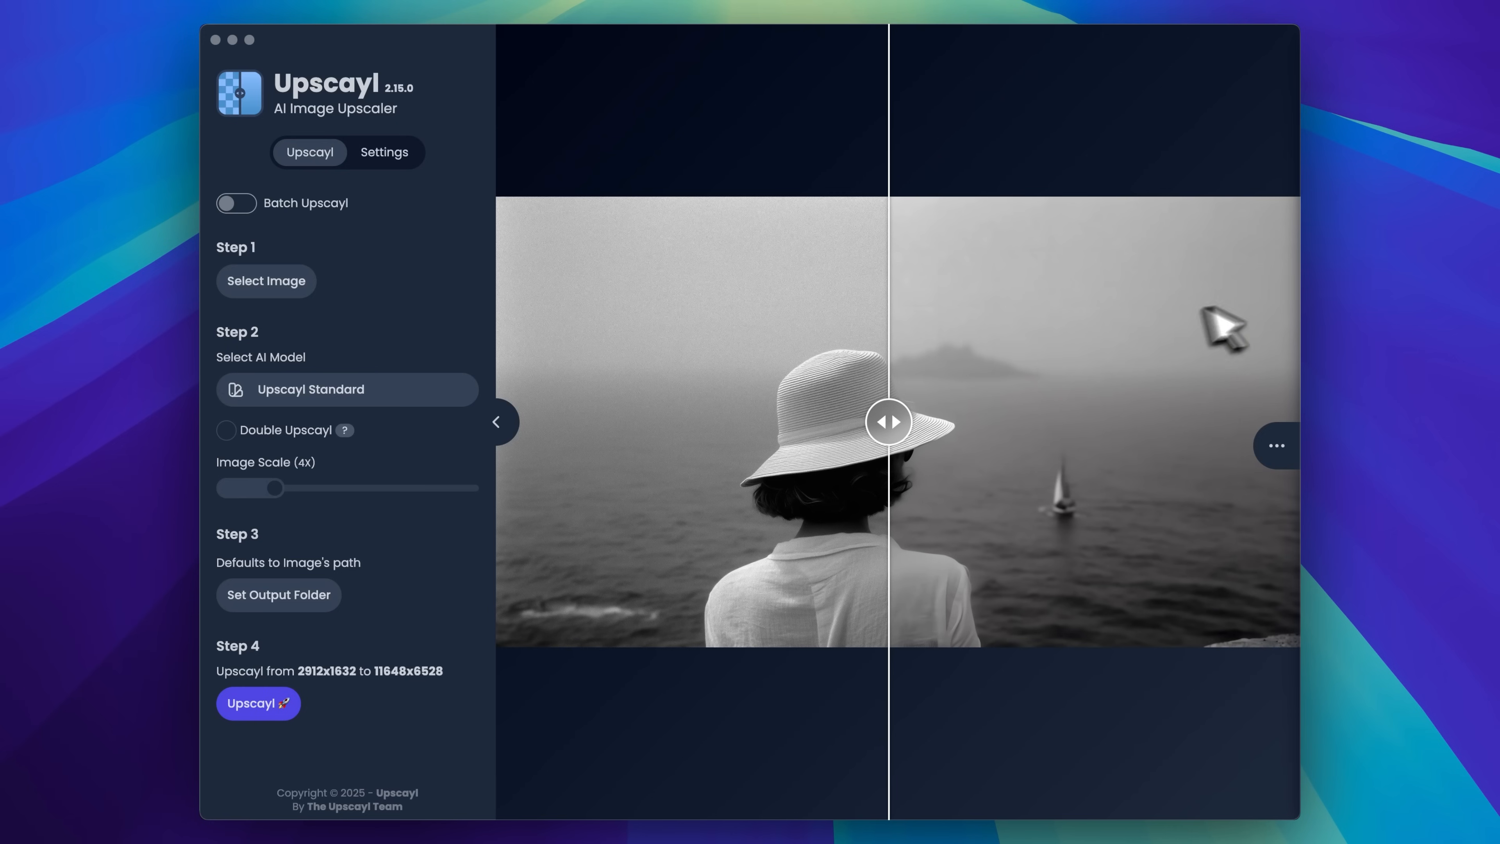
{"action": "mouse_move", "coordinate": [1010, 361]}
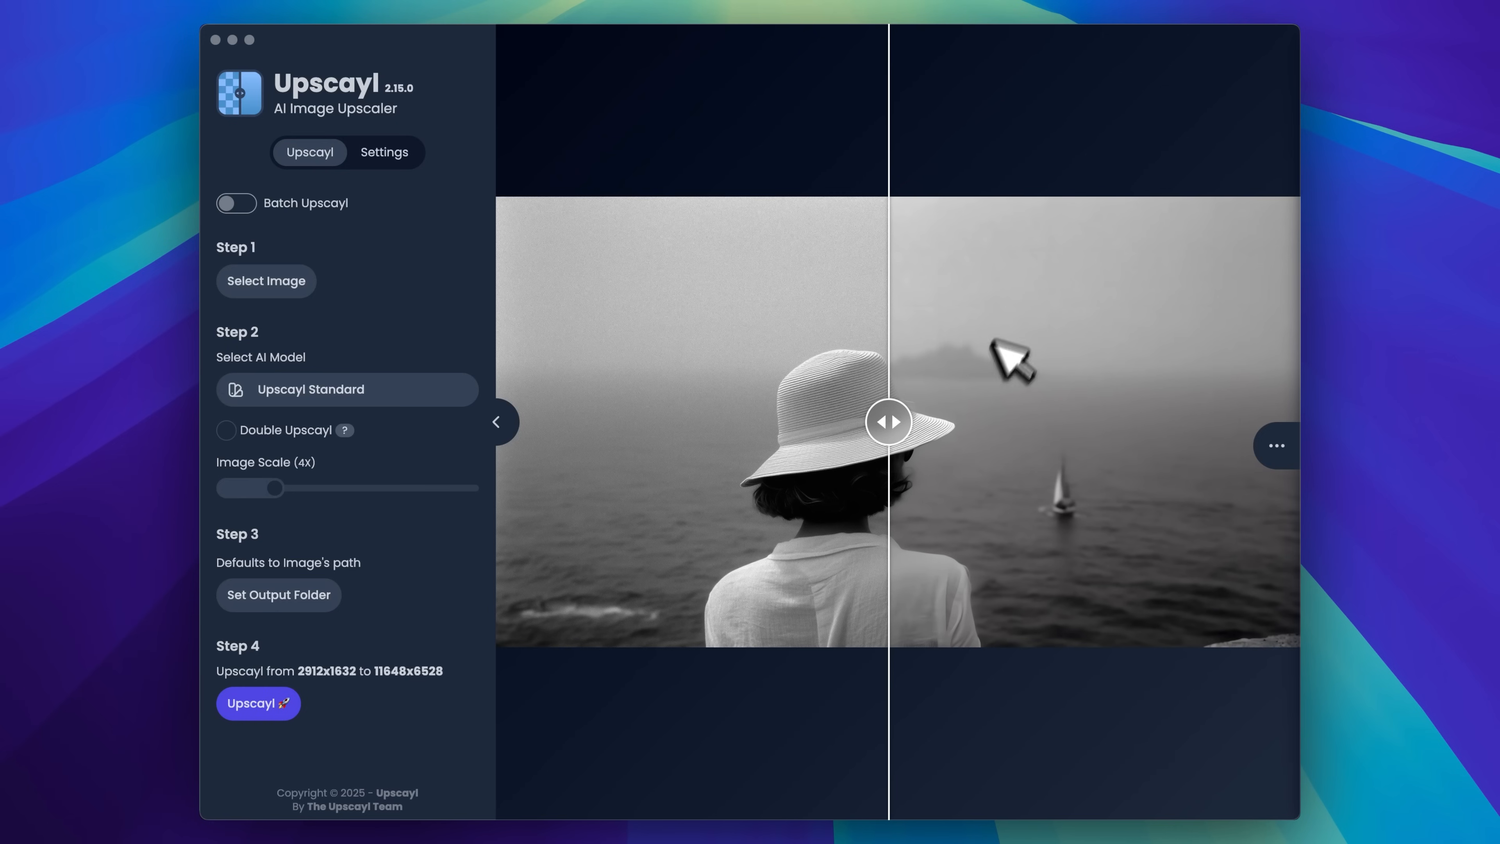
{"action": "left_click_drag", "start_coordinate": [887, 421], "coordinate": [920, 423]}
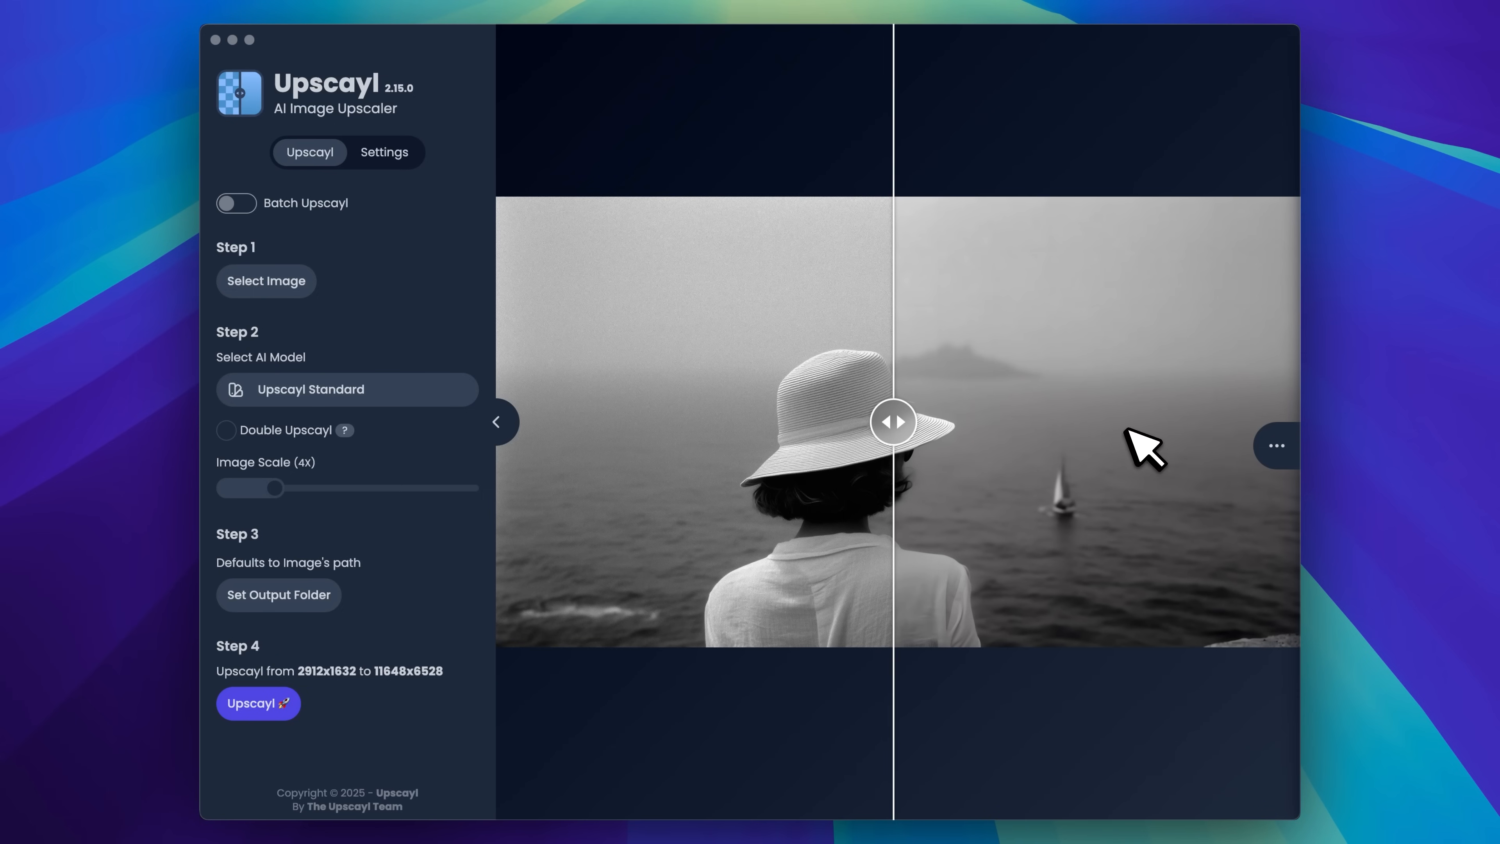
{"action": "left_click_drag", "start_coordinate": [892, 421], "coordinate": [1036, 421]}
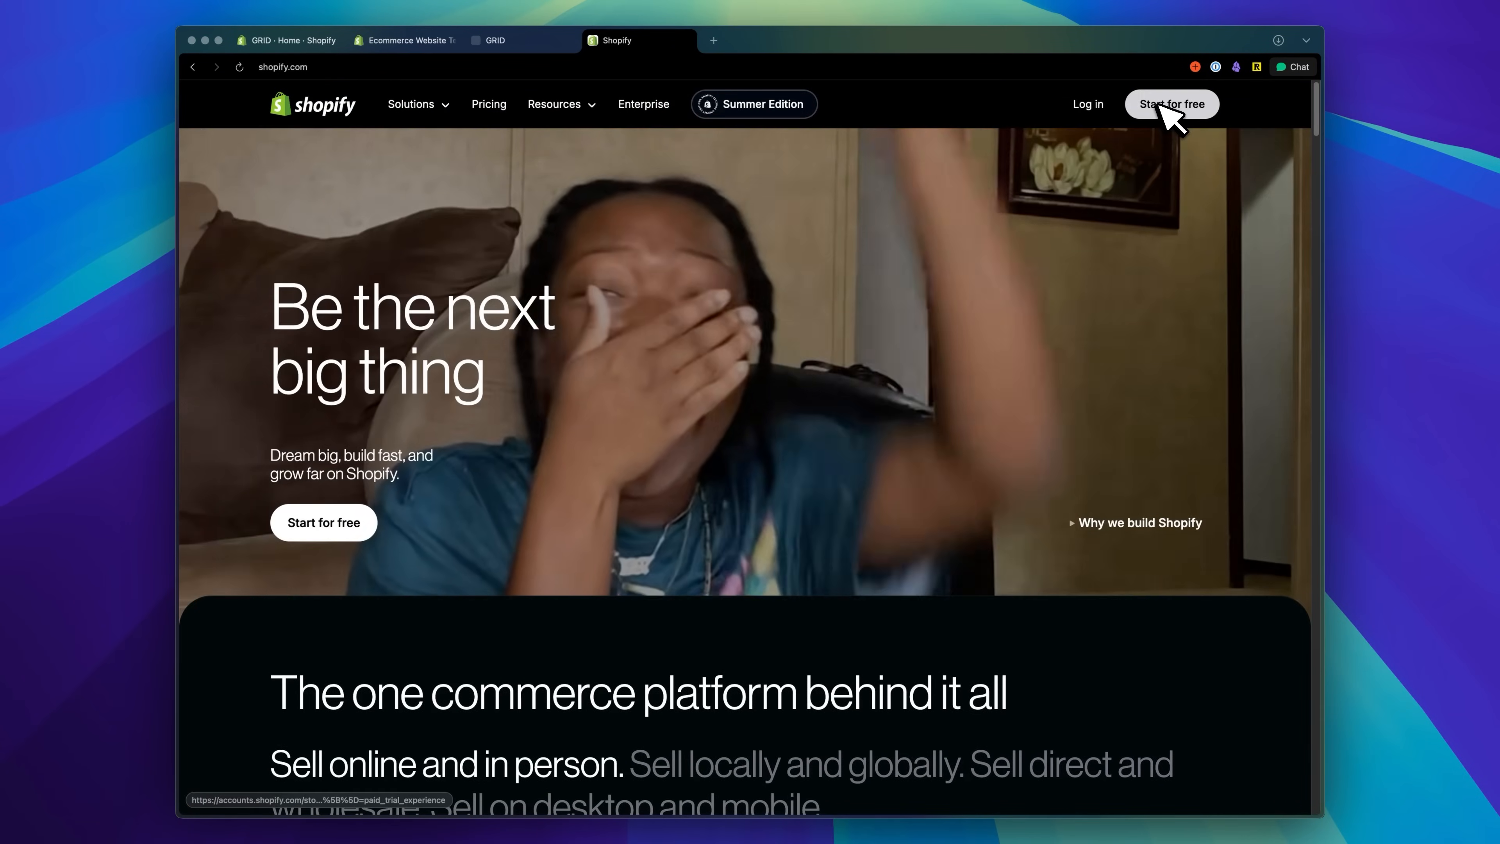
Enter the GRID store admin's Online Store Themes and browse the free theme library.
{"action": "left_click", "coordinate": [286, 39]}
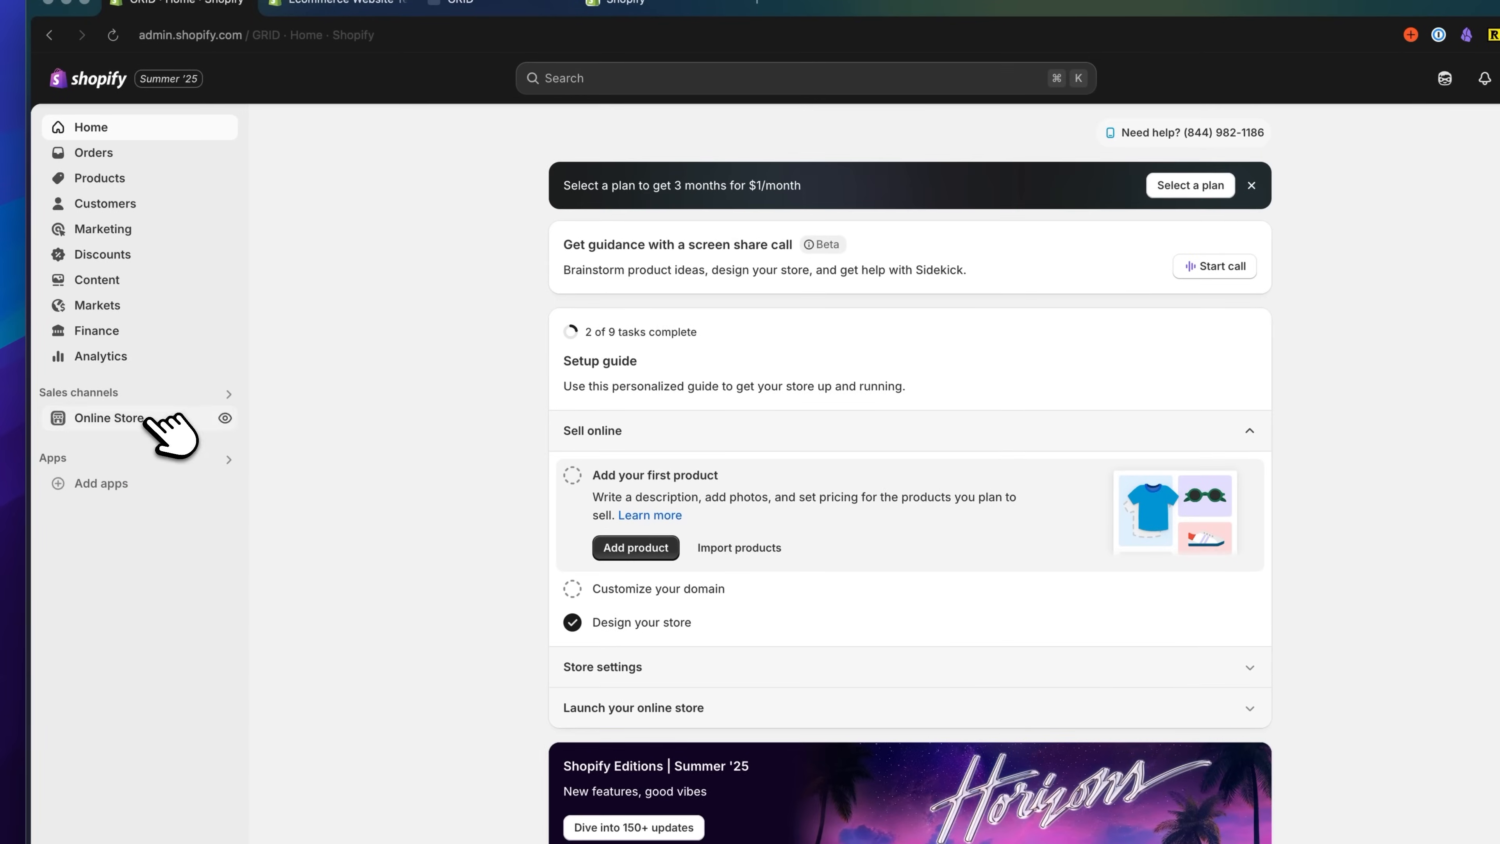
{"action": "left_click", "coordinate": [108, 418]}
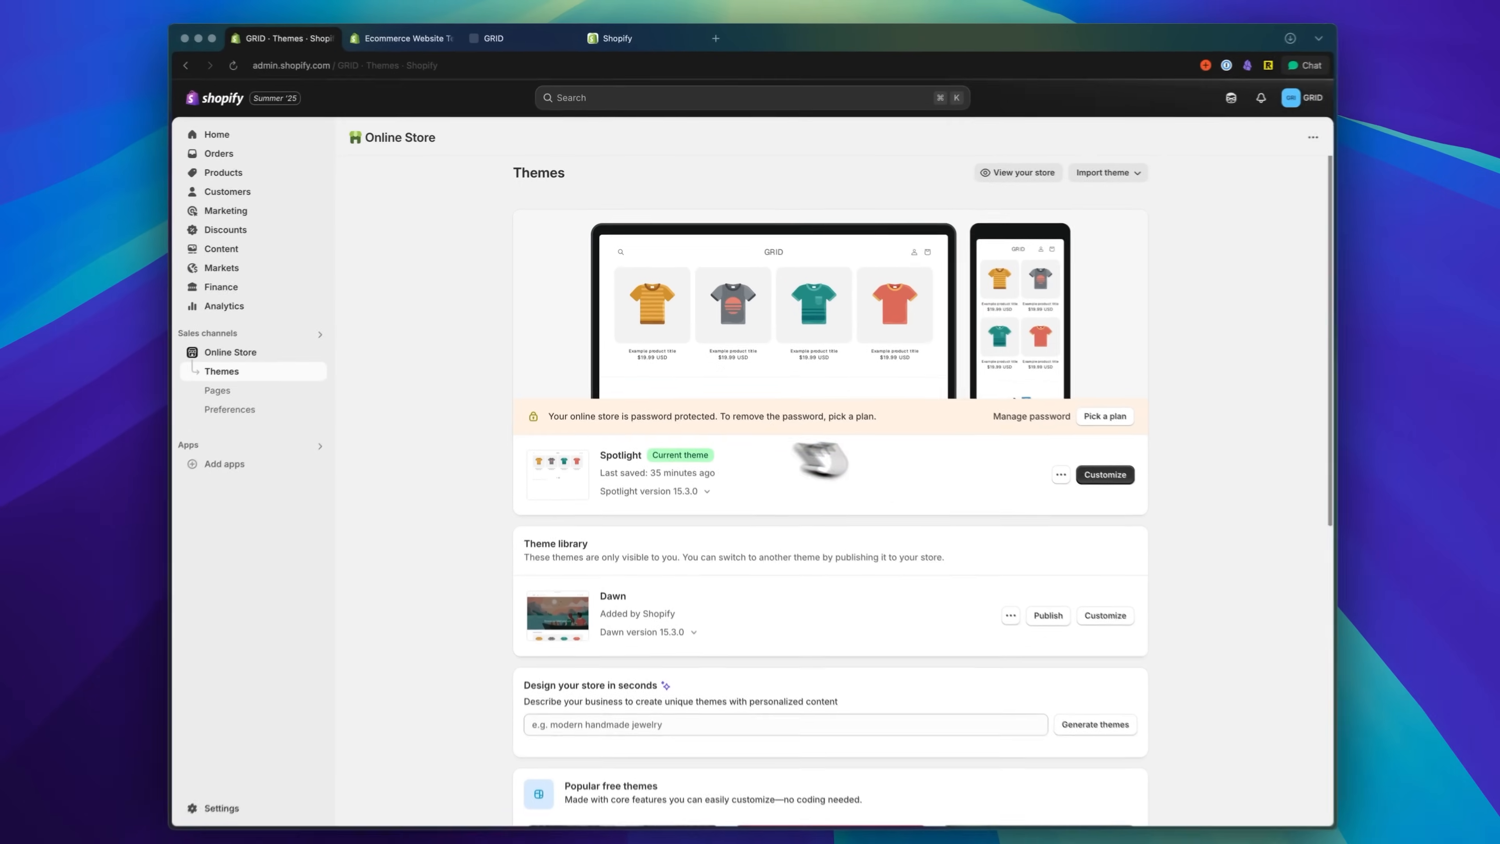
{"action": "scroll", "scroll_direction": "down", "scroll_amount": 3}
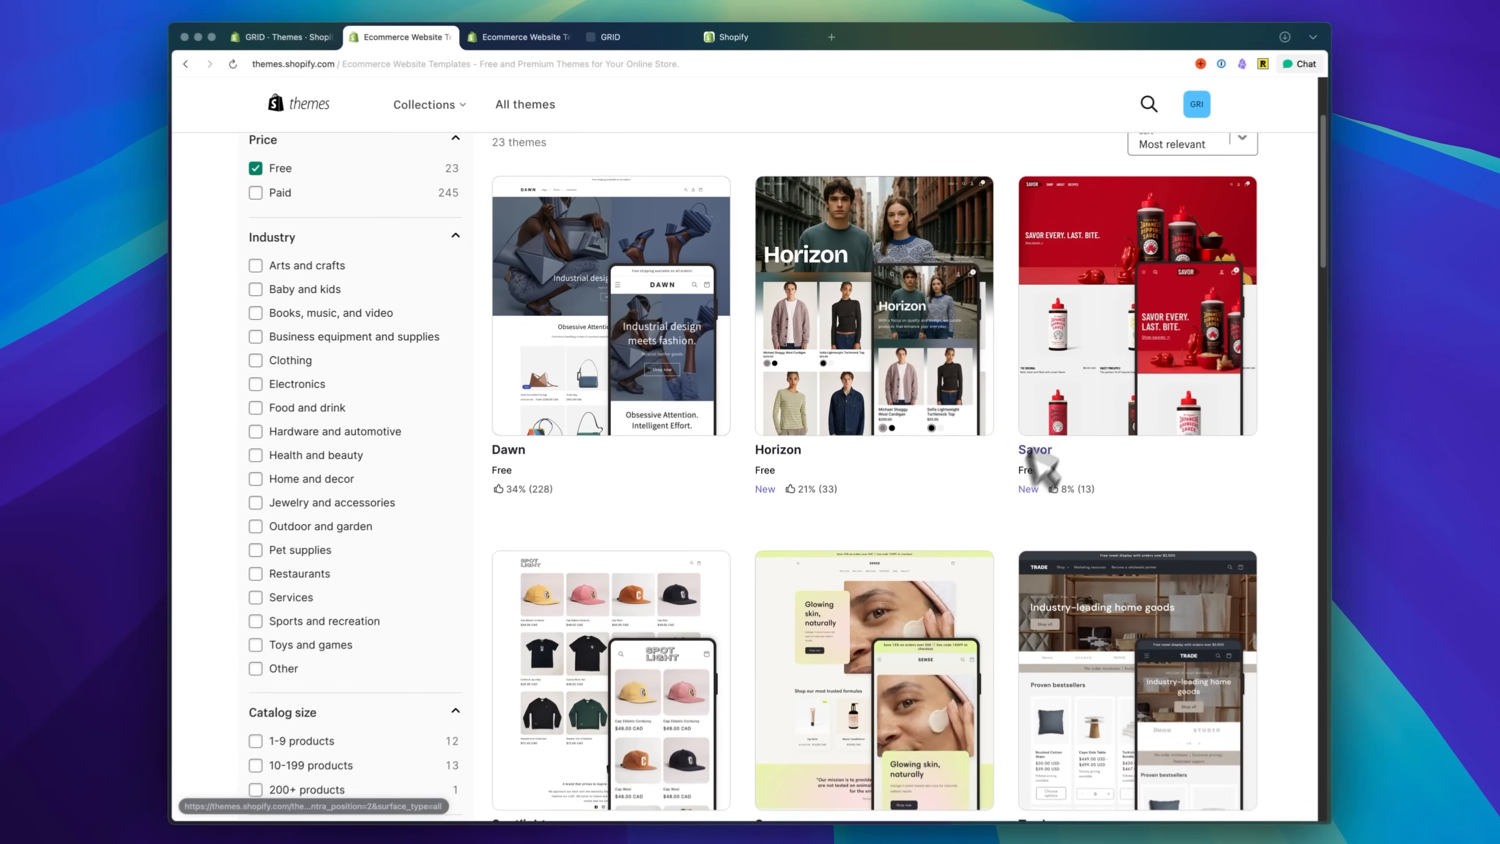
{"action": "scroll", "scroll_direction": "down", "scroll_amount": 3}
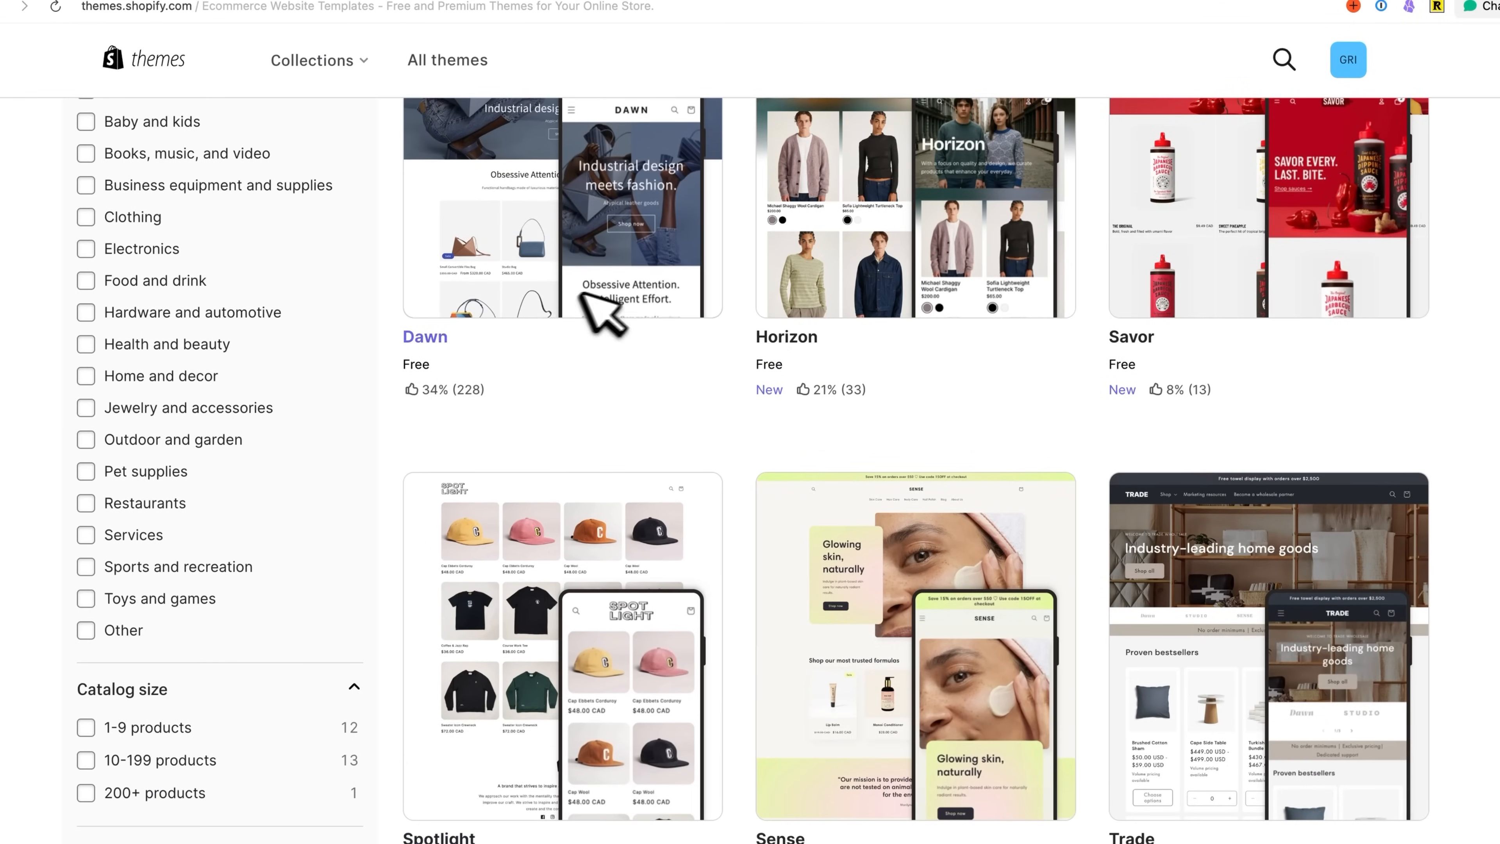
{"action": "scroll", "scroll_direction": "down", "scroll_amount": 3}
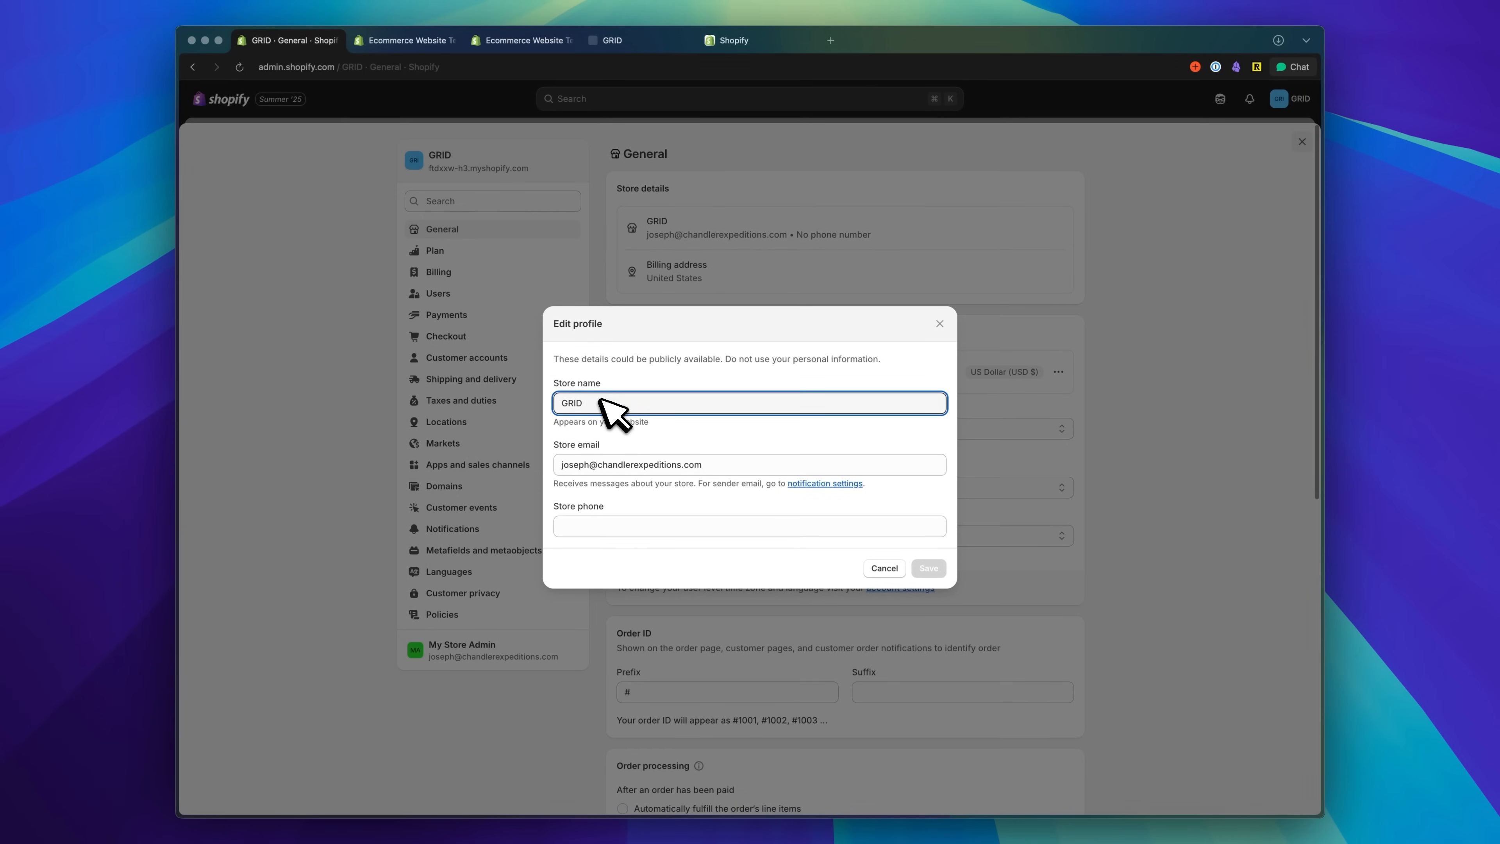
Check the GRID store name in the profile editor and preview the Spotlight-theme storefront.
{"action": "left_click", "coordinate": [622, 403]}
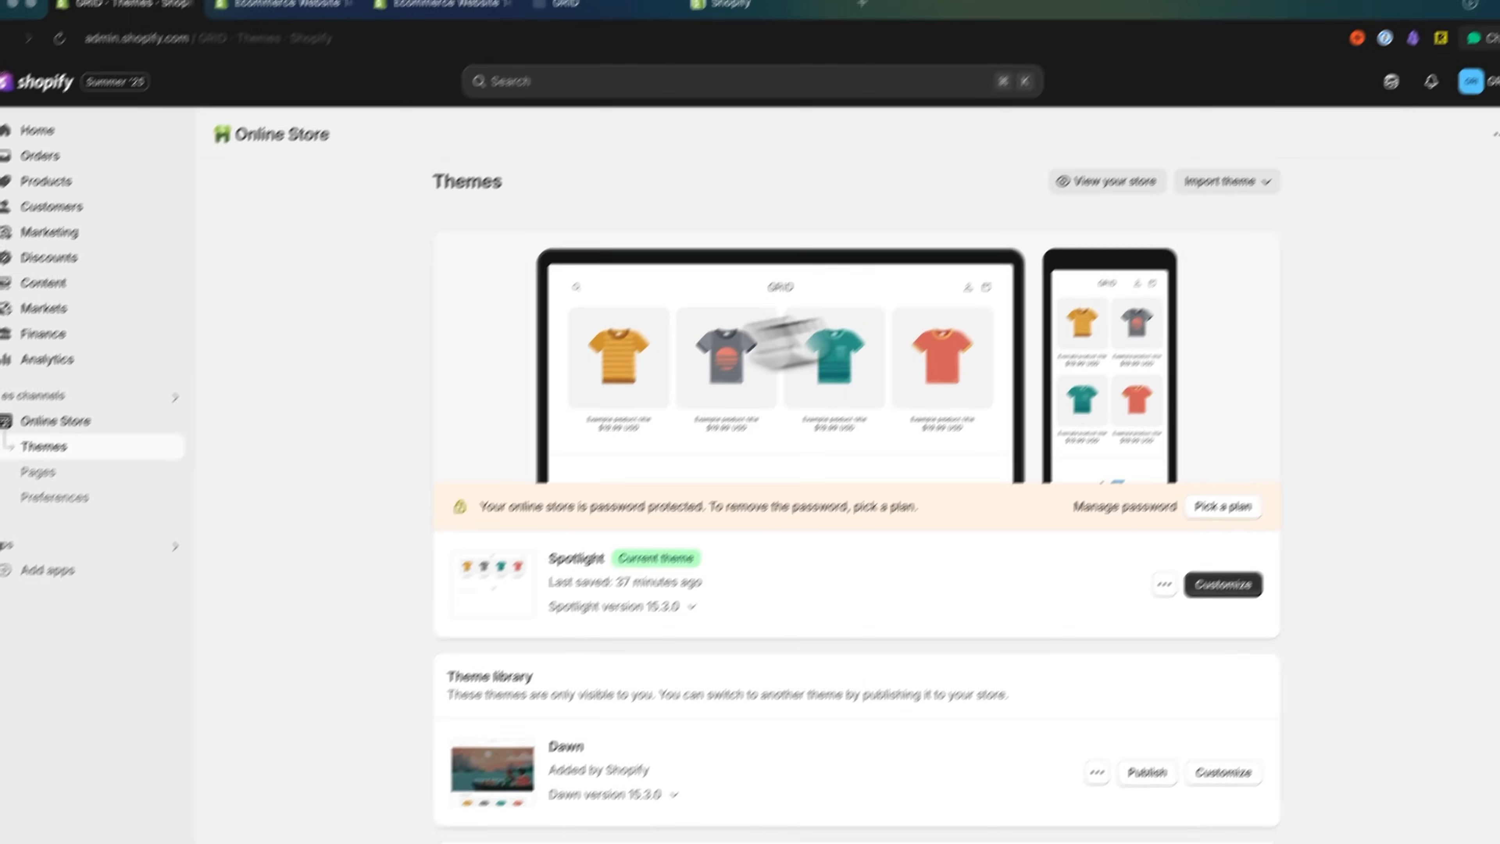
{"action": "left_click", "coordinate": [1107, 180]}
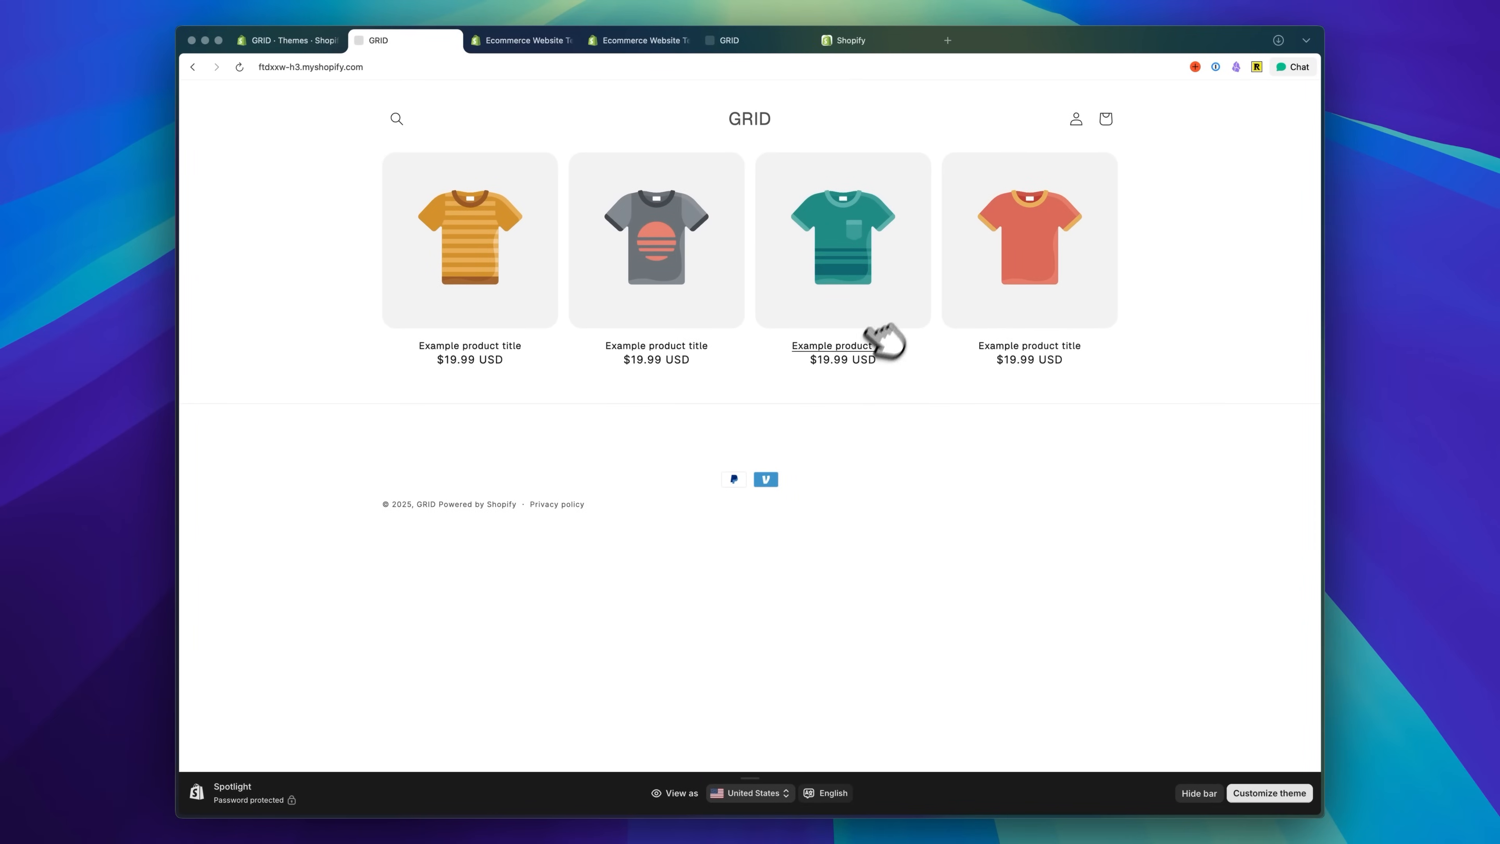
{"action": "left_click", "coordinate": [287, 39]}
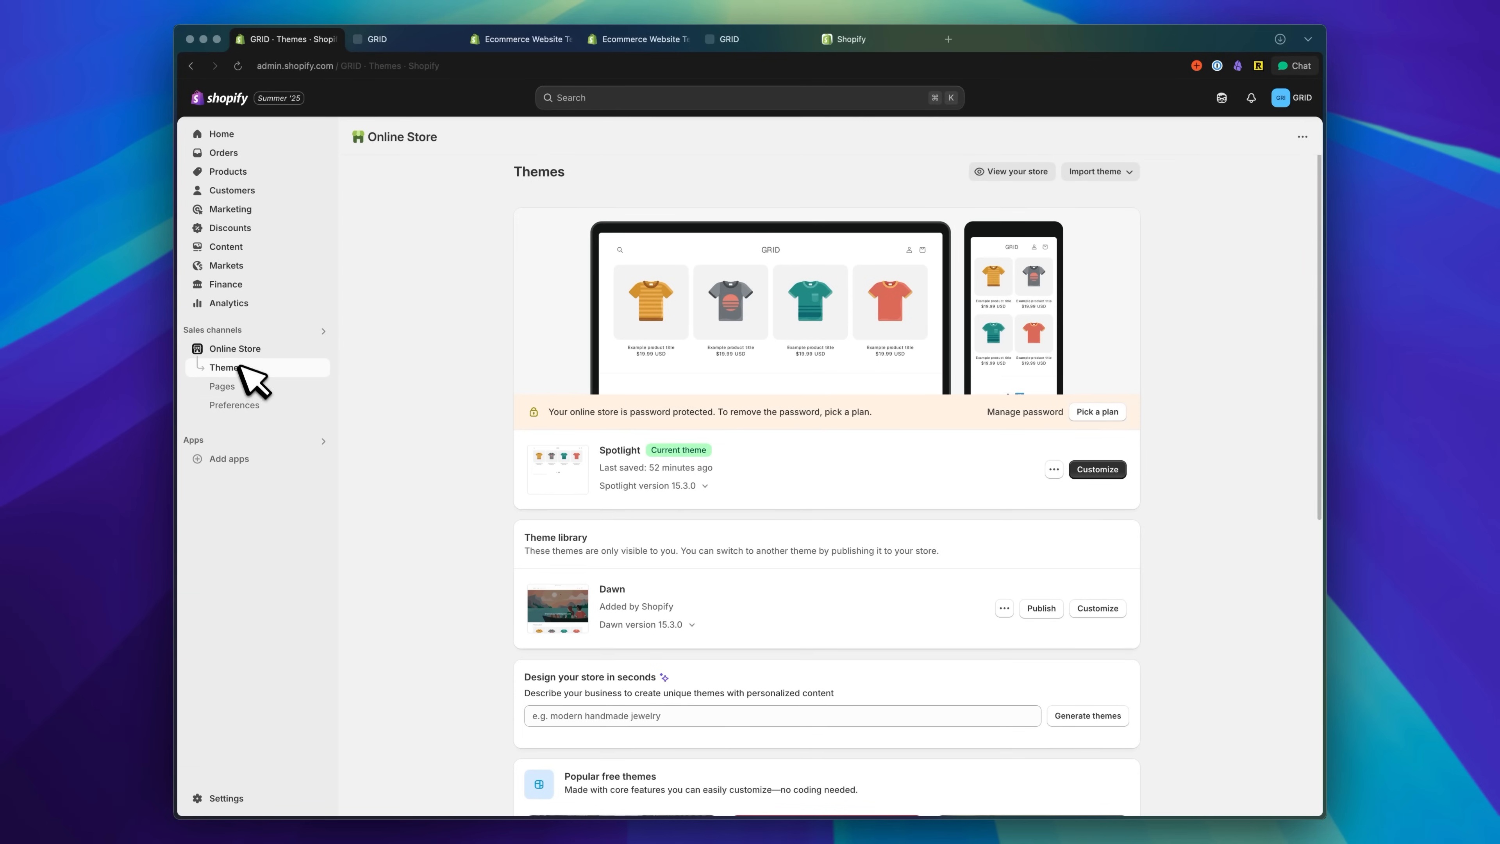
Find Printful: Print on Demand in the Shopify App Store and install it on GRID.
{"action": "left_click", "coordinate": [229, 458]}
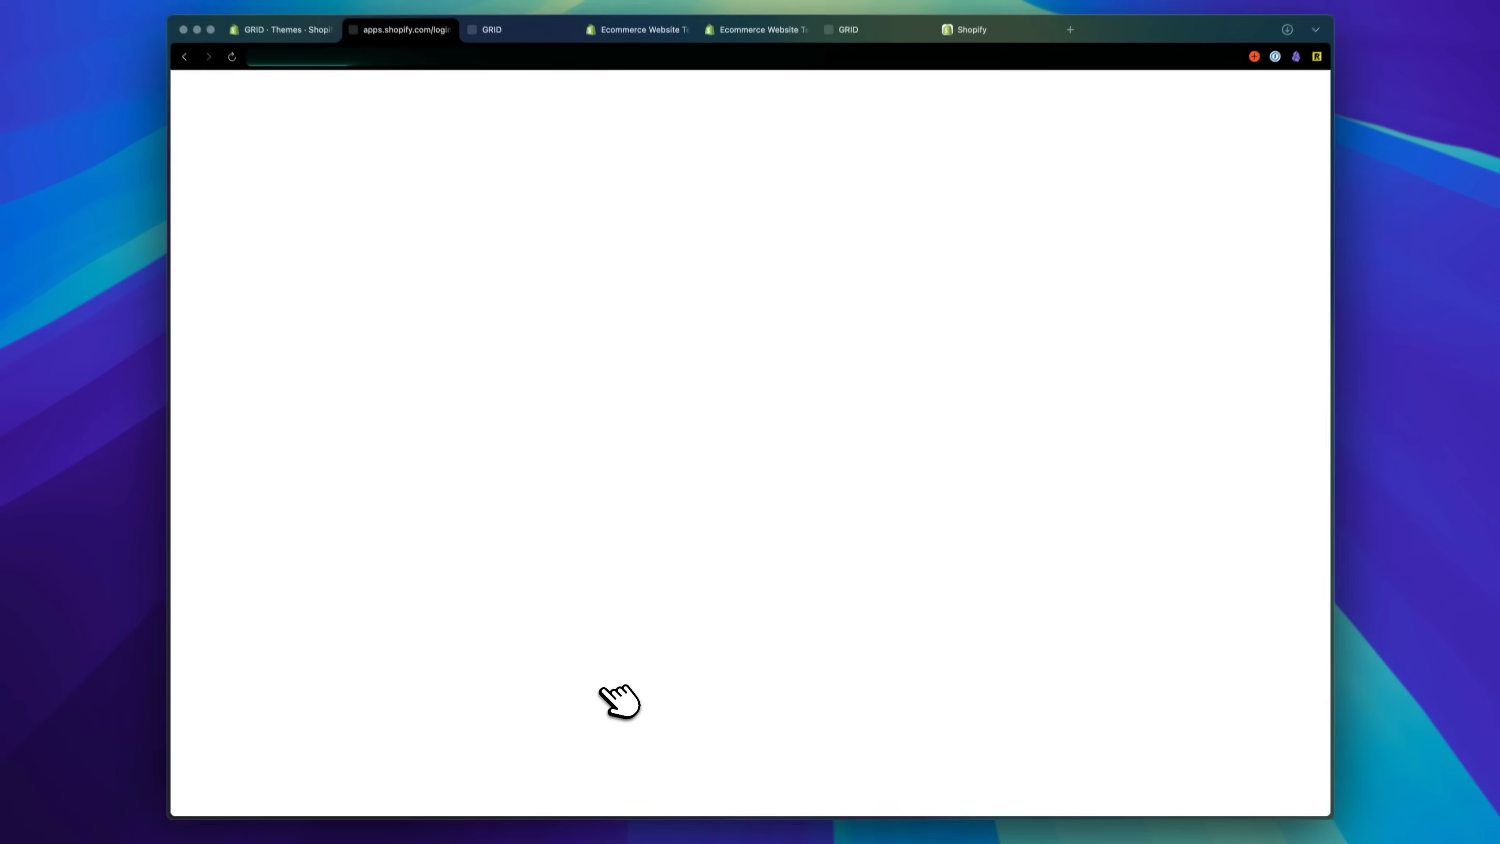
{"action": "type", "text": "printful"}
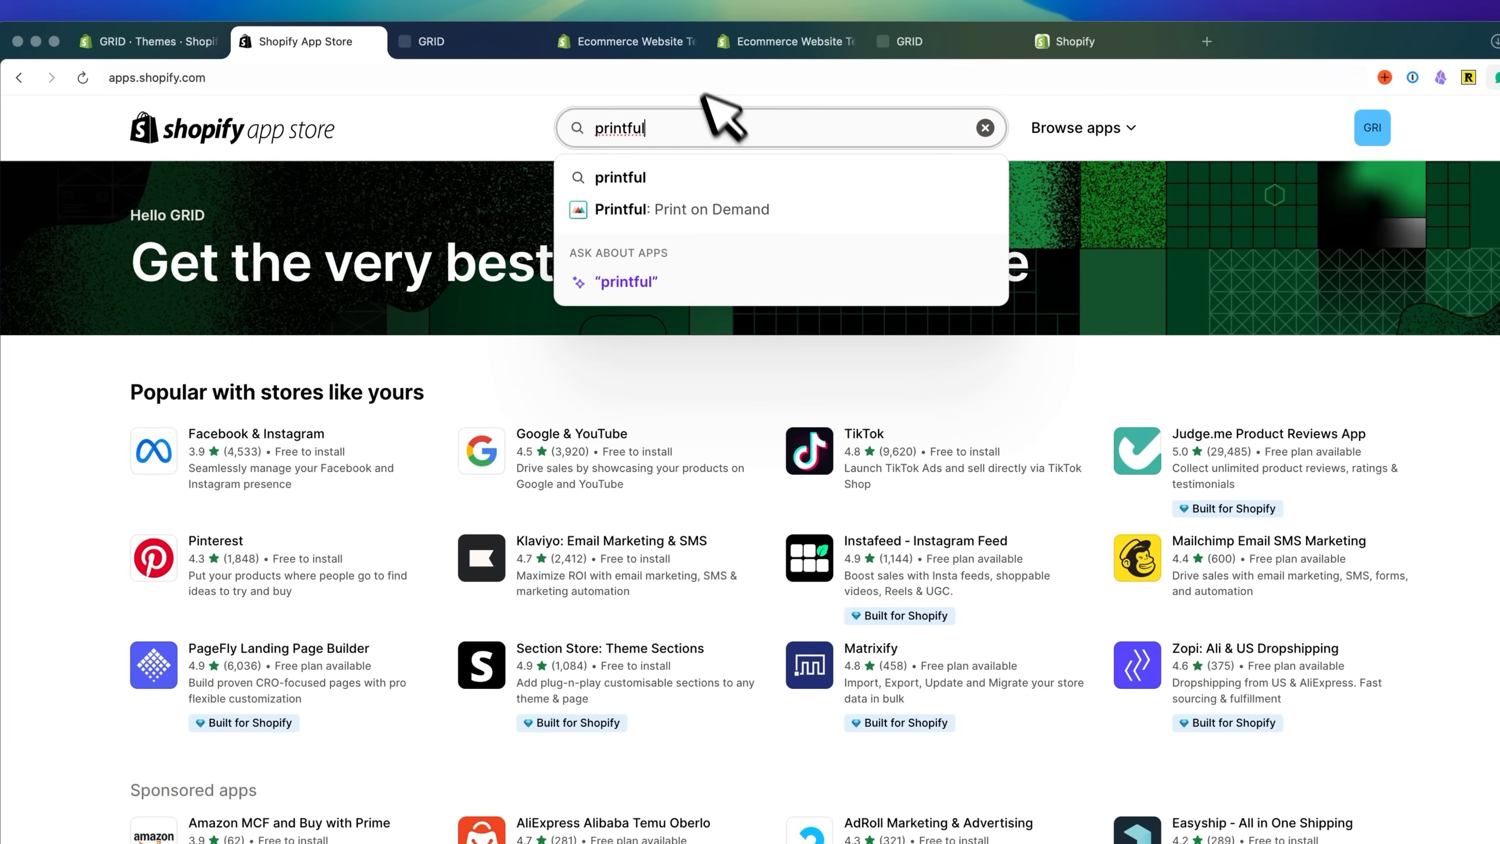
{"action": "left_click", "coordinate": [670, 210]}
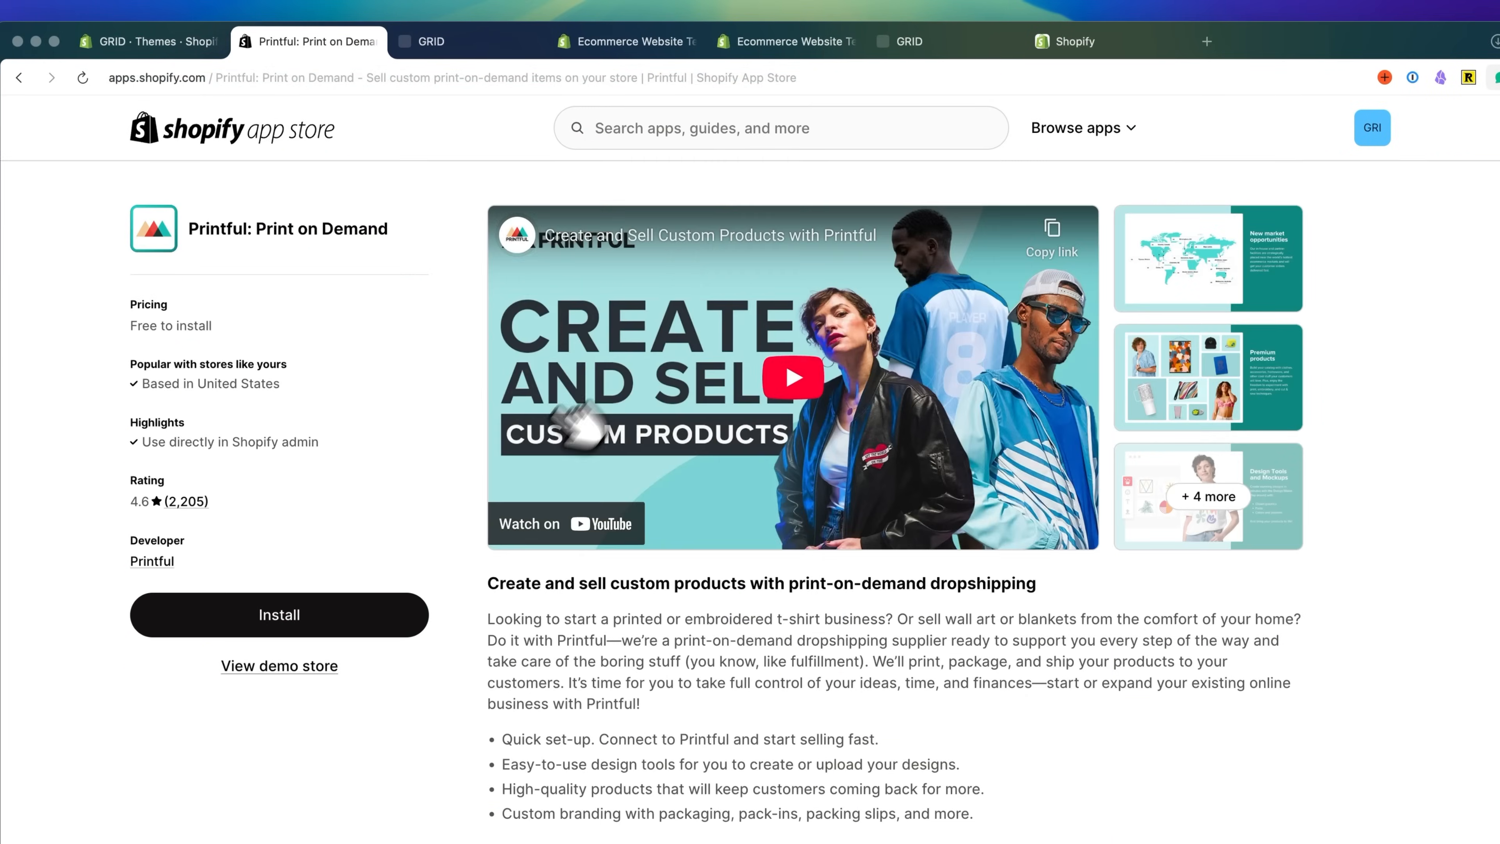
{"action": "left_click", "coordinate": [278, 614]}
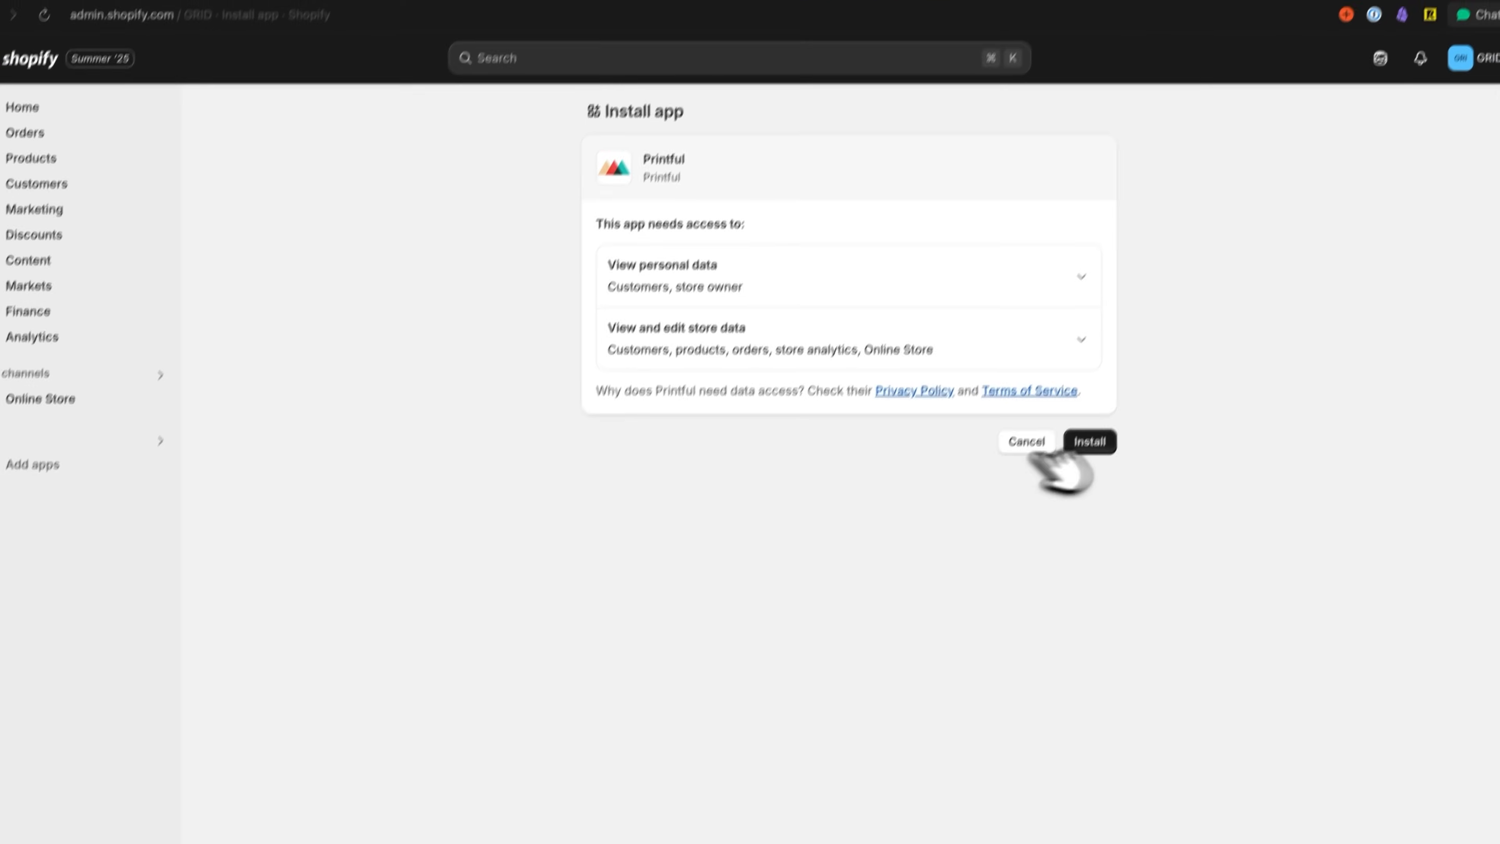
{"action": "left_click", "coordinate": [1088, 441]}
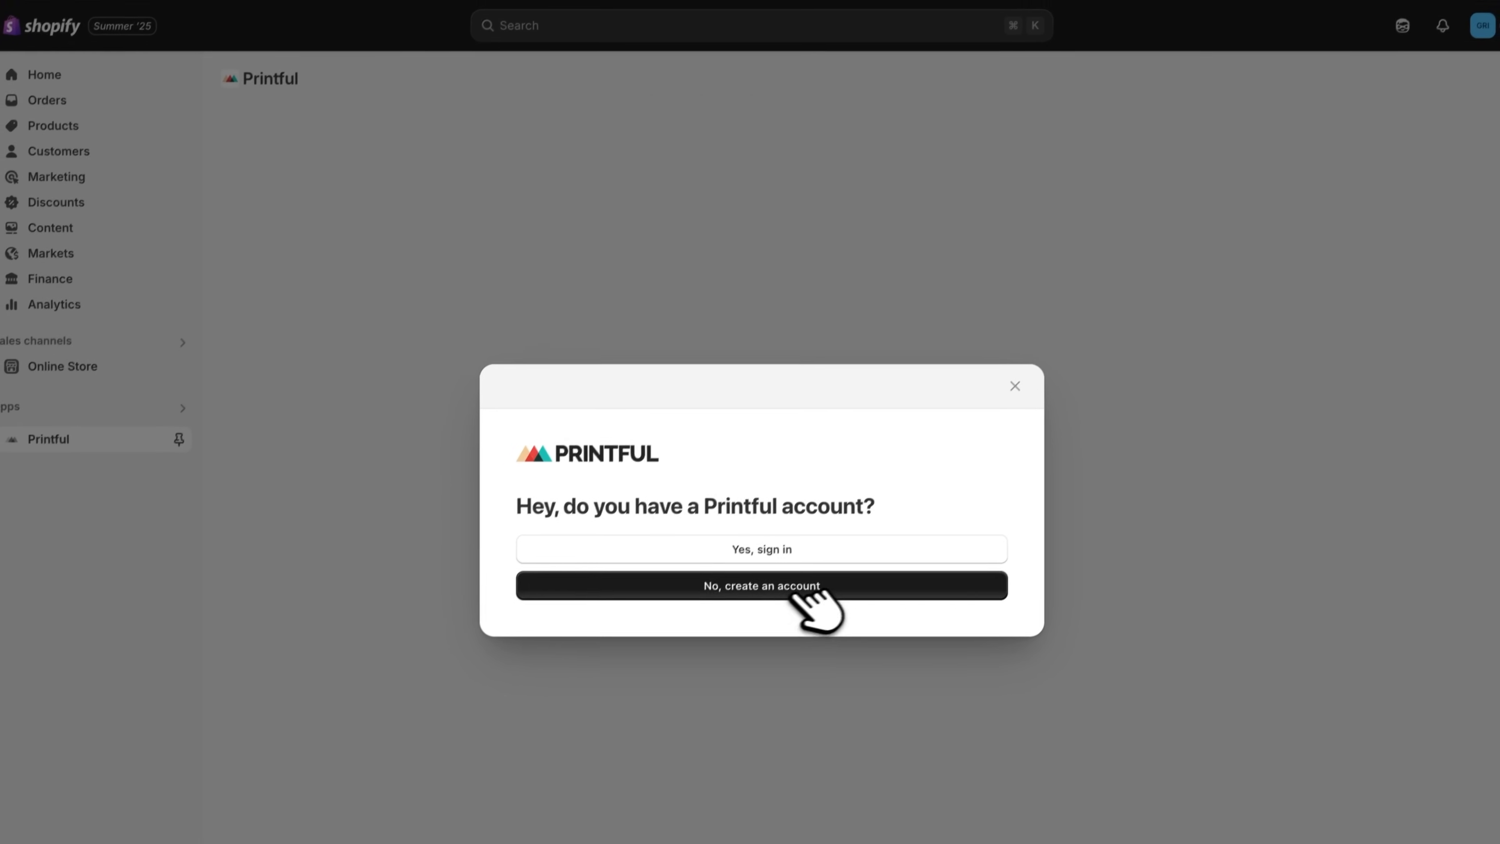
Start a new Printful account, agree to its Terms of Service and continue to the dashboard.
{"action": "left_click", "coordinate": [760, 586]}
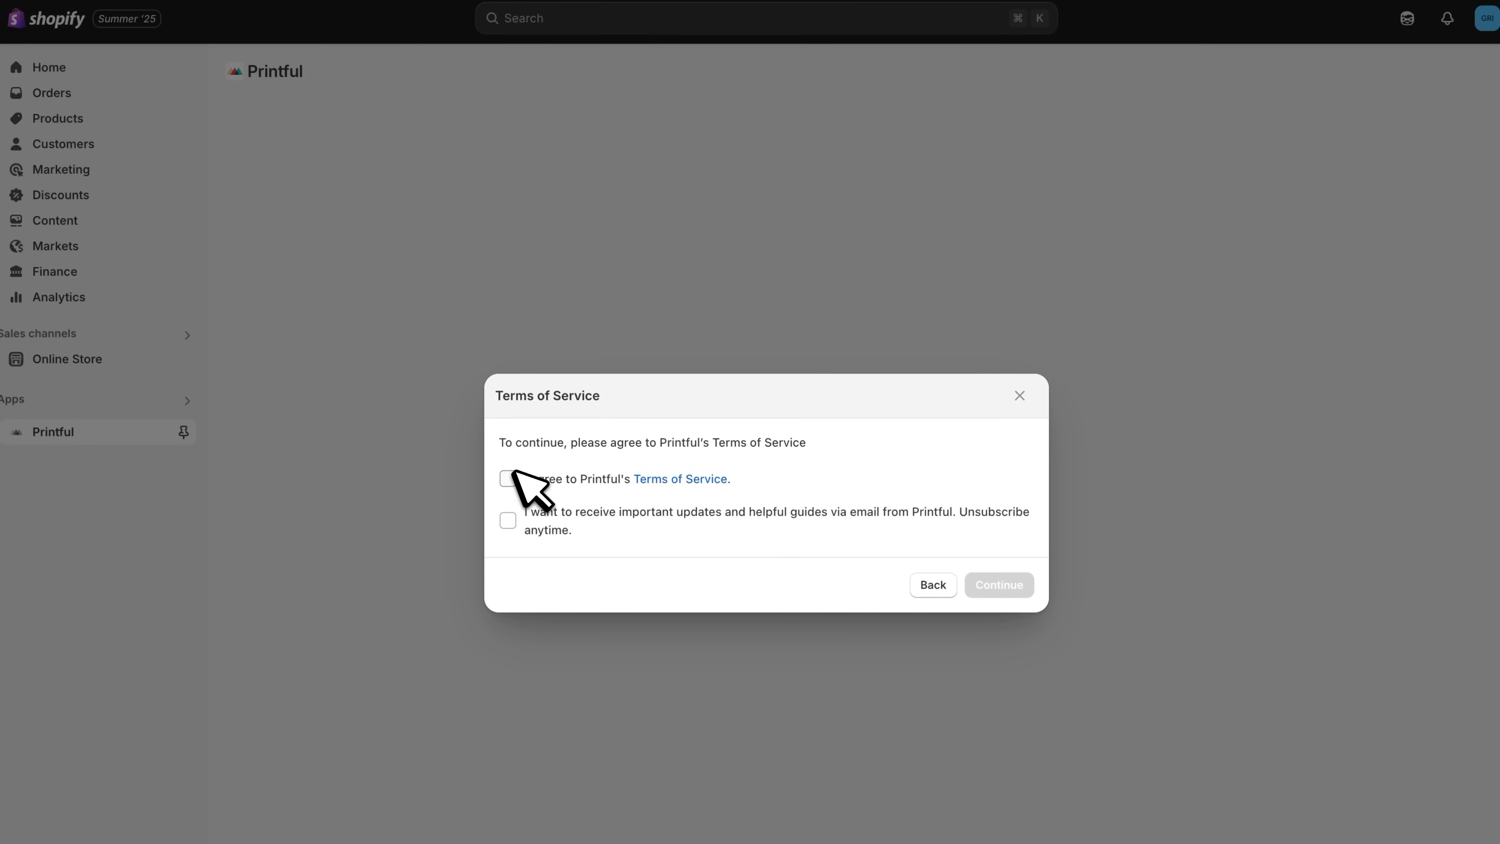
{"action": "left_click", "coordinate": [507, 478]}
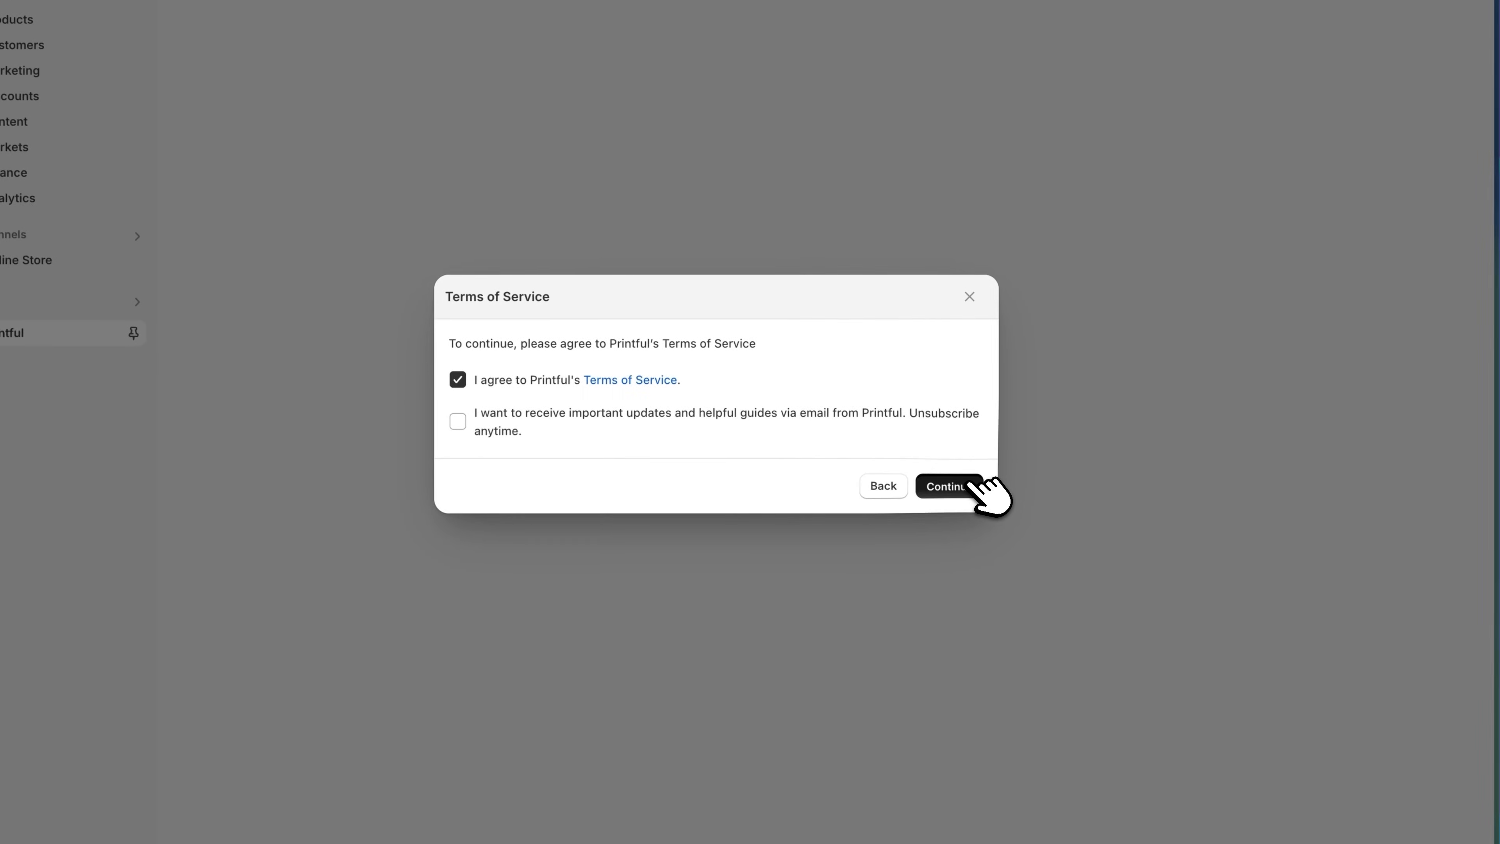
{"action": "left_click", "coordinate": [949, 486]}
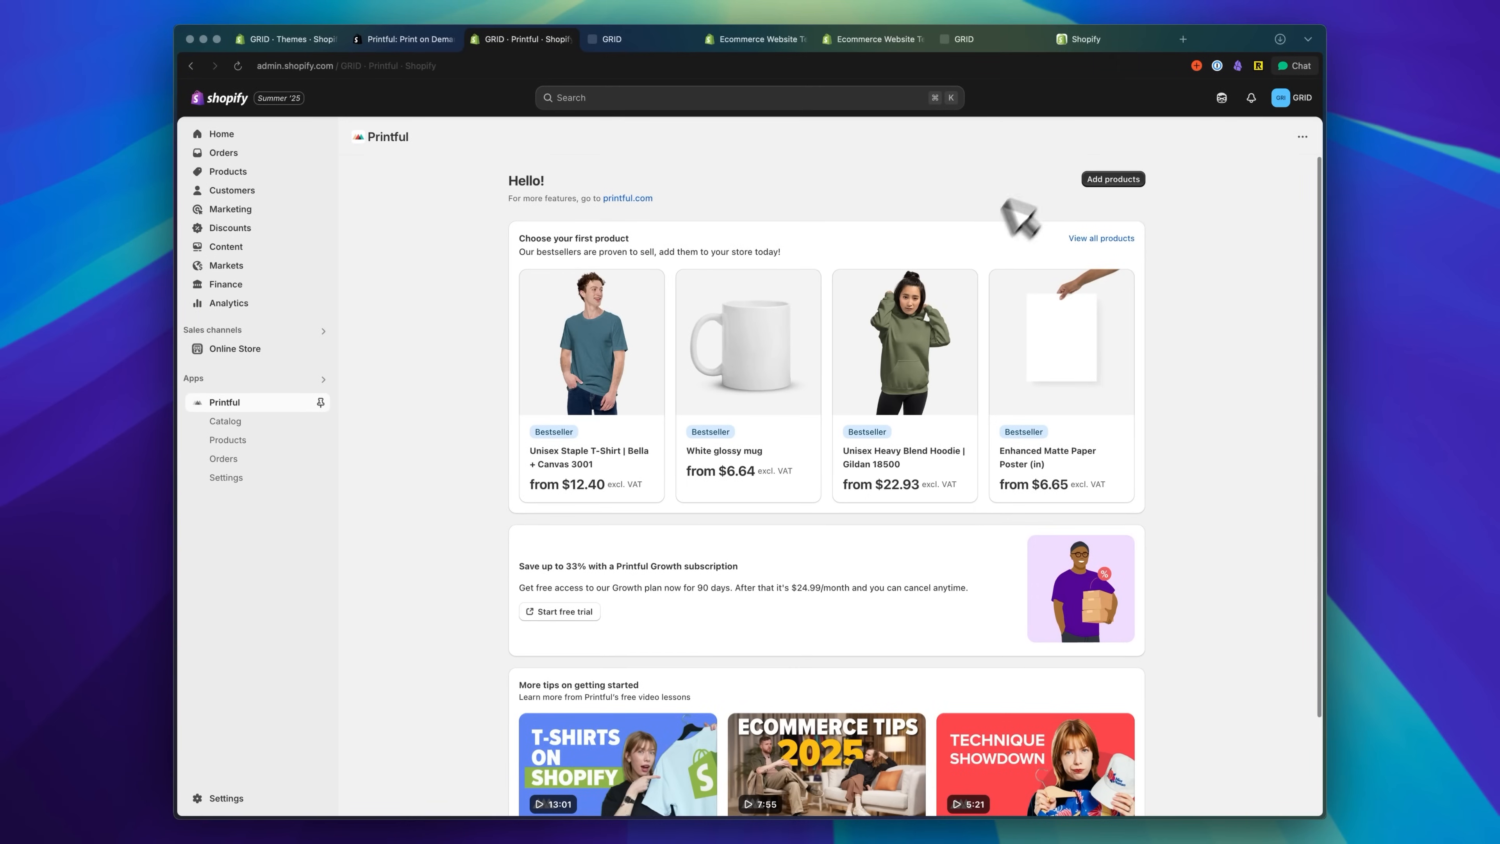
{"action": "mouse_move", "coordinate": [856, 474]}
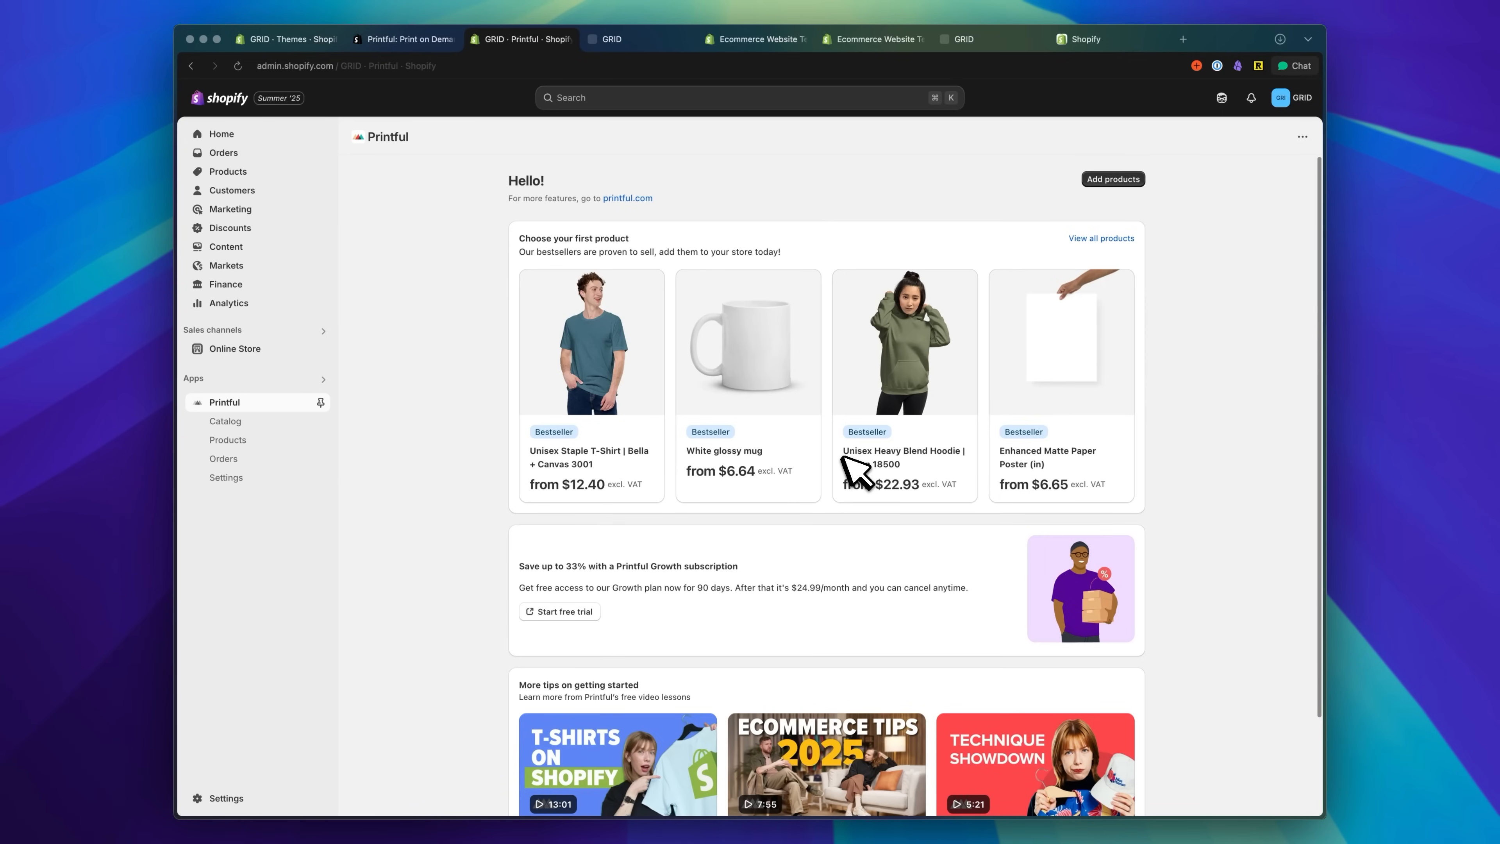
{"action": "mouse_move", "coordinate": [885, 469]}
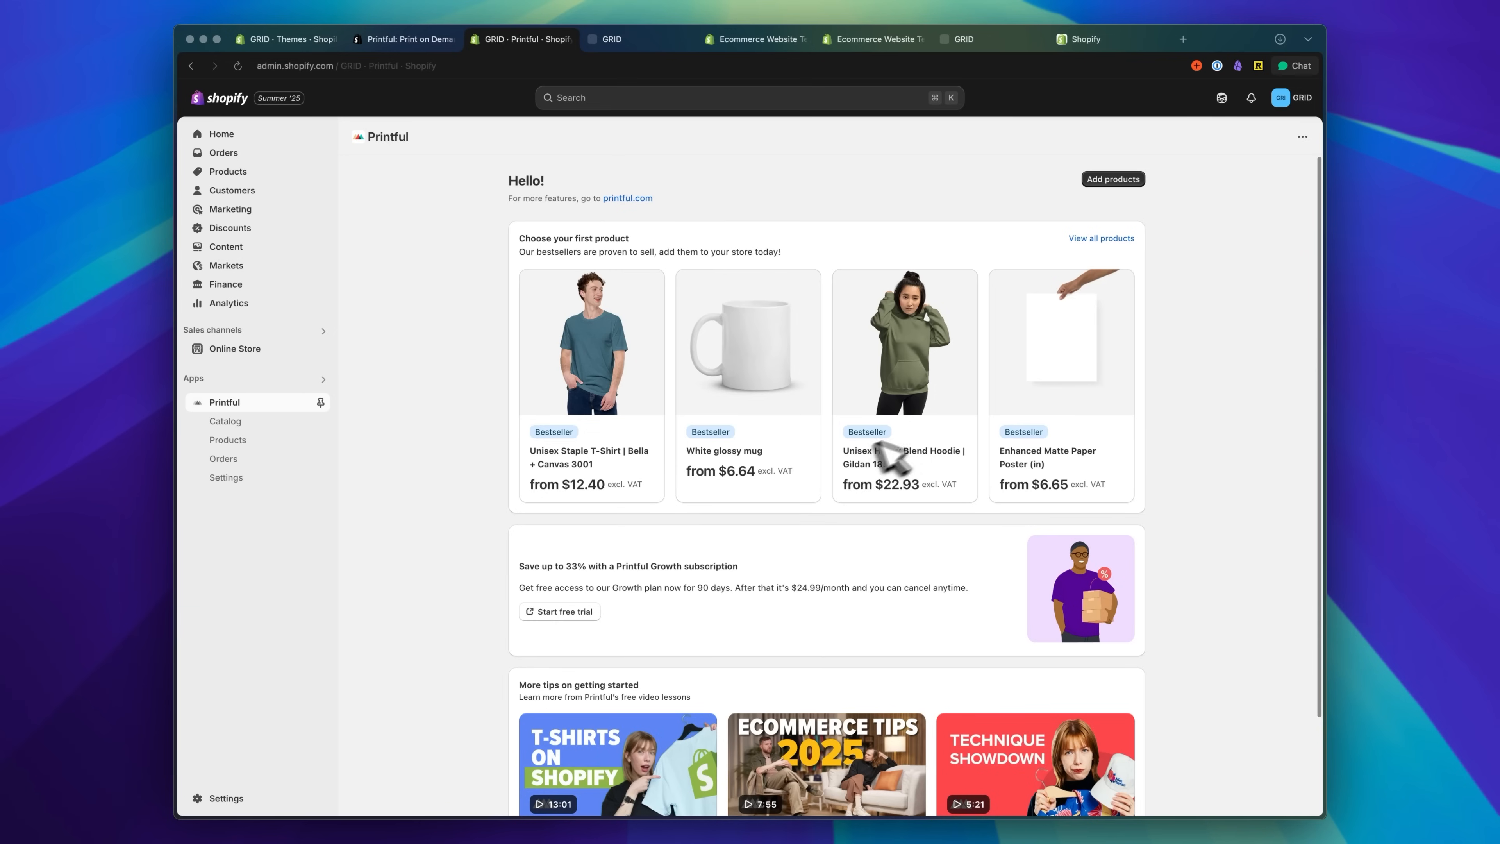
{"action": "mouse_move", "coordinate": [958, 436]}
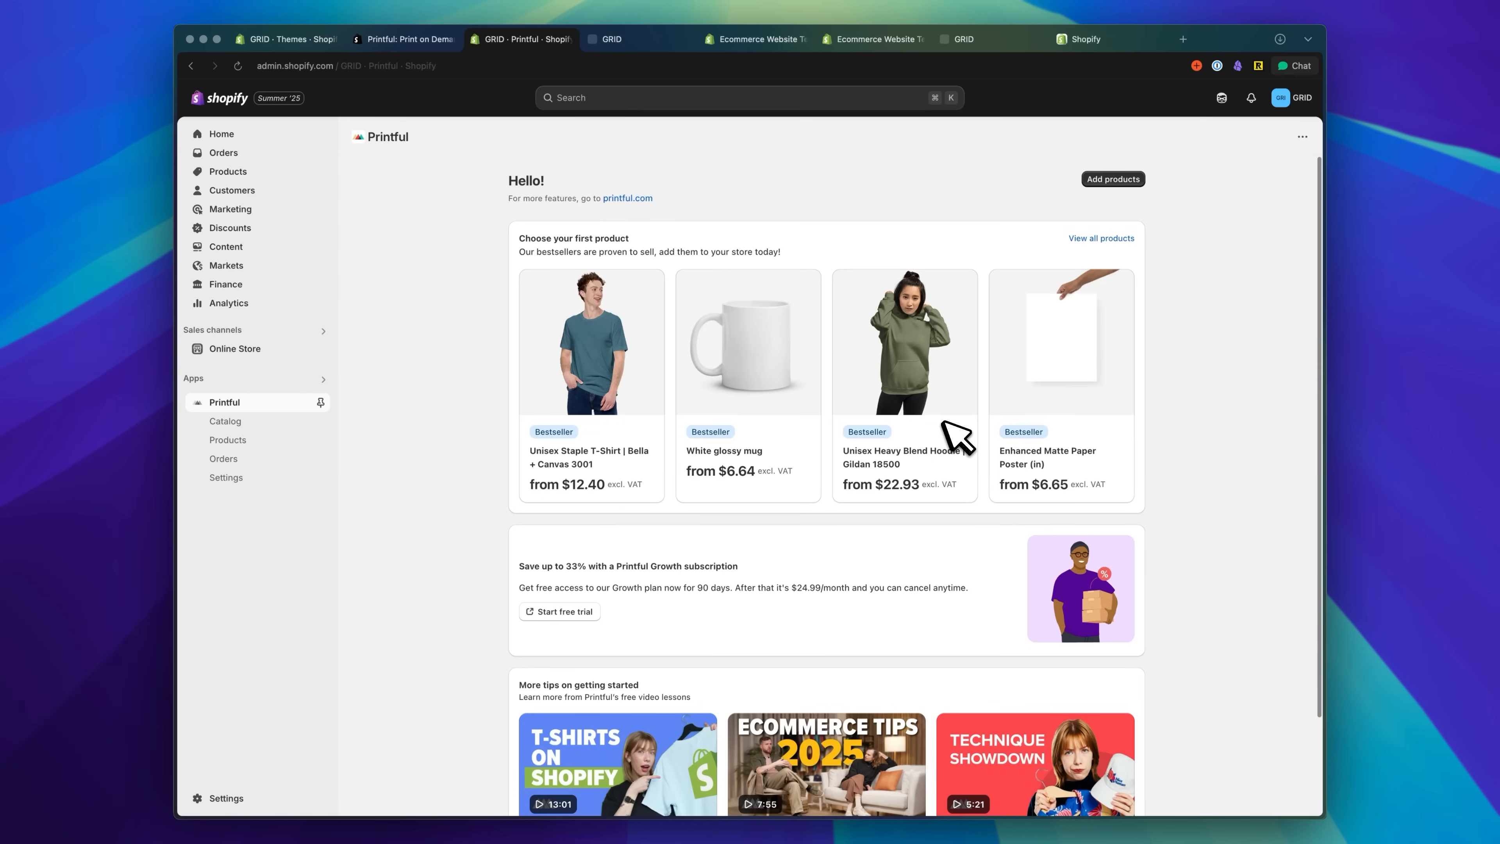
{"action": "mouse_move", "coordinate": [1011, 478]}
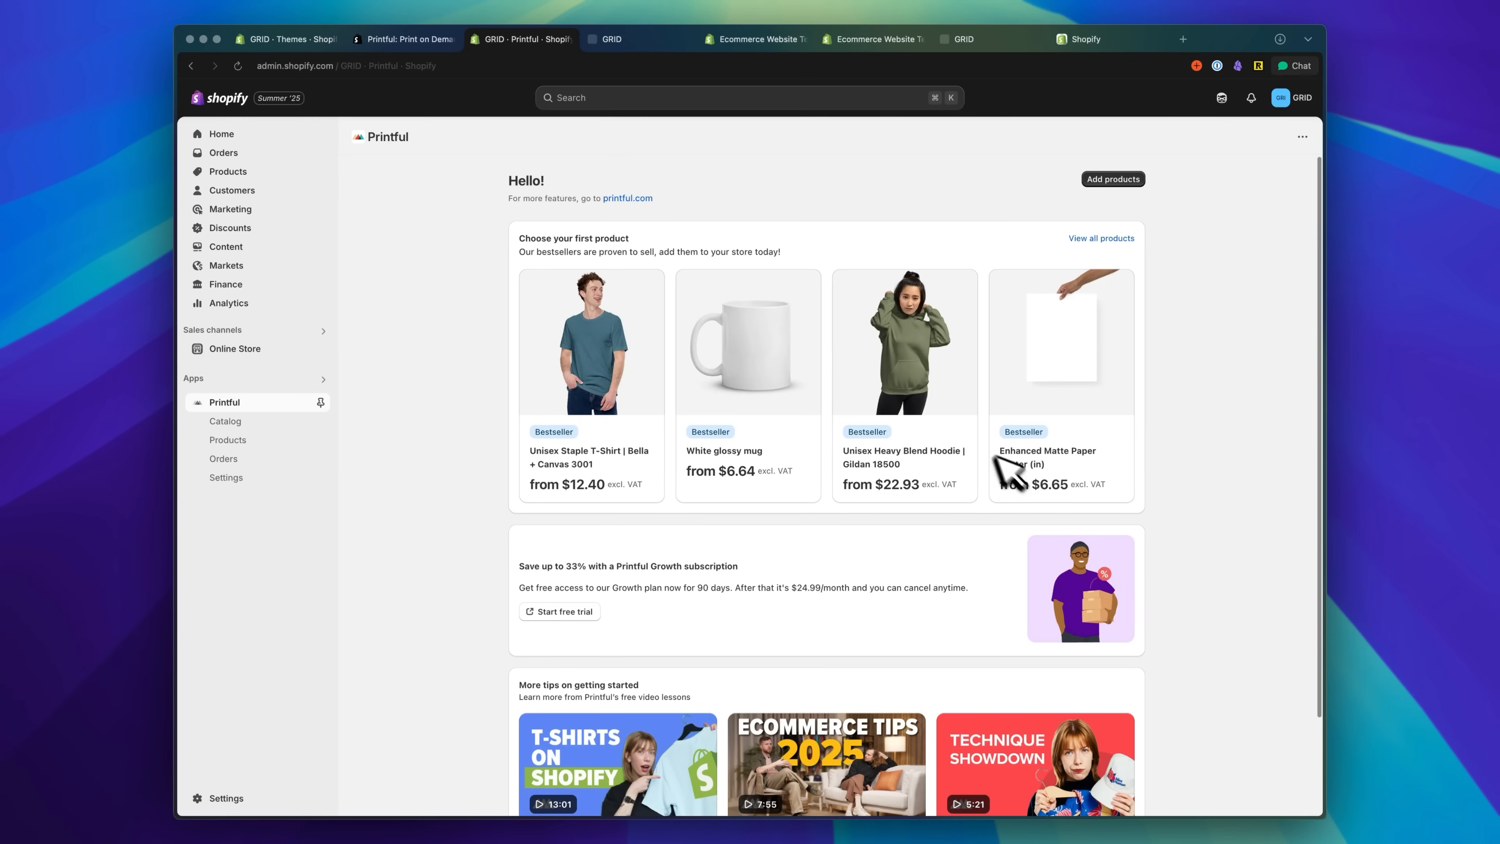
{"action": "mouse_move", "coordinate": [1055, 491]}
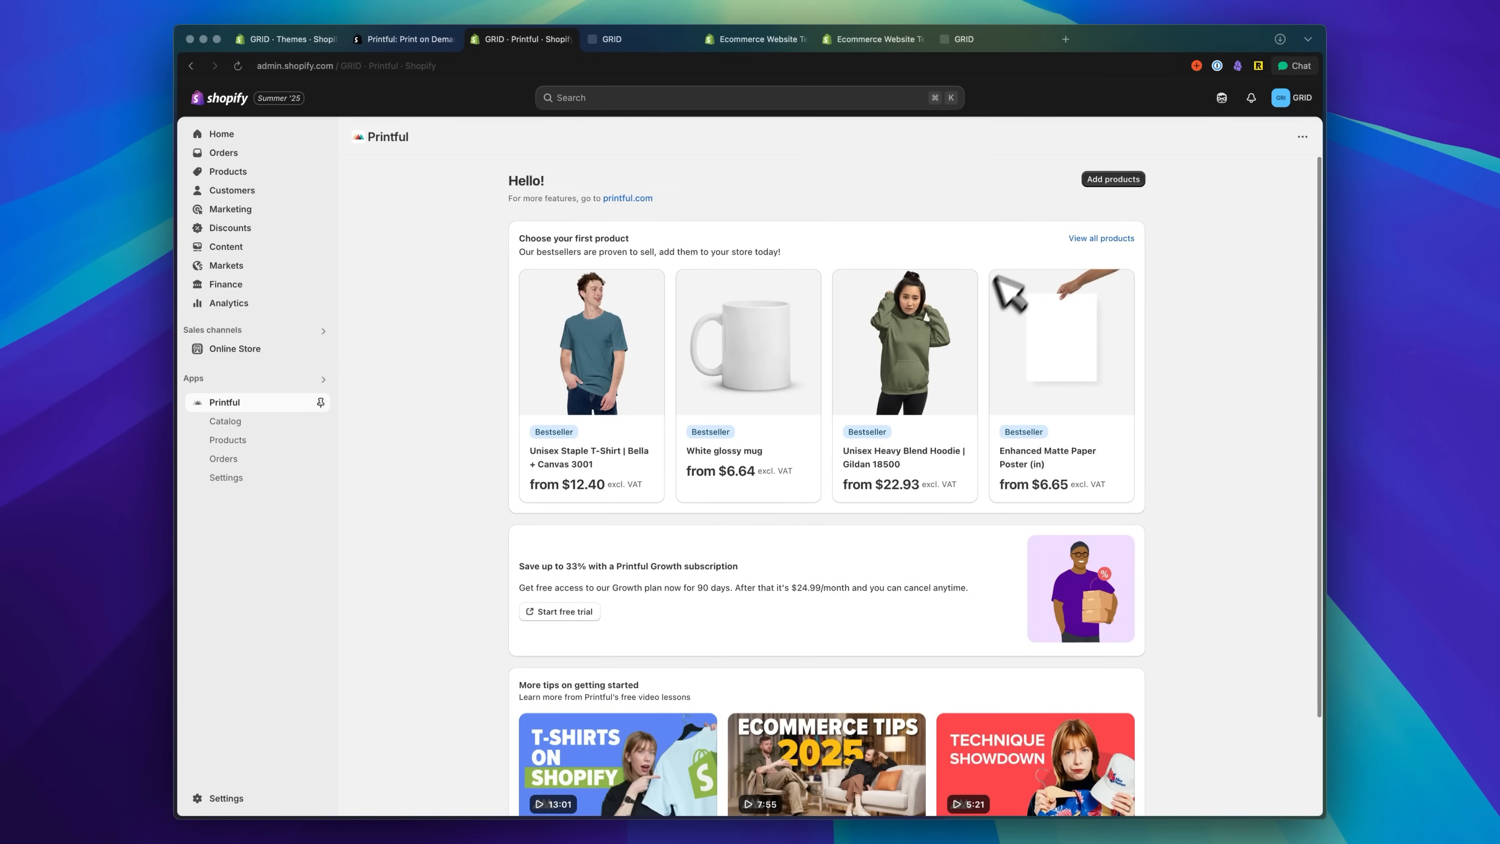
Browse Printful's Catalog through Home & living into the canvas prints category.
{"action": "left_click", "coordinate": [225, 421]}
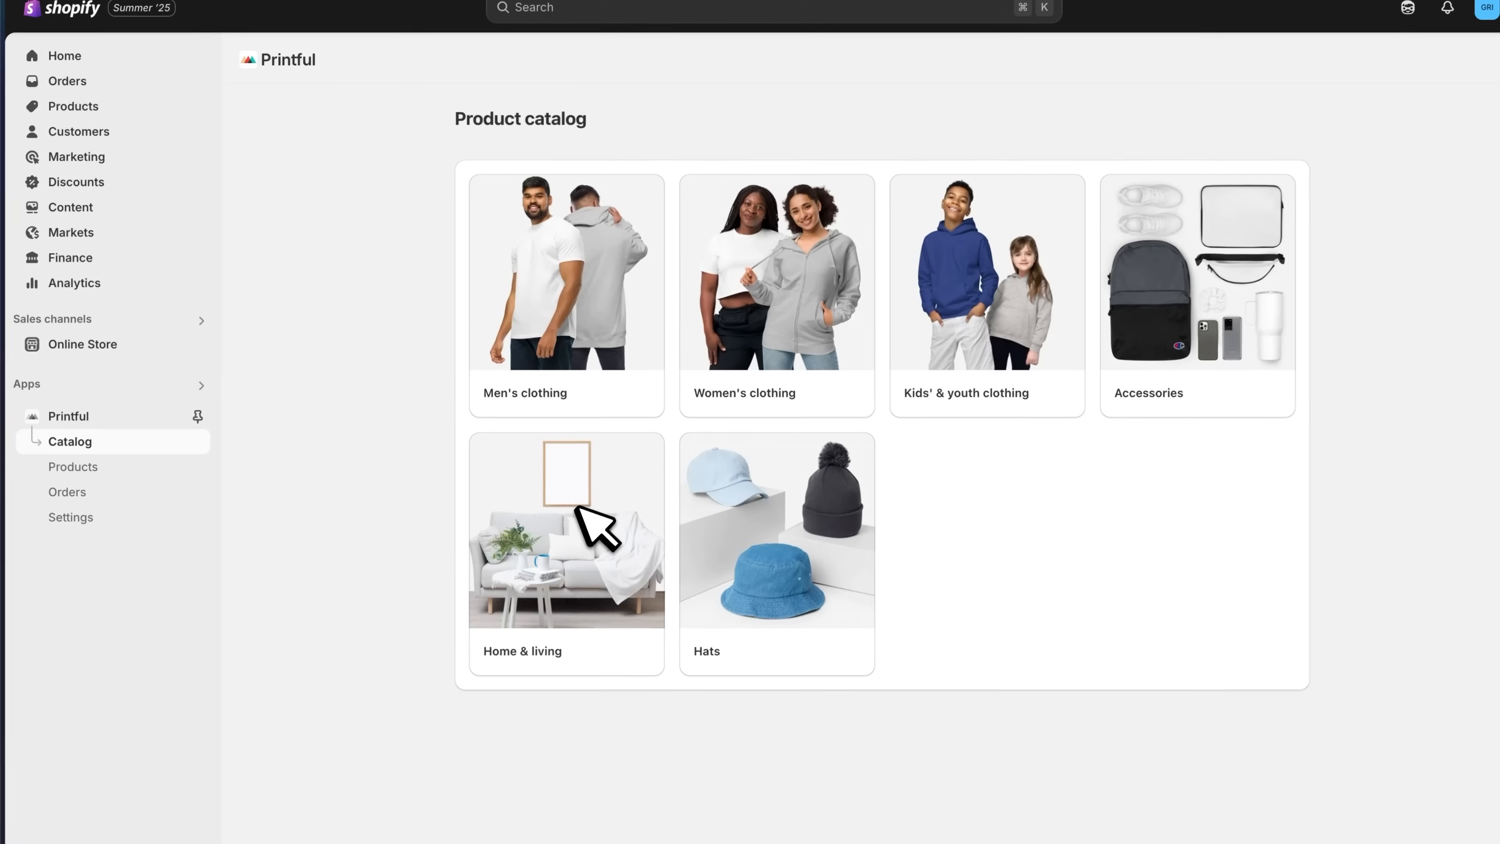
{"action": "mouse_move", "coordinate": [584, 521]}
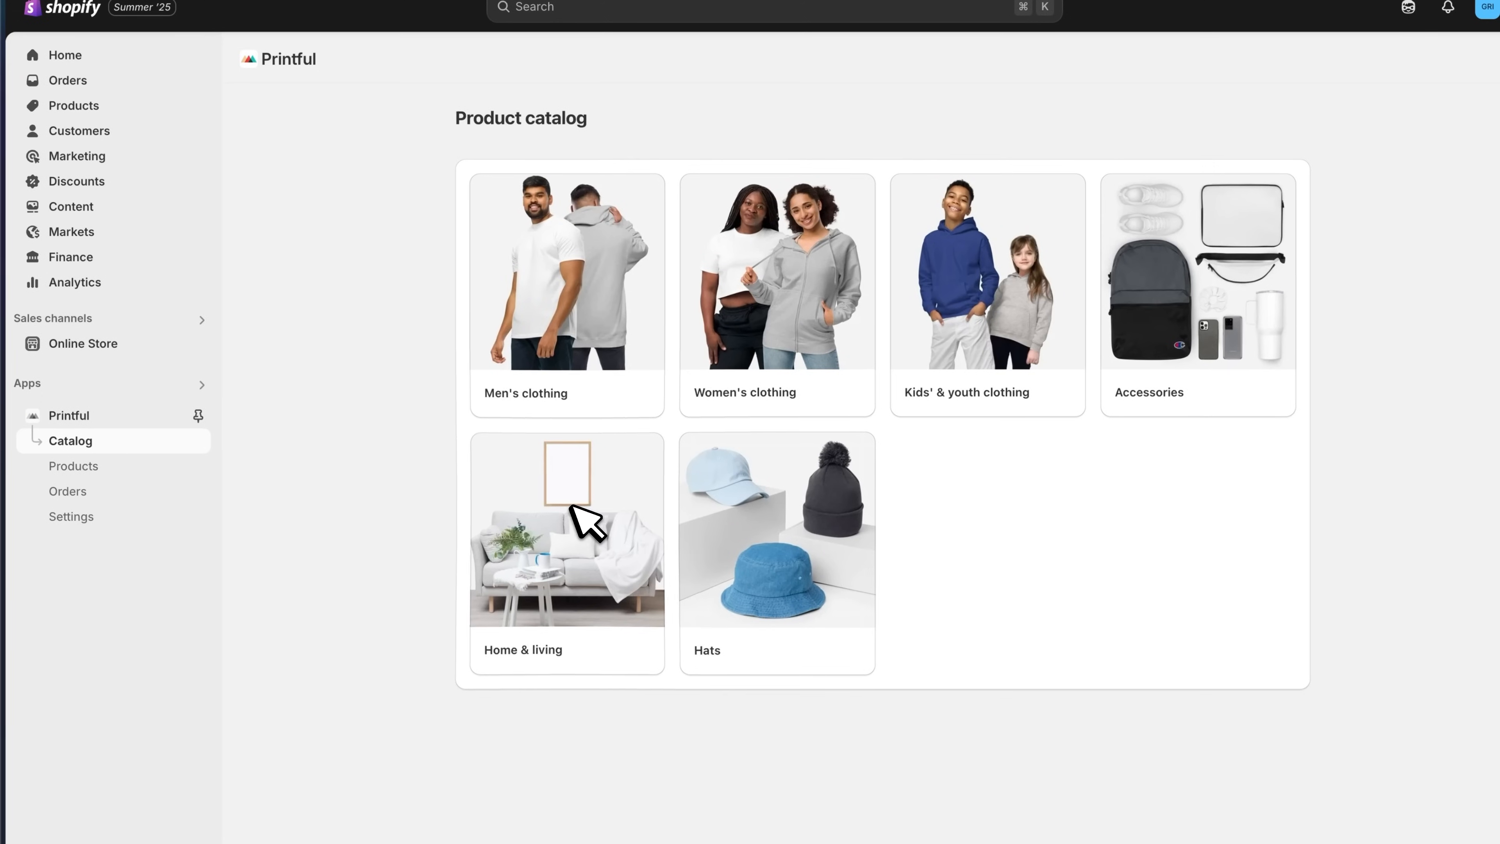
{"action": "left_click", "coordinate": [566, 531]}
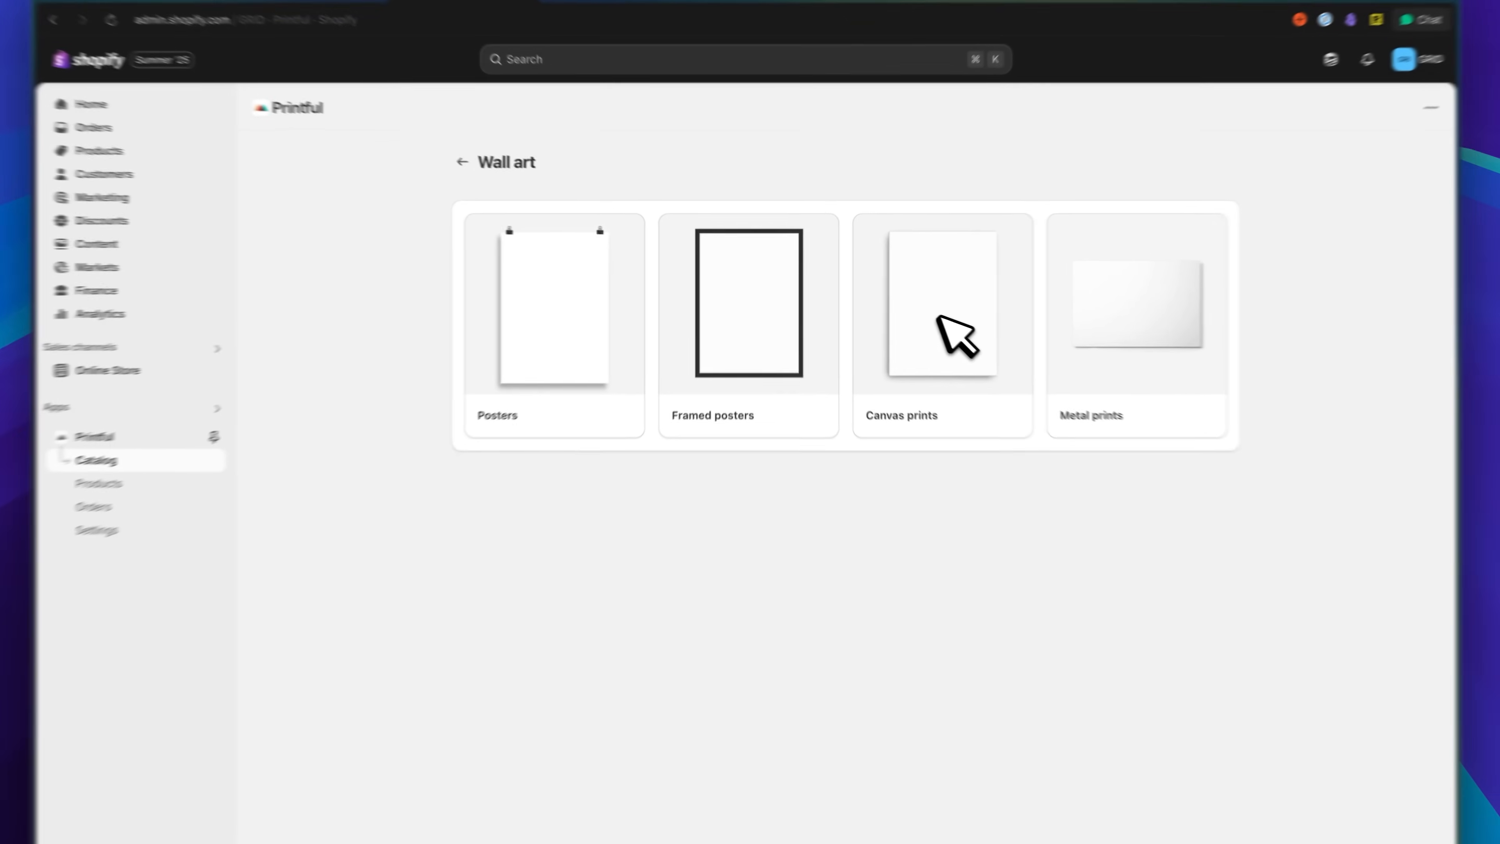
{"action": "left_click", "coordinate": [941, 304]}
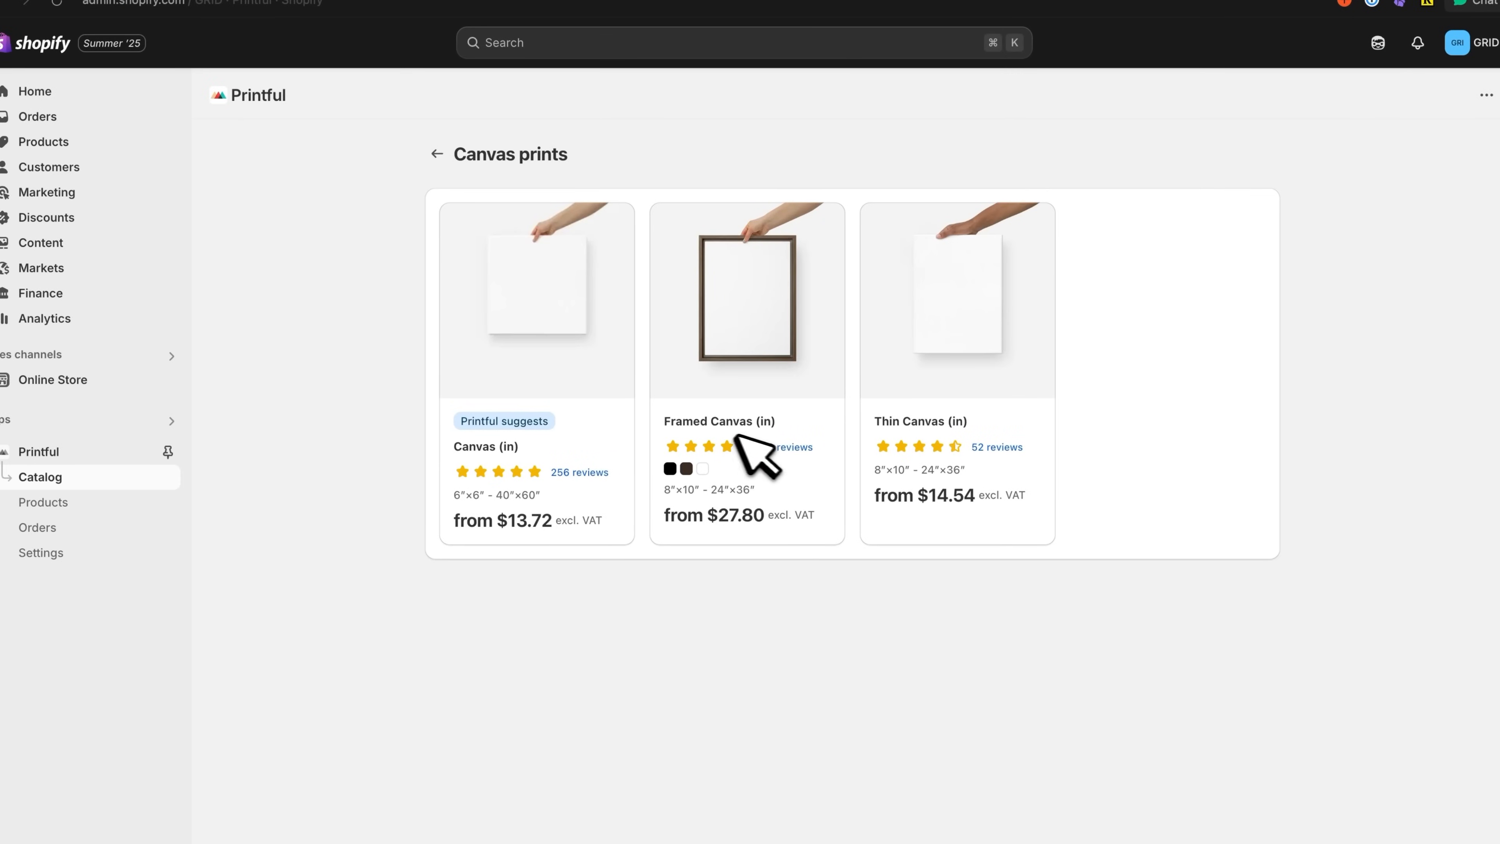
{"action": "mouse_move", "coordinate": [765, 450]}
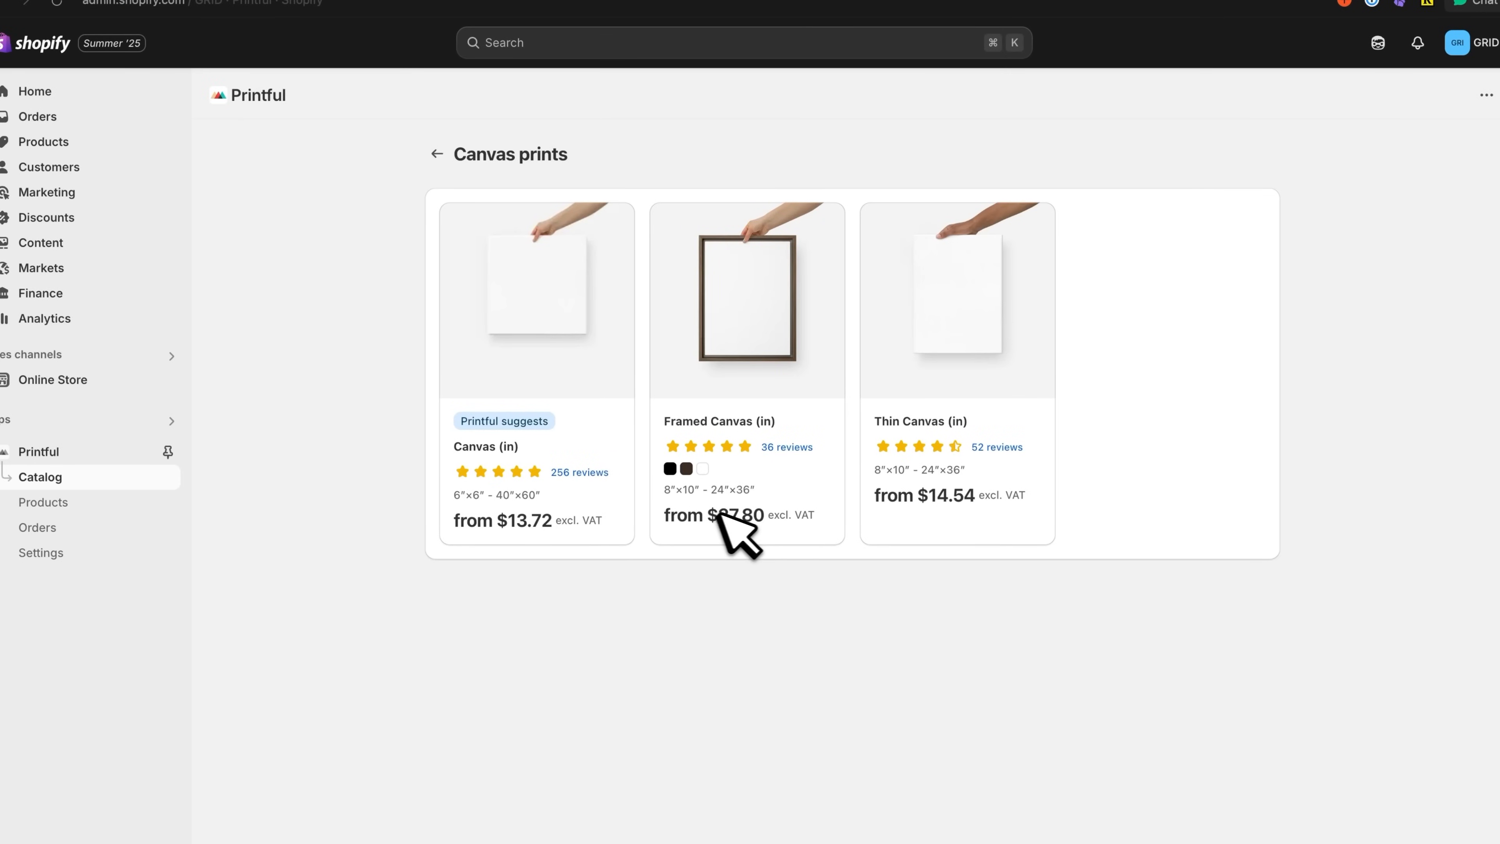
{"action": "mouse_move", "coordinate": [756, 383]}
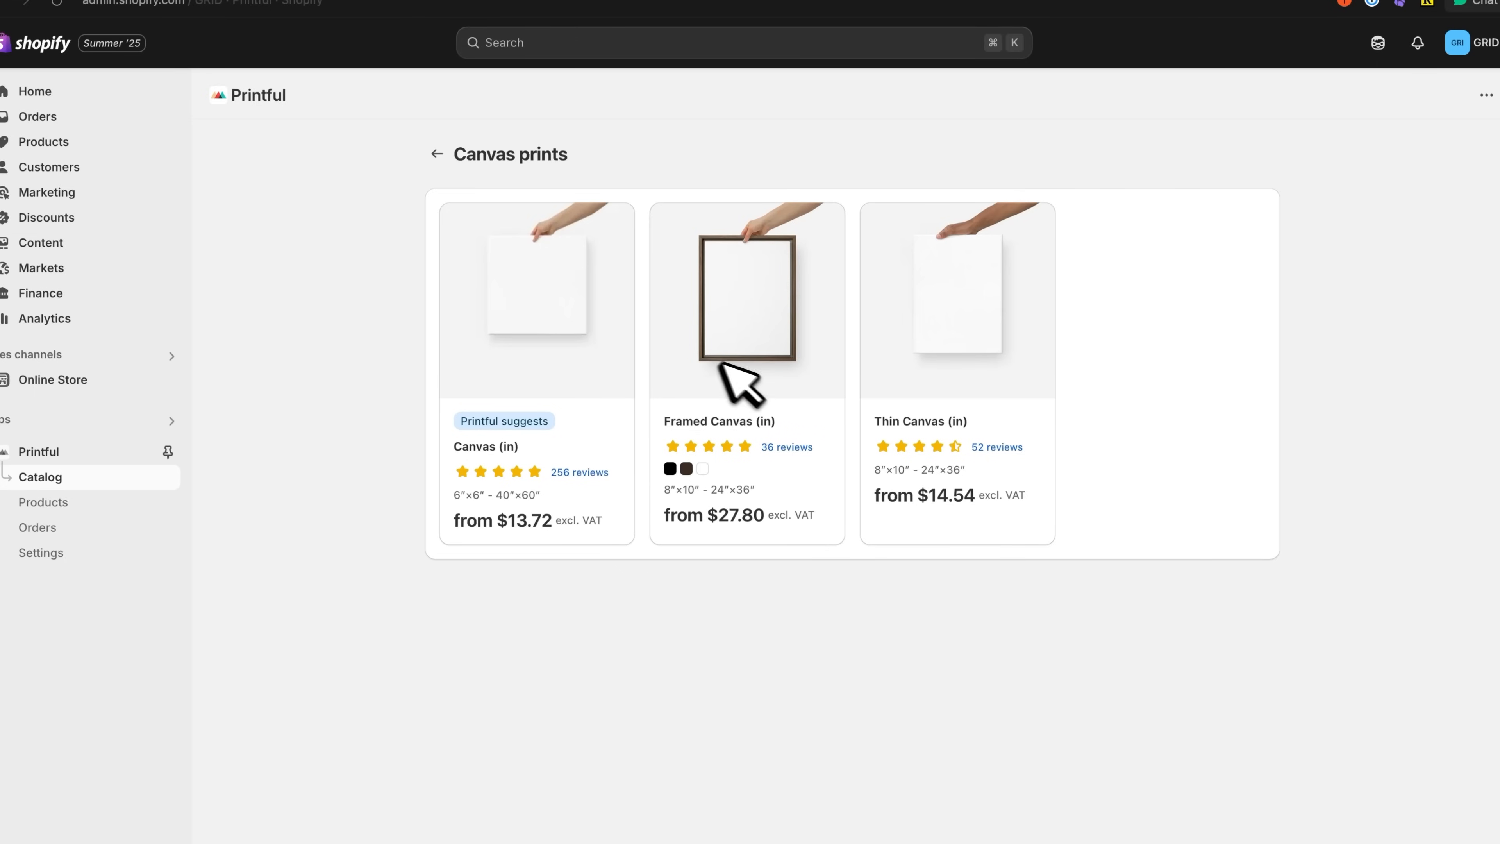
{"action": "mouse_move", "coordinate": [835, 373]}
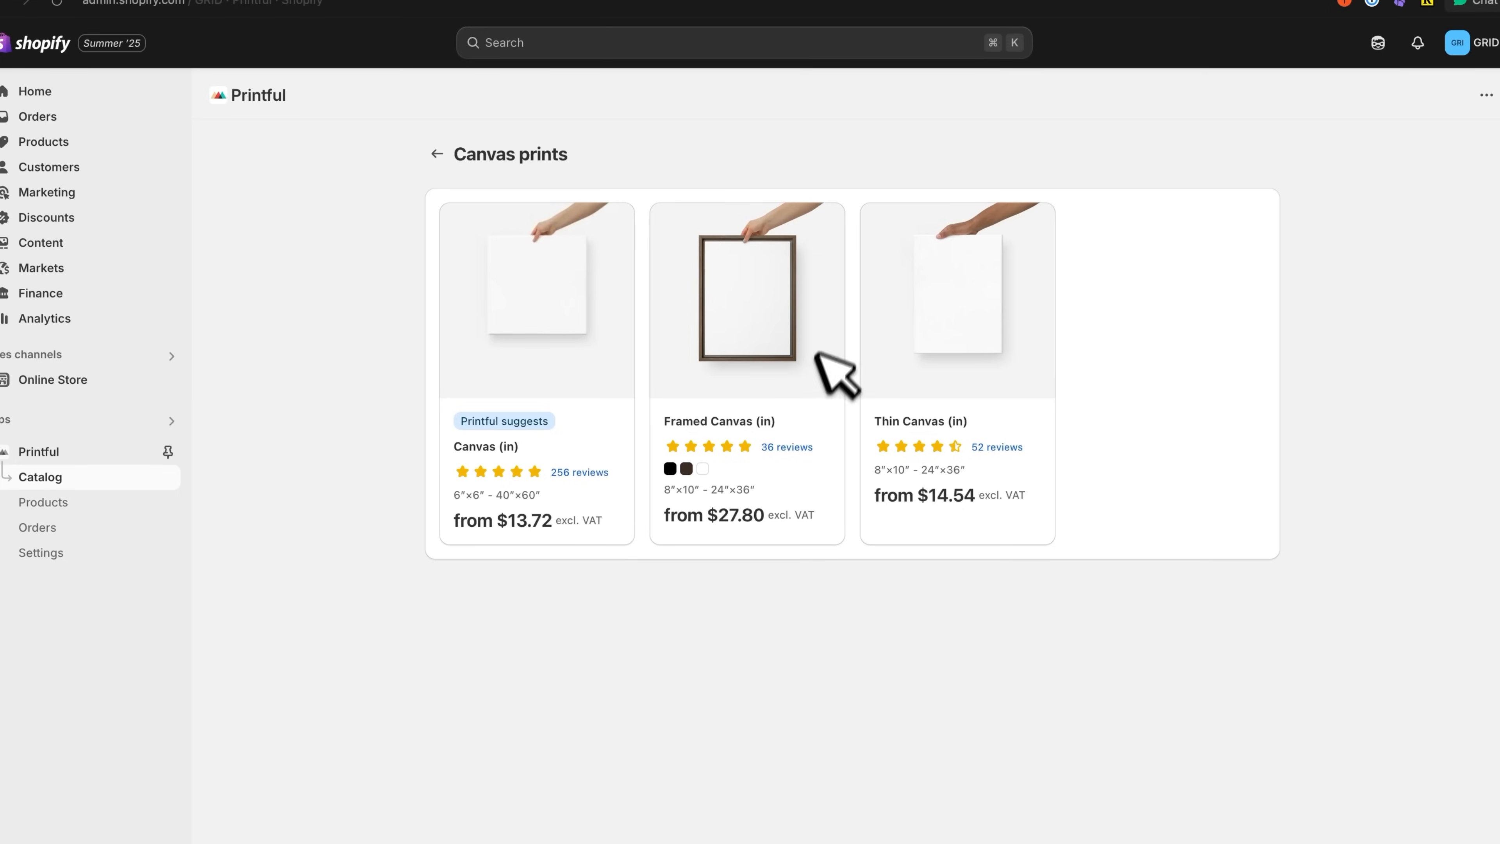
{"action": "mouse_move", "coordinate": [693, 416]}
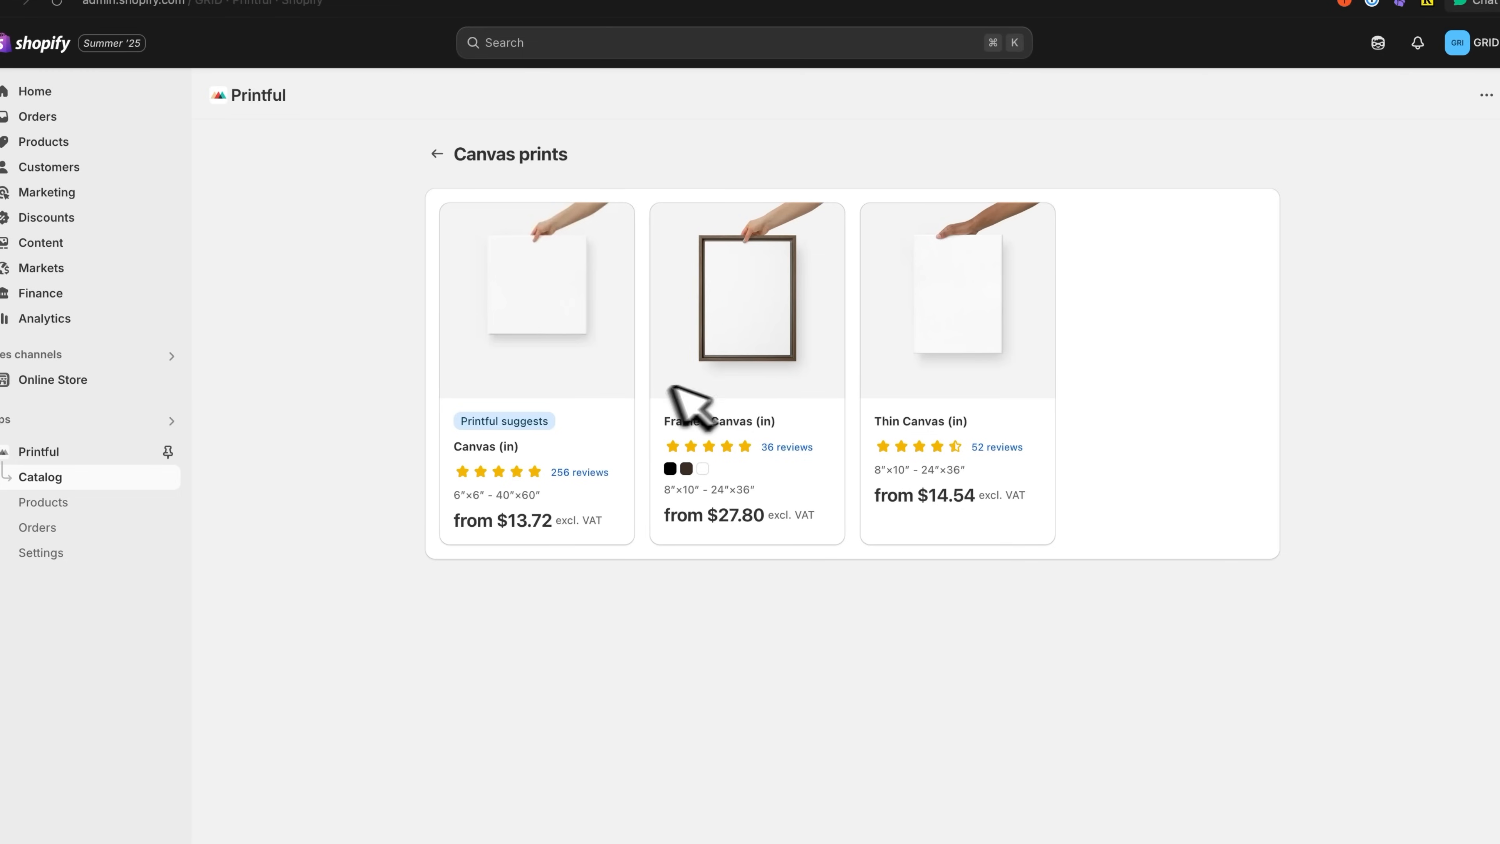
{"action": "mouse_move", "coordinate": [765, 392]}
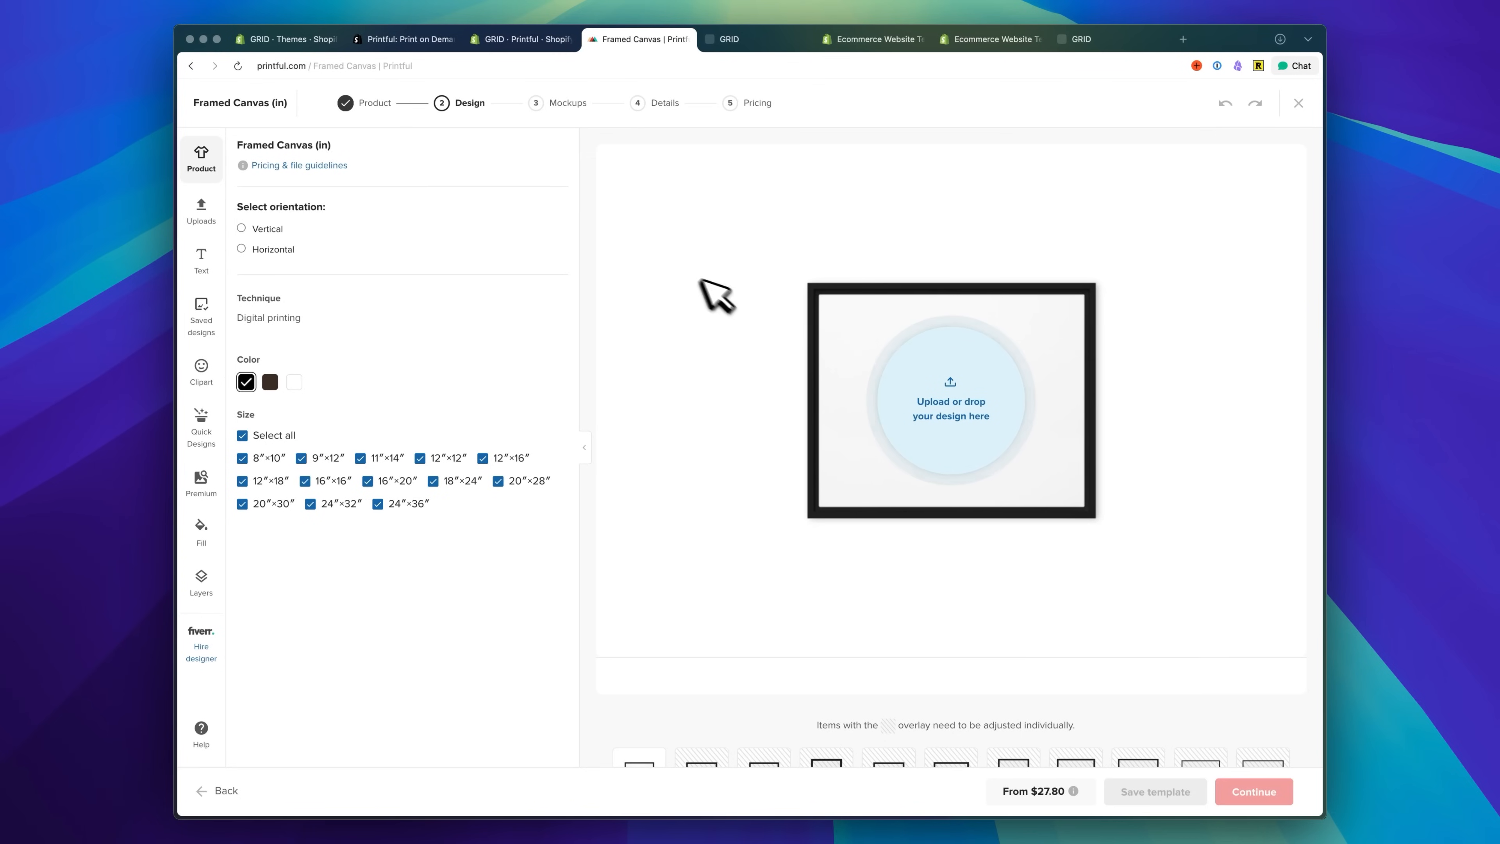
{"action": "mouse_move", "coordinate": [664, 320]}
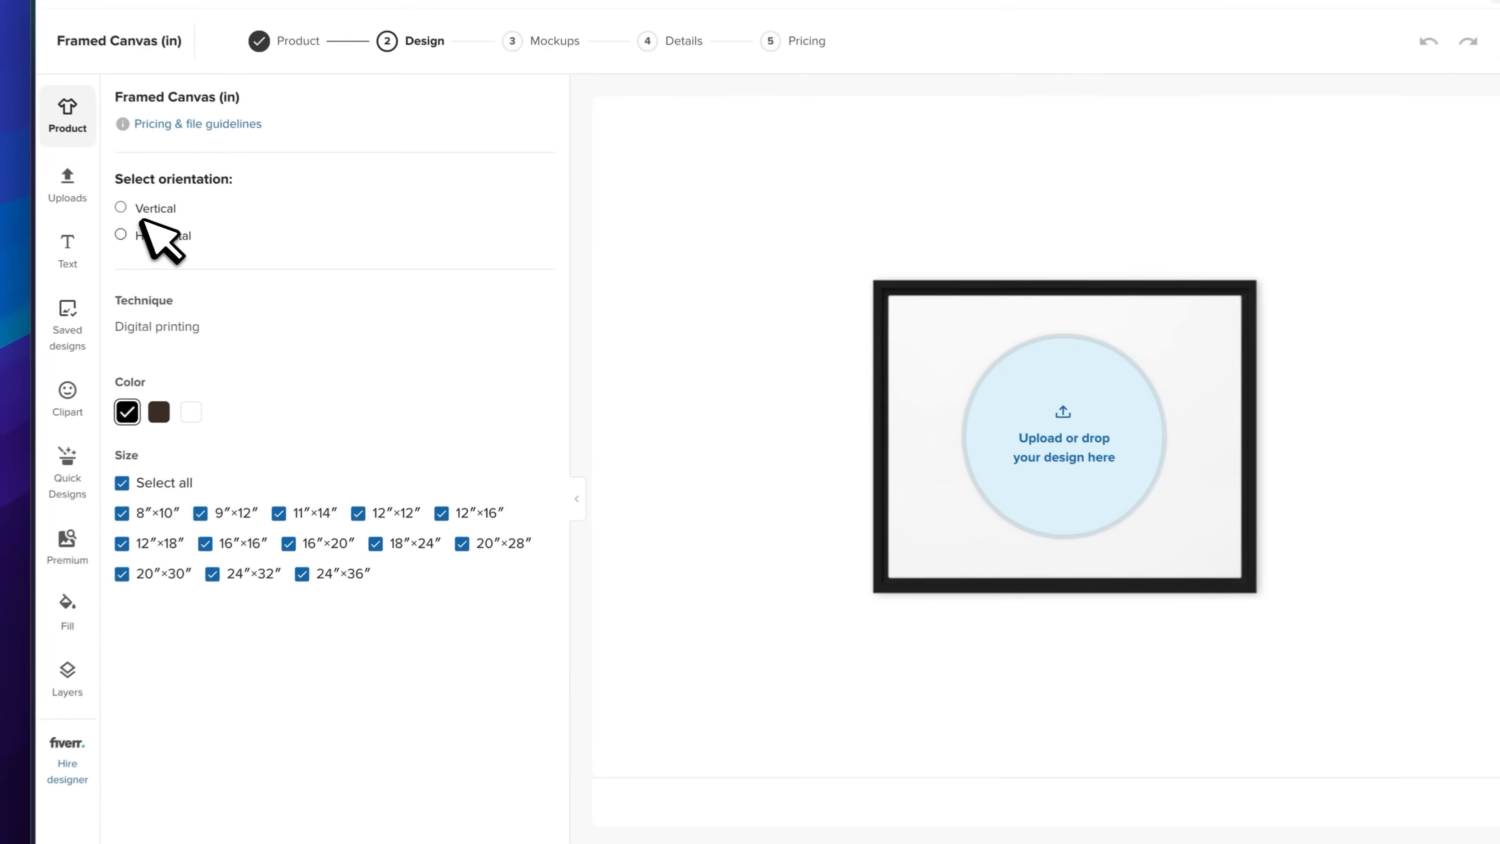
Switch the Framed Canvas to horizontal orientation.
{"action": "left_click", "coordinate": [120, 235]}
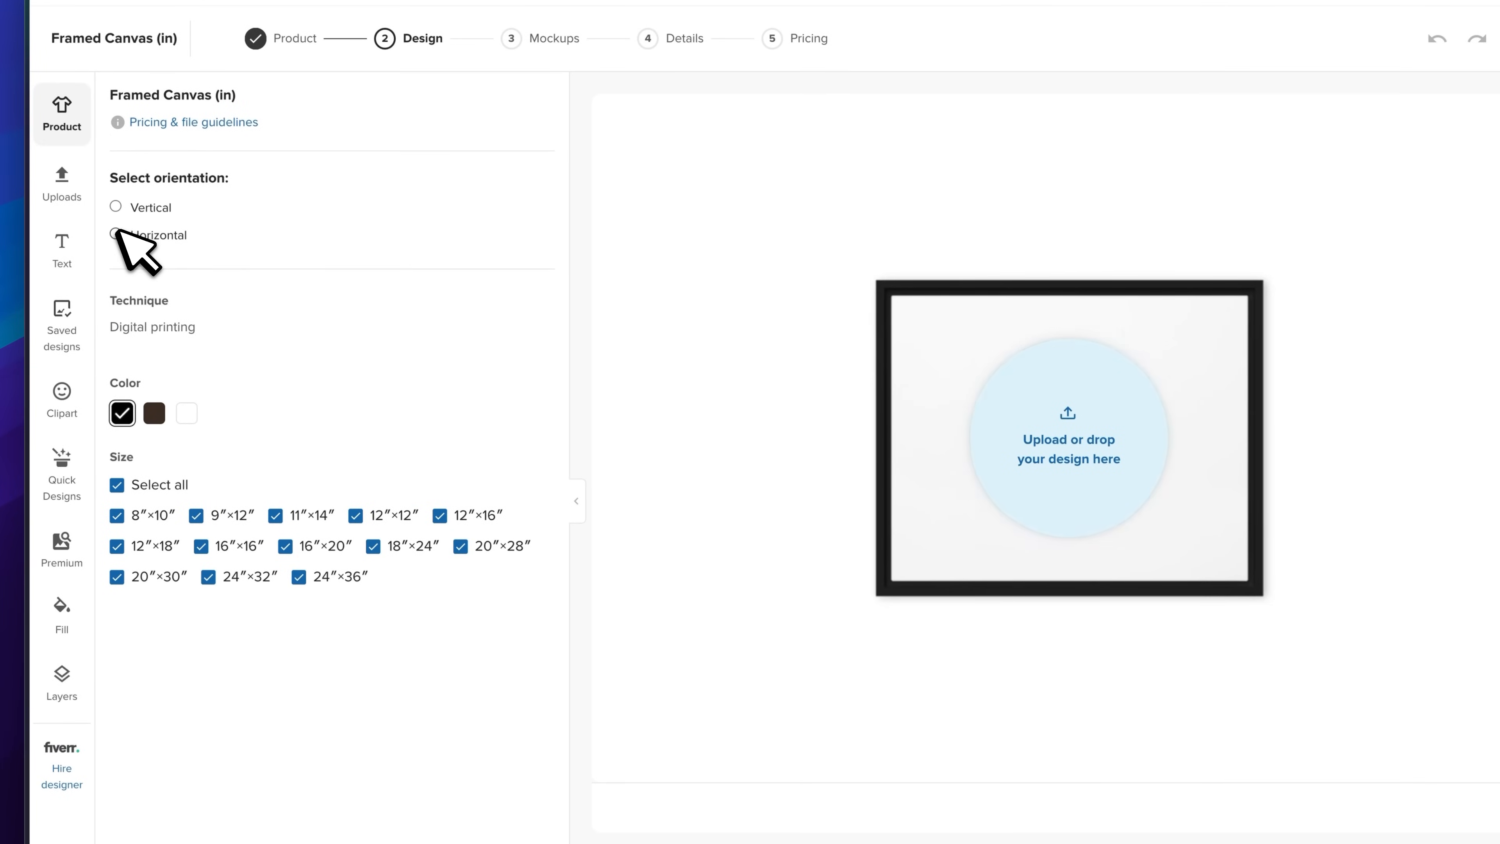
{"action": "left_click", "coordinate": [116, 235]}
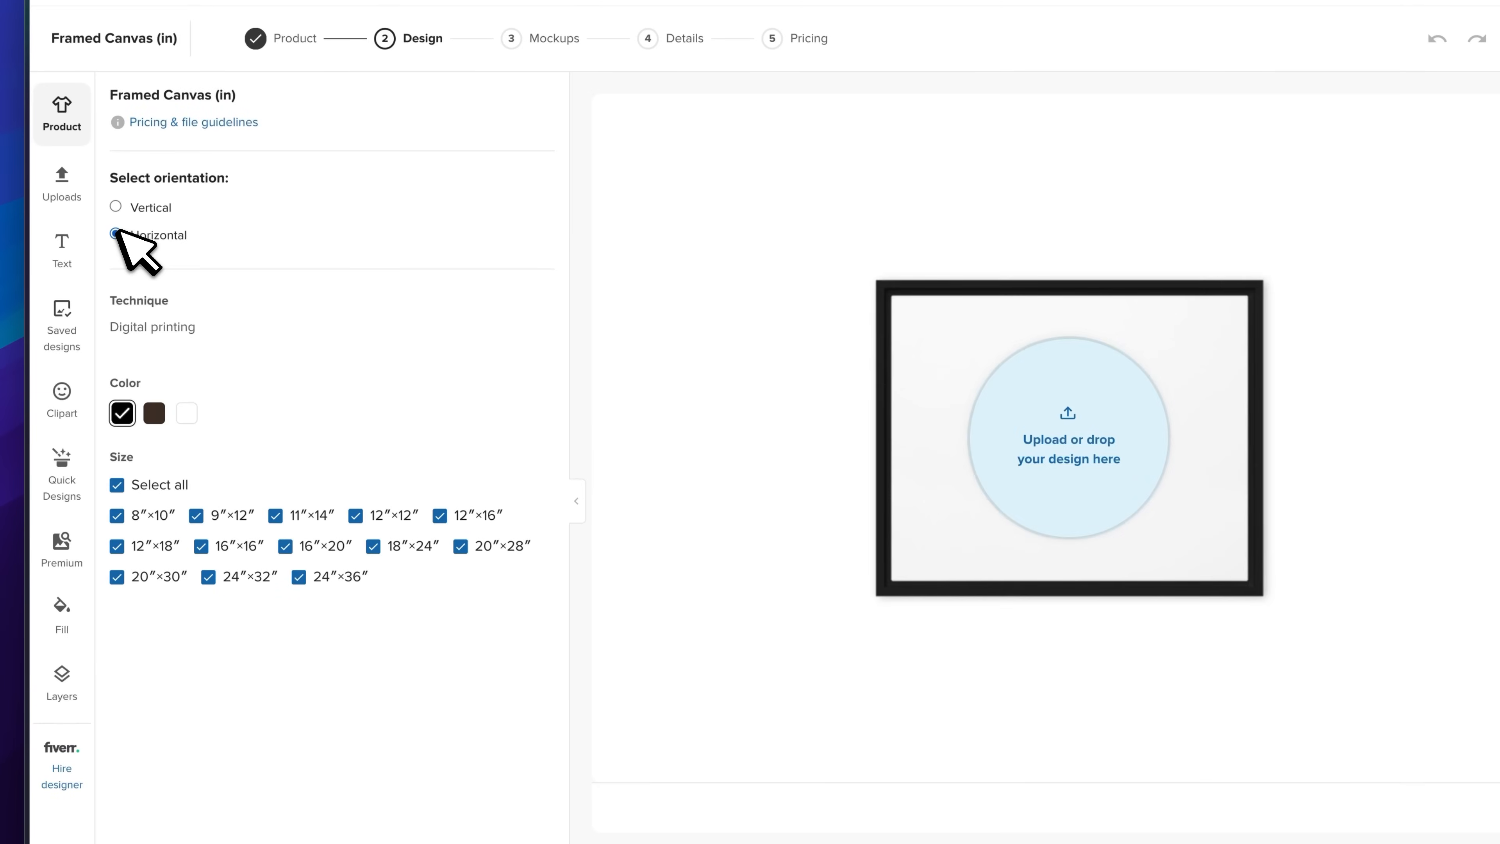
{"action": "left_click", "coordinate": [115, 234]}
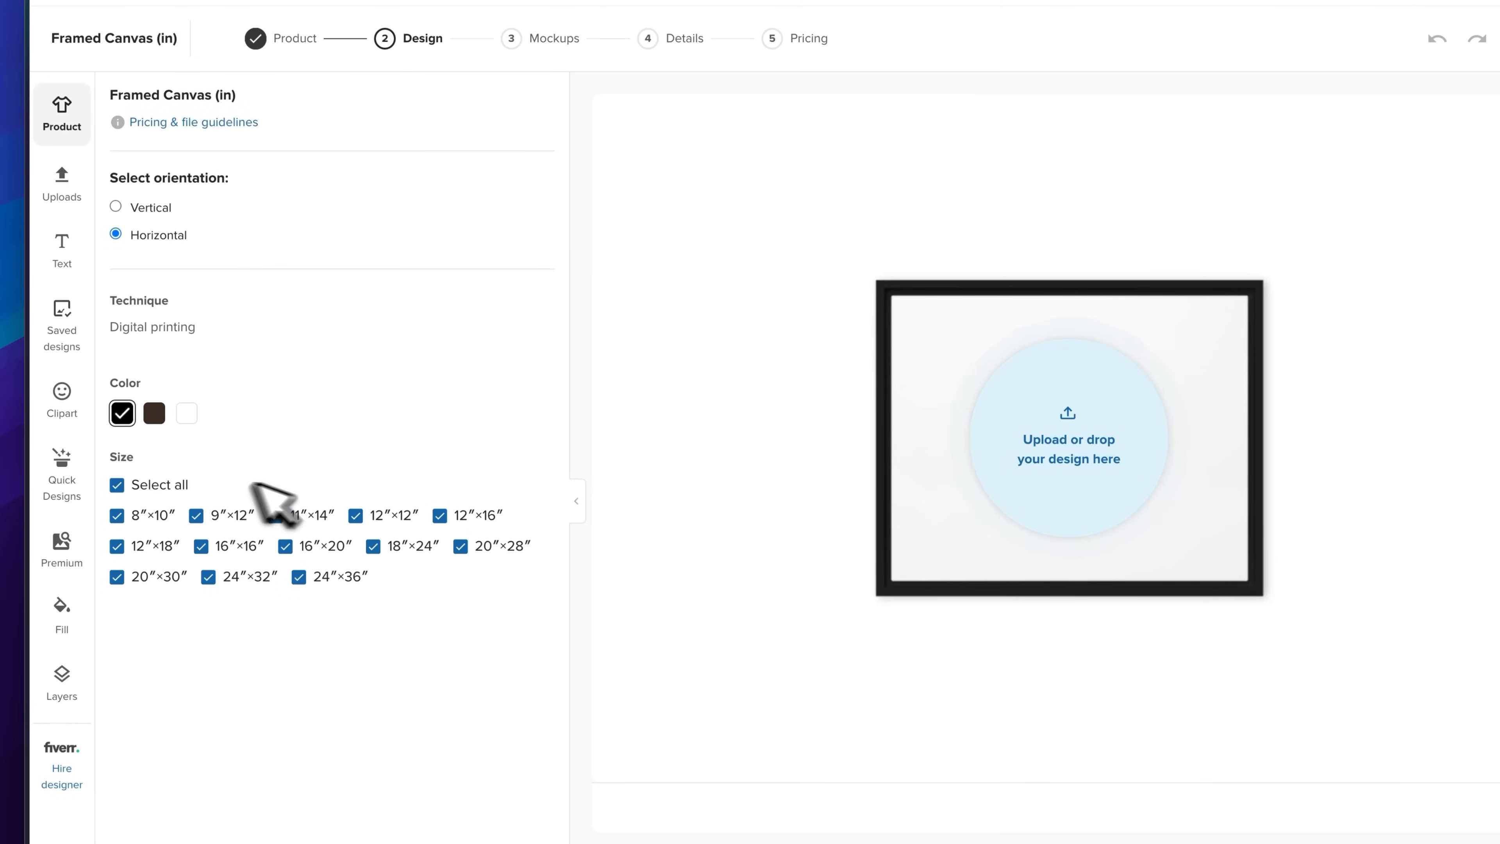
Clear Select all and offer only the 12″×18″, 20″×30″ and 24″×36″ sizes.
{"action": "left_click", "coordinate": [116, 484]}
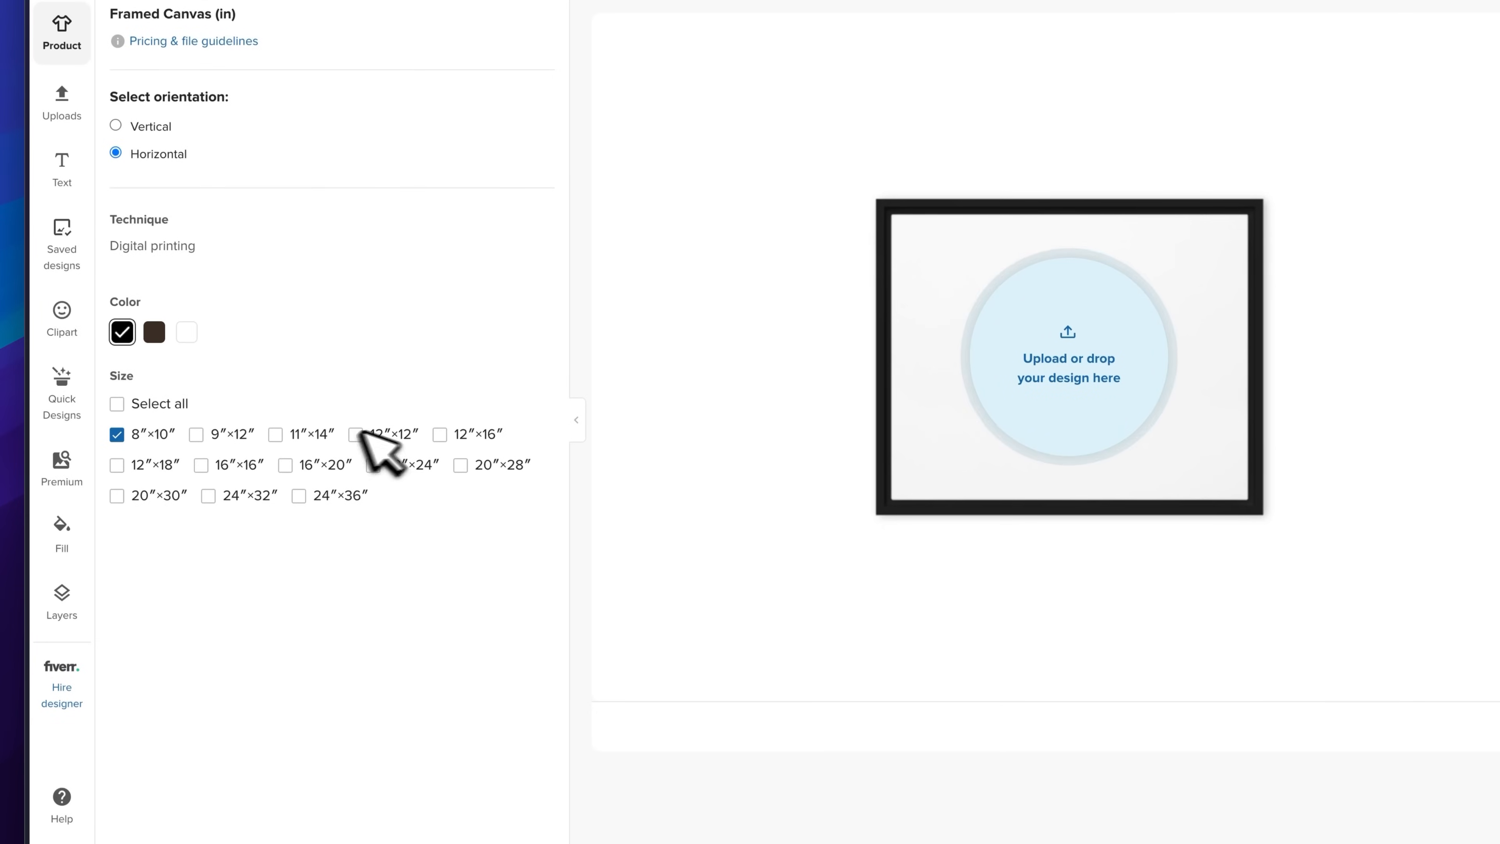
{"action": "left_click", "coordinate": [117, 464]}
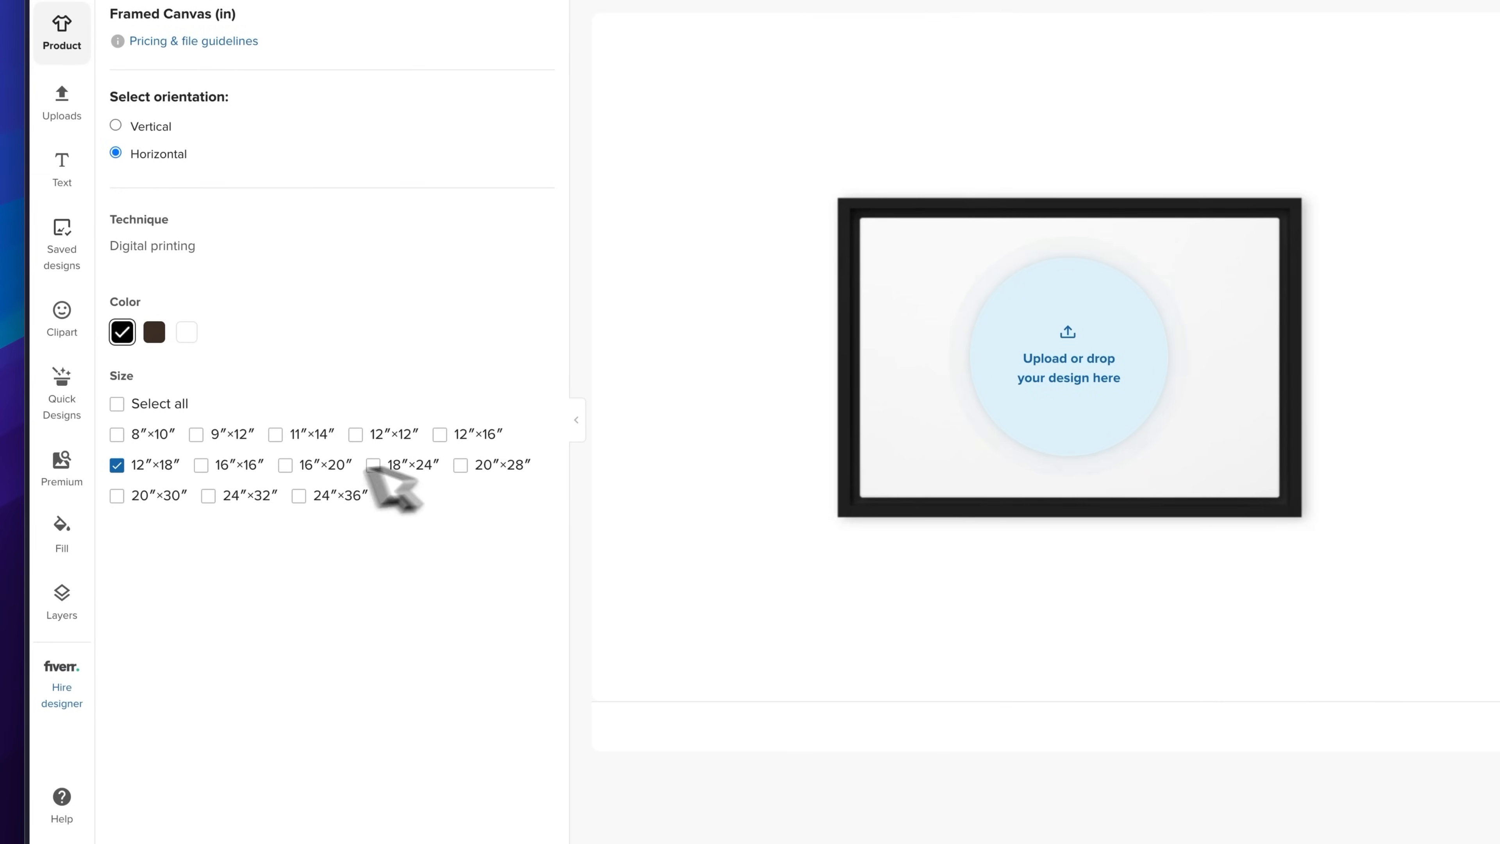
{"action": "left_click", "coordinate": [116, 495]}
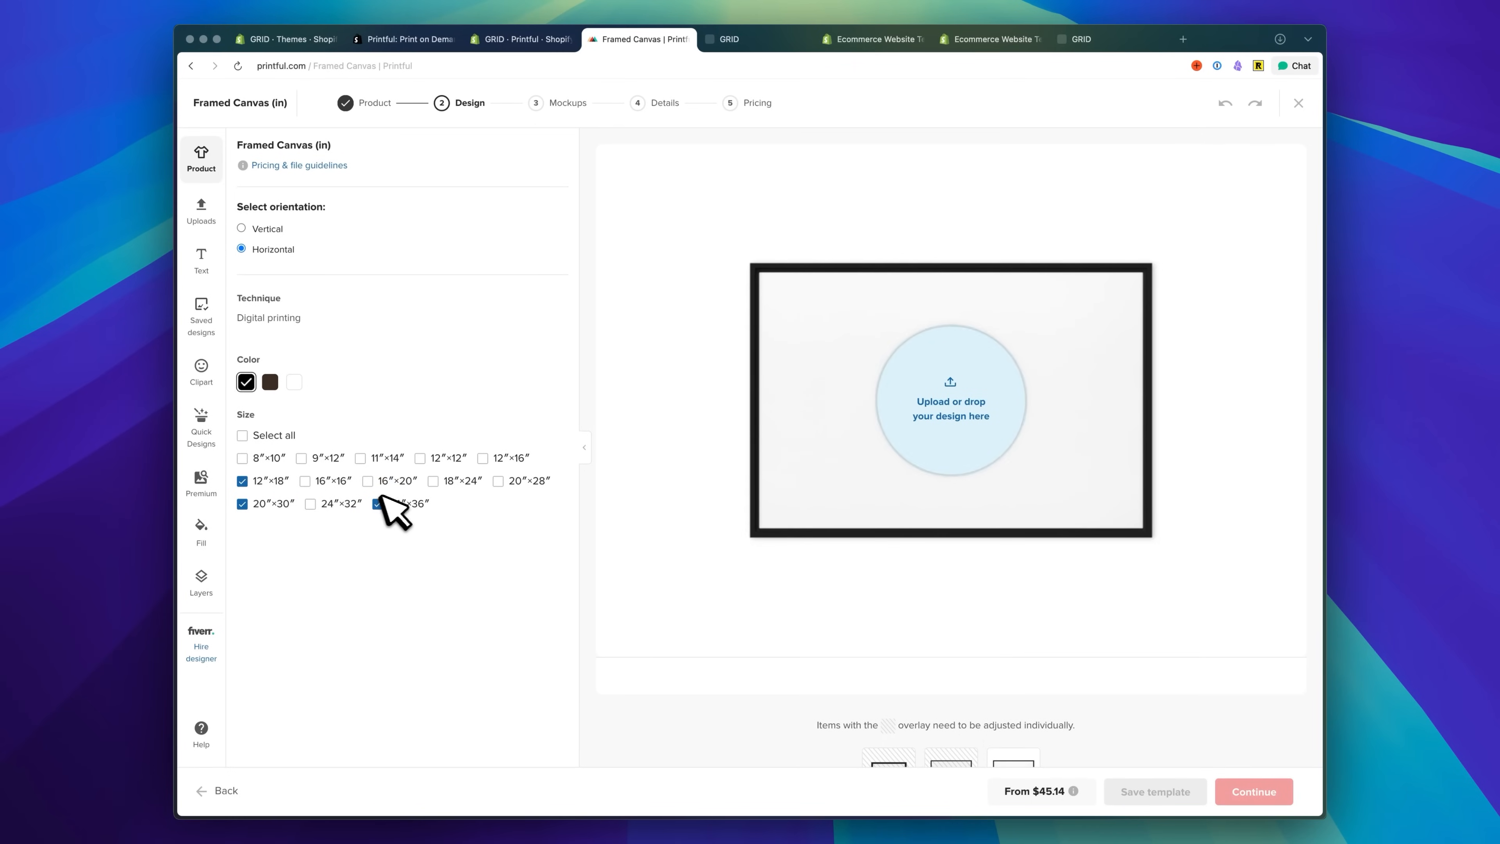
{"action": "left_click", "coordinate": [377, 503]}
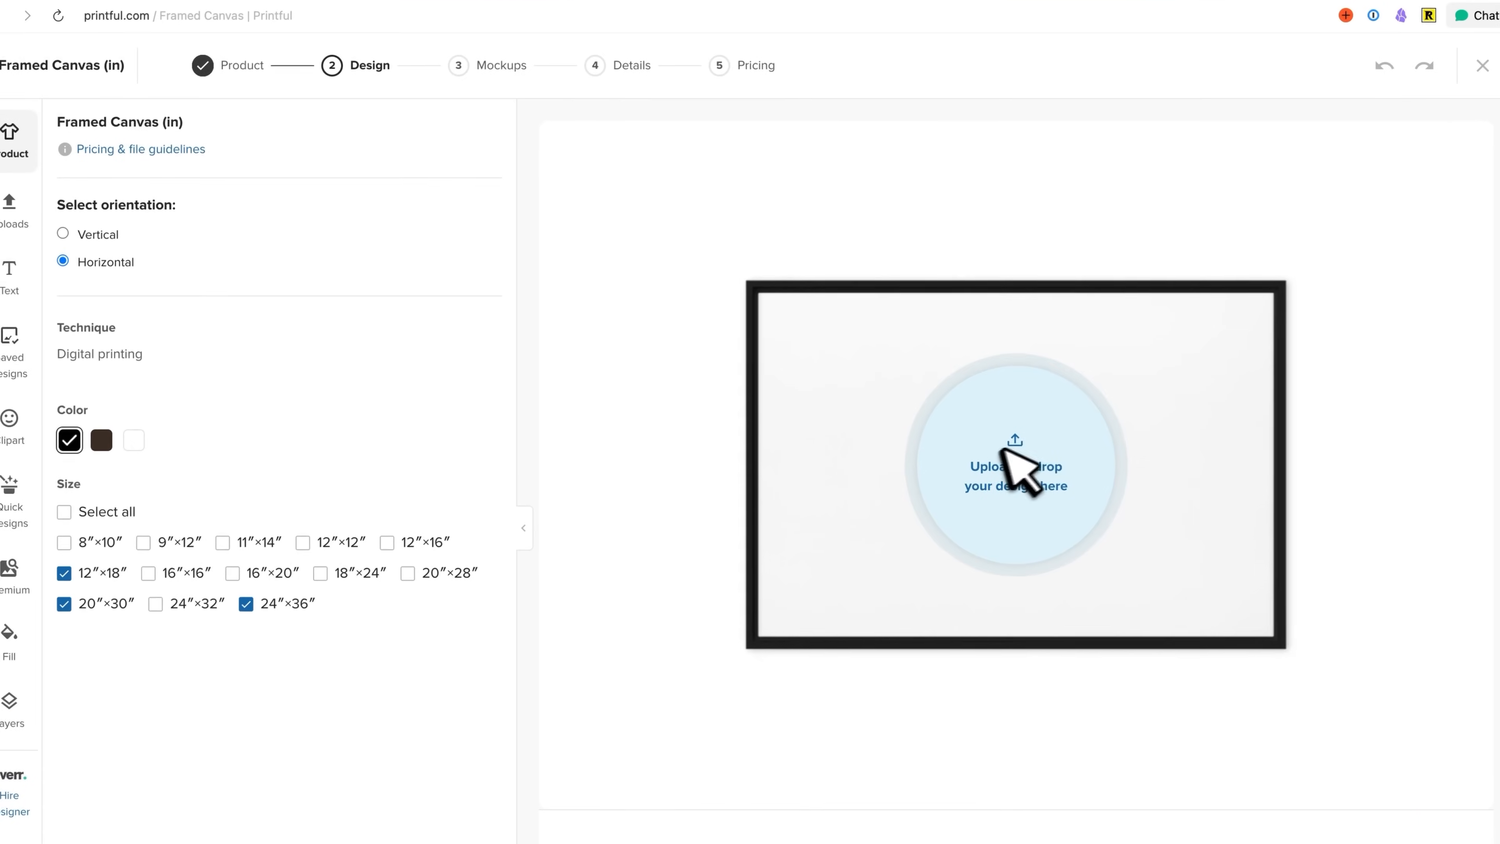
Place the sunglasses portrait from the file library and scale it up to fill the larger canvas variant.
{"action": "left_click", "coordinate": [1015, 465]}
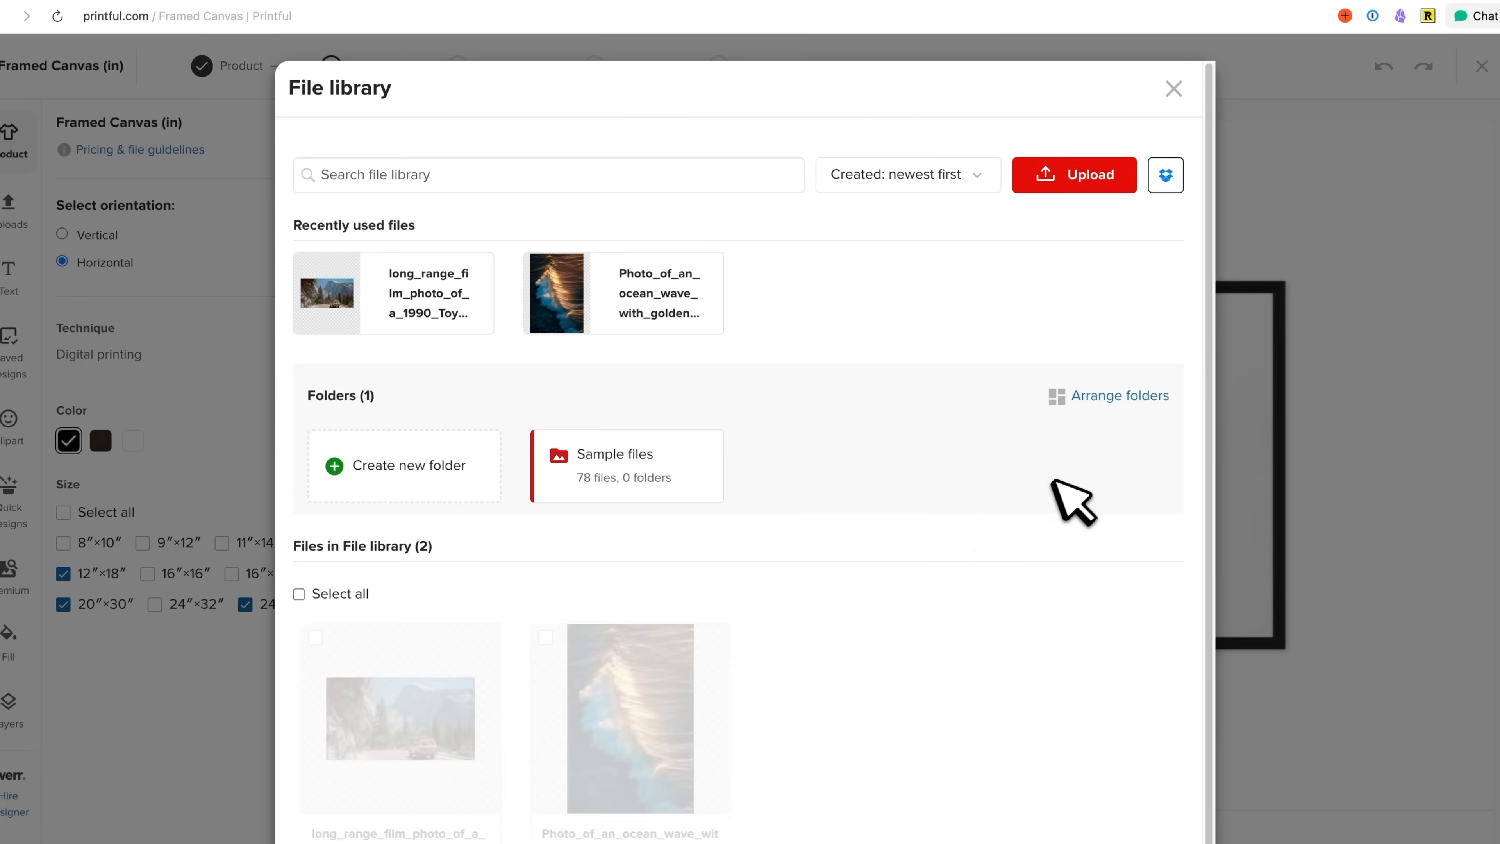
{"action": "left_click", "coordinate": [1073, 174]}
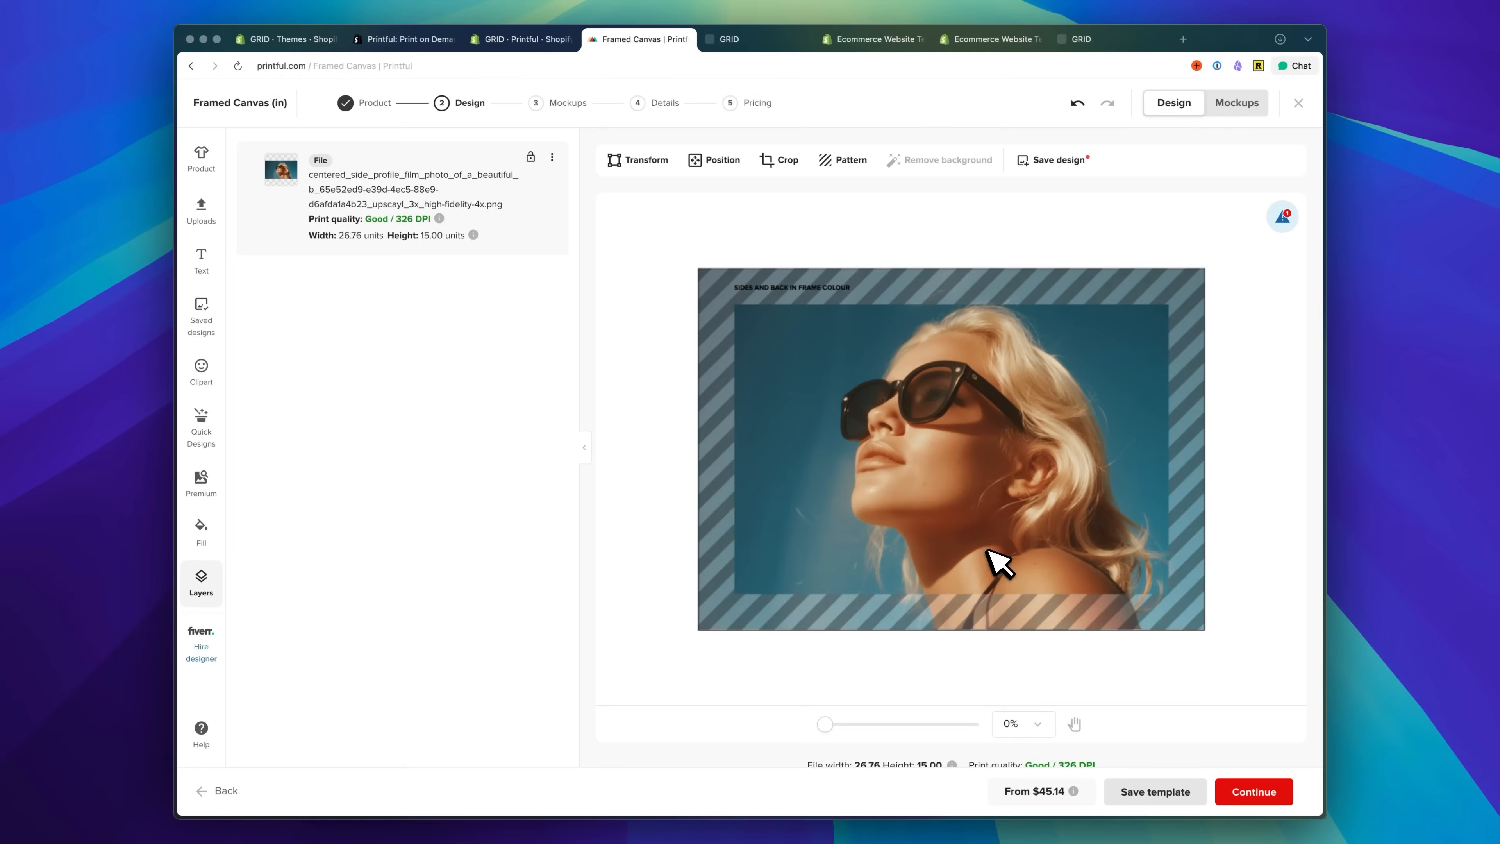
{"action": "mouse_move", "coordinate": [806, 358]}
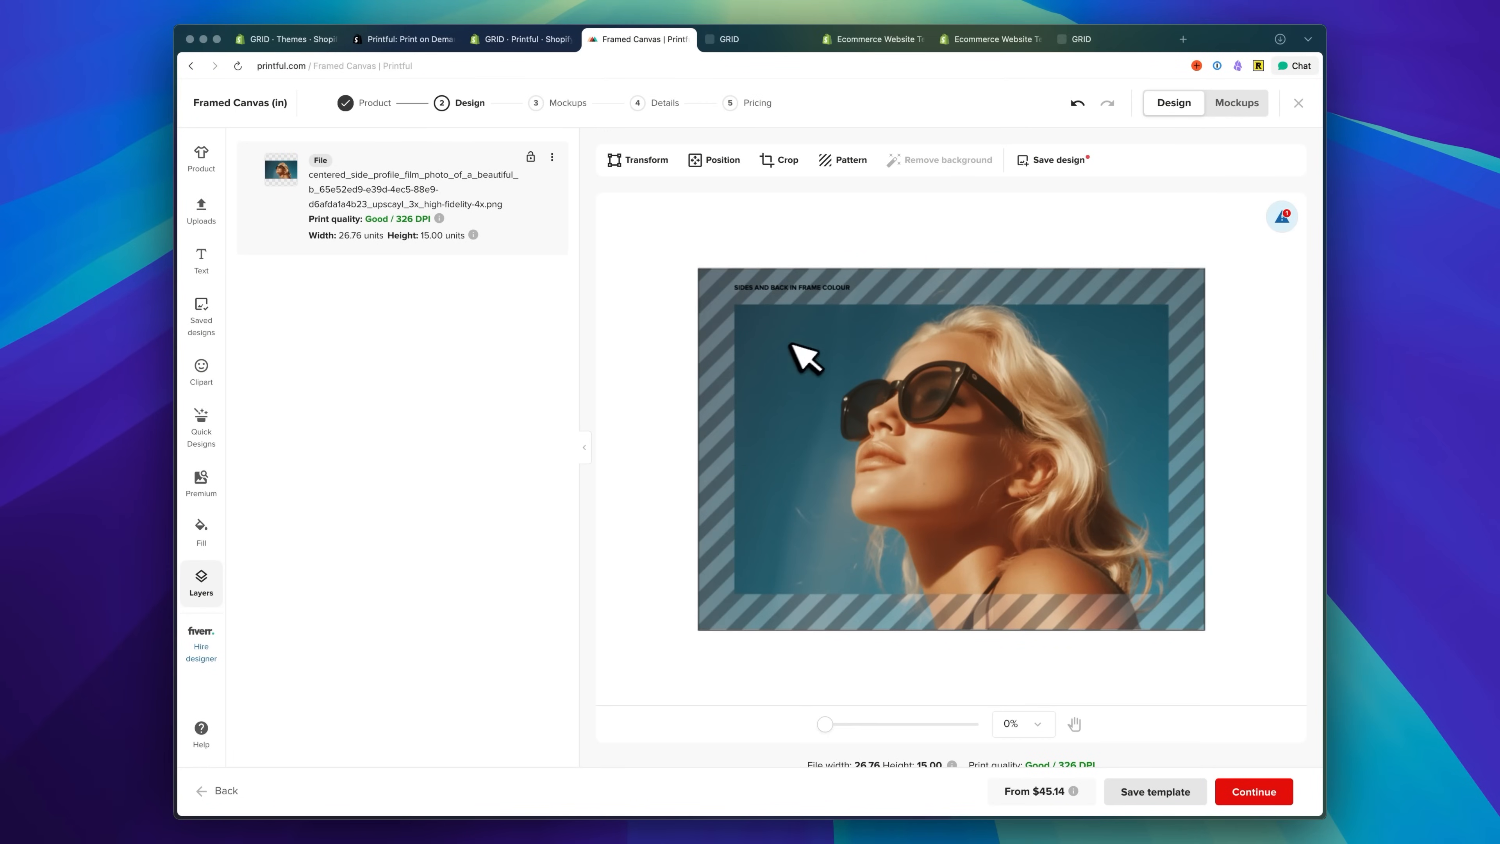
{"action": "mouse_move", "coordinate": [1153, 324]}
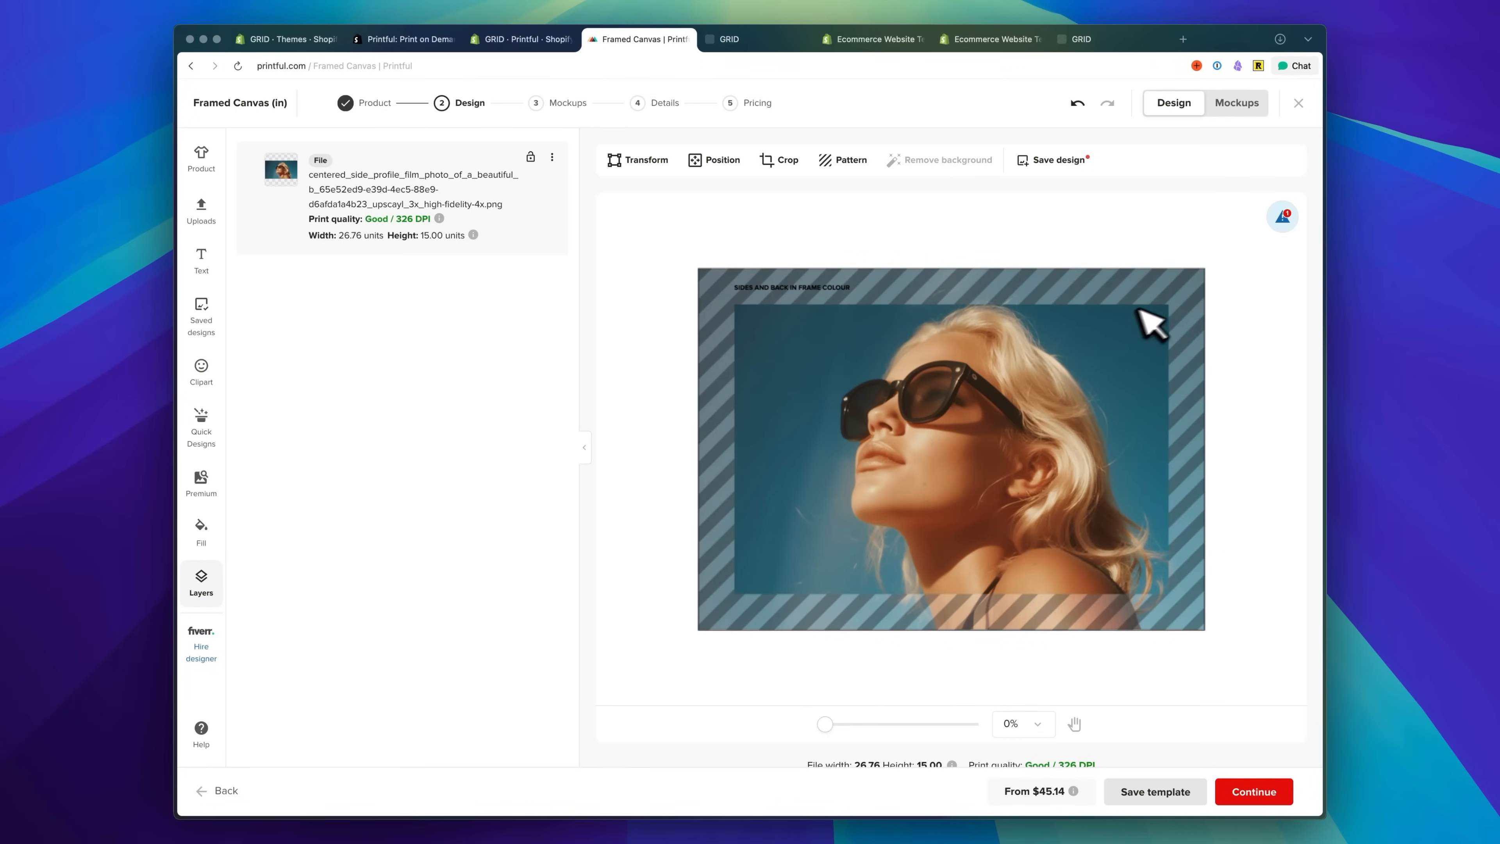
{"action": "mouse_move", "coordinate": [782, 306]}
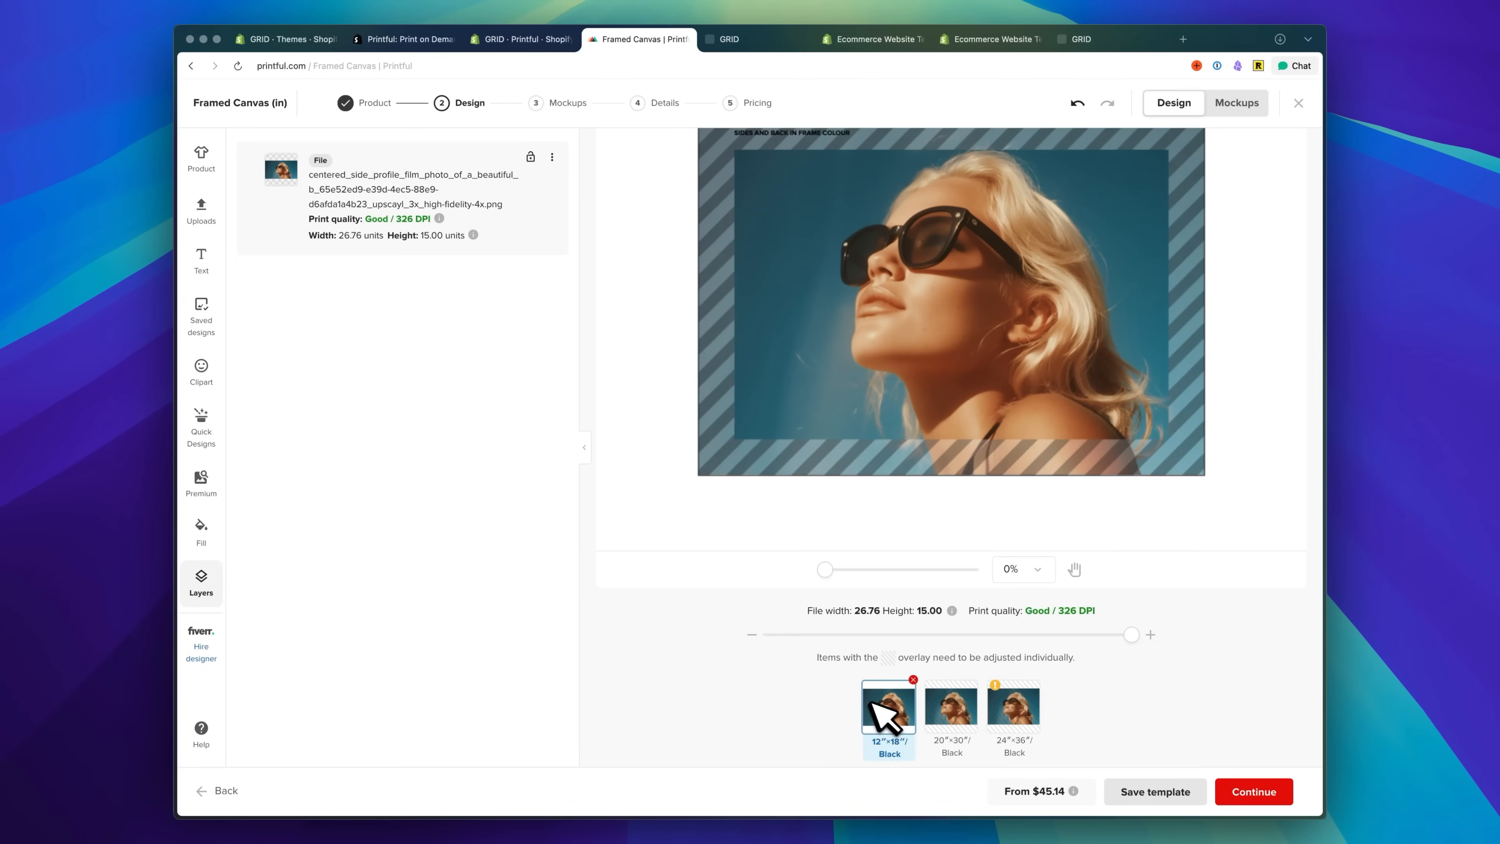
{"action": "left_click", "coordinate": [951, 708]}
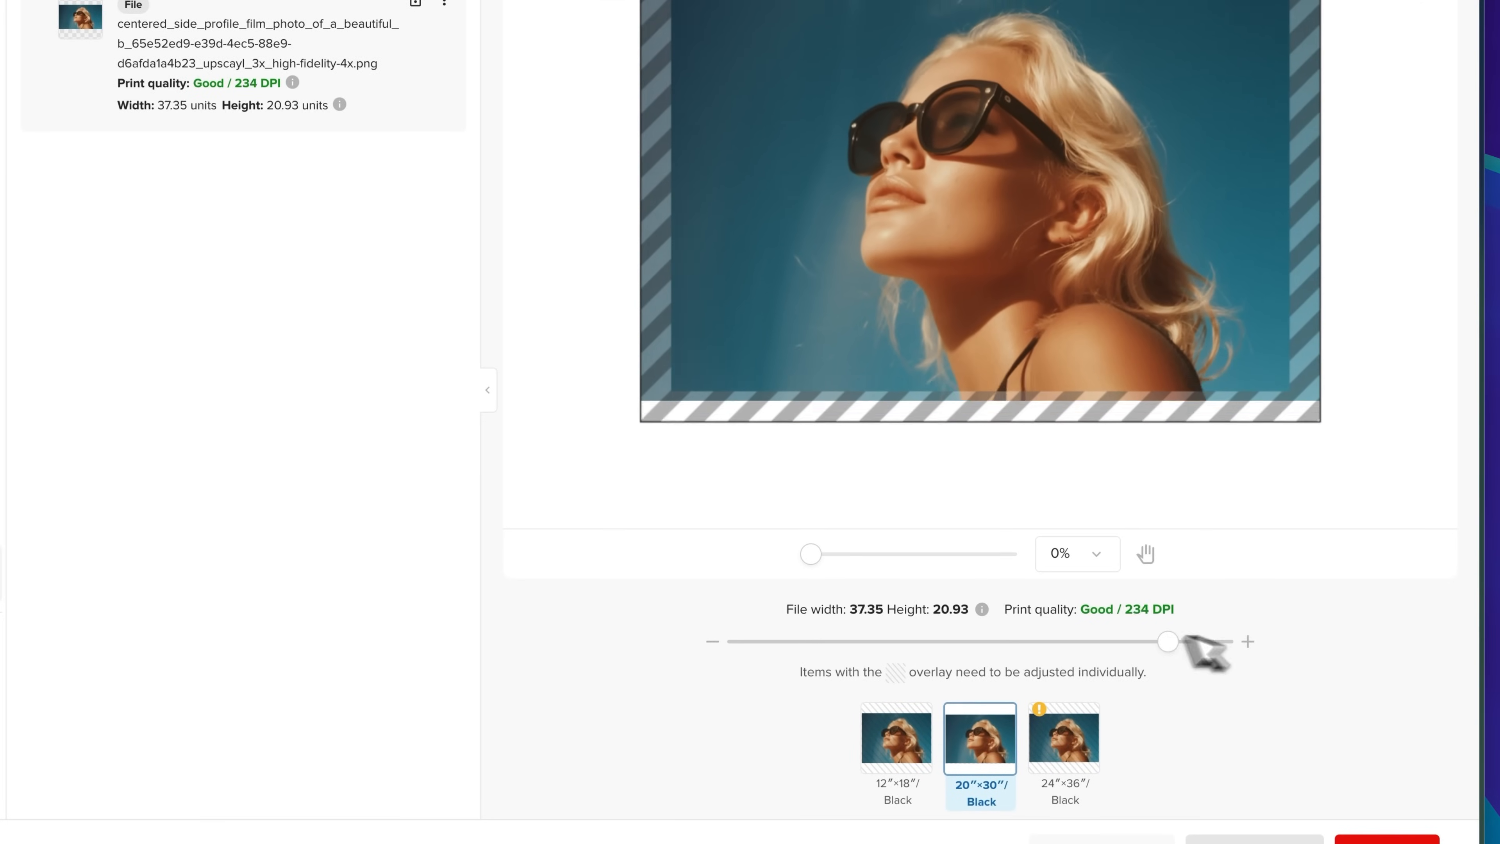
{"action": "left_click_drag", "start_coordinate": [1167, 640], "coordinate": [1222, 640]}
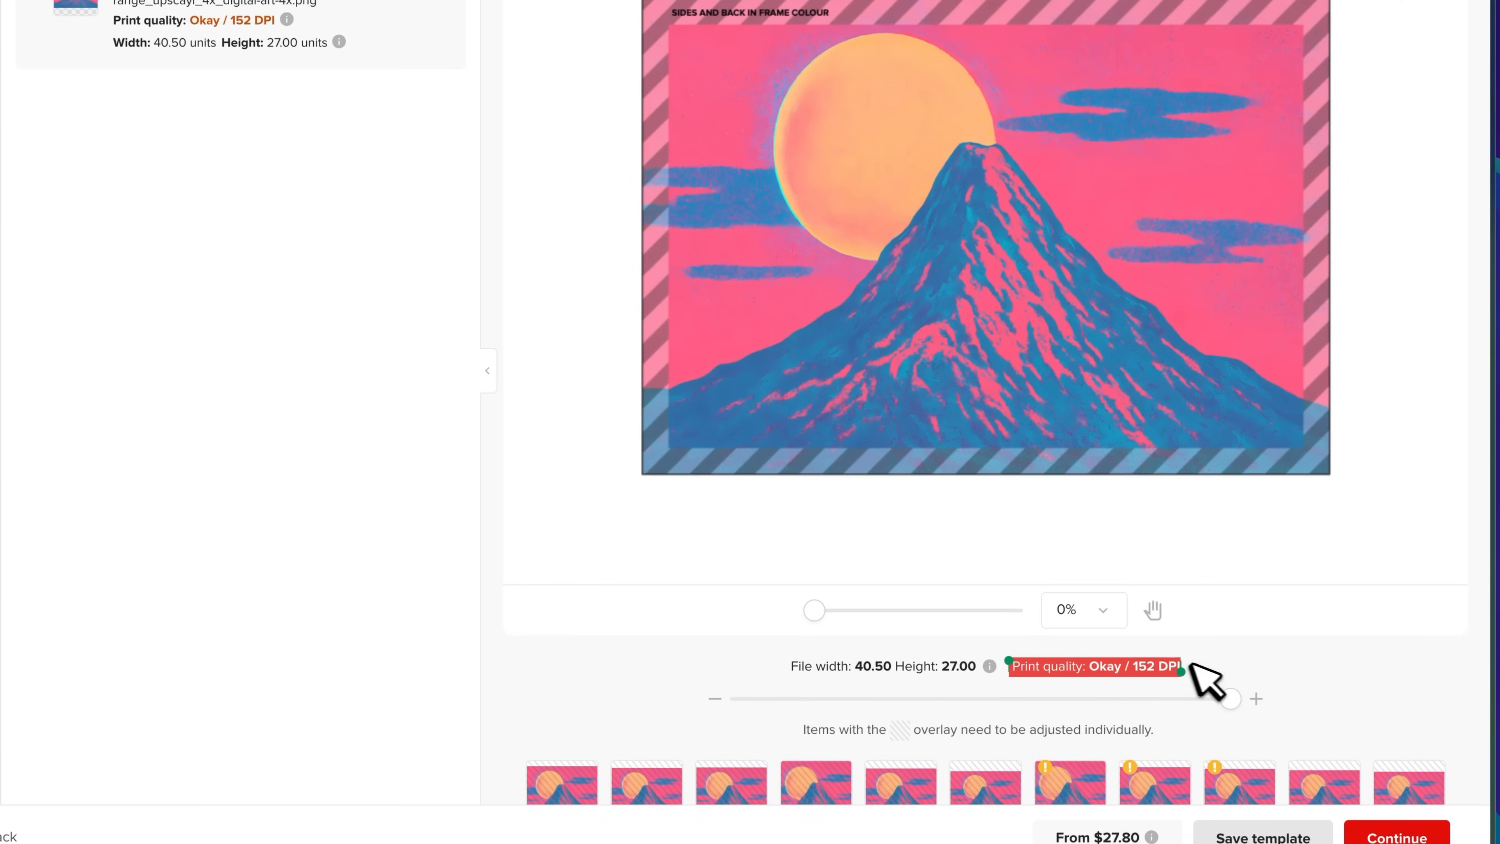
{"action": "mouse_move", "coordinate": [1215, 678]}
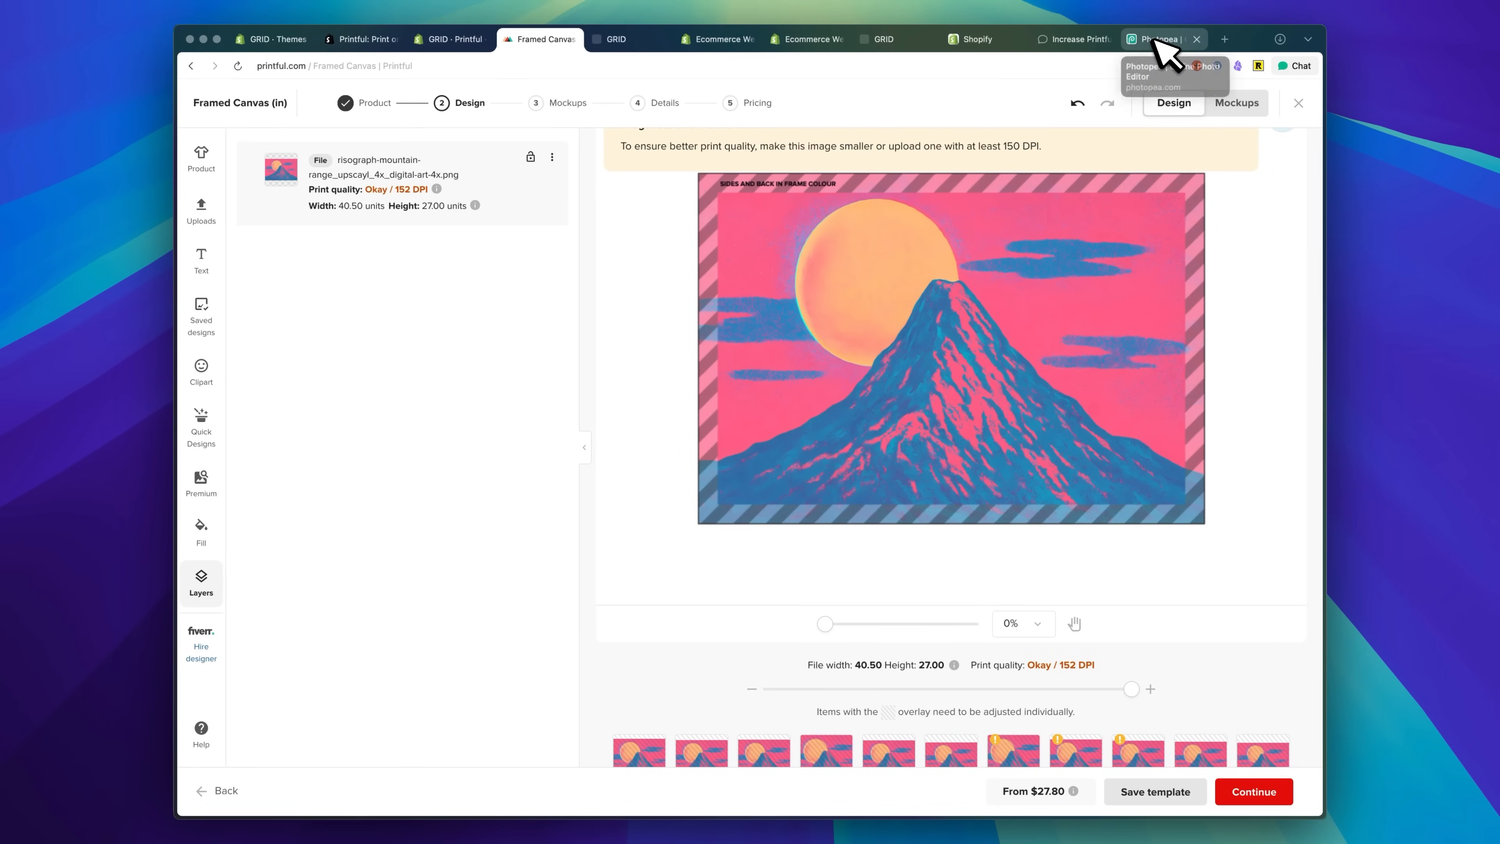
Set the mountain artwork to 300 DPI in Image Size and begin Export as.
{"action": "left_click", "coordinate": [1163, 39]}
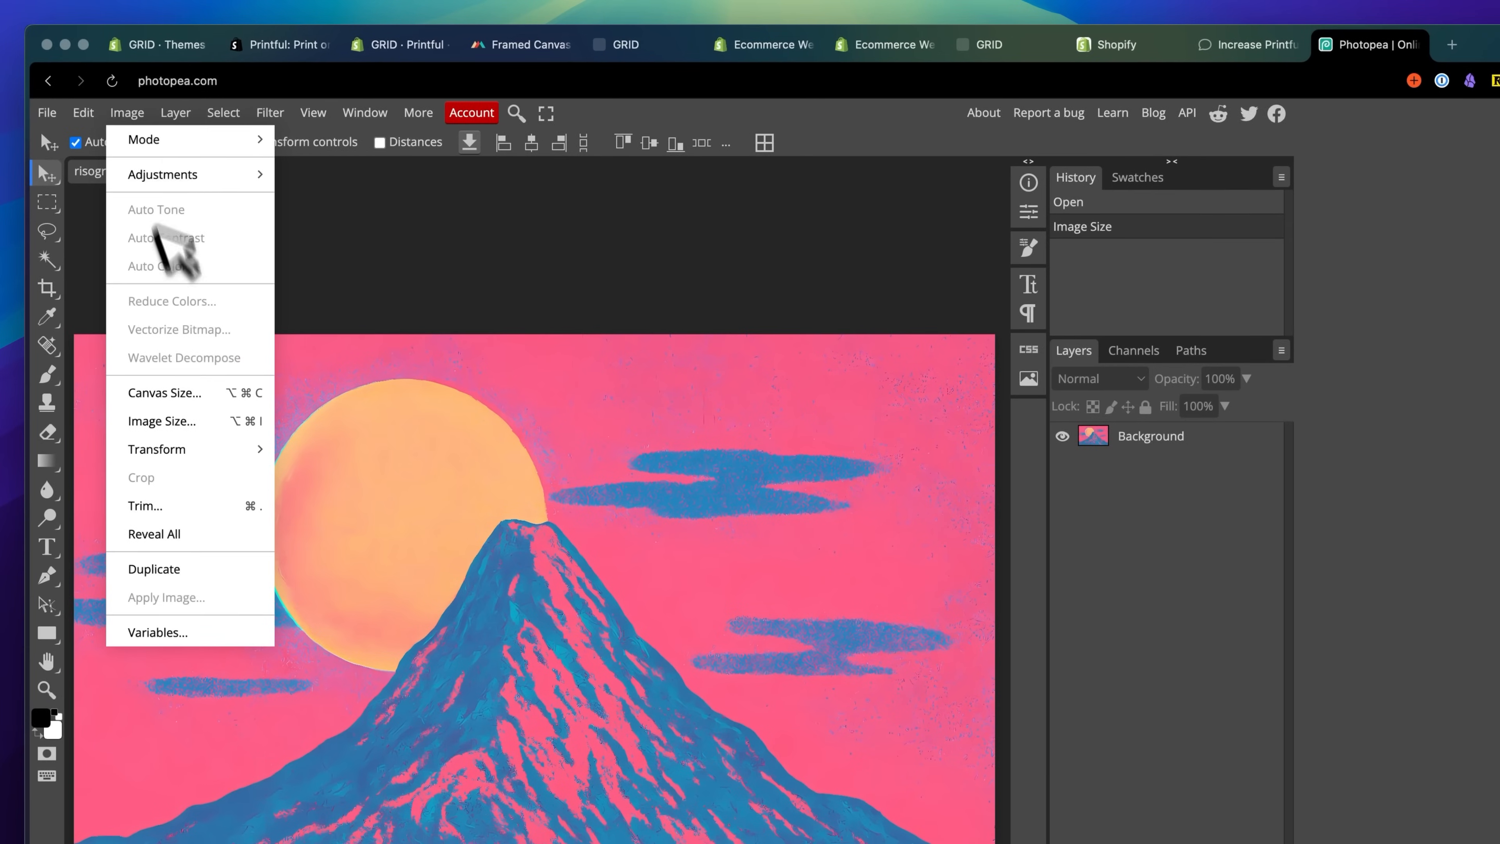
{"action": "left_click", "coordinate": [162, 421]}
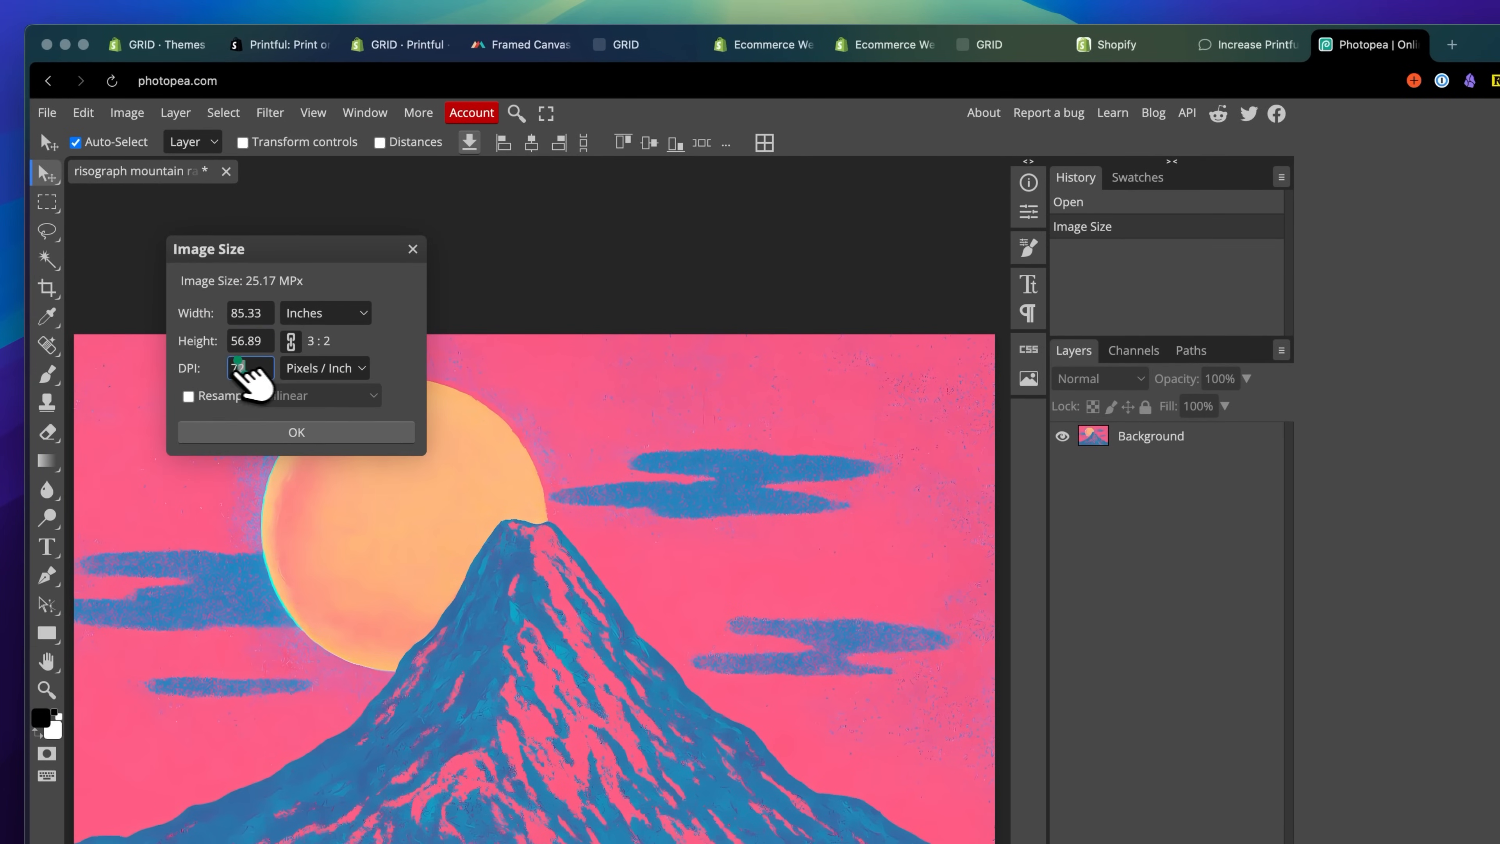
{"action": "type", "text": "300"}
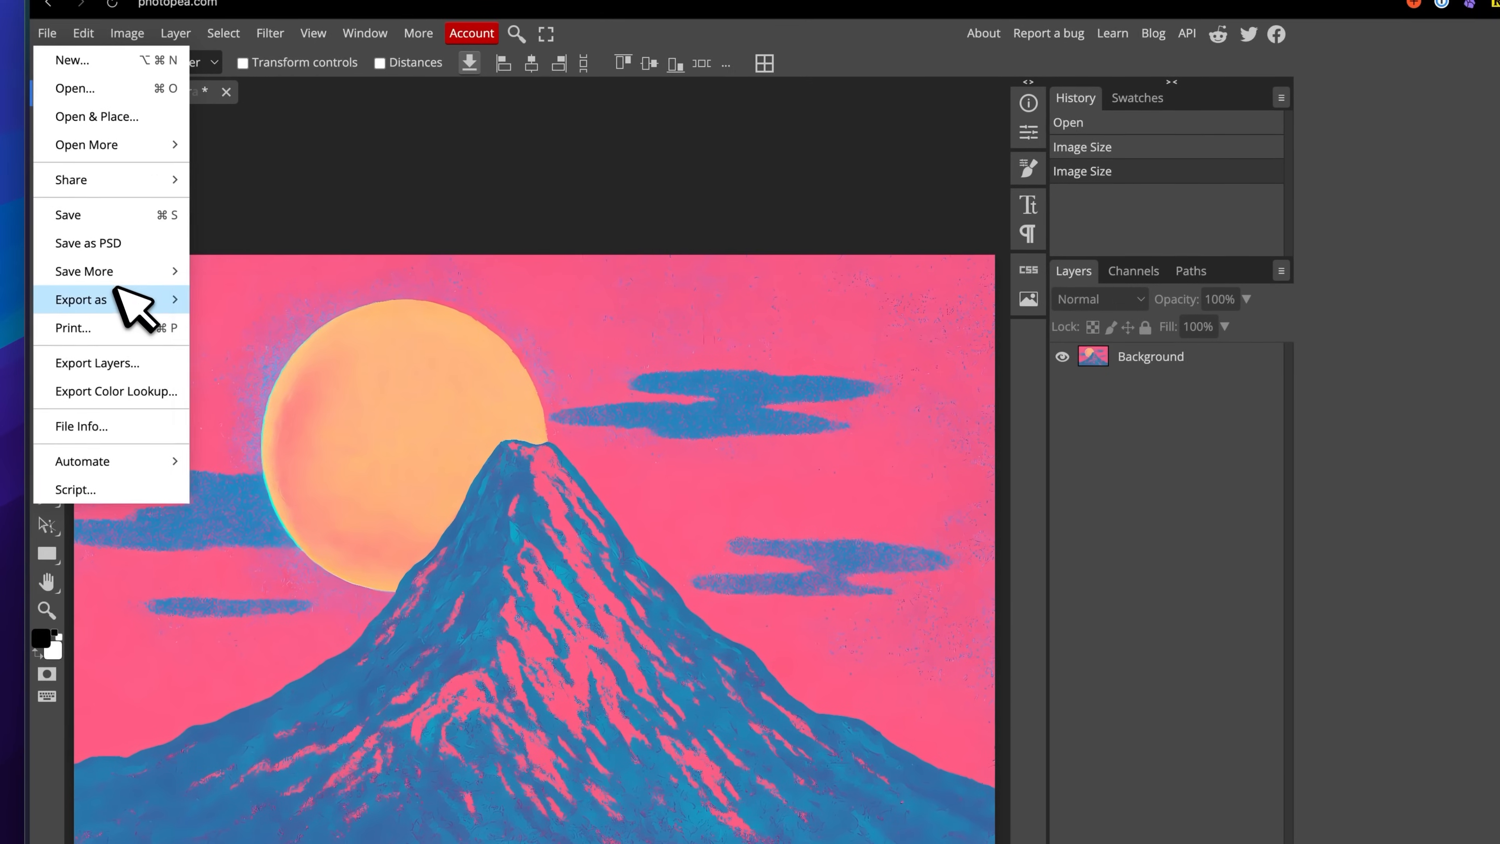
{"action": "left_click", "coordinate": [80, 300]}
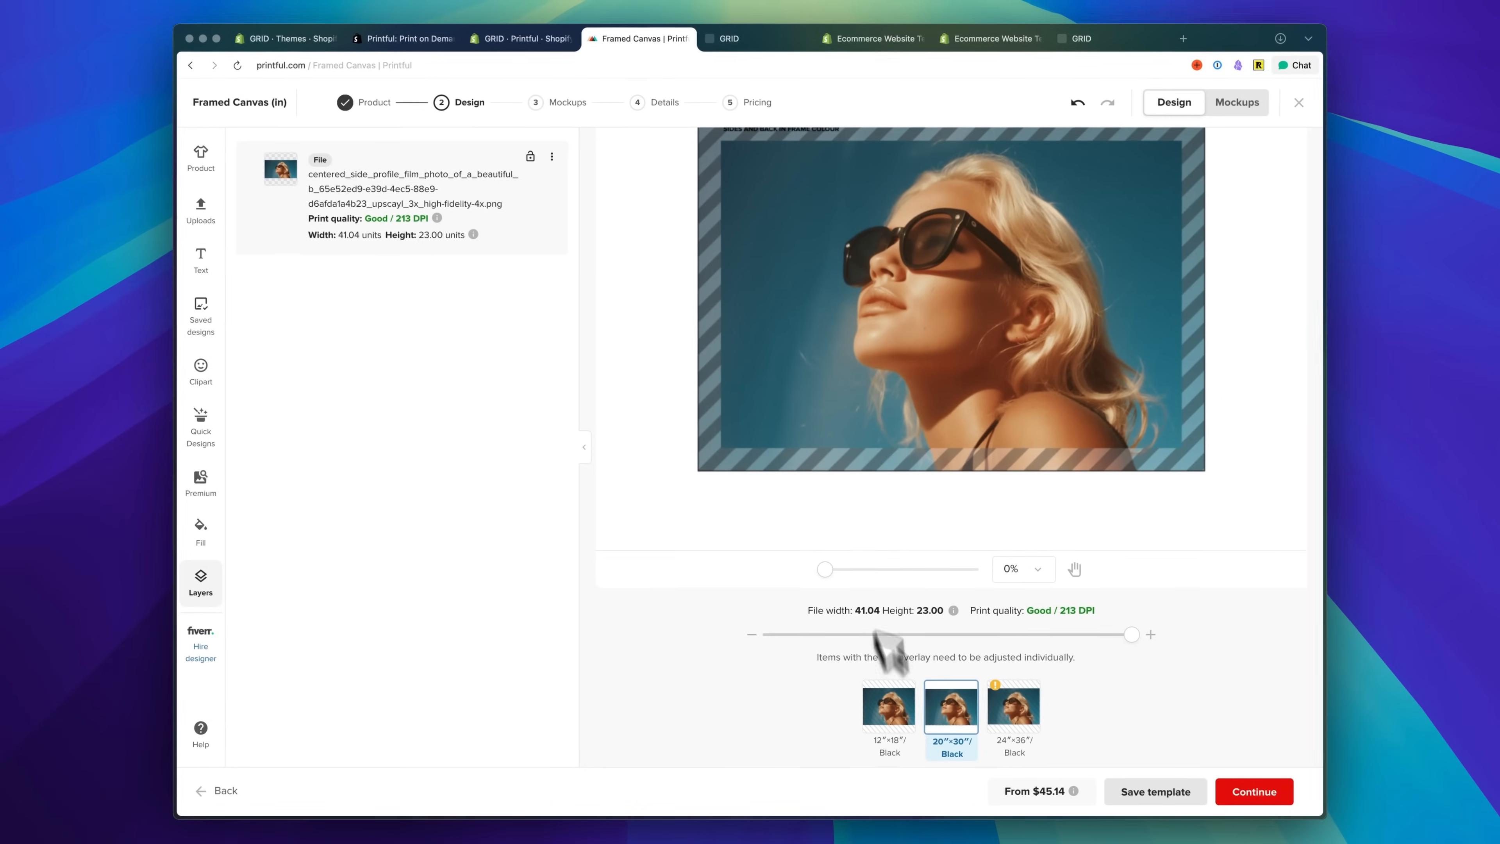
Continue past the design step and choose the concrete-wall basic mockup scene.
{"action": "left_click", "coordinate": [1254, 792]}
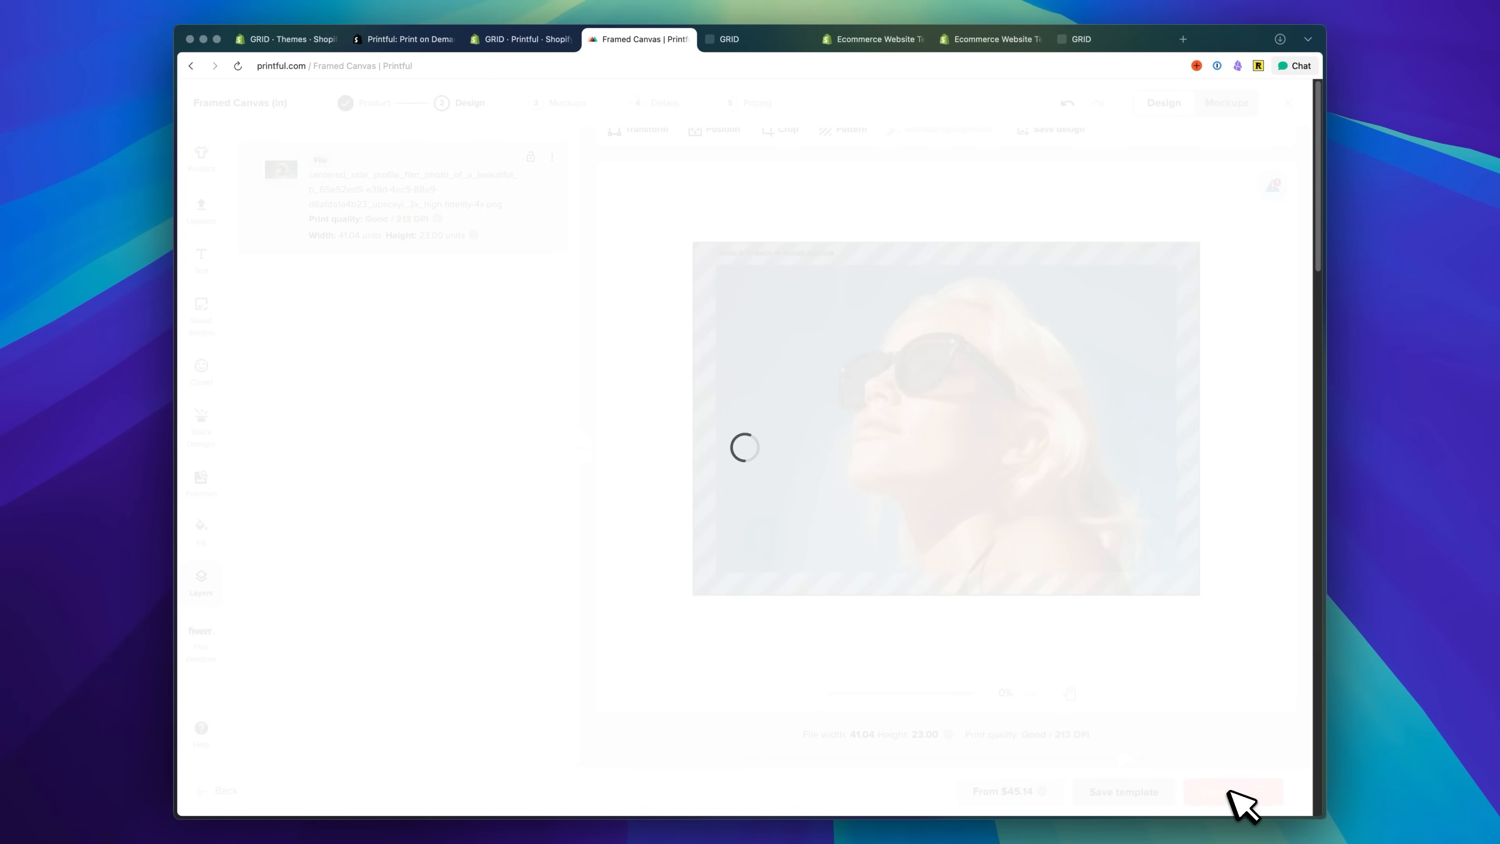
{"action": "left_click", "coordinate": [1233, 791]}
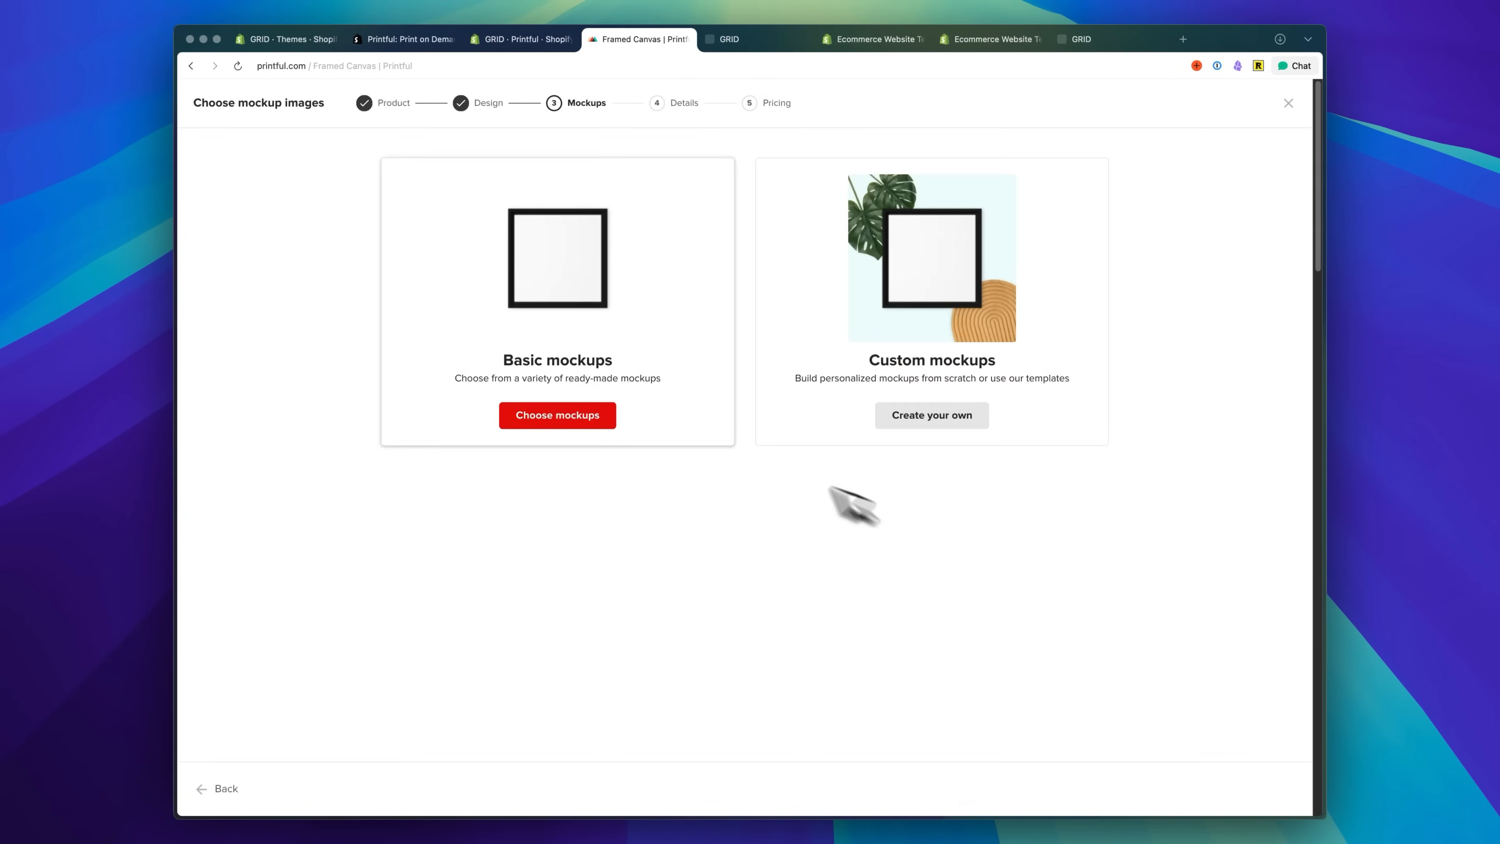
{"action": "left_click", "coordinate": [557, 415]}
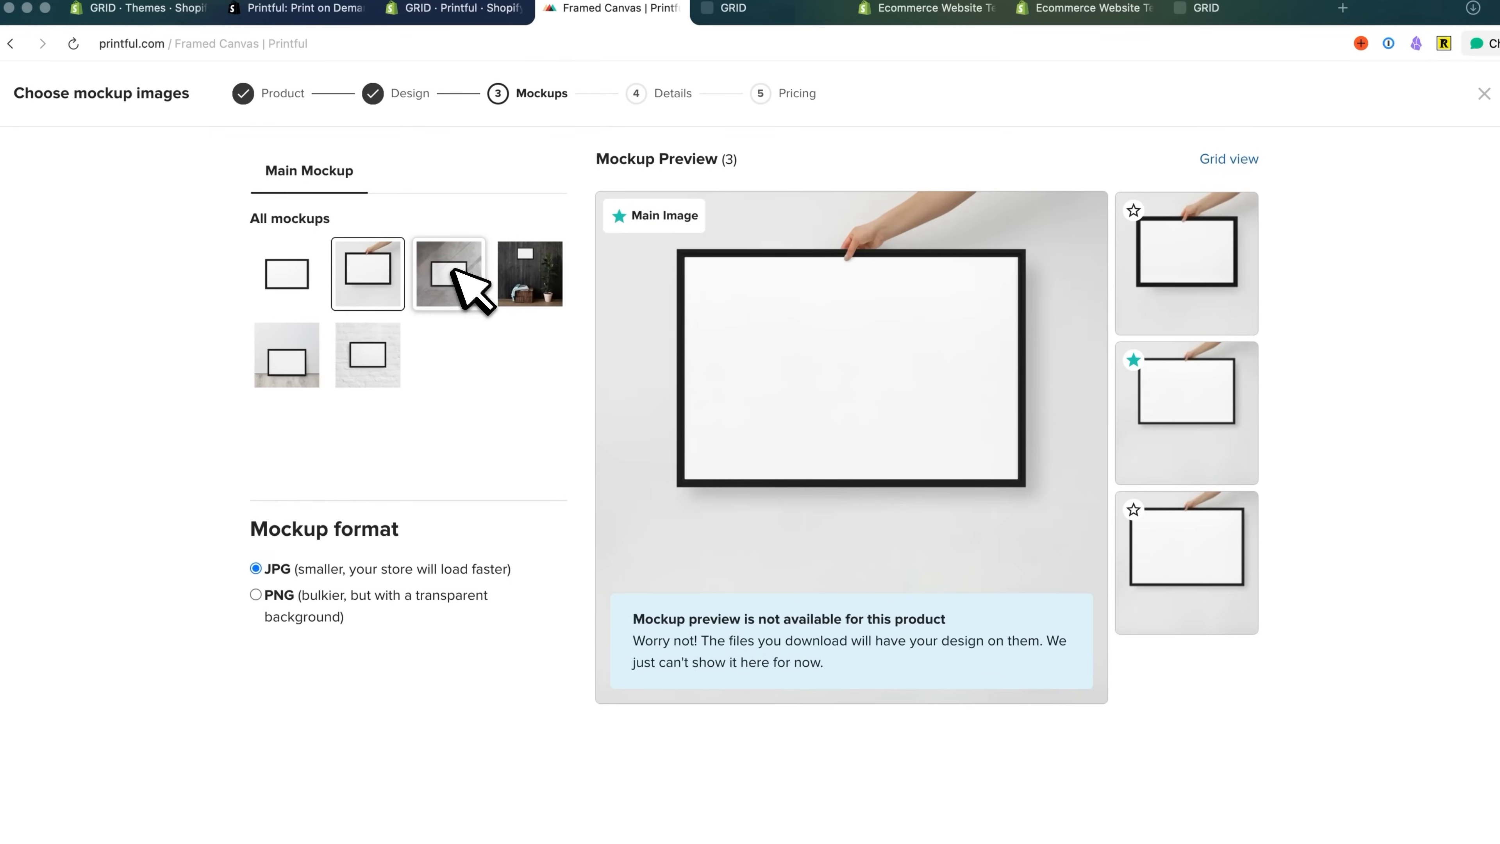
{"action": "left_click", "coordinate": [447, 274]}
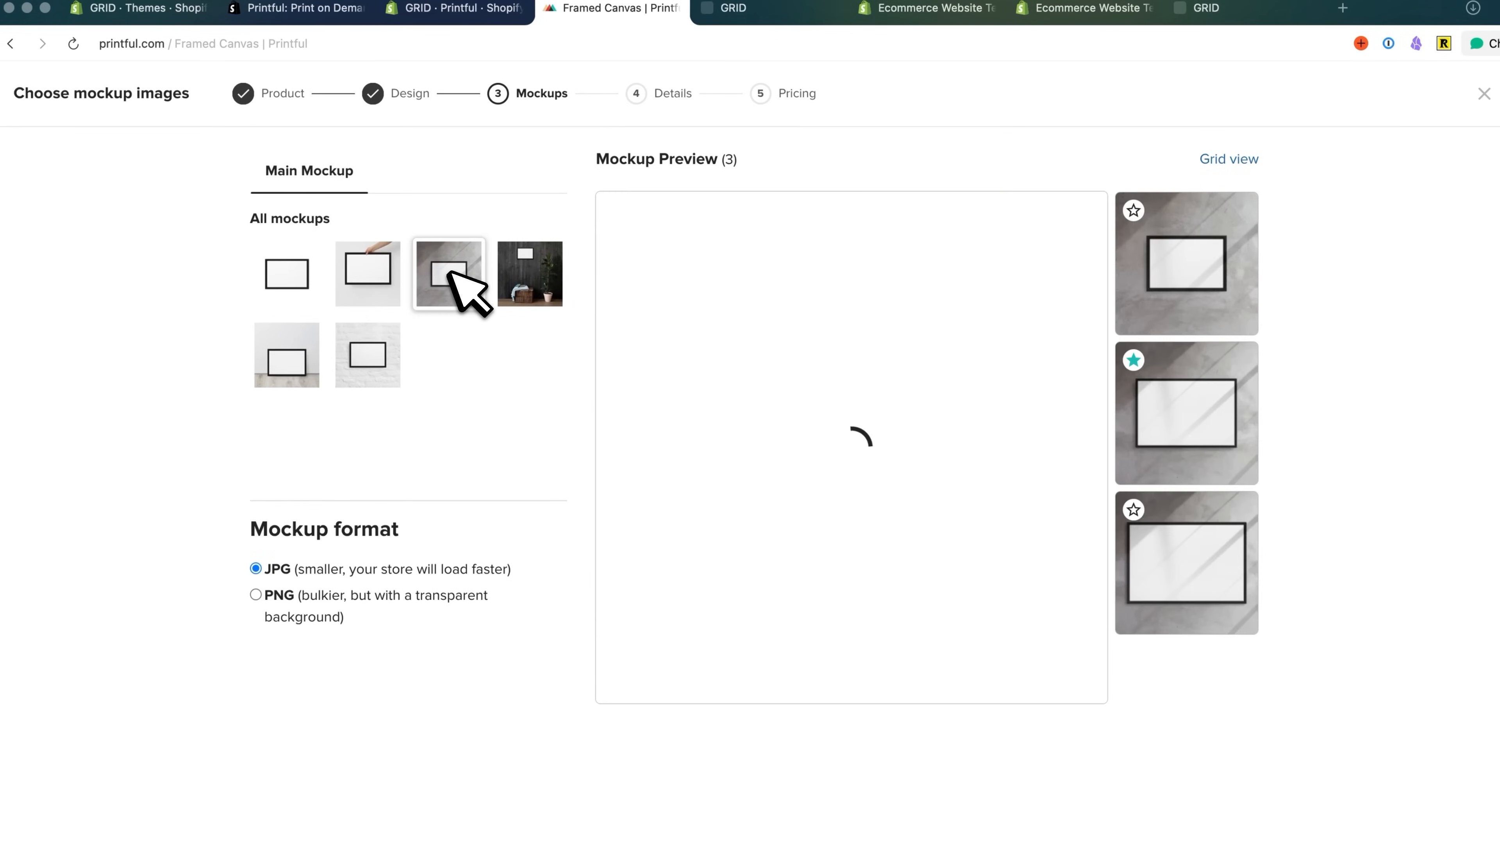
{"action": "left_click", "coordinate": [447, 273]}
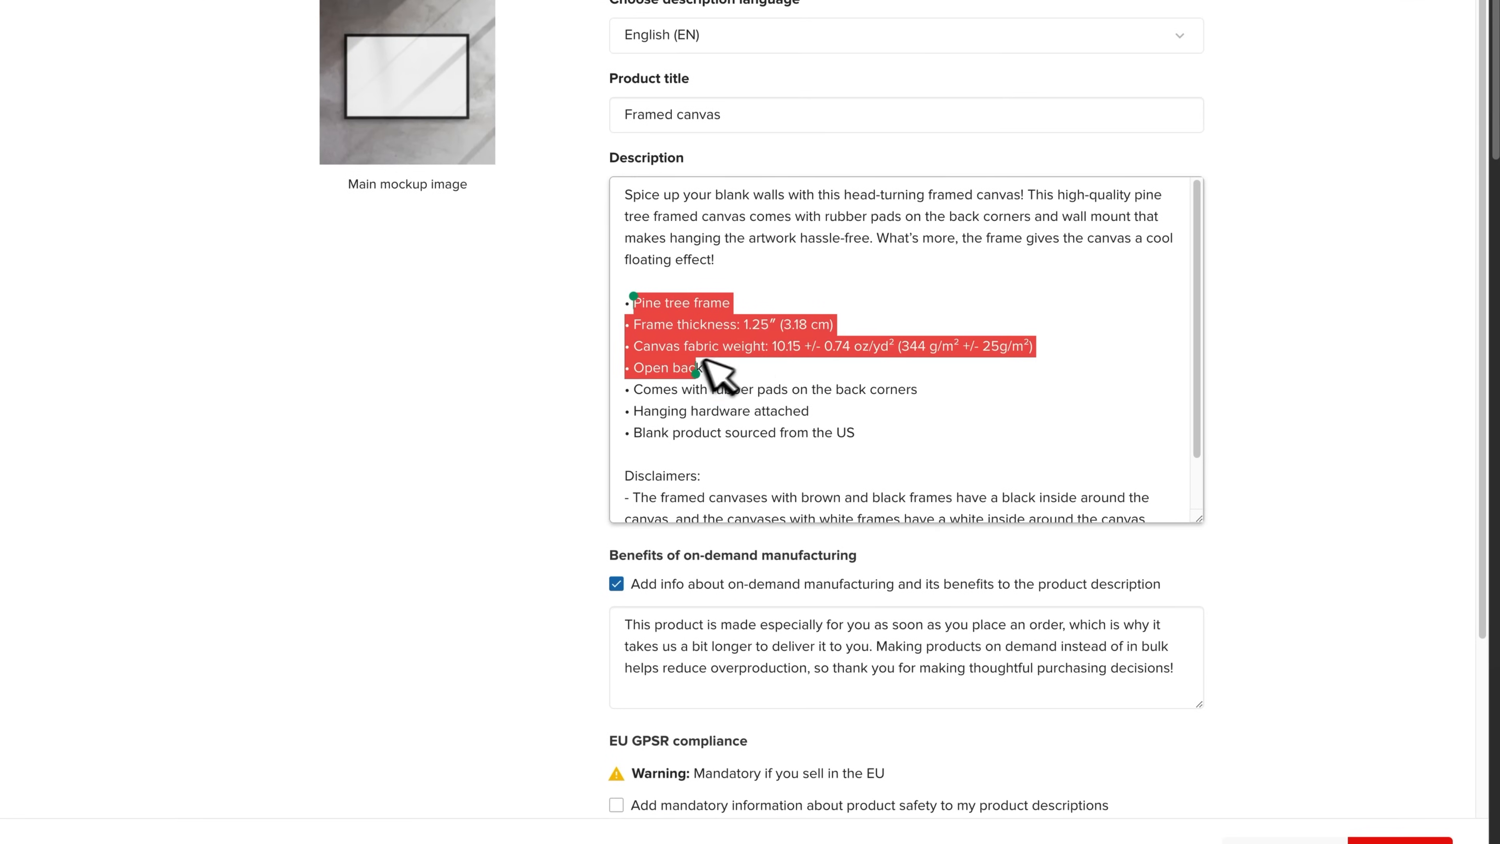
Review the default title and frame-spec description bullets, then continue to pricing.
{"action": "left_click_drag", "start_coordinate": [727, 368], "coordinate": [809, 412]}
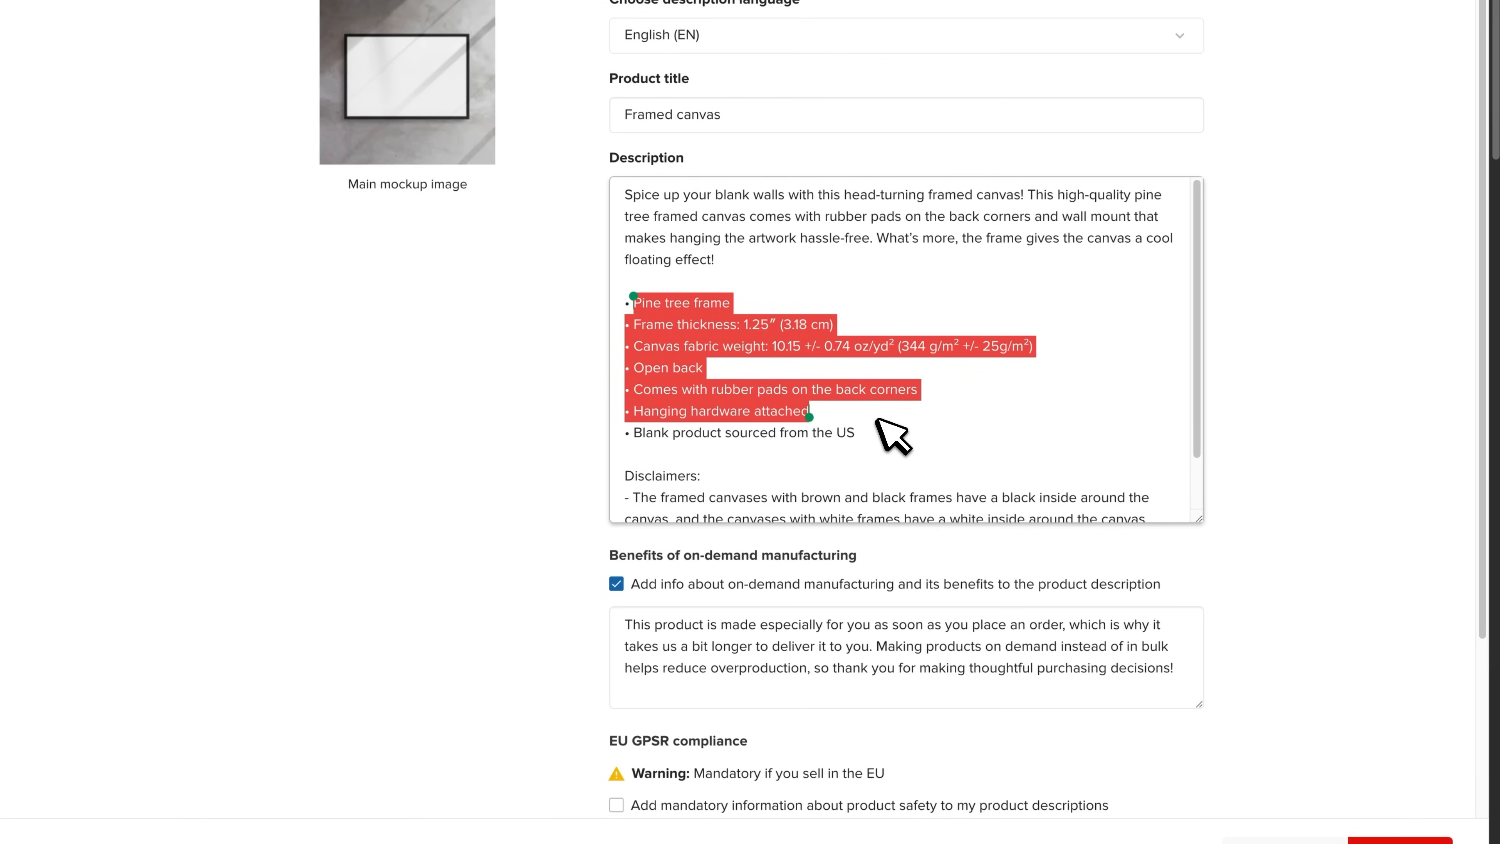
{"action": "scroll", "scroll_direction": "down", "scroll_amount": 3}
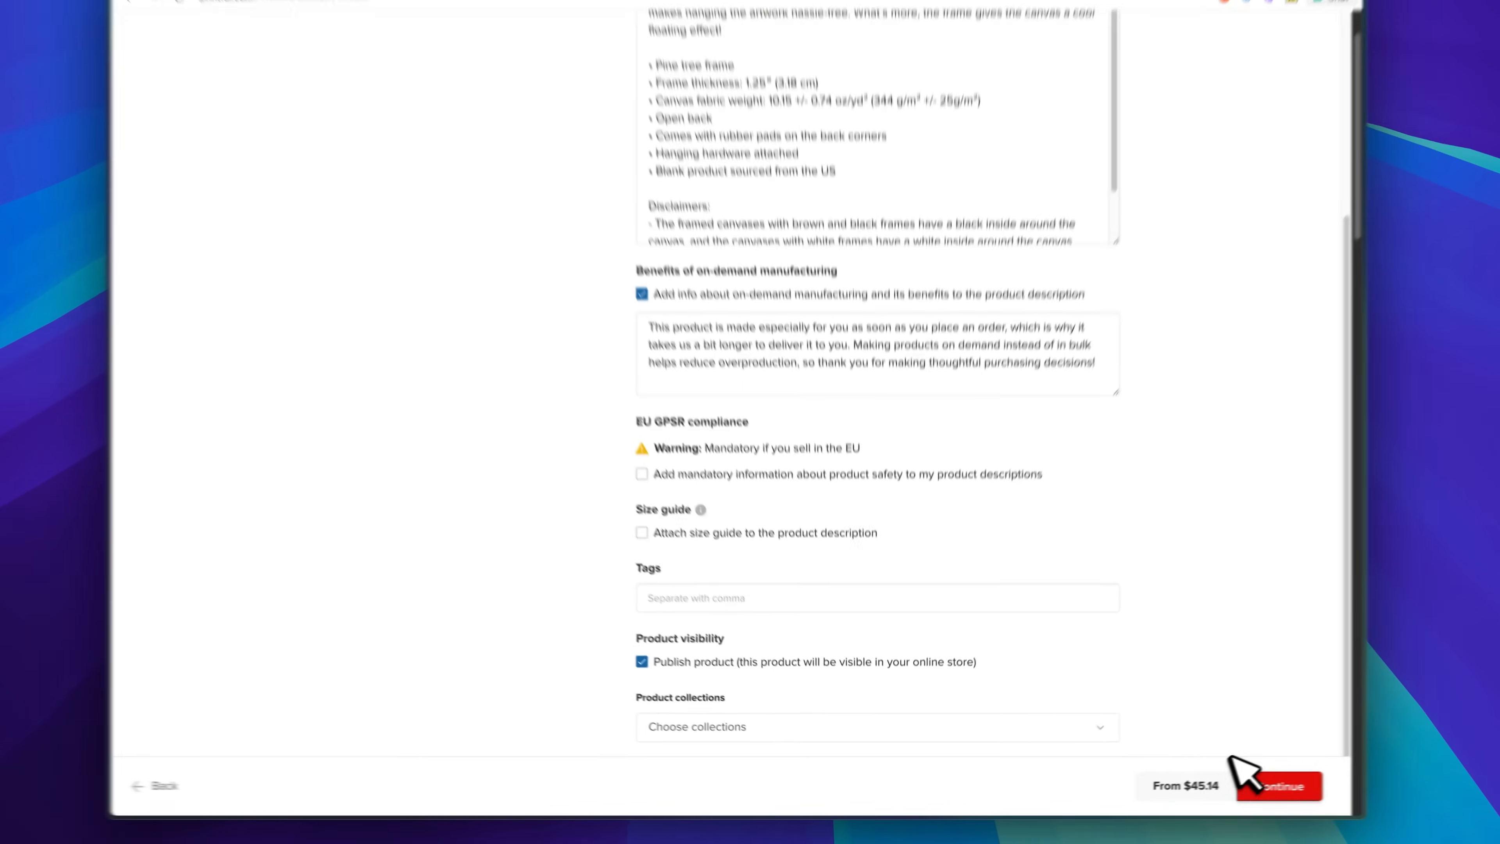
{"action": "left_click", "coordinate": [1276, 785]}
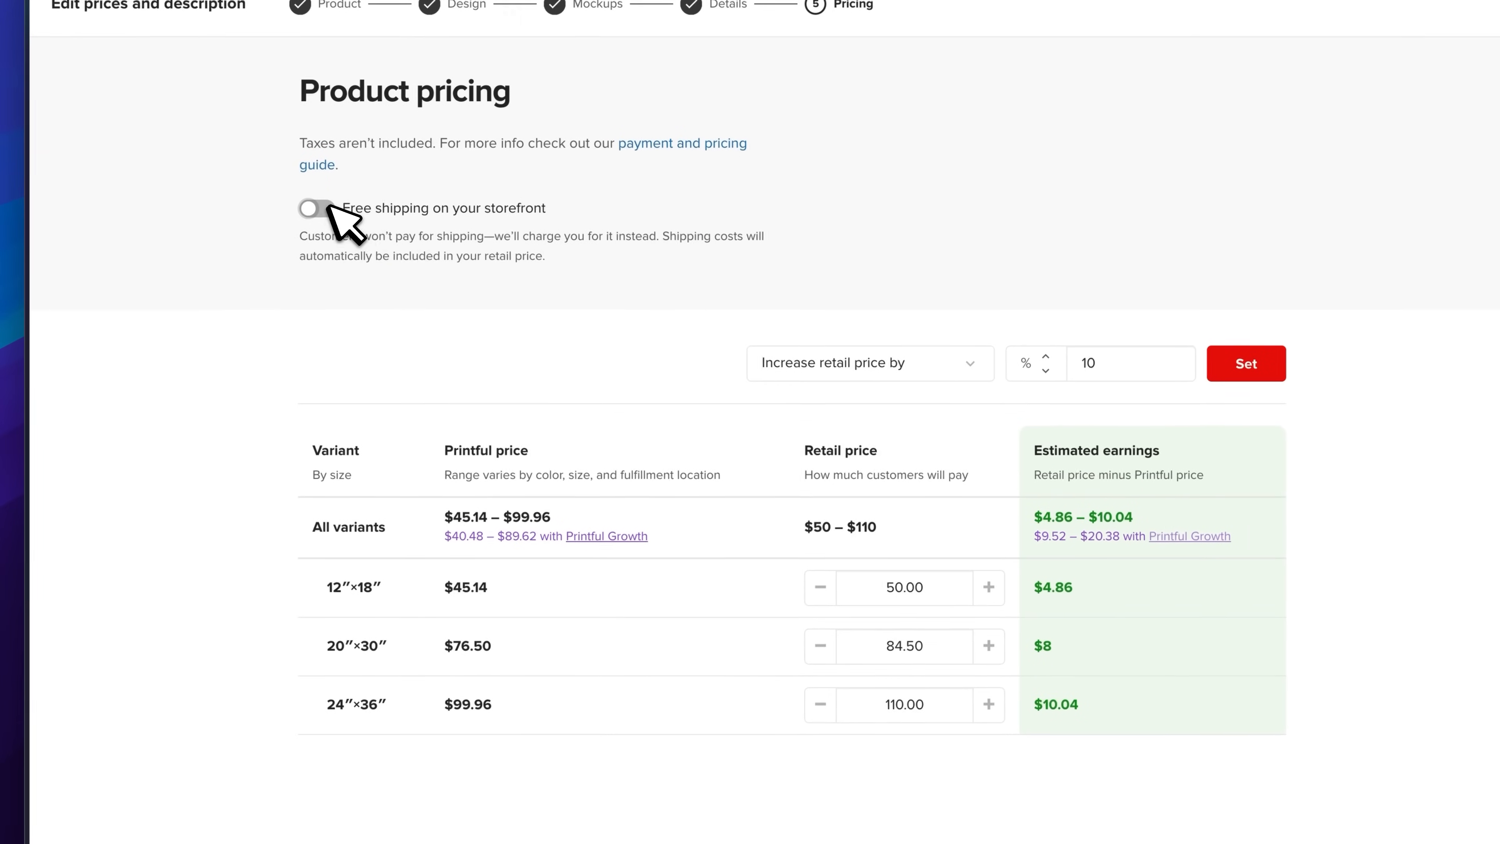
Enable free storefront shipping and edit the 20″×30″ variant's retail price.
{"action": "left_click", "coordinate": [315, 209]}
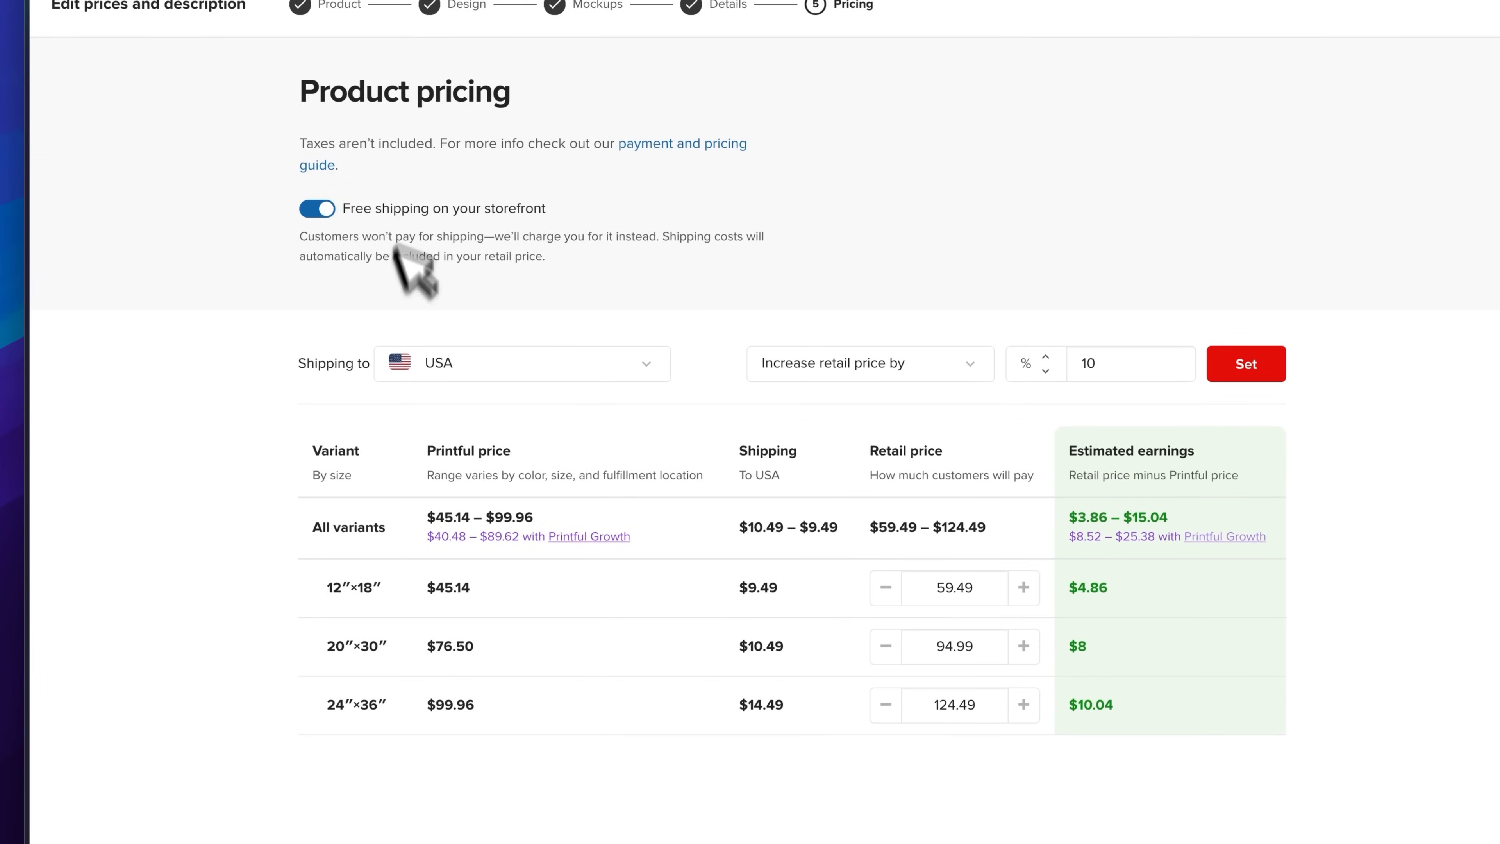
{"action": "scroll", "scroll_direction": "down", "scroll_amount": 3}
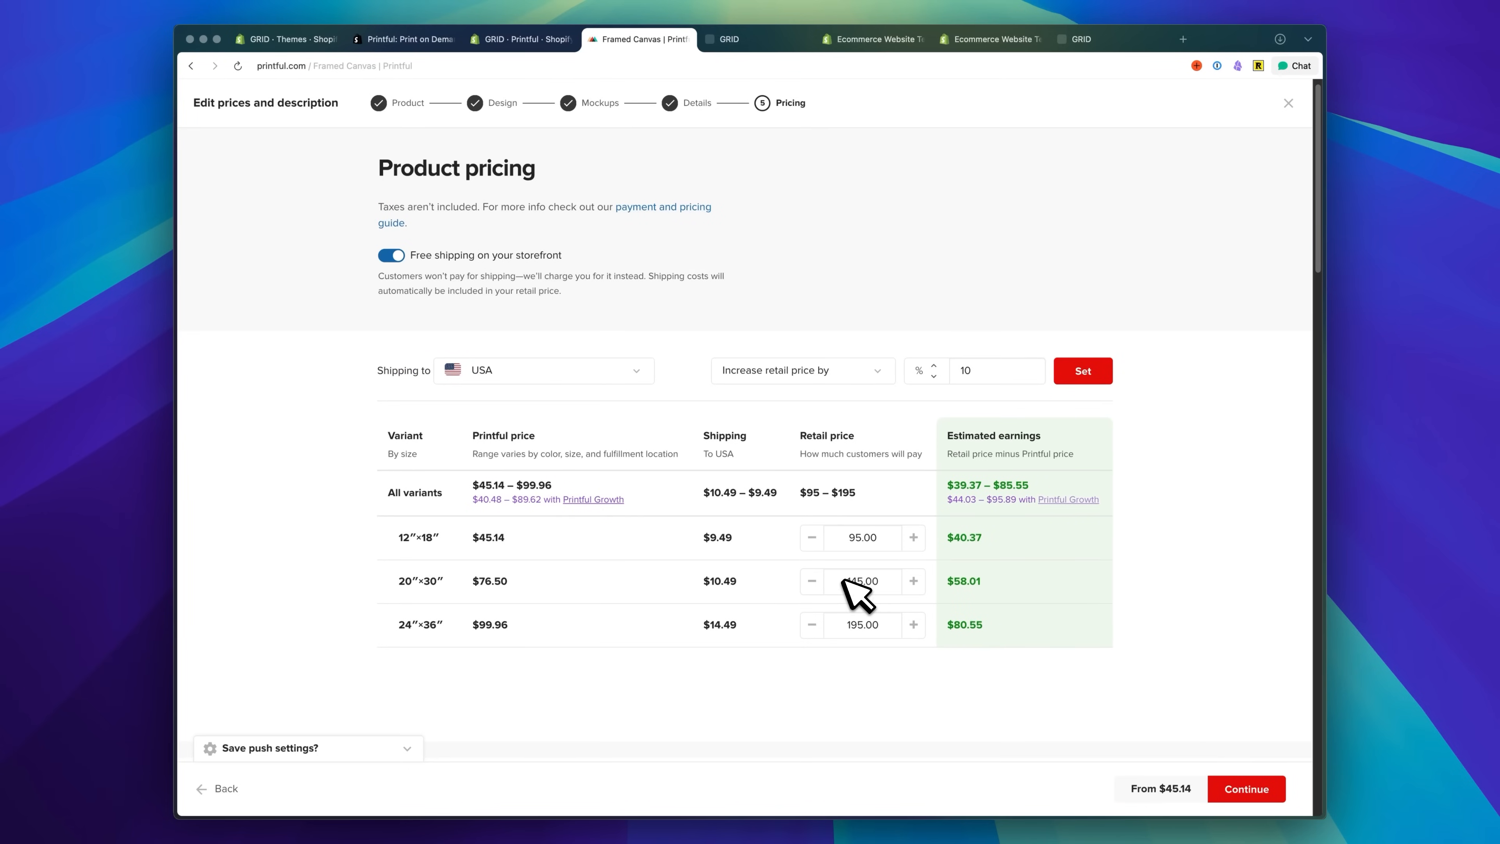
{"action": "left_click", "coordinate": [1082, 371]}
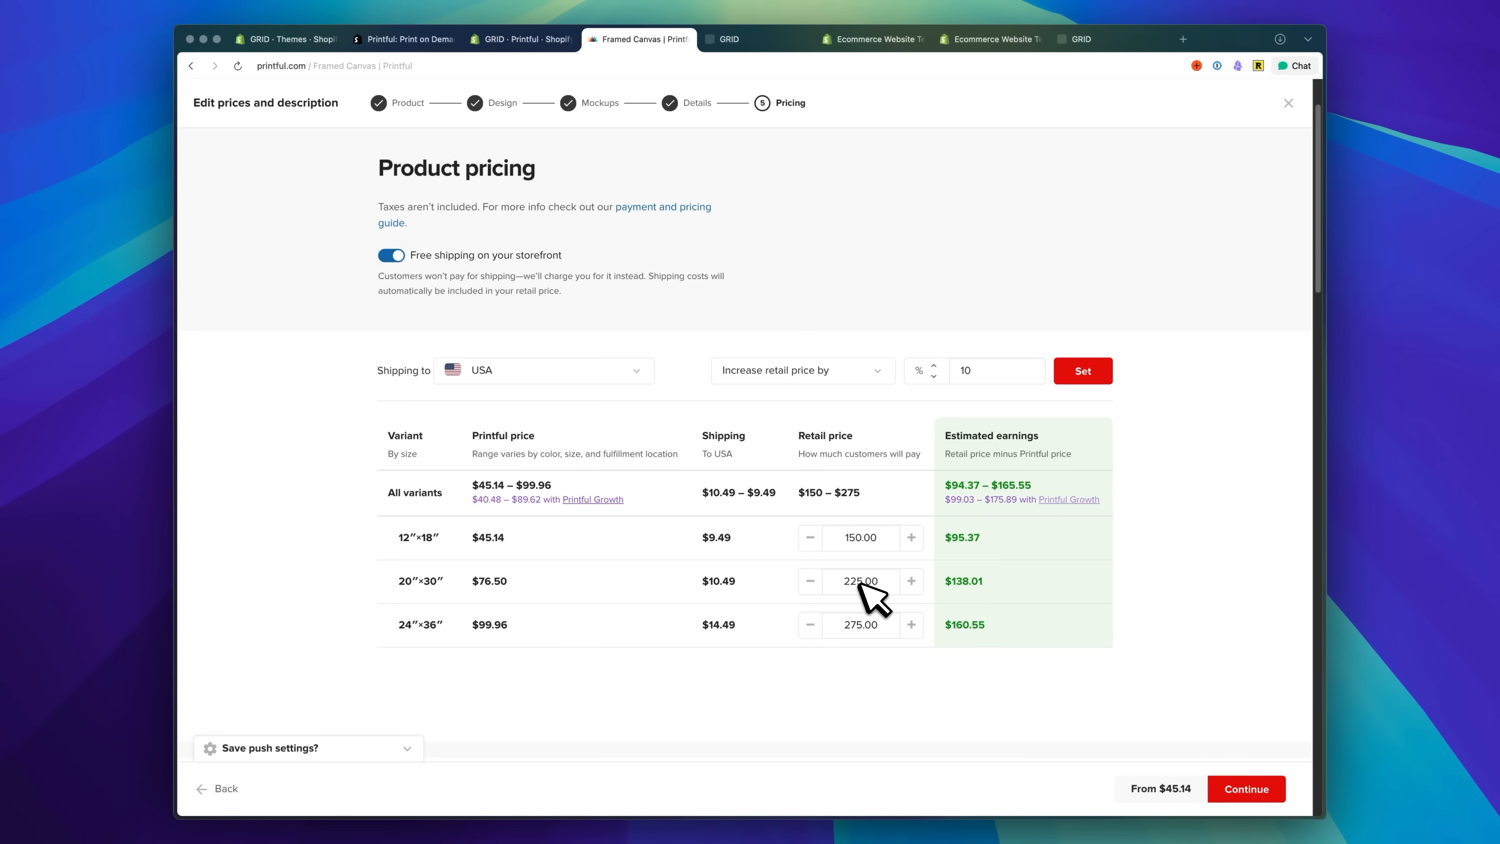
{"action": "mouse_move", "coordinate": [868, 587]}
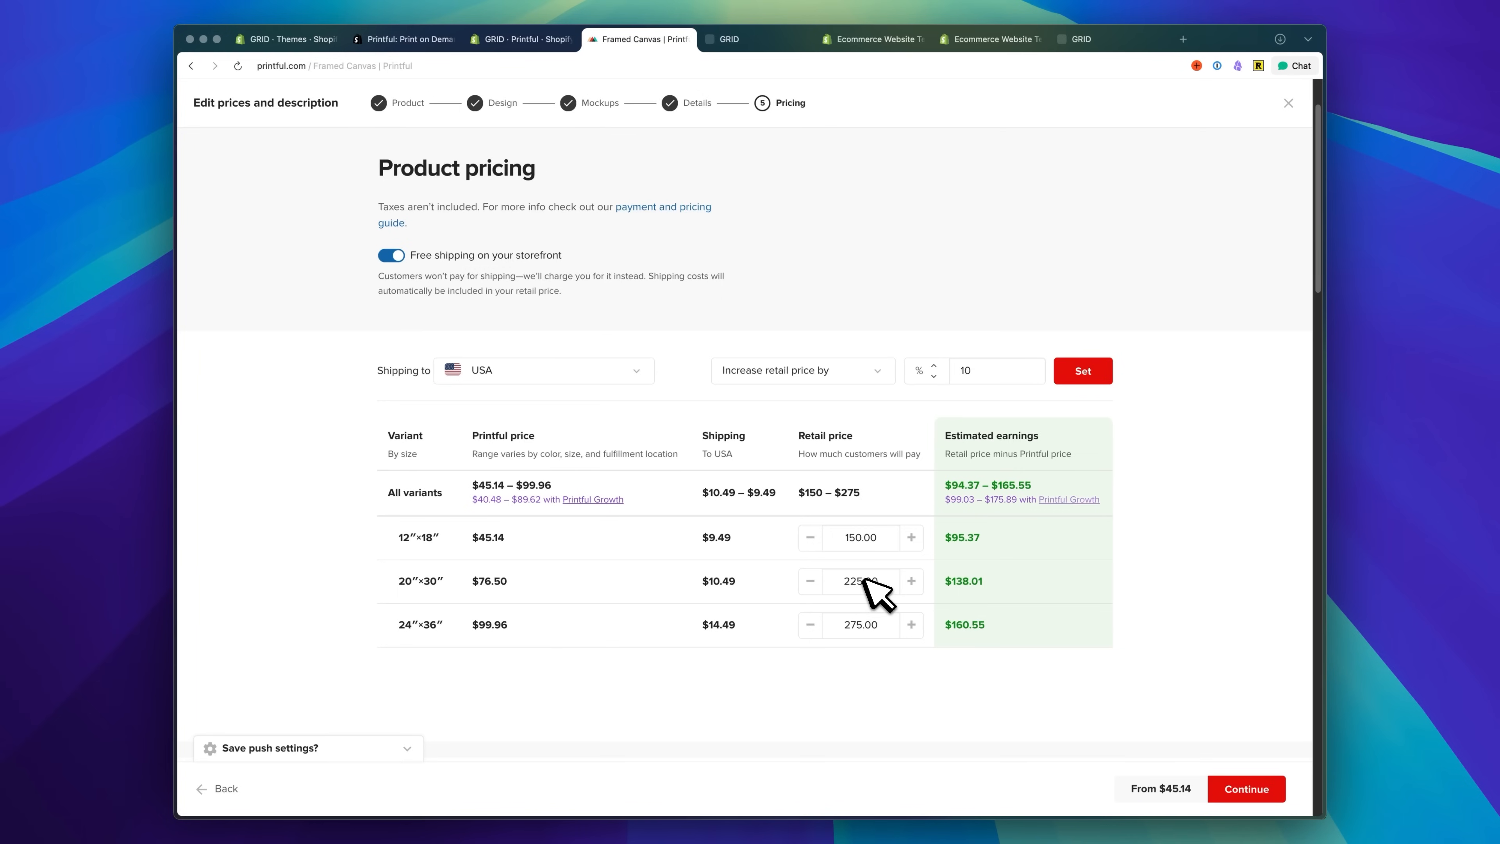
{"action": "mouse_move", "coordinate": [1203, 765]}
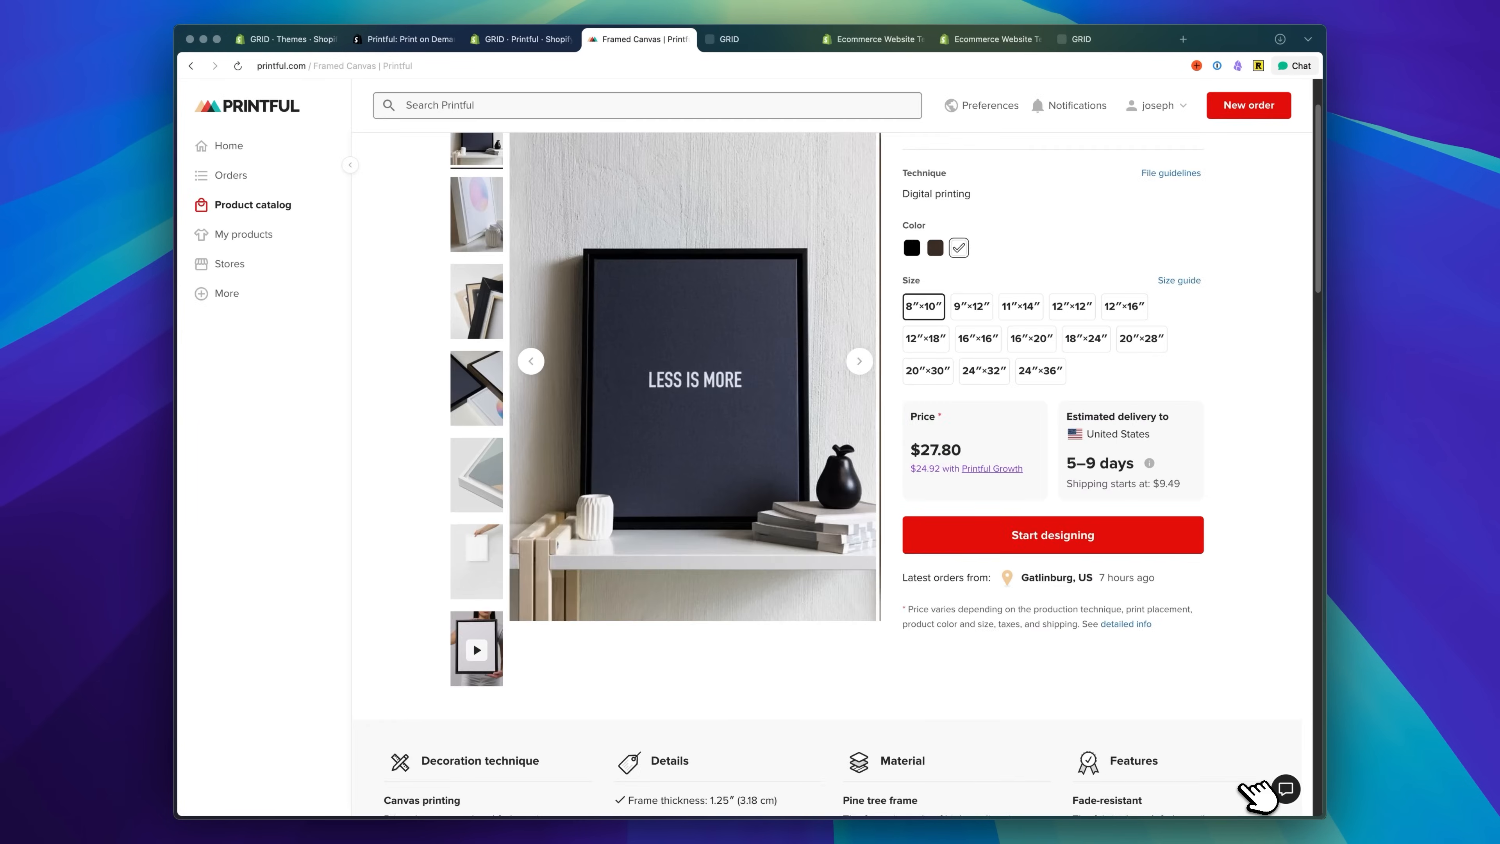
From My products, view the published Beach Sunglasses product in the Shopify store.
{"action": "left_click", "coordinate": [245, 234]}
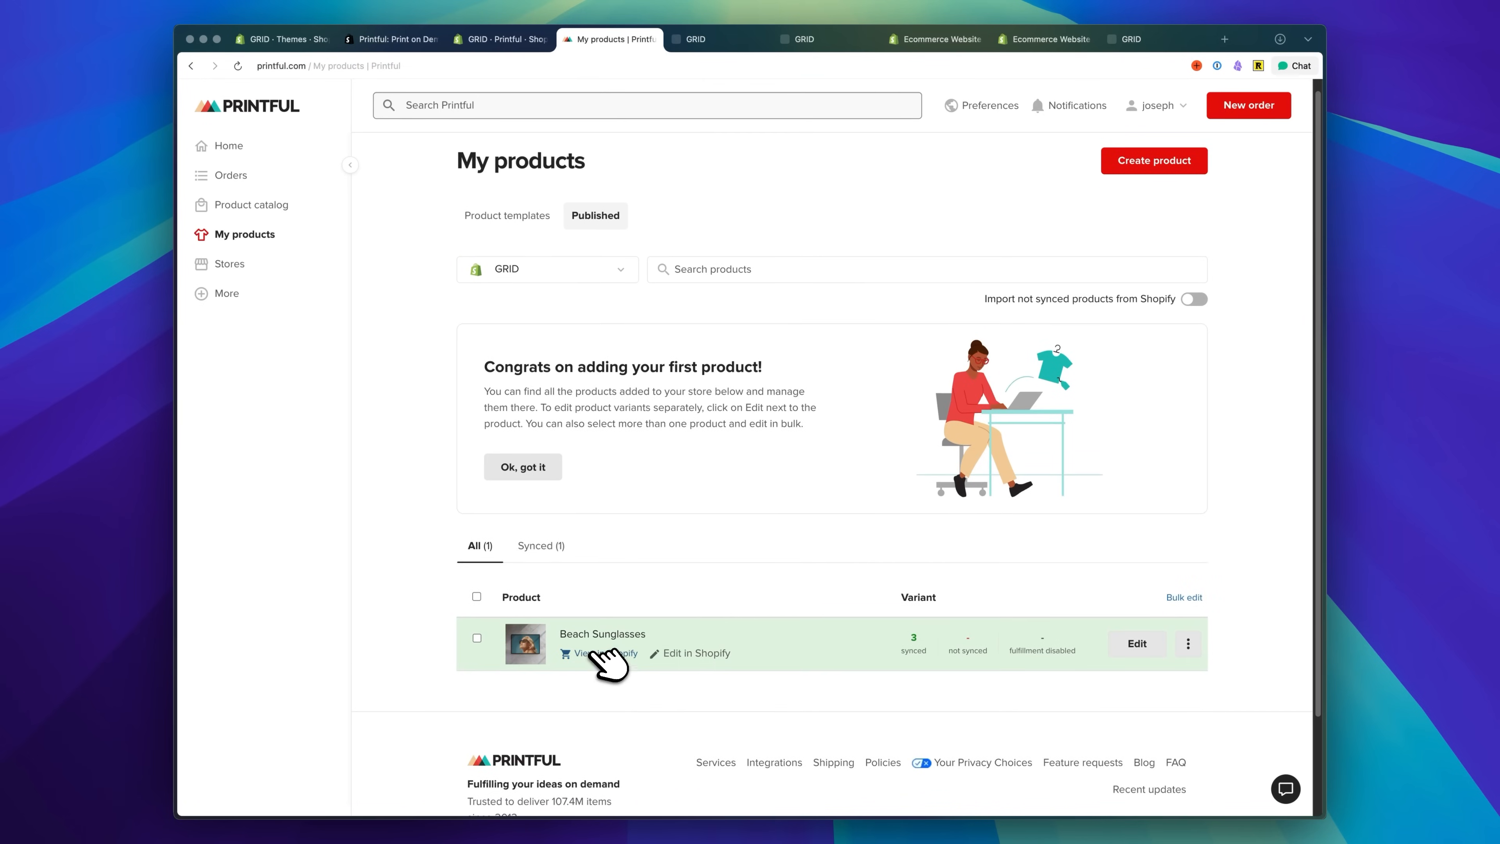
{"action": "left_click", "coordinate": [593, 653]}
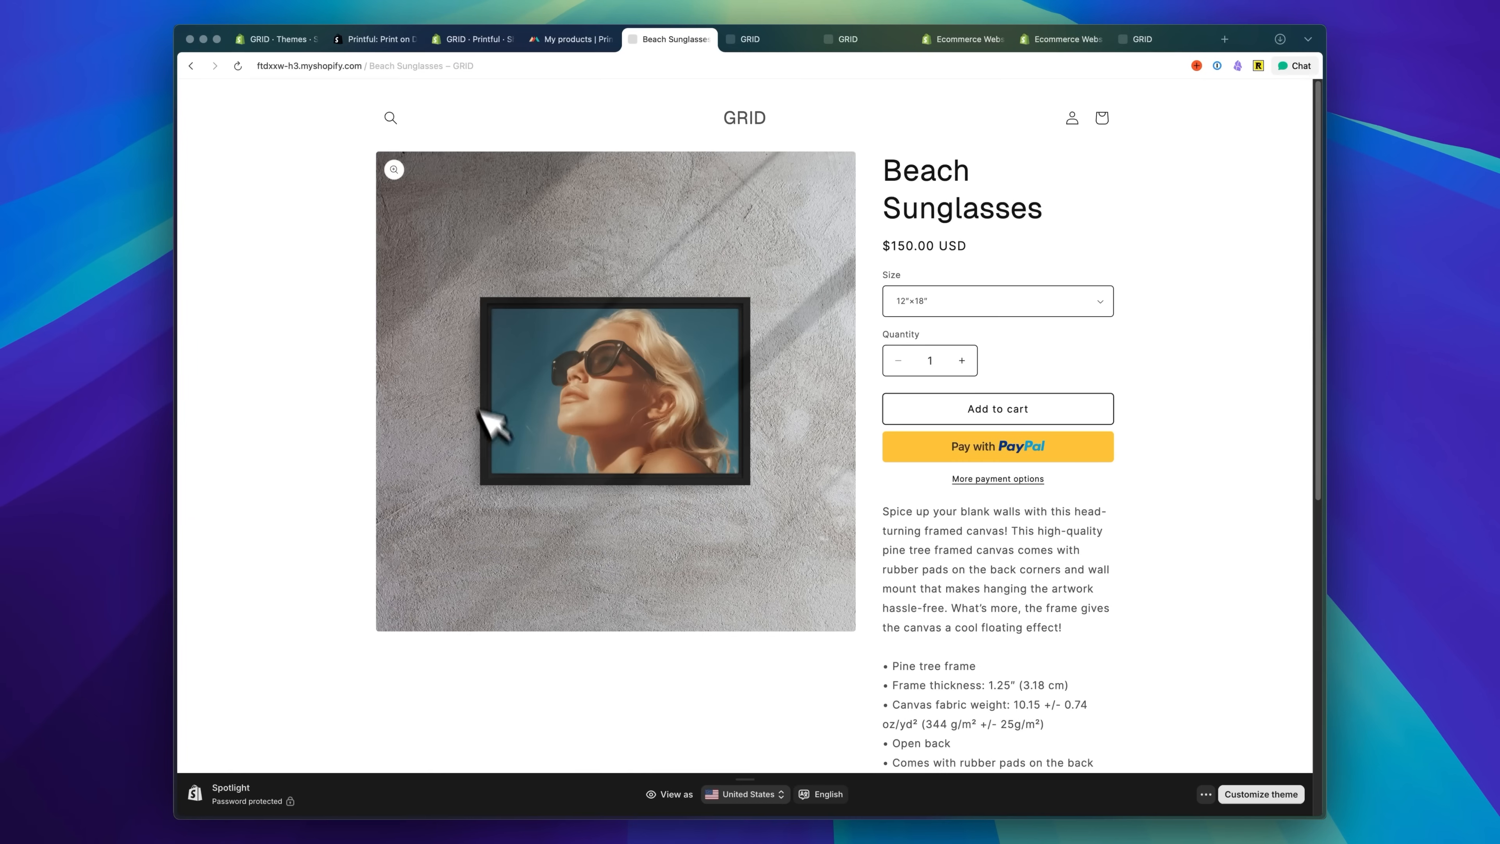
{"action": "mouse_move", "coordinate": [565, 550]}
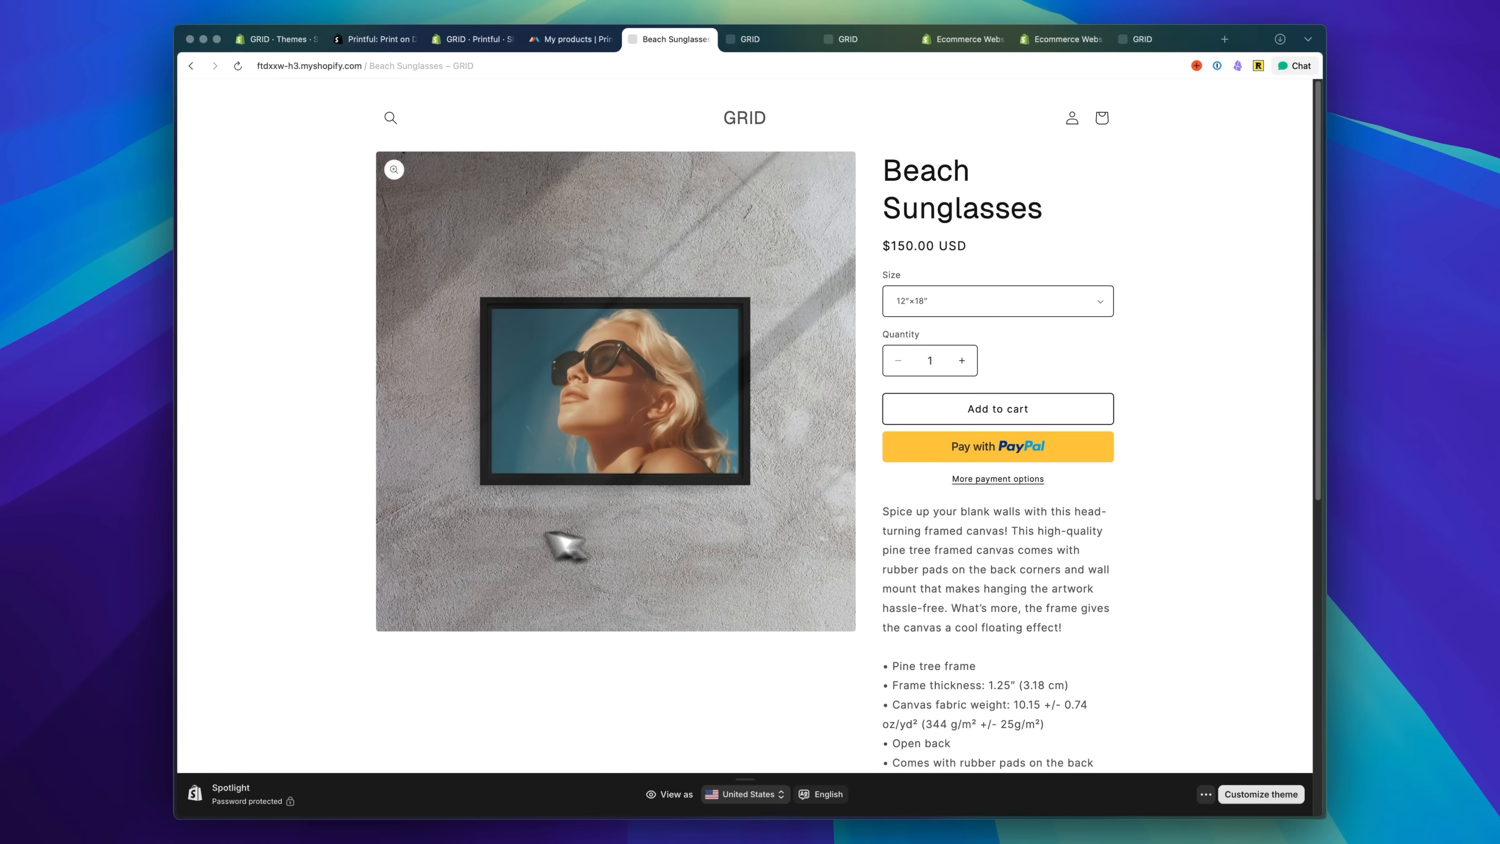
{"action": "mouse_move", "coordinate": [750, 204]}
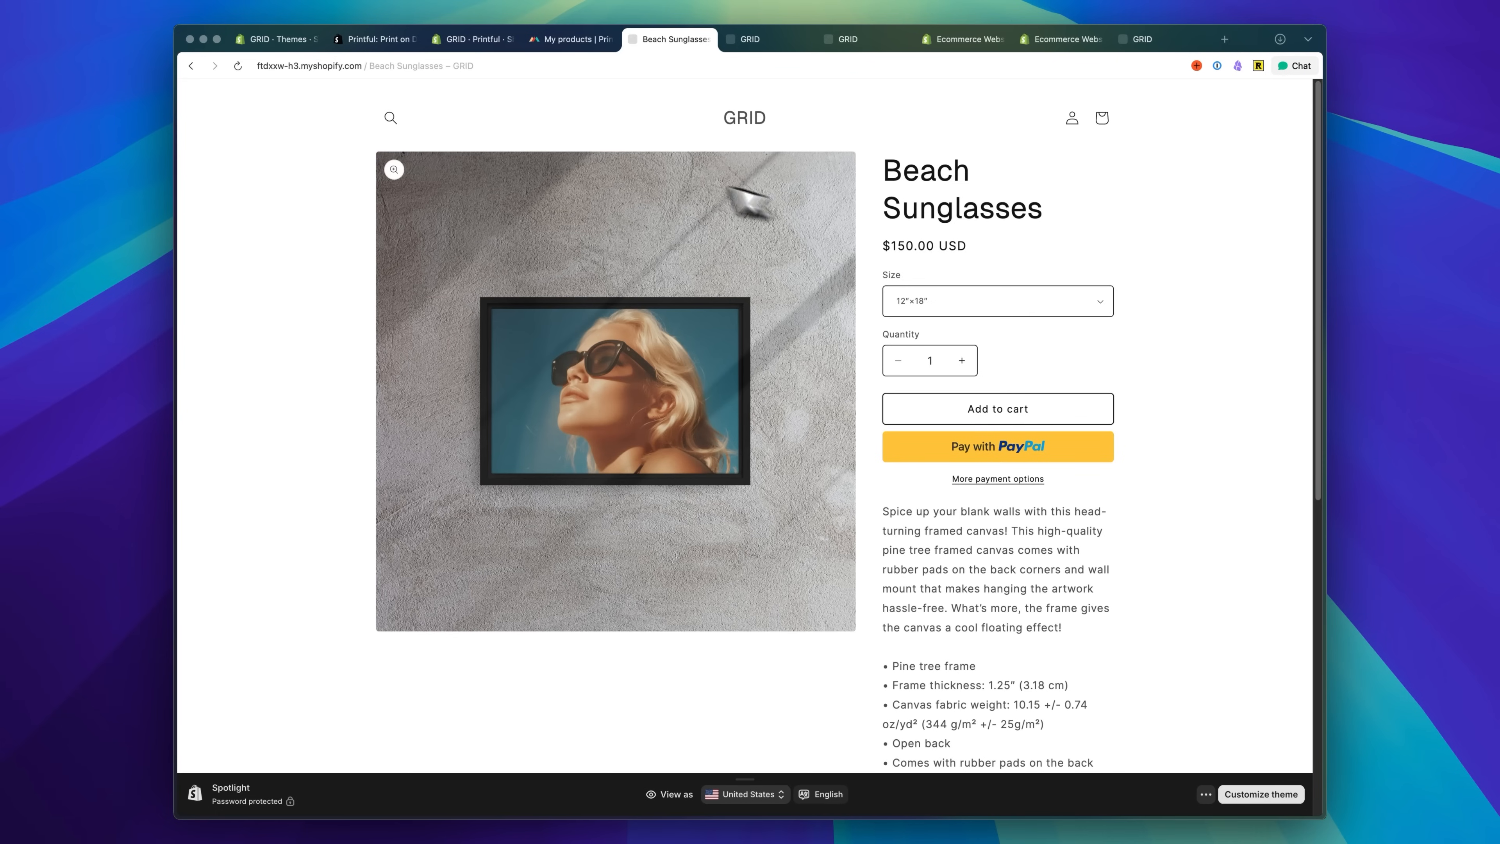
{"action": "mouse_move", "coordinate": [476, 303]}
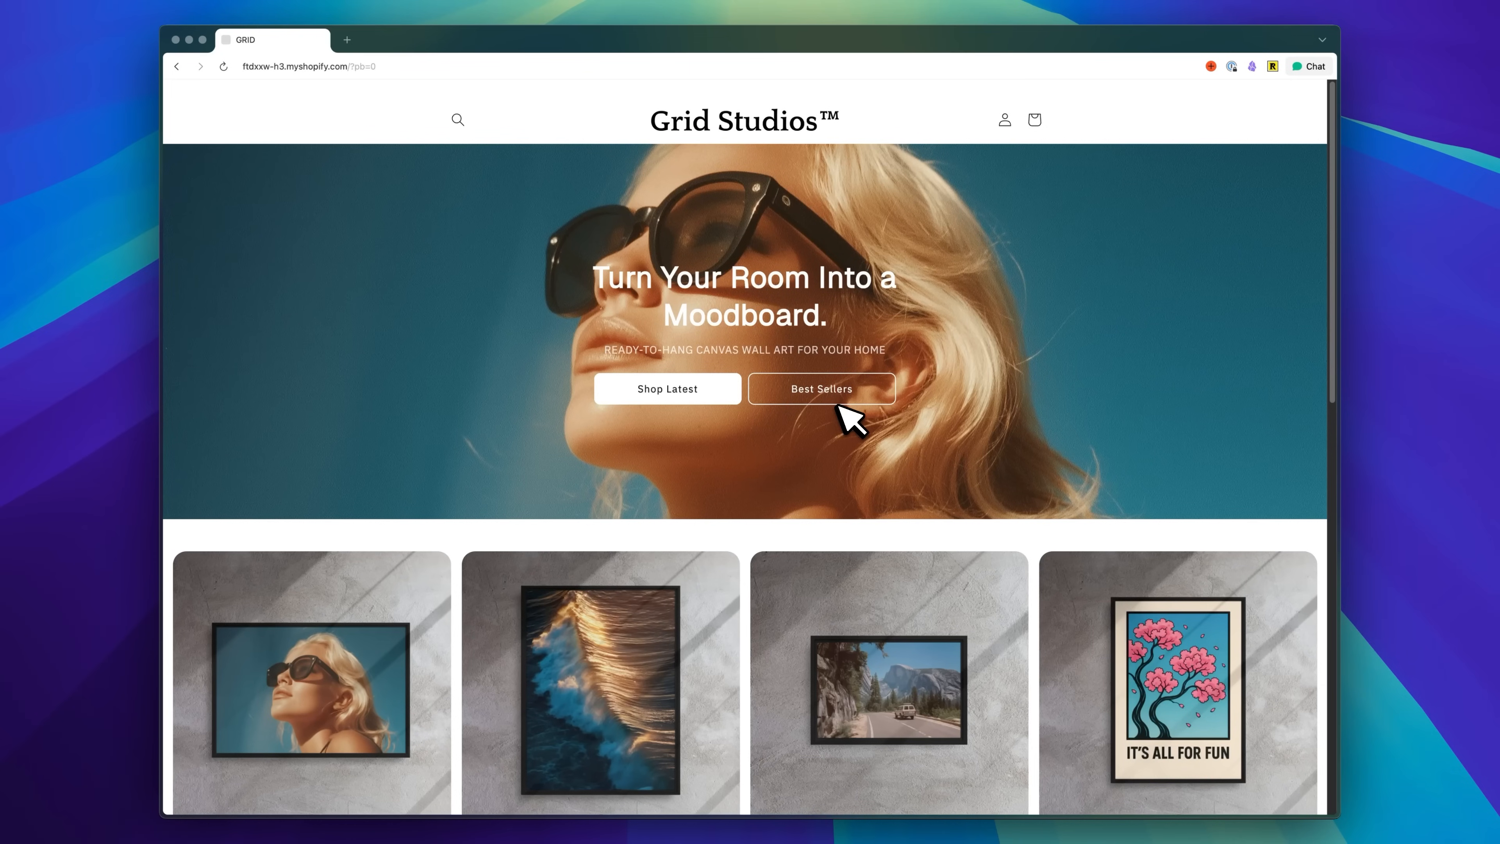
Scroll through the GRID storefront's framed-canvas product grid.
{"action": "scroll", "scroll_direction": "down", "scroll_amount": 3}
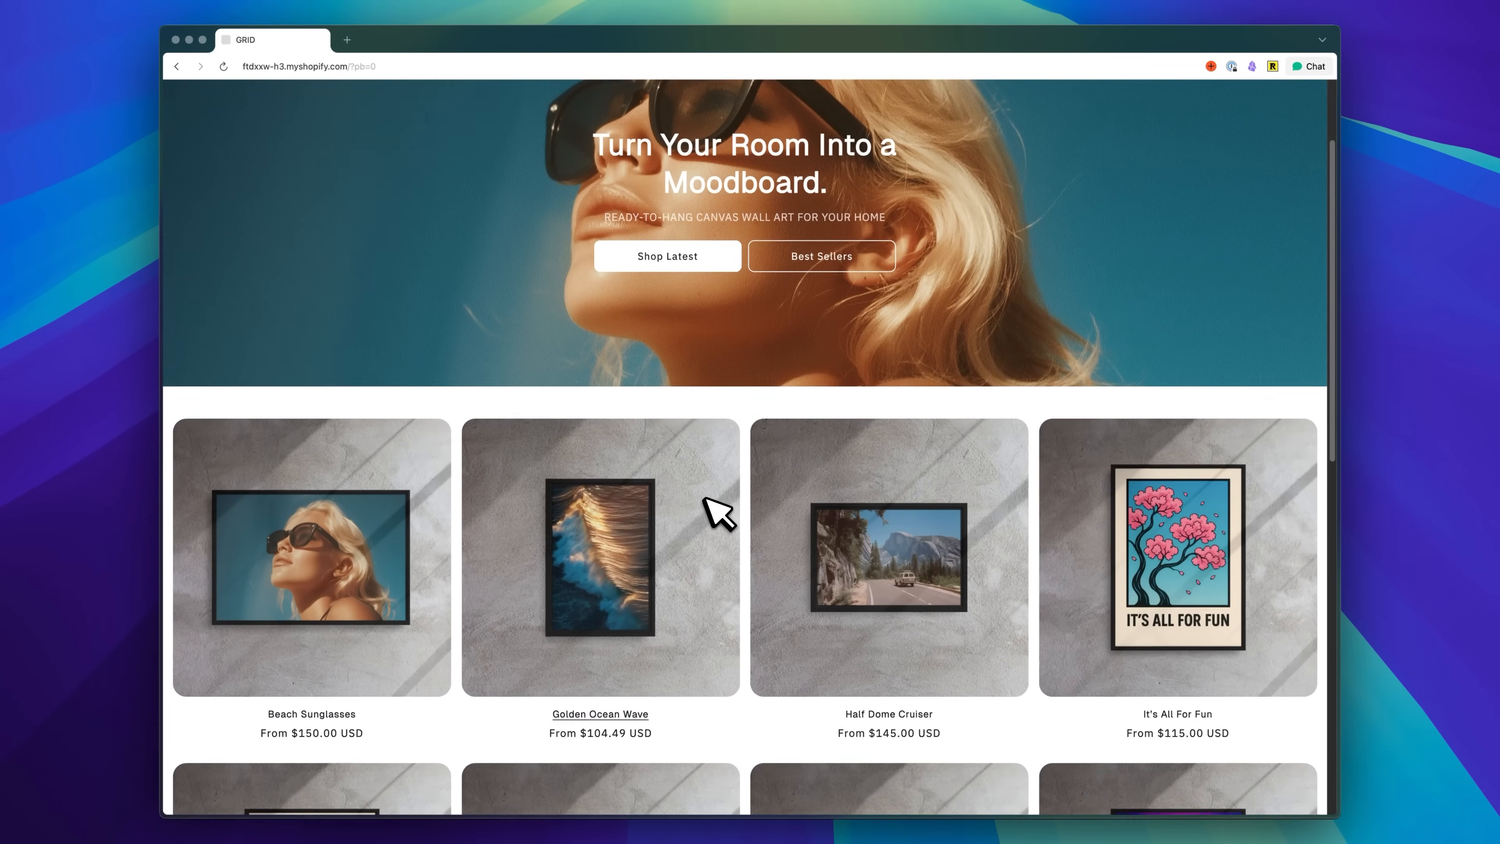
{"action": "scroll", "scroll_direction": "down", "scroll_amount": 3}
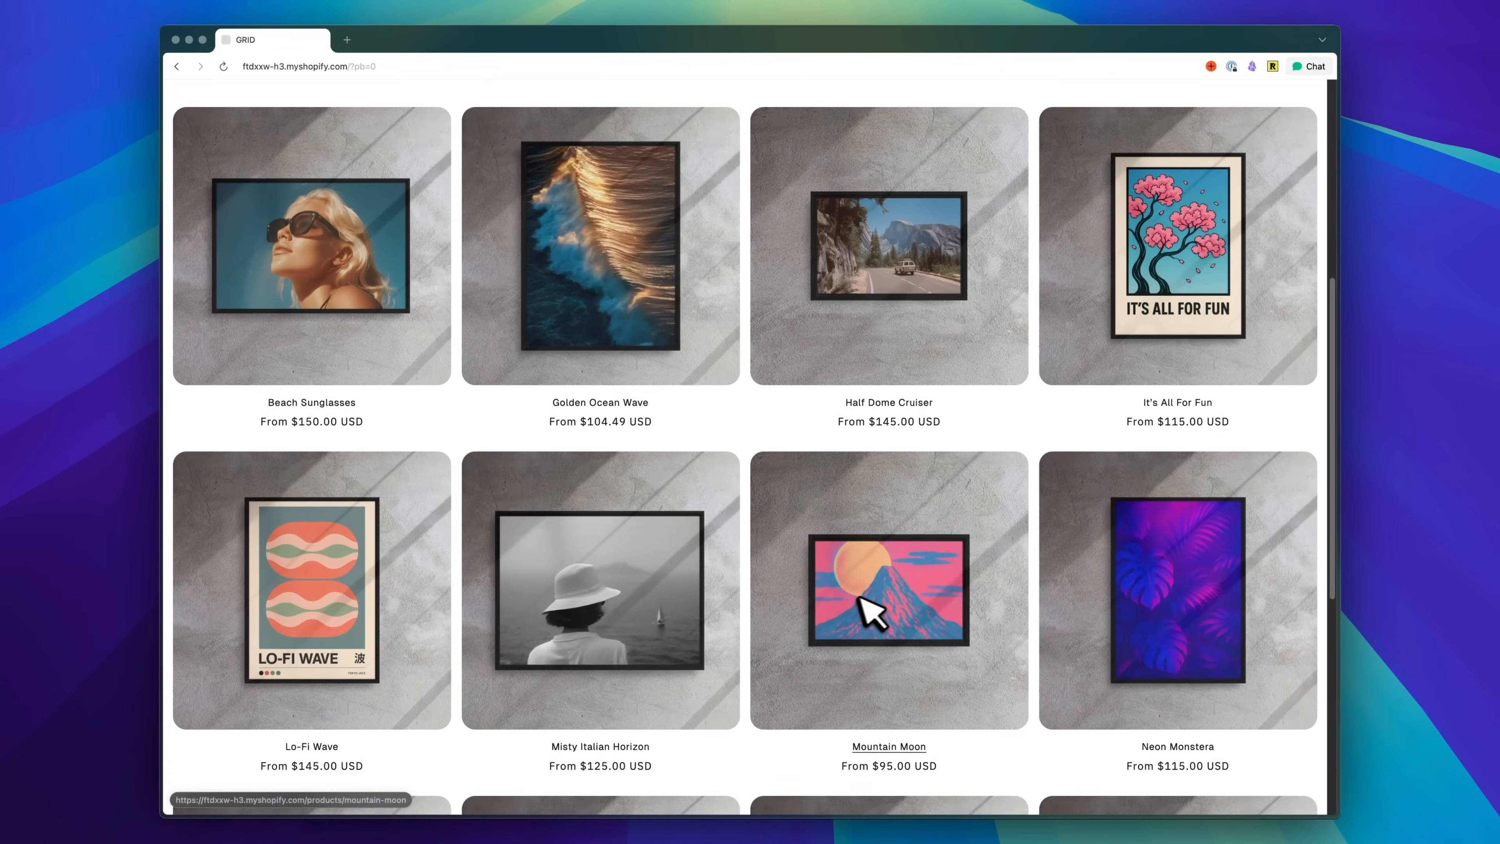
{"action": "scroll", "scroll_direction": "down", "scroll_amount": 3}
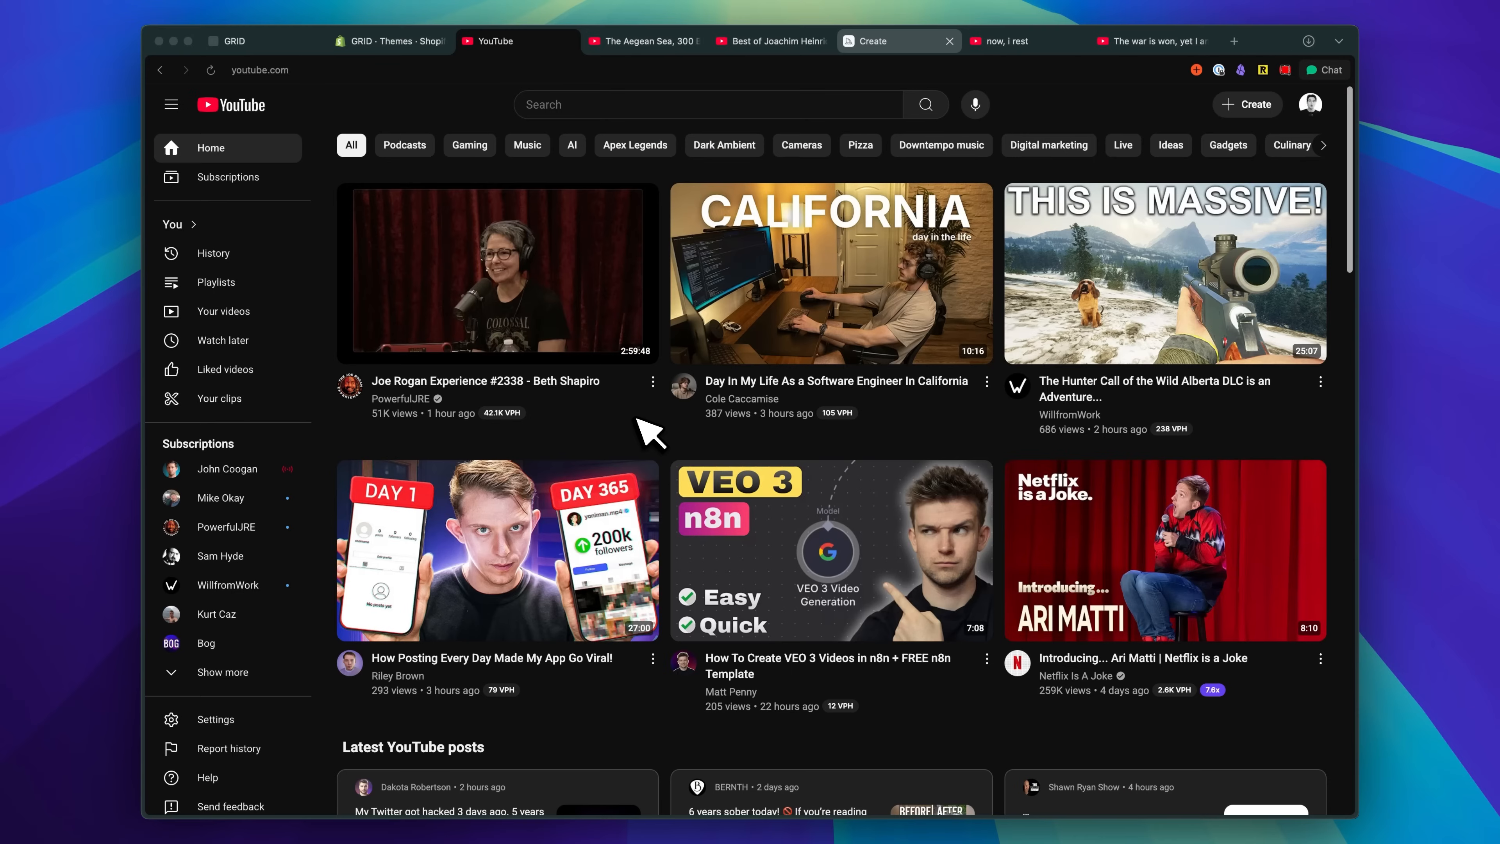
Scroll the YouTube feed and activate the search bar with its suggestions.
{"action": "scroll", "scroll_direction": "down", "scroll_amount": 3}
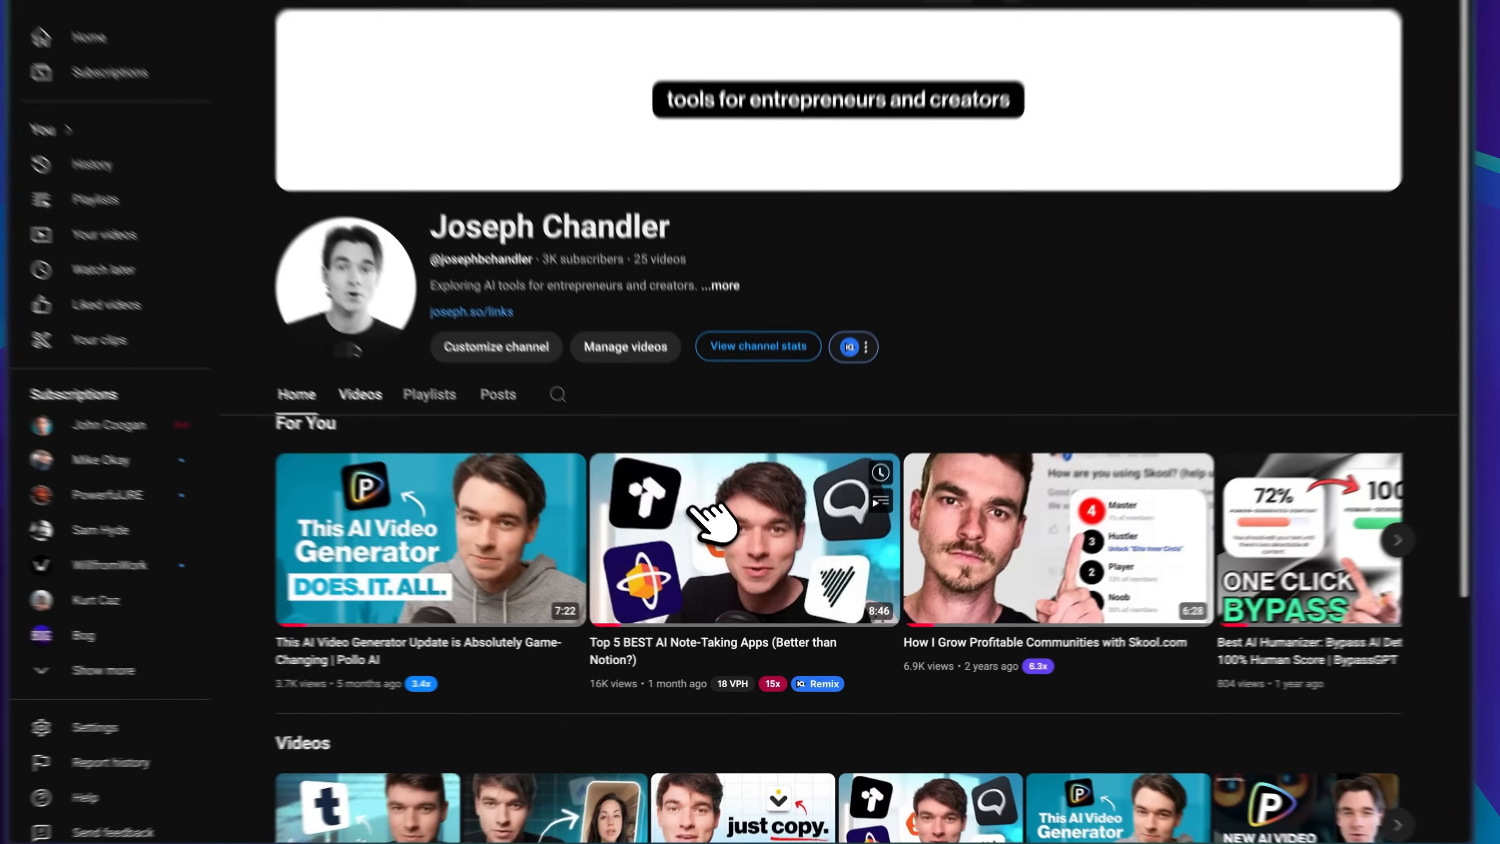
{"action": "left_click", "coordinate": [360, 392]}
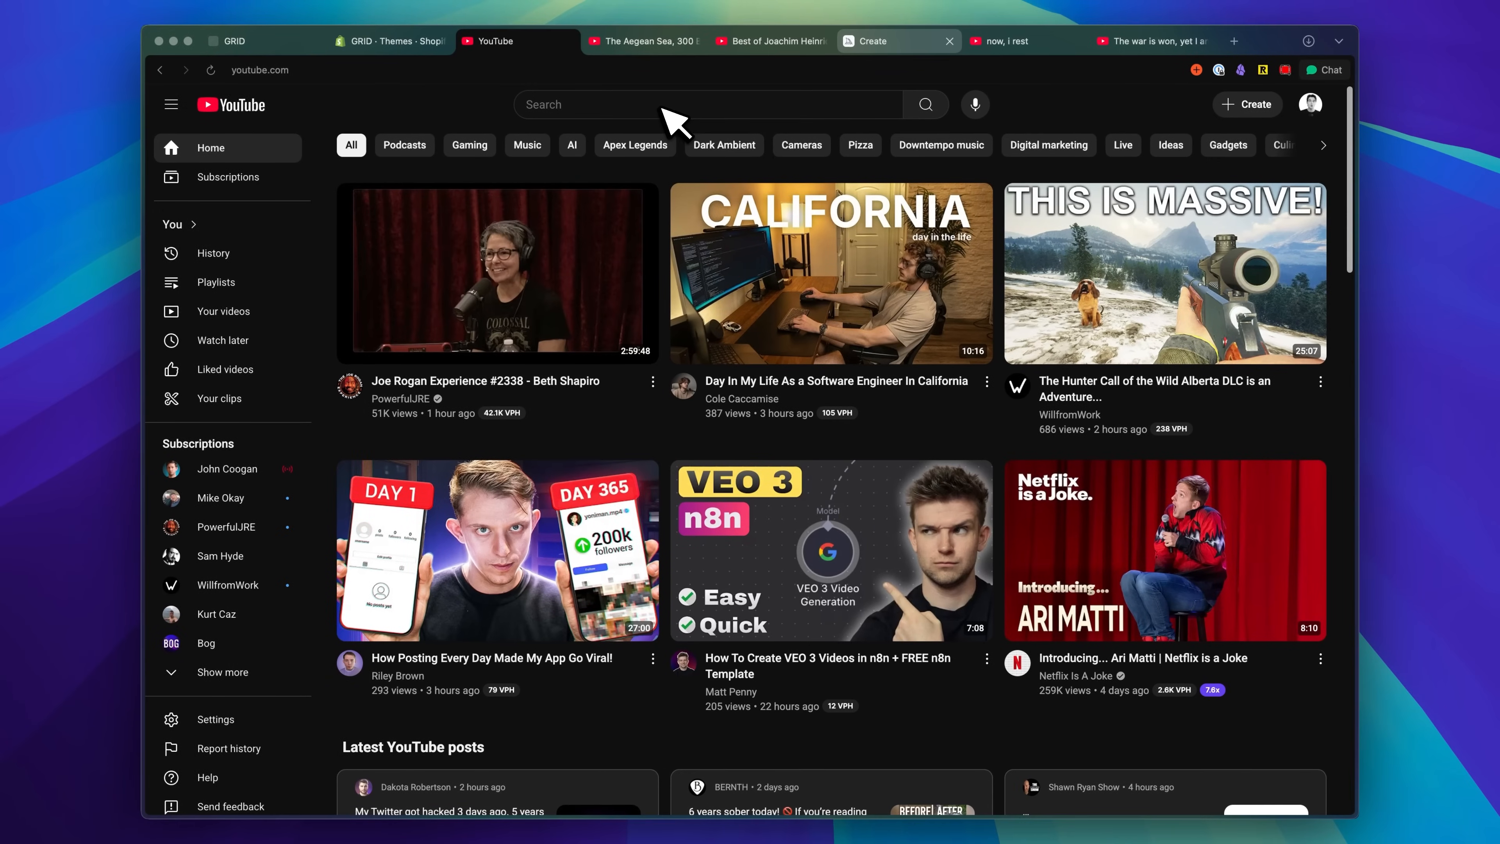
{"action": "mouse_move", "coordinate": [670, 123]}
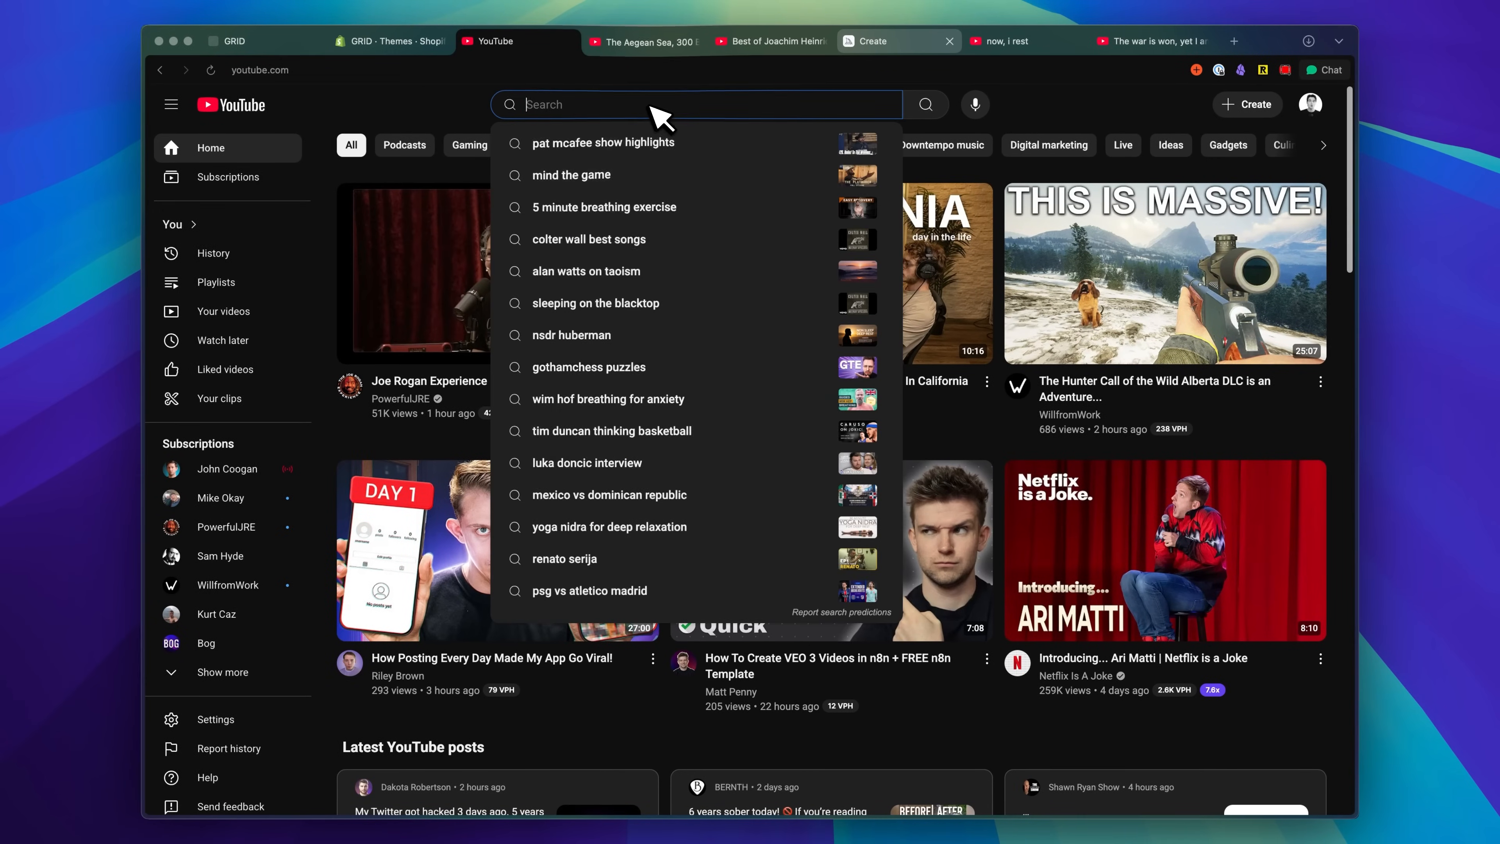
Search YouTube for 'ambient music mix' and scroll through the result videos.
{"action": "type", "text": "ambient music mix"}
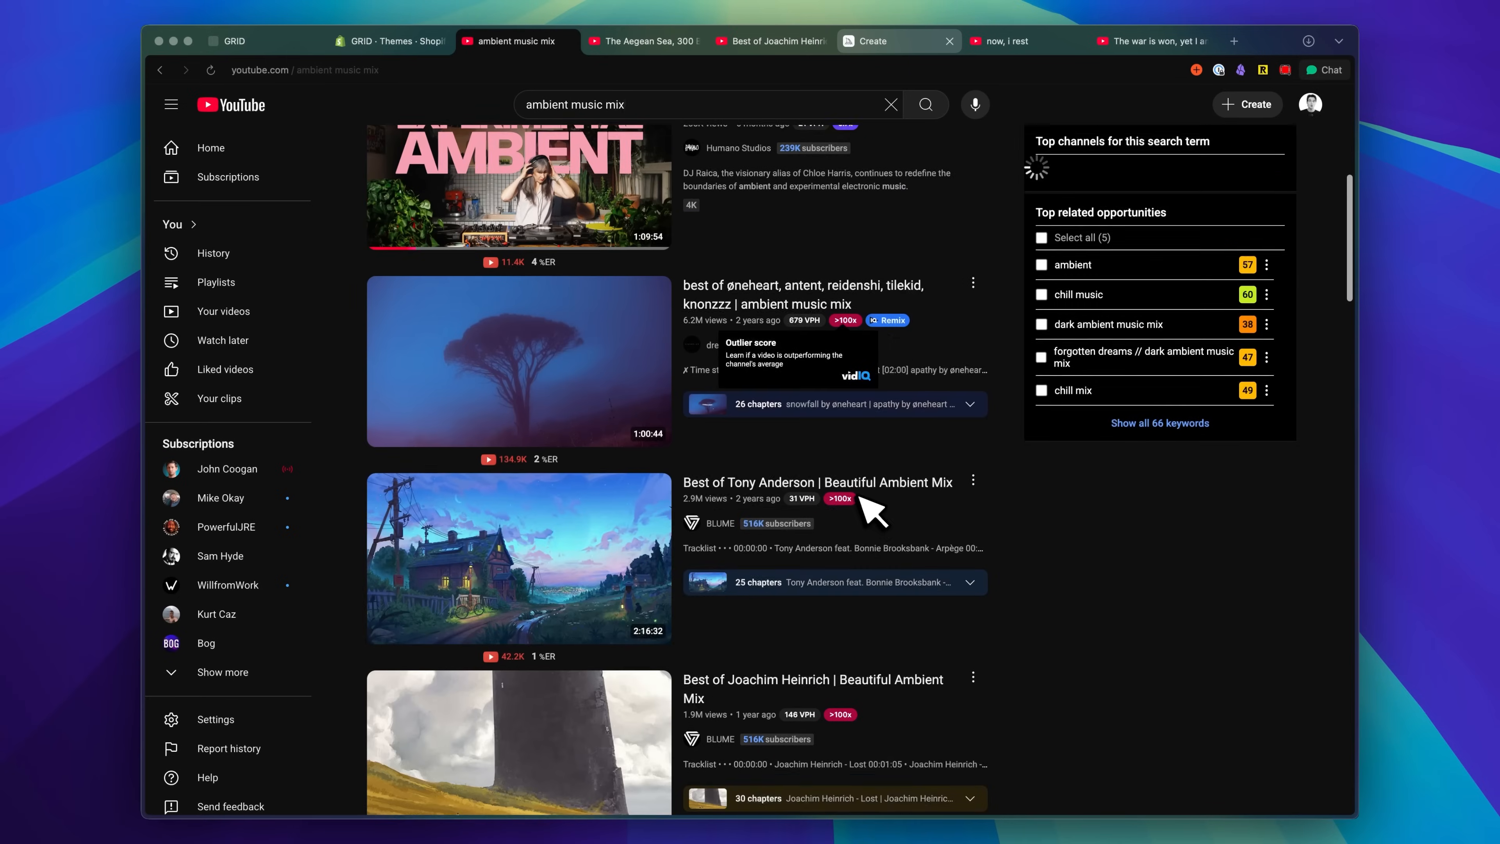
{"action": "scroll", "scroll_direction": "down", "scroll_amount": 3}
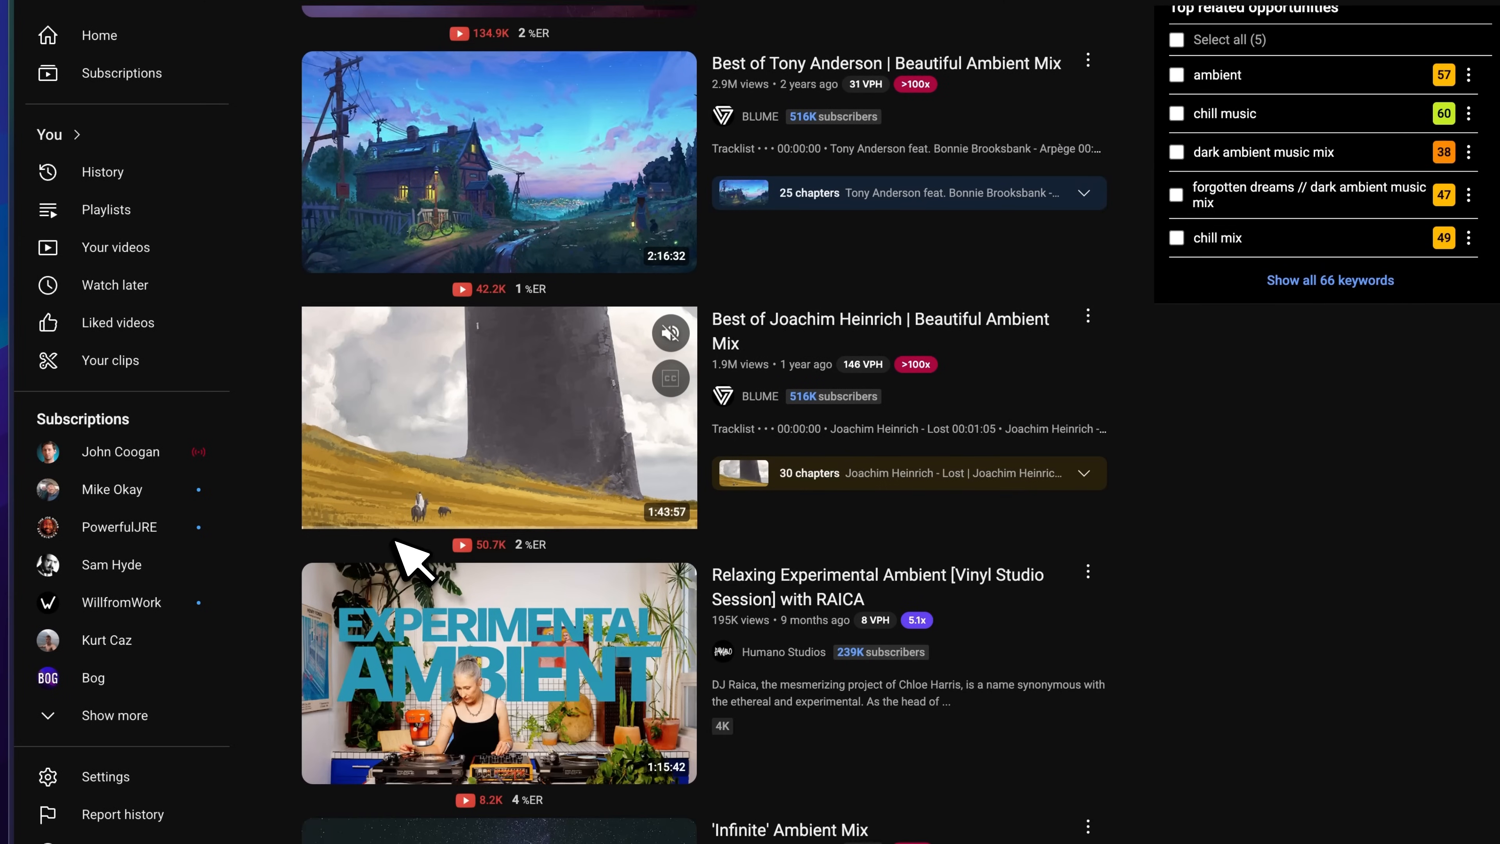
{"action": "scroll", "scroll_direction": "down", "scroll_amount": 3}
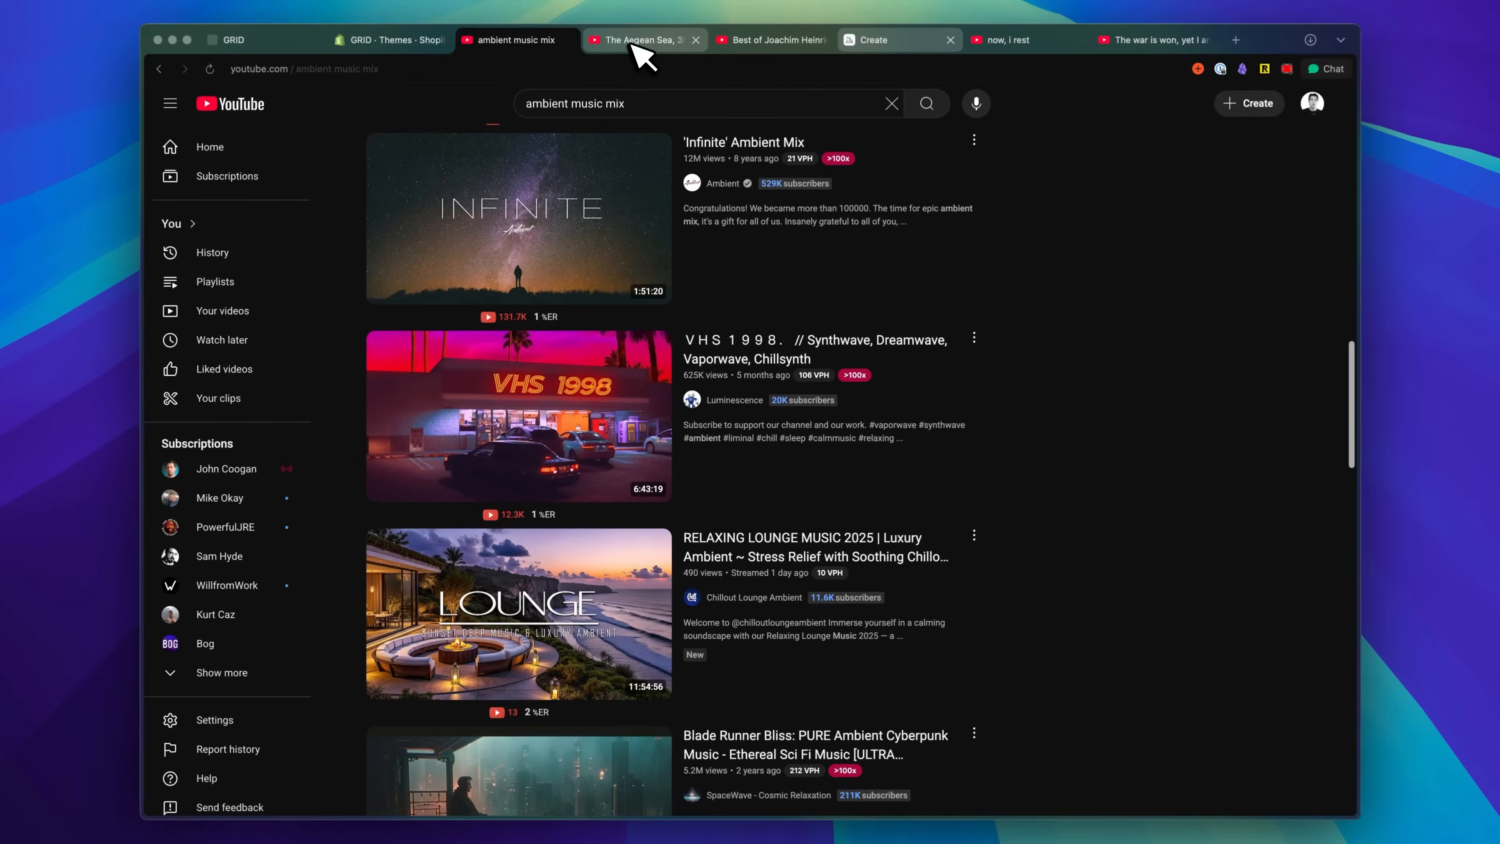
Compare the Aegean Sea and other ambient mix videos, then switch to Midjourney Create.
{"action": "left_click", "coordinate": [641, 40]}
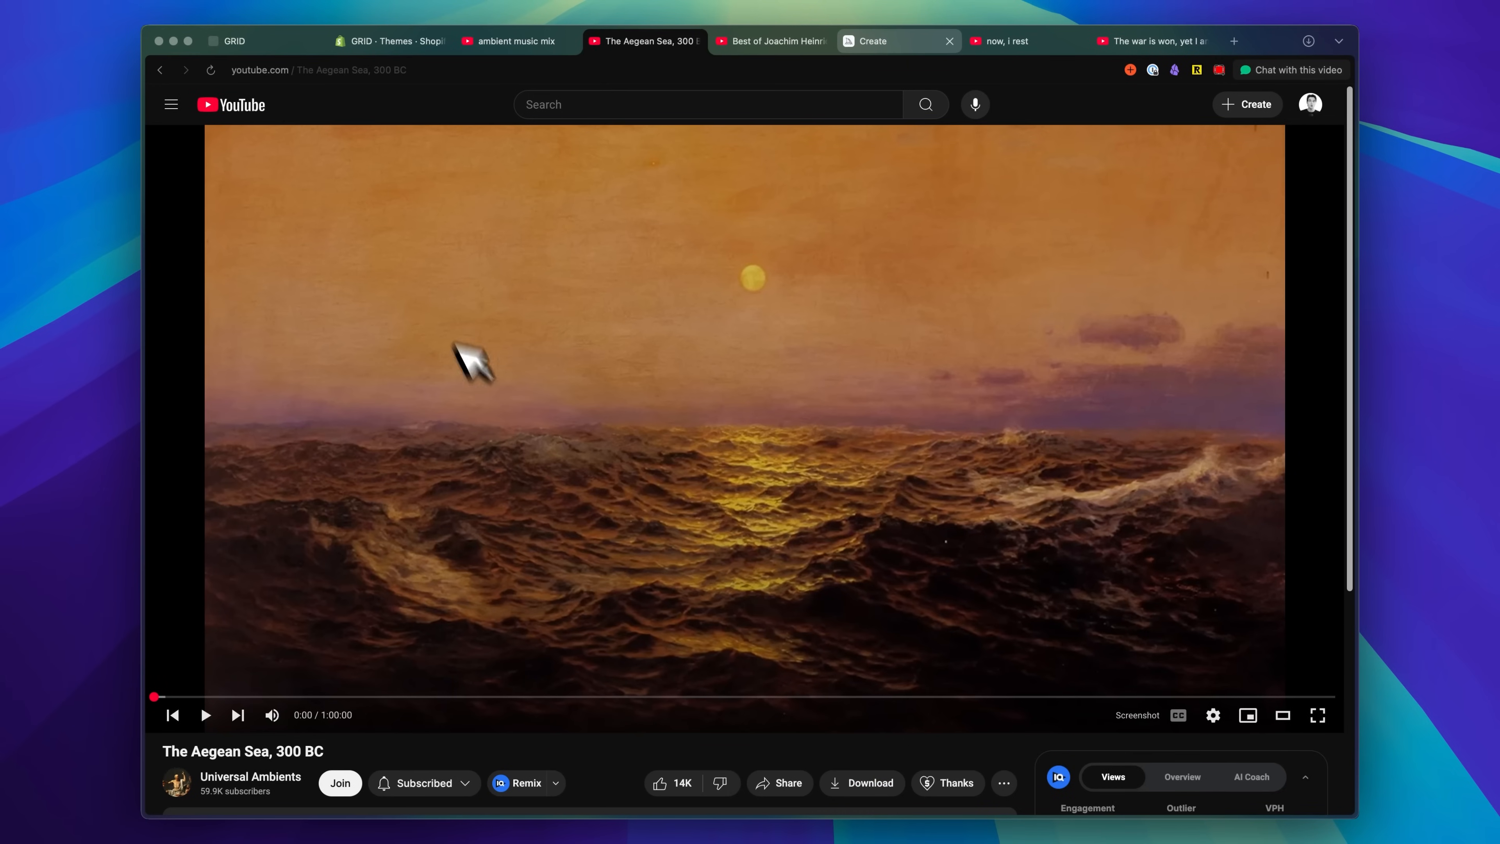
{"action": "scroll", "scroll_direction": "down", "scroll_amount": 3}
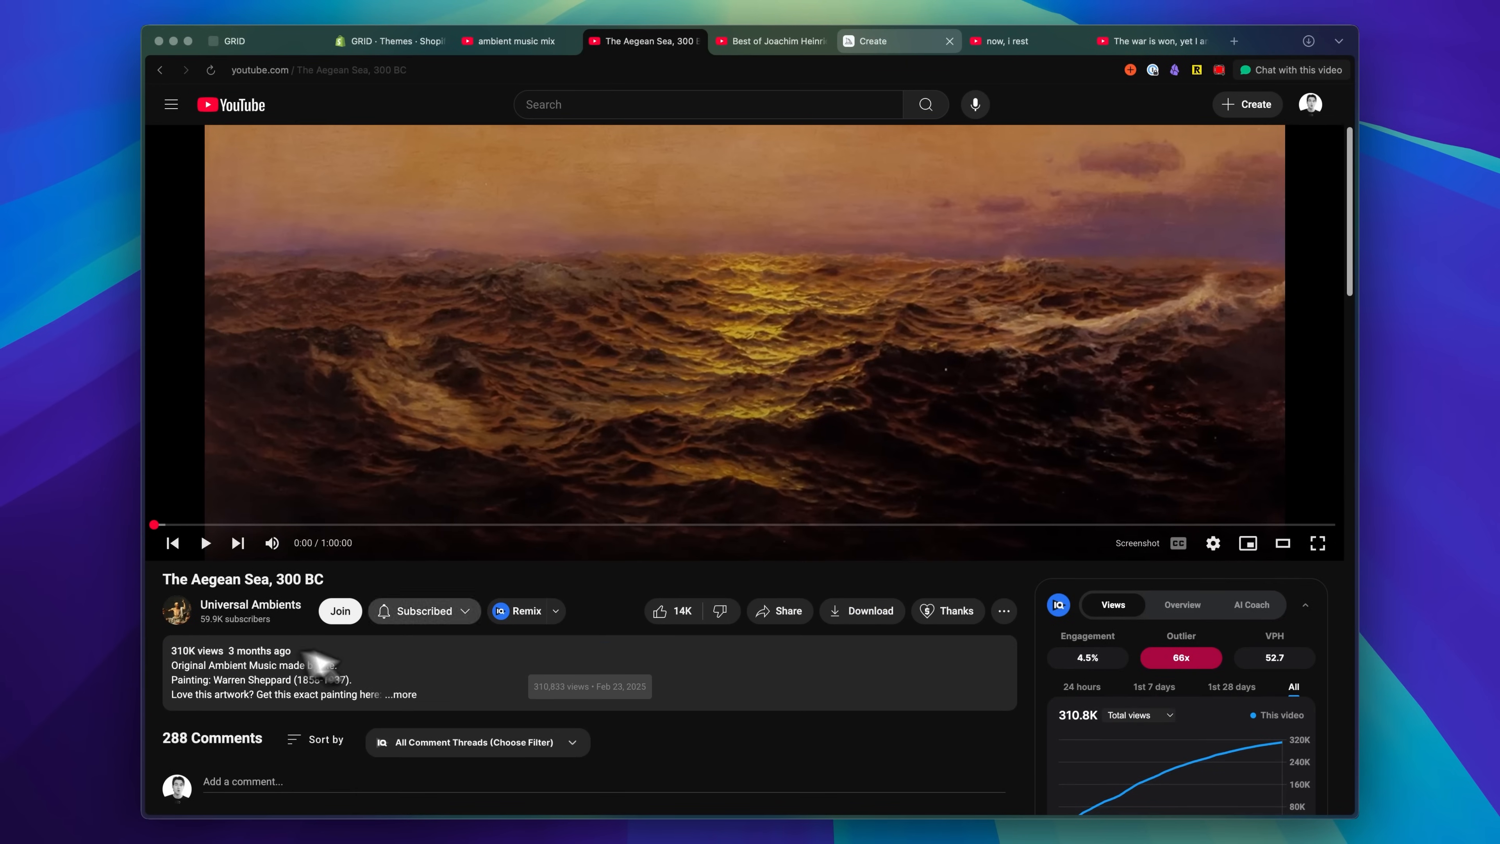
{"action": "left_click", "coordinate": [1019, 42]}
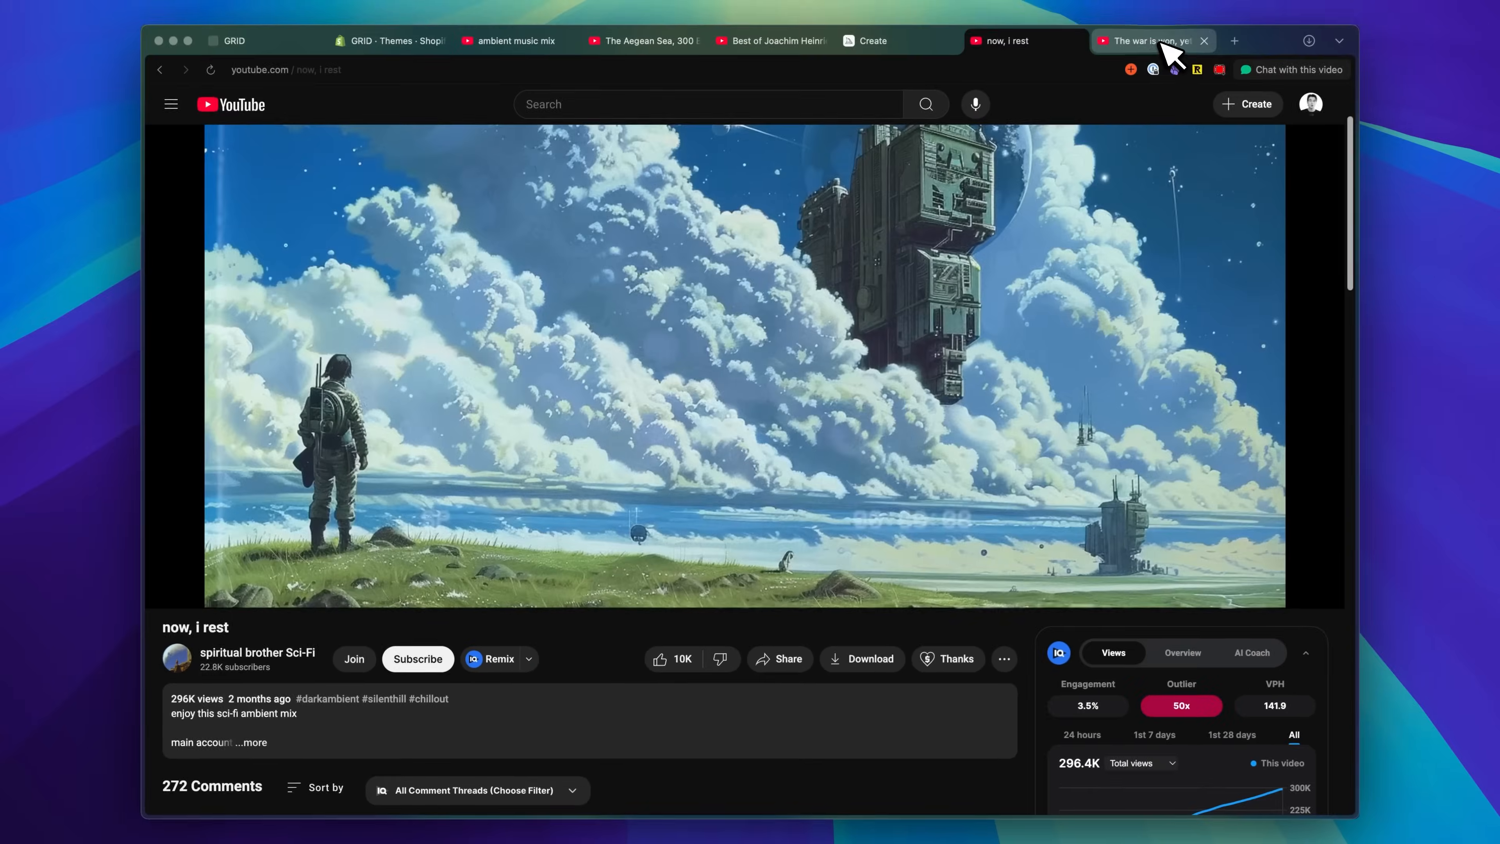
{"action": "left_click", "coordinate": [1143, 40]}
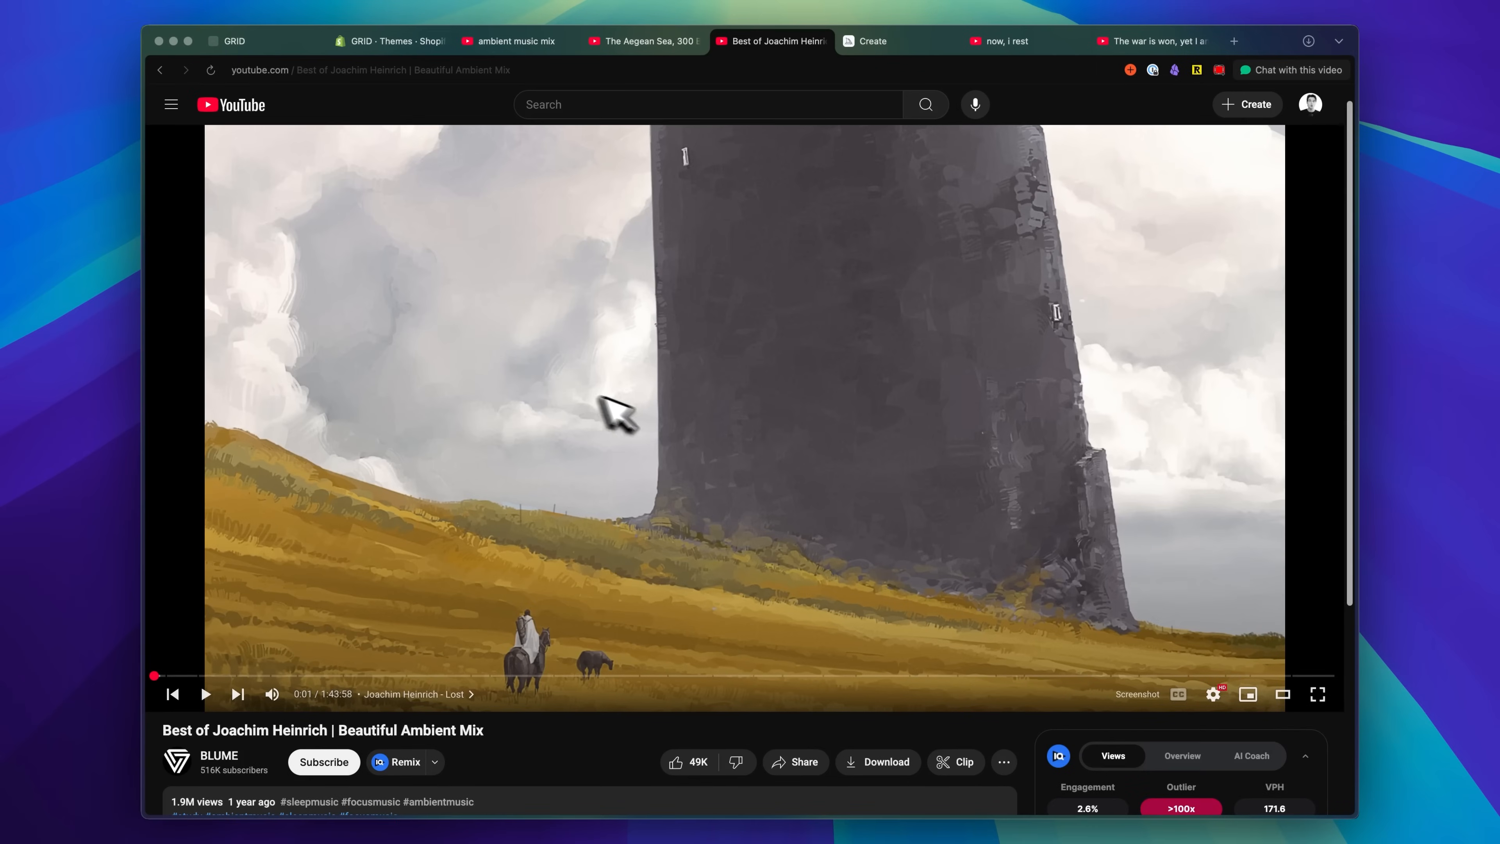
{"action": "left_click", "coordinate": [870, 42]}
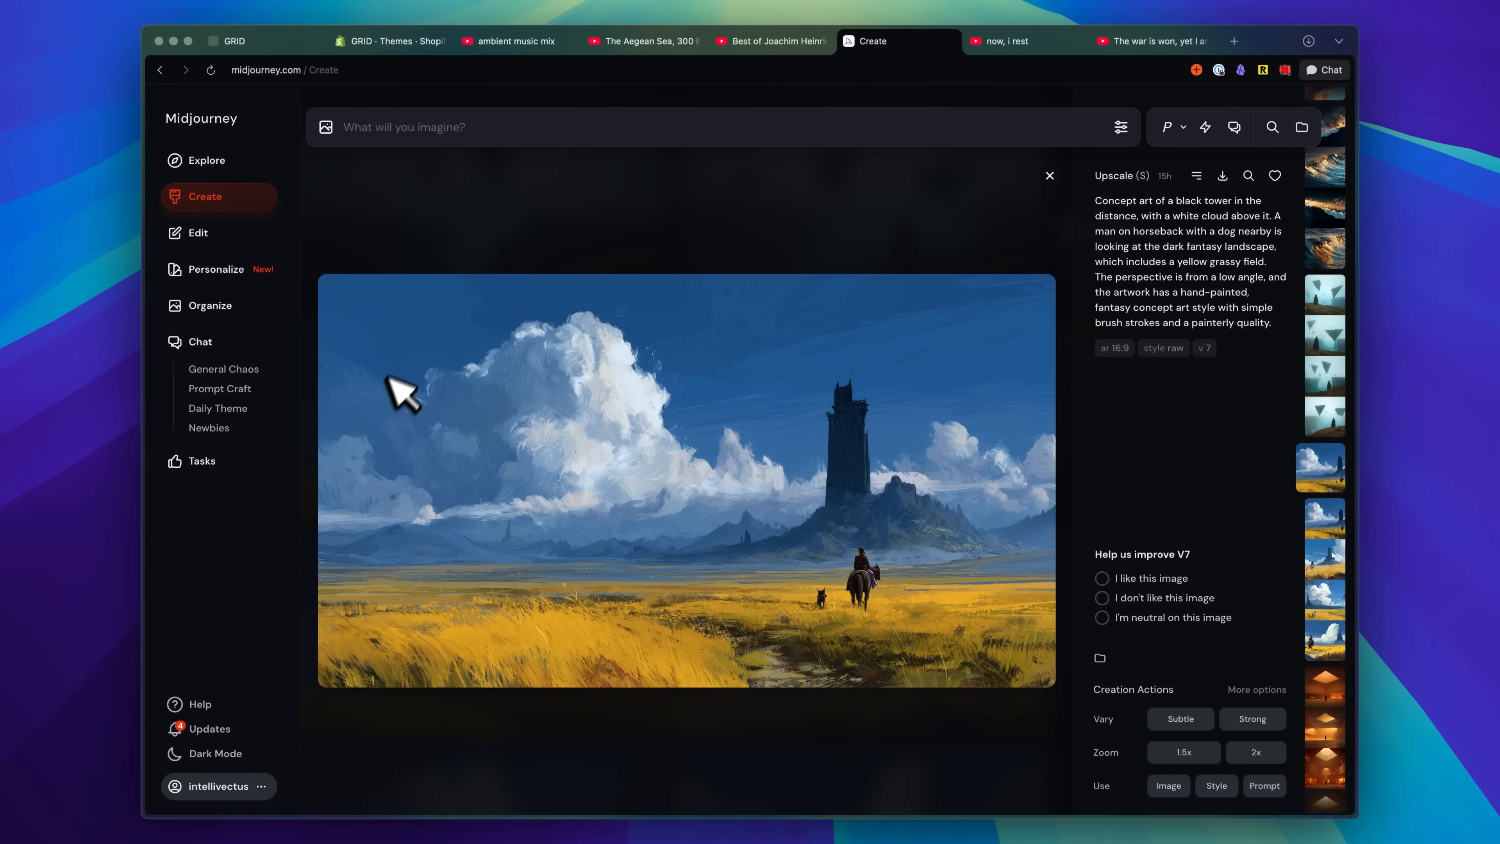
{"action": "mouse_move", "coordinate": [904, 636]}
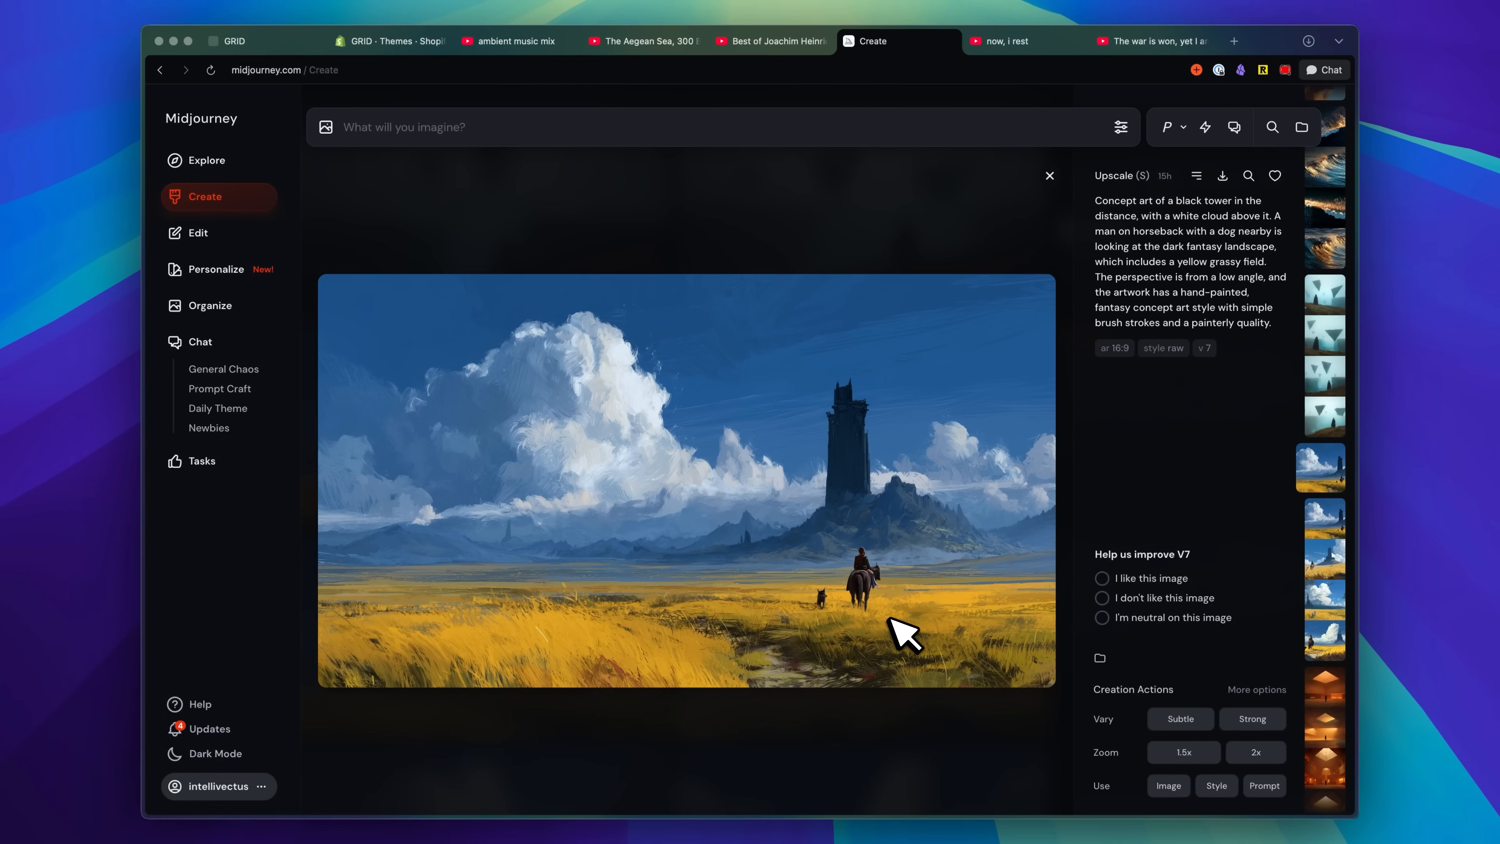
Return to the Beautiful Ambient Mix YouTube video with the tower painting.
{"action": "left_click", "coordinate": [771, 41]}
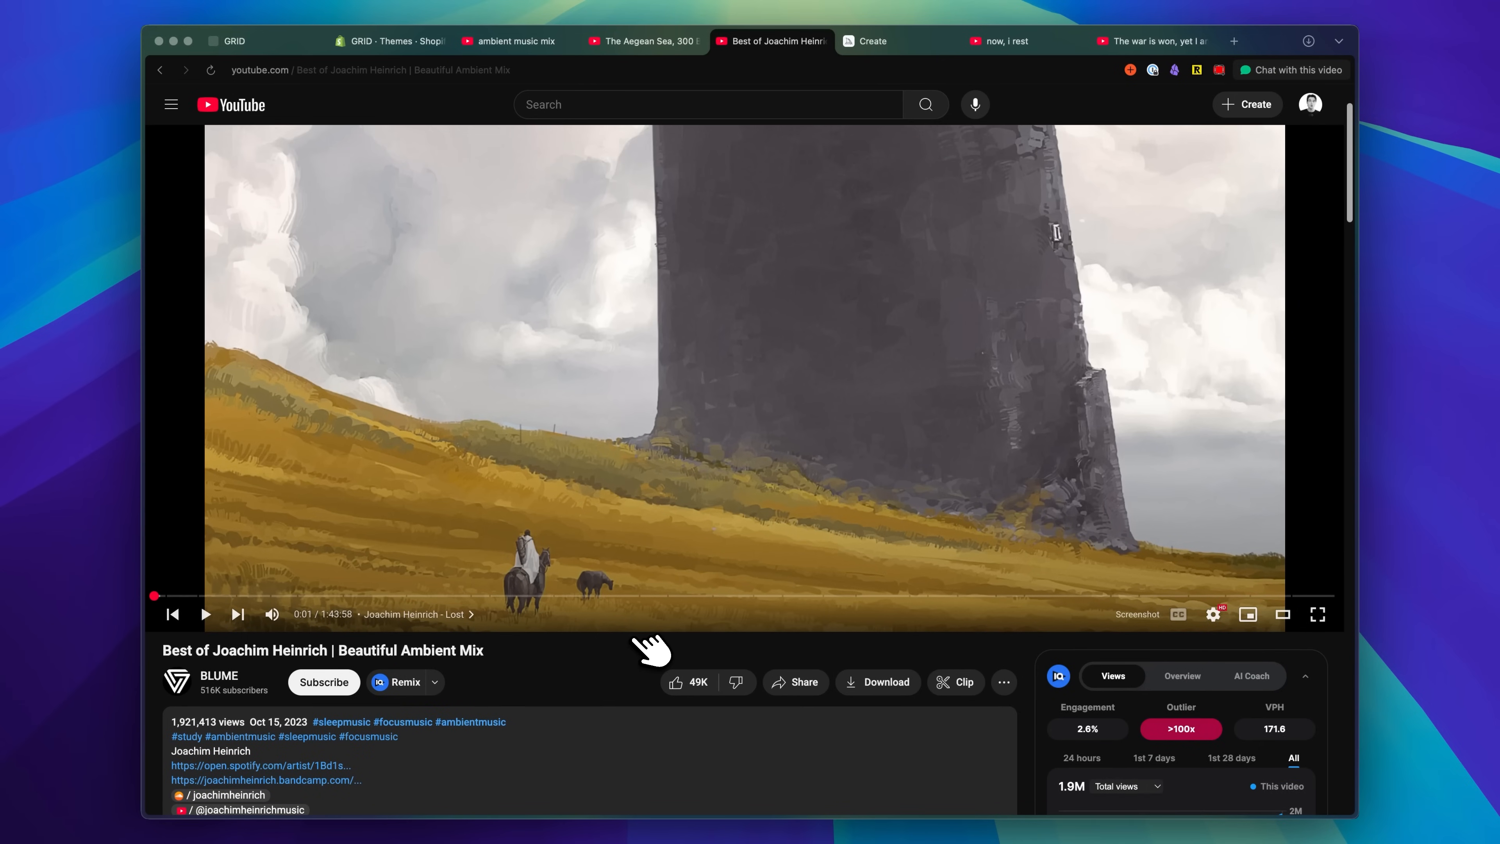
{"action": "mouse_move", "coordinate": [640, 564]}
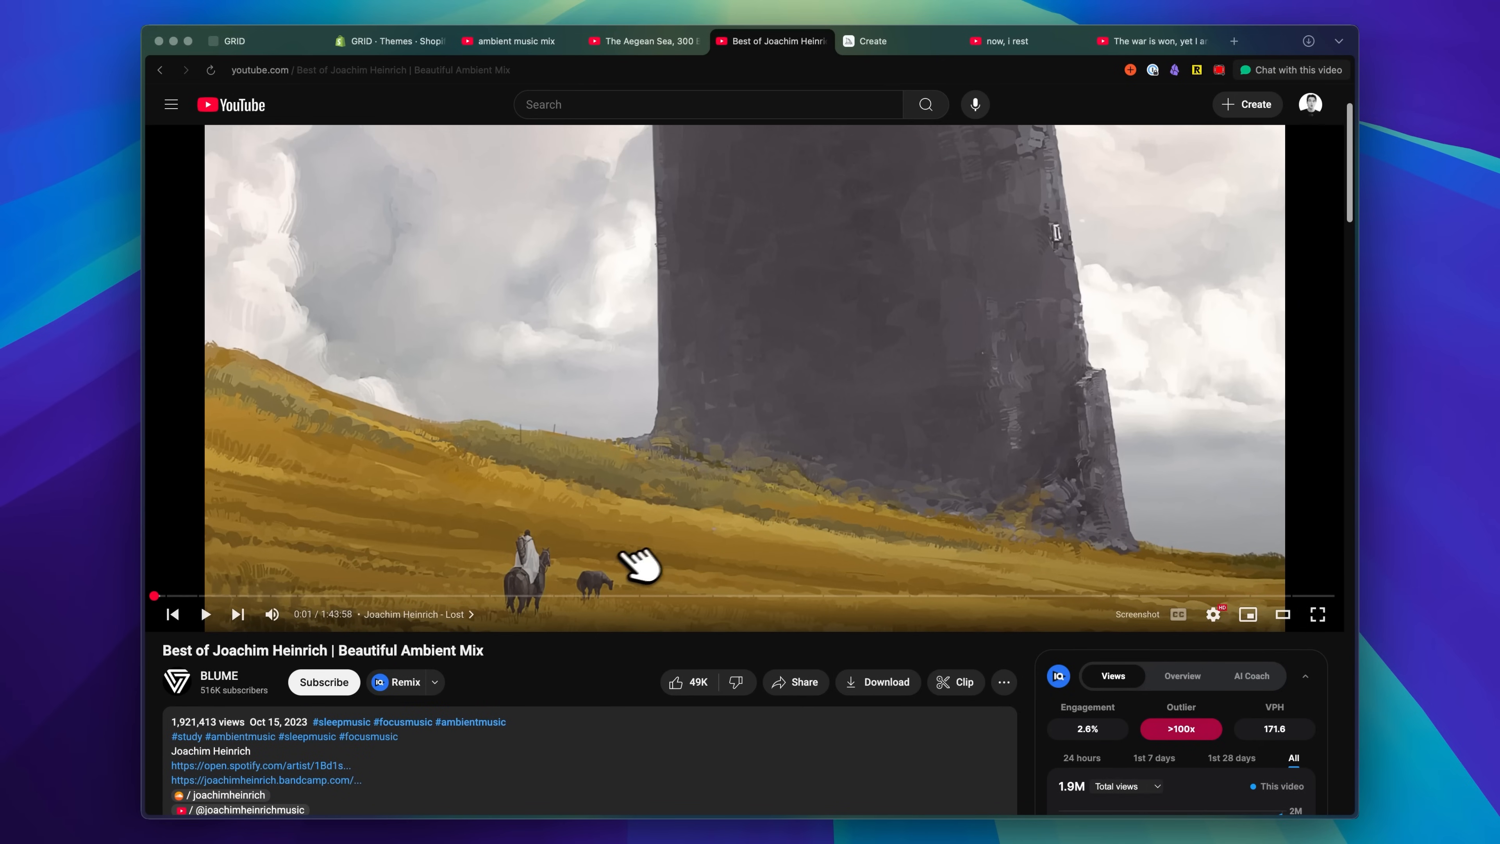
{"action": "mouse_move", "coordinate": [809, 598]}
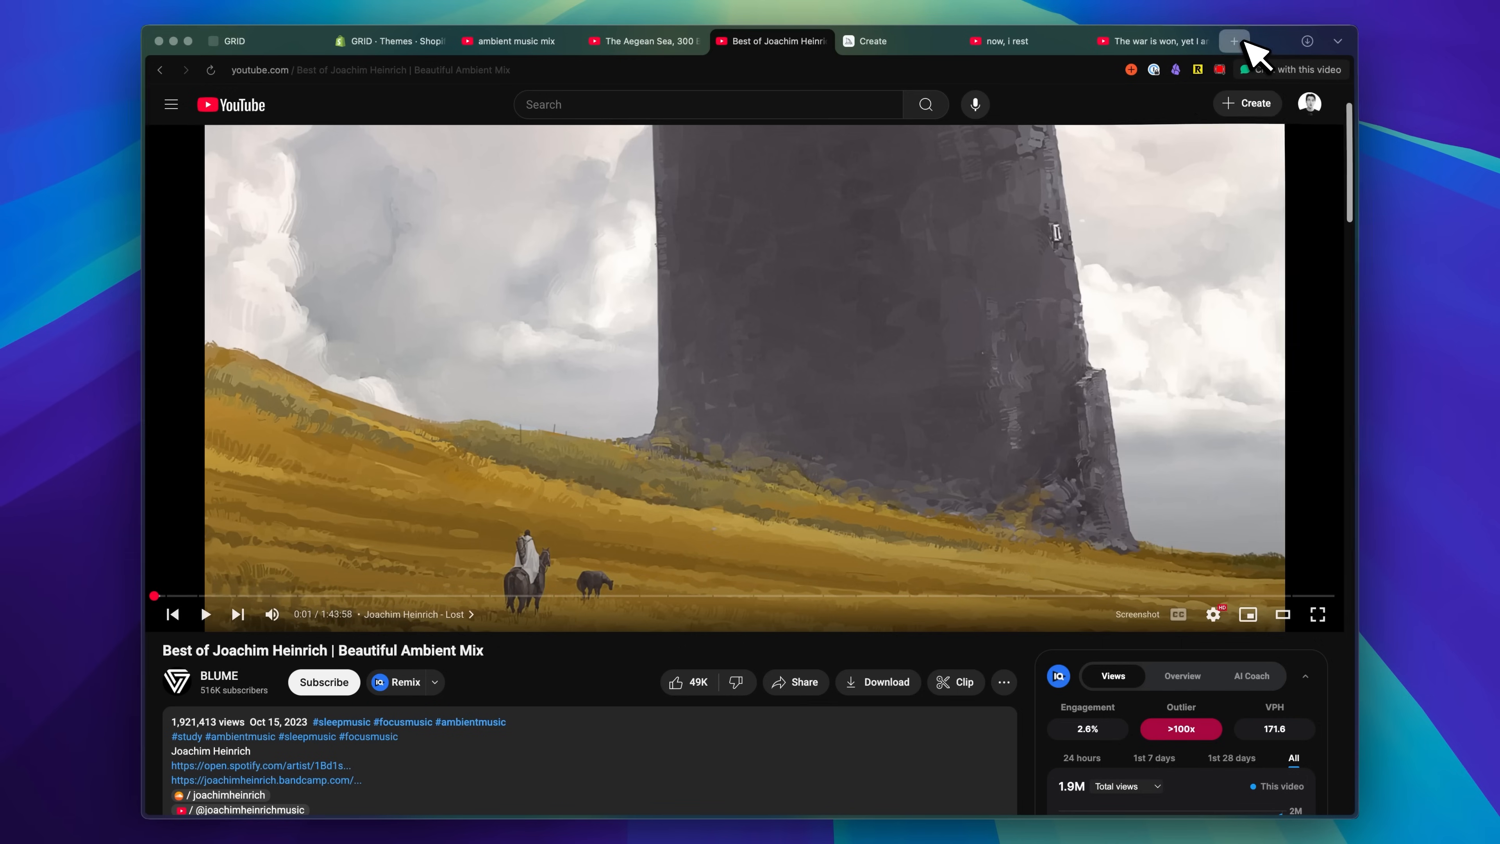
Leave the ambient mix and bring up Suno's AI music home page in a new tab.
{"action": "left_click", "coordinate": [1234, 40]}
{"action": "type", "text": "suno.com"}
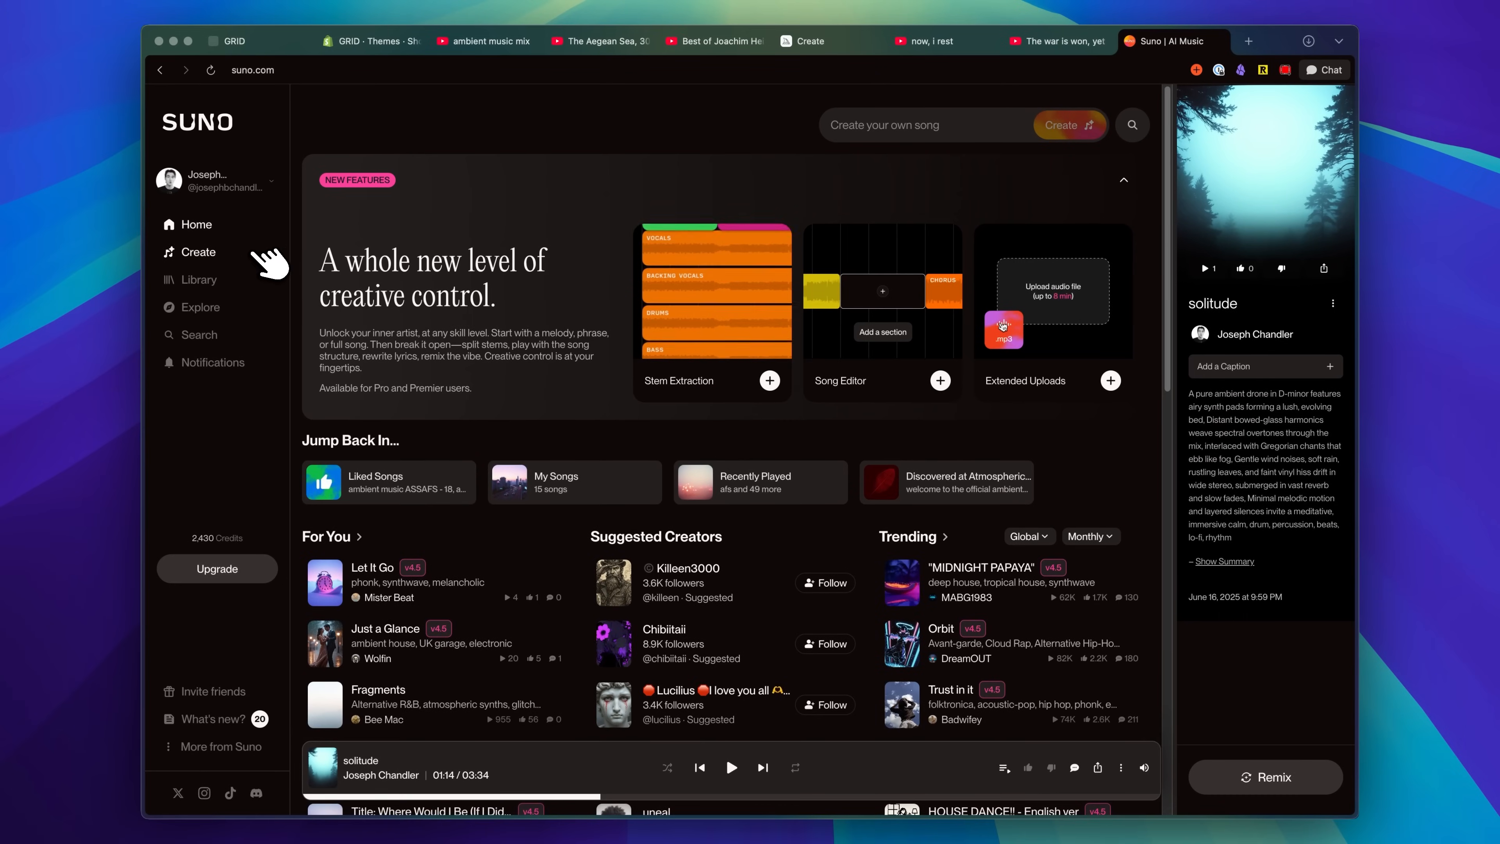
View Suno's Create workspace with the solitude drone tracks, then return to the Aegean Sea video.
{"action": "left_click", "coordinate": [200, 252]}
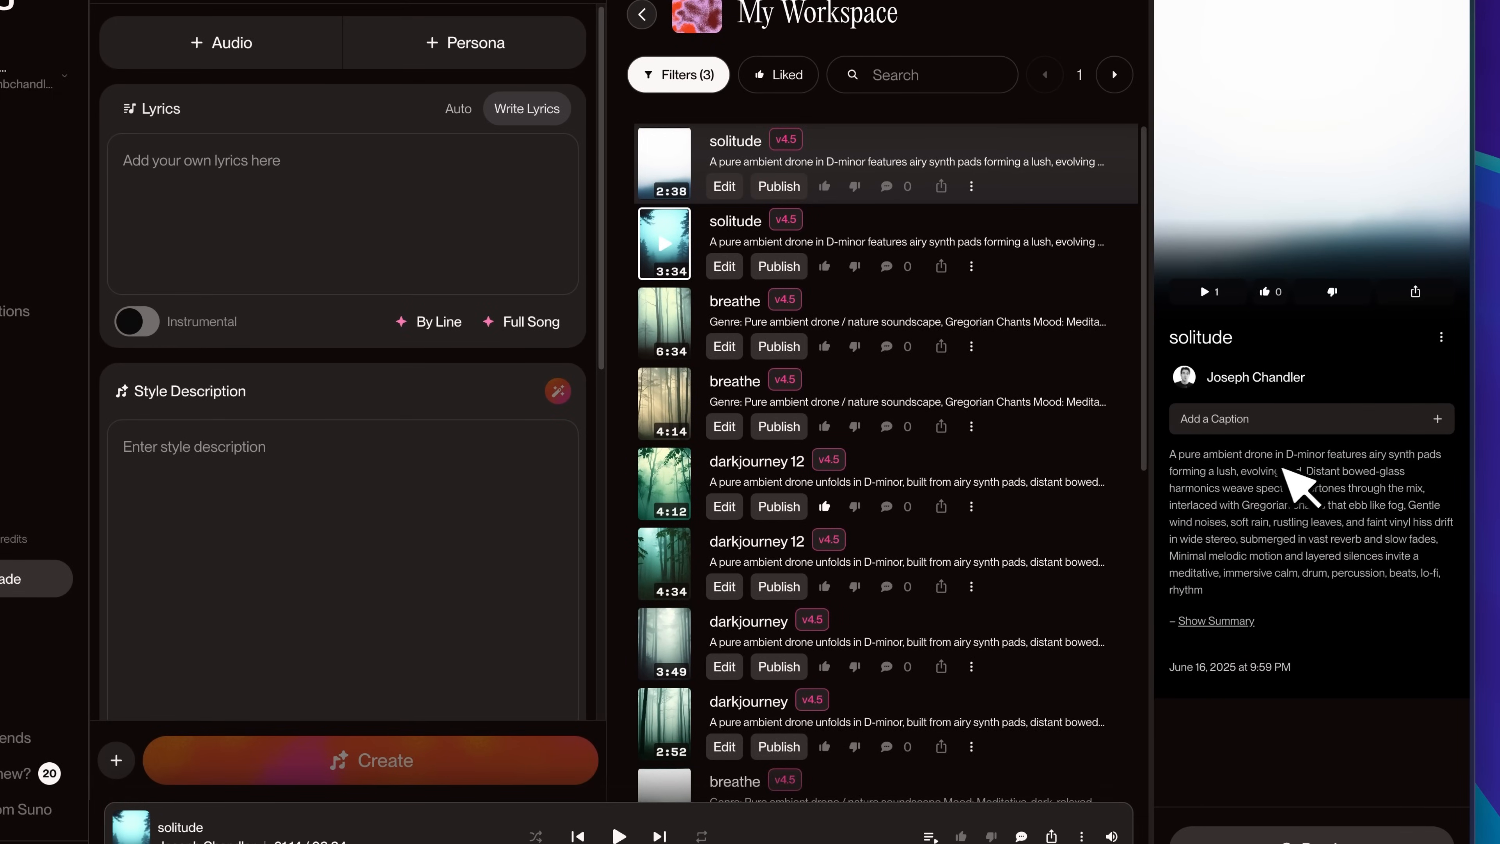
{"action": "mouse_move", "coordinate": [1425, 473]}
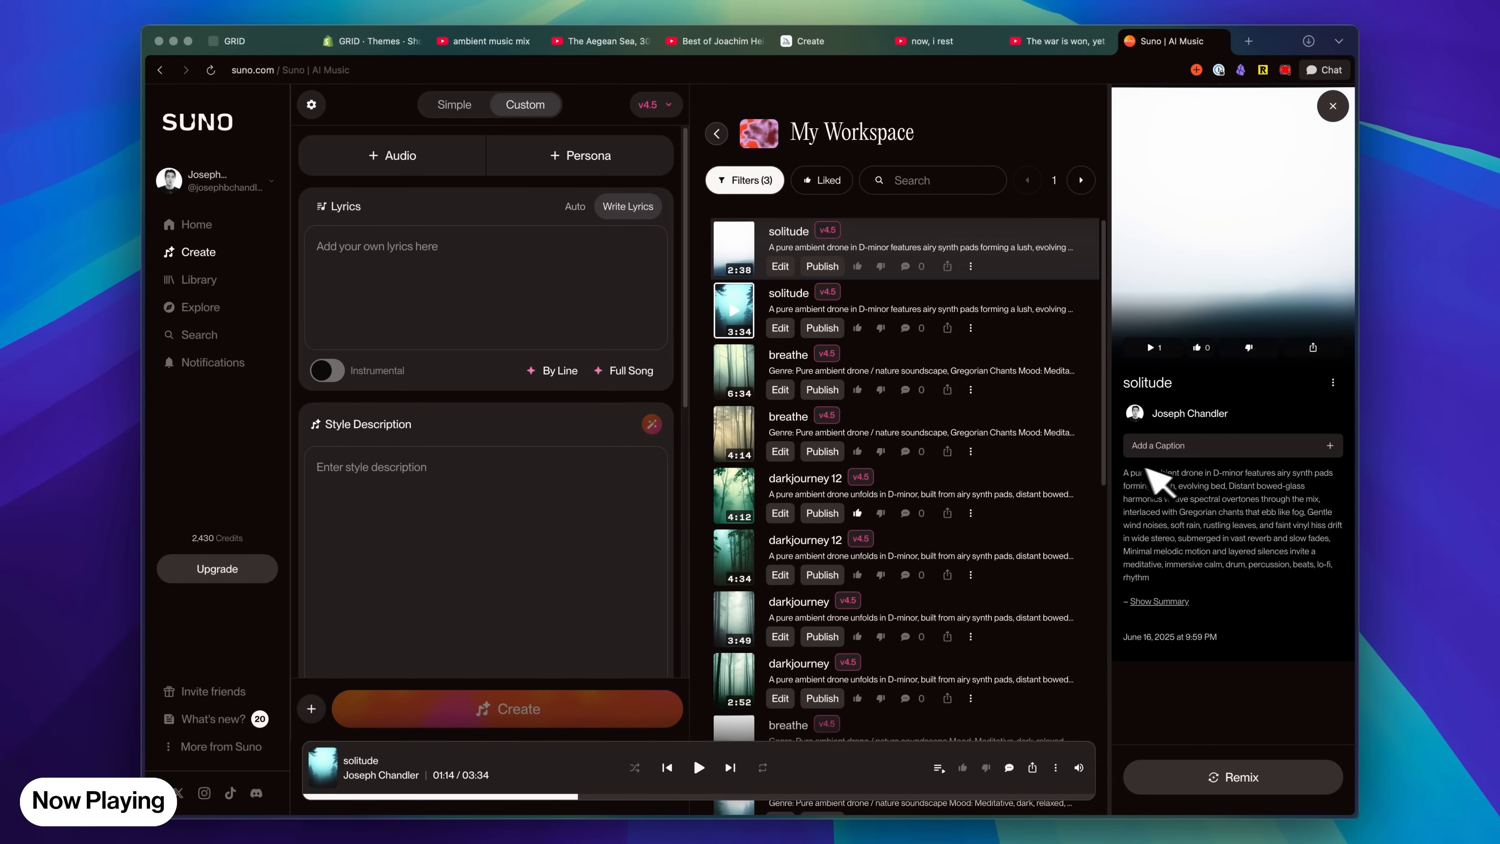
{"action": "left_click", "coordinate": [601, 41]}
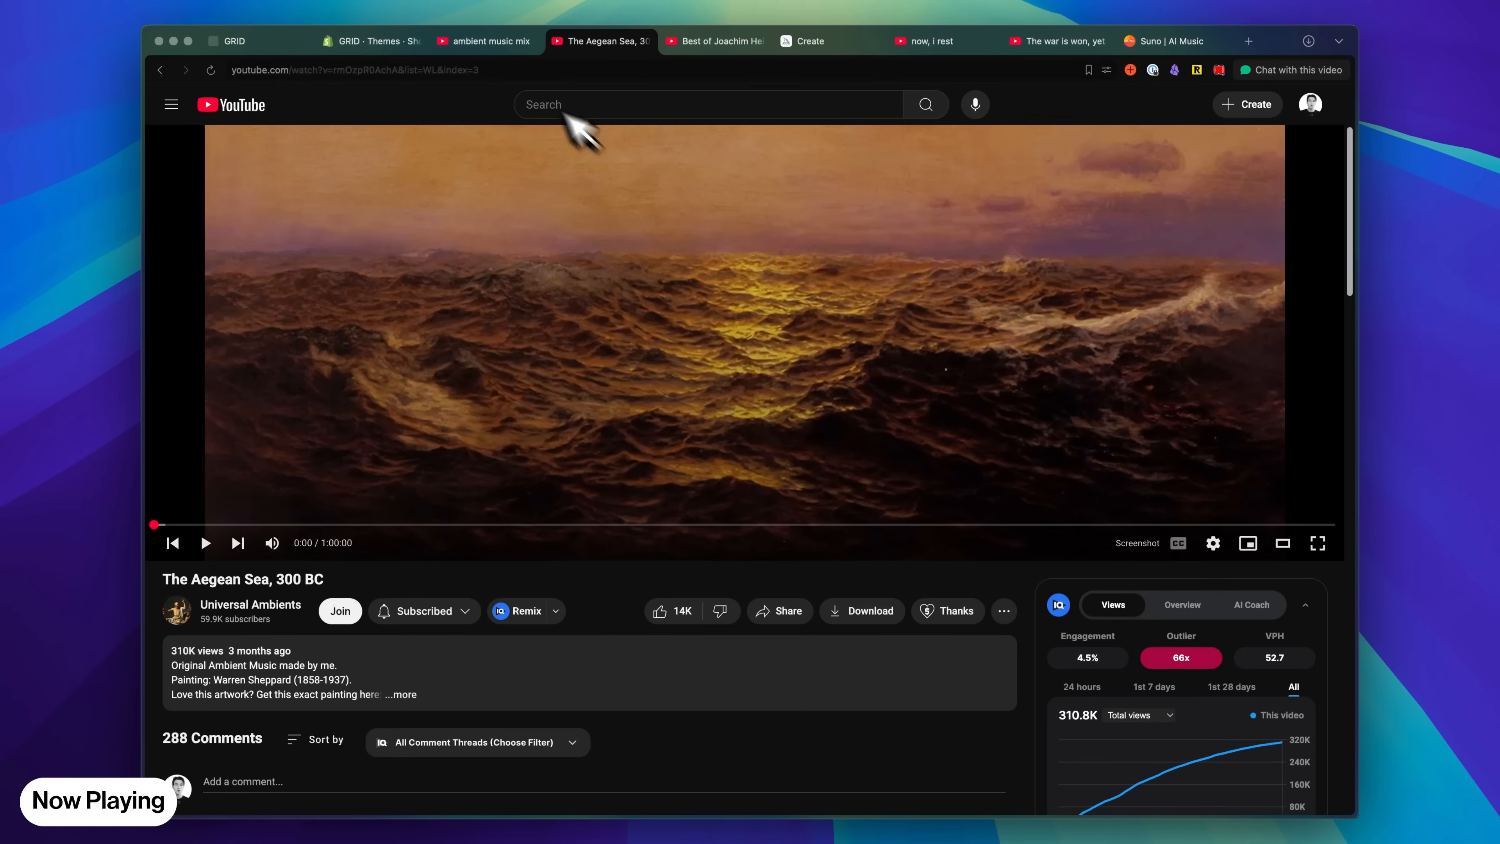
Revisit the Beautiful Ambient Mix video to preview its chapters, then go back to the Suno workspace.
{"action": "left_click", "coordinate": [715, 41]}
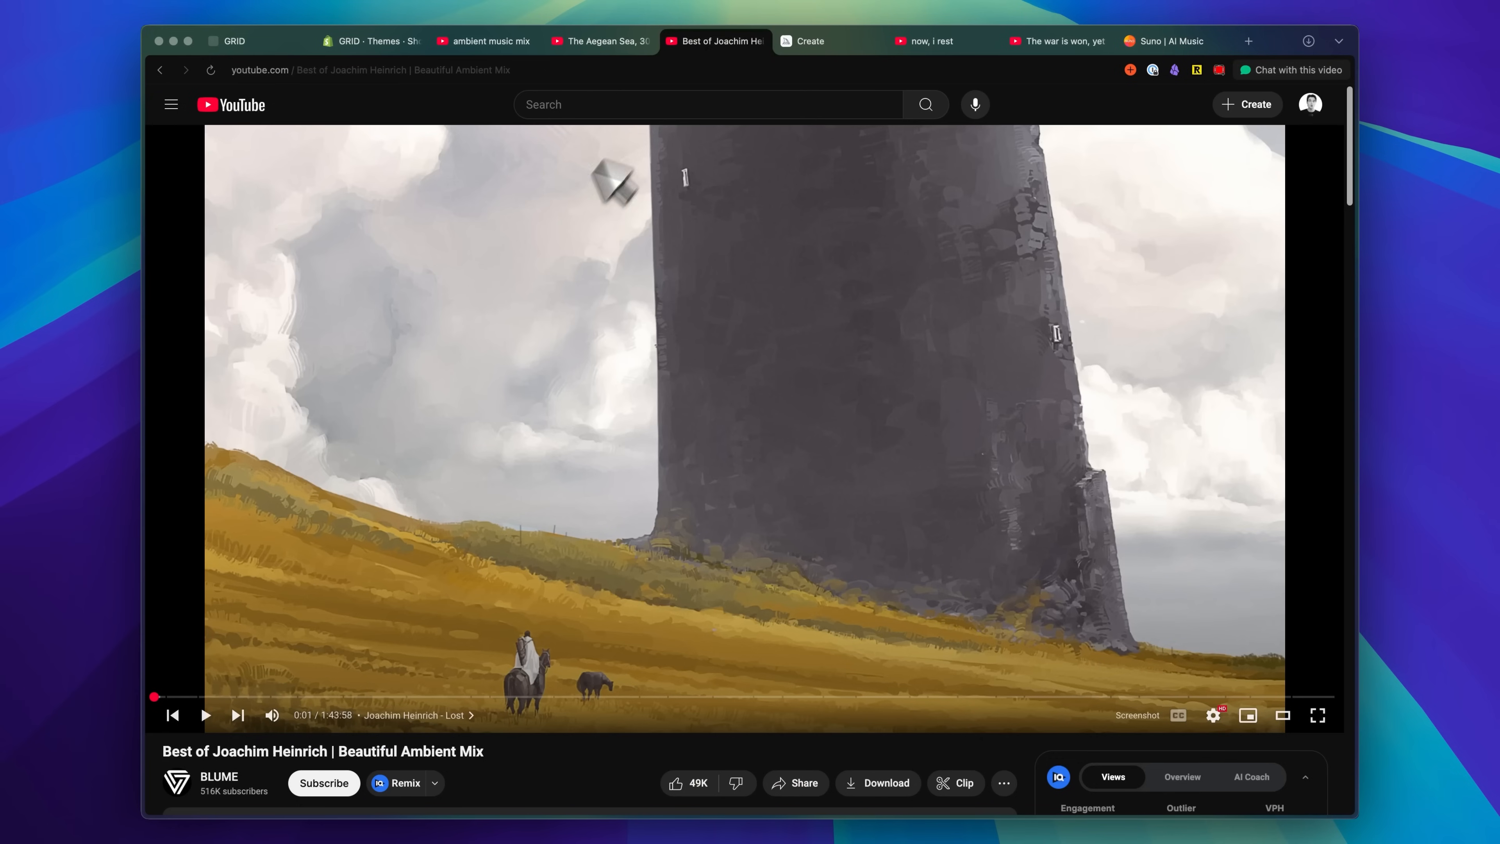
{"action": "mouse_move", "coordinate": [574, 617]}
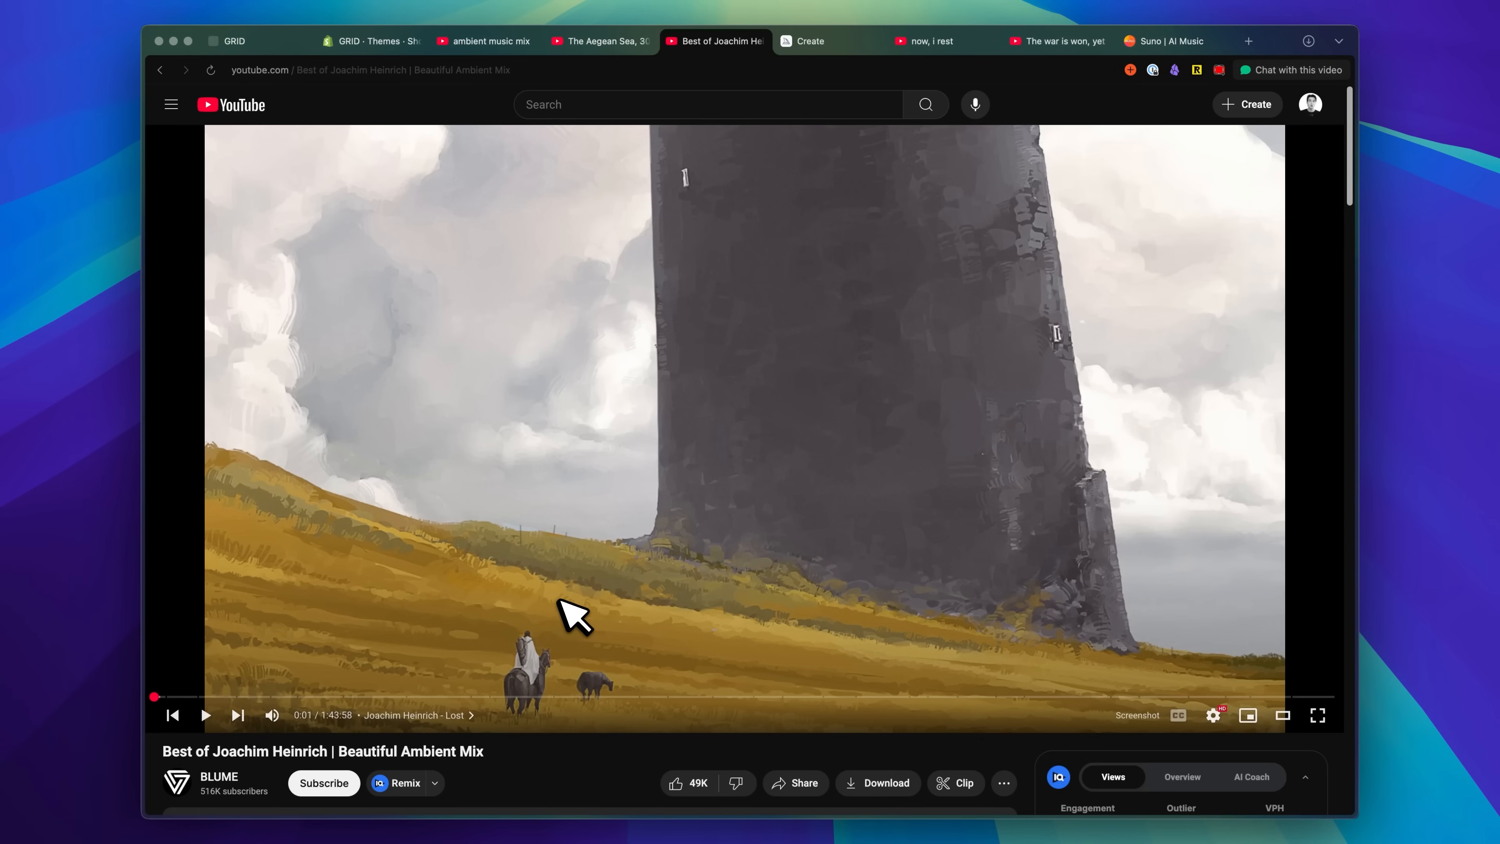
{"action": "mouse_move", "coordinate": [482, 666]}
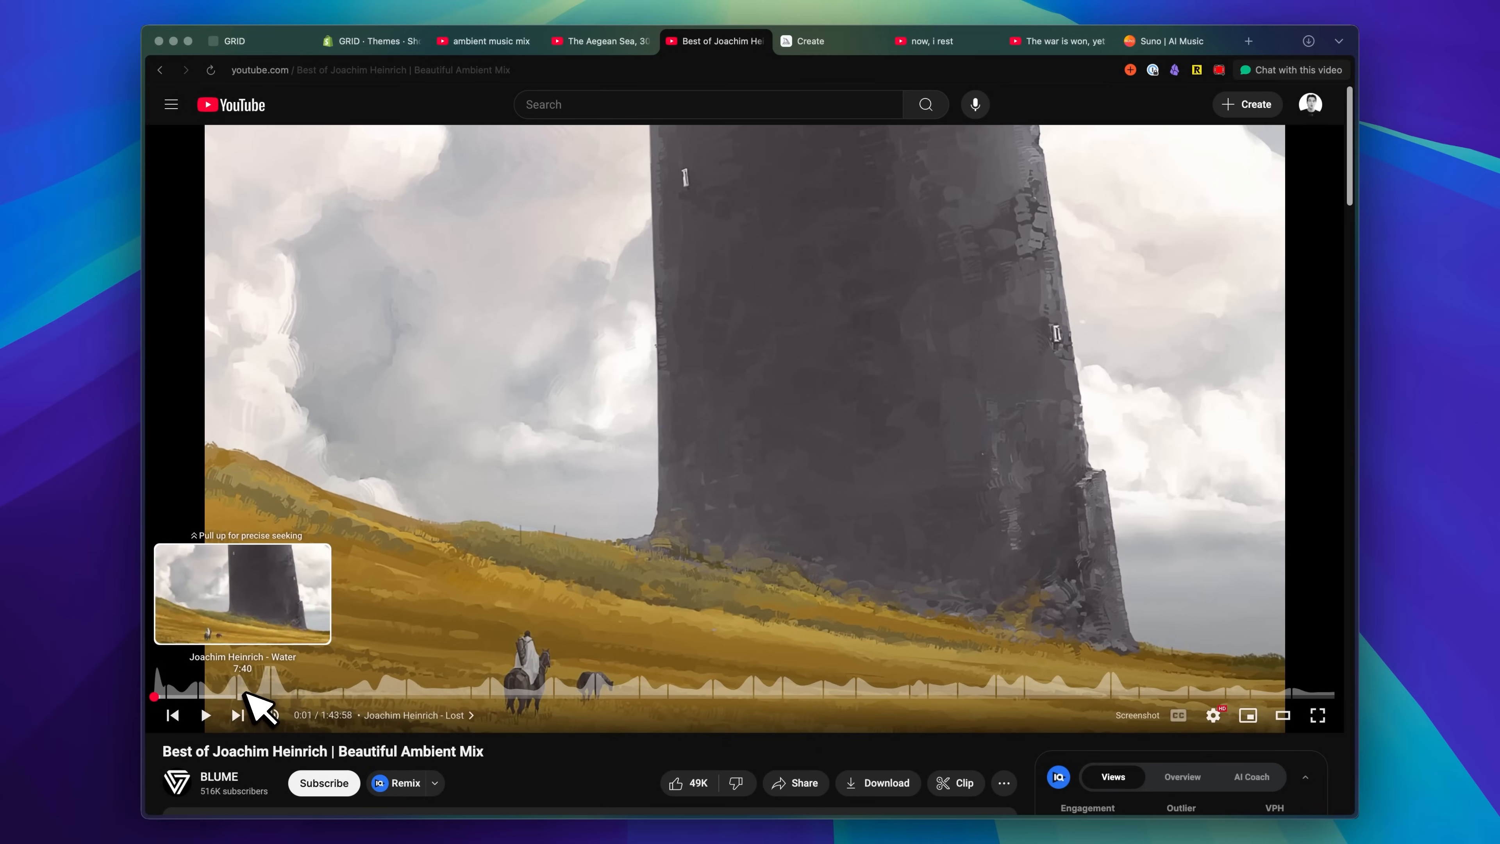
{"action": "left_click", "coordinate": [1172, 41]}
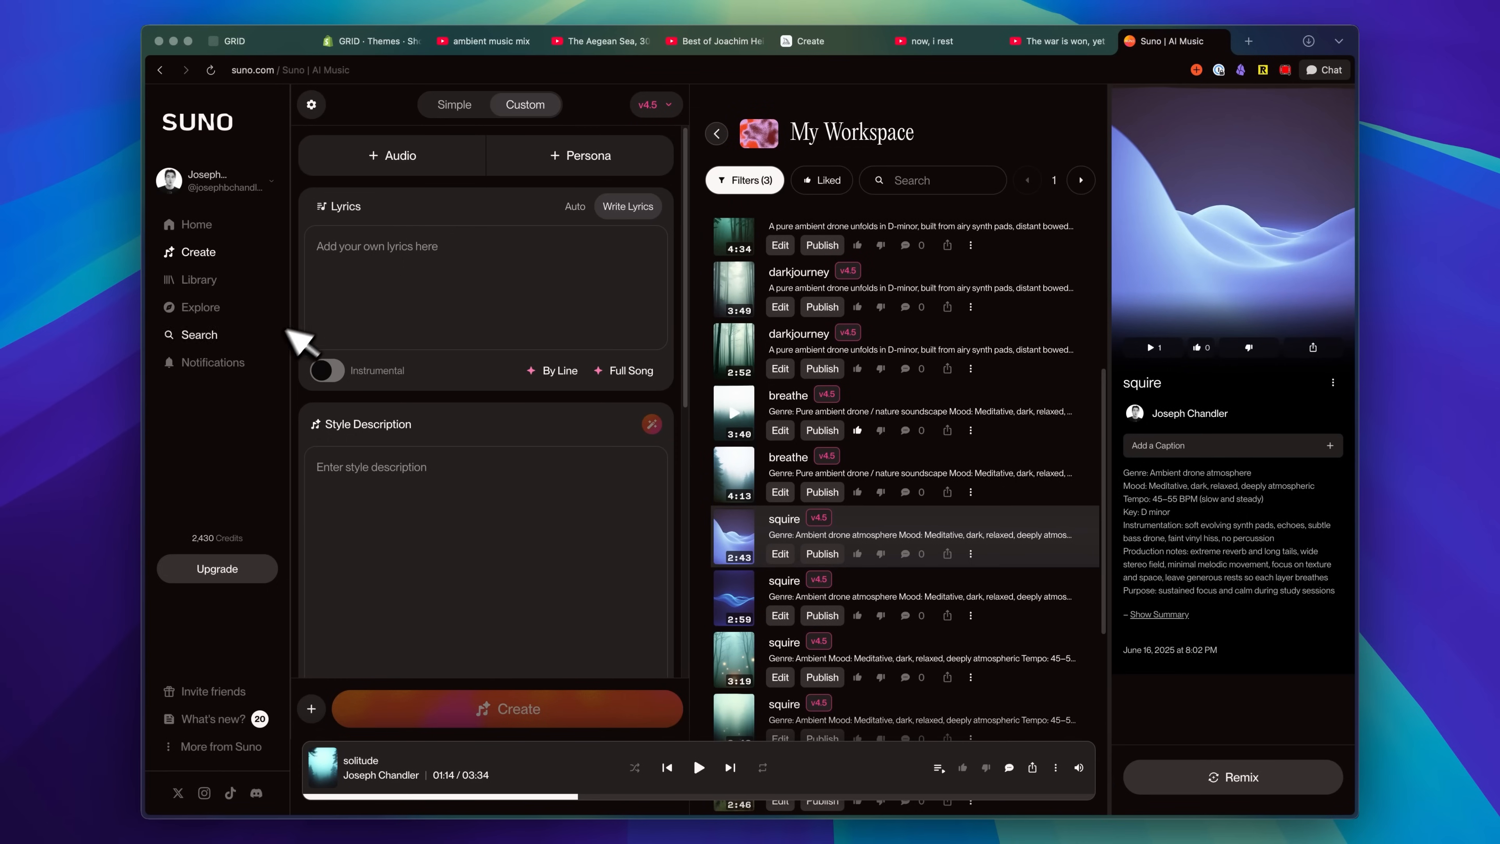
{"action": "mouse_move", "coordinate": [900, 498]}
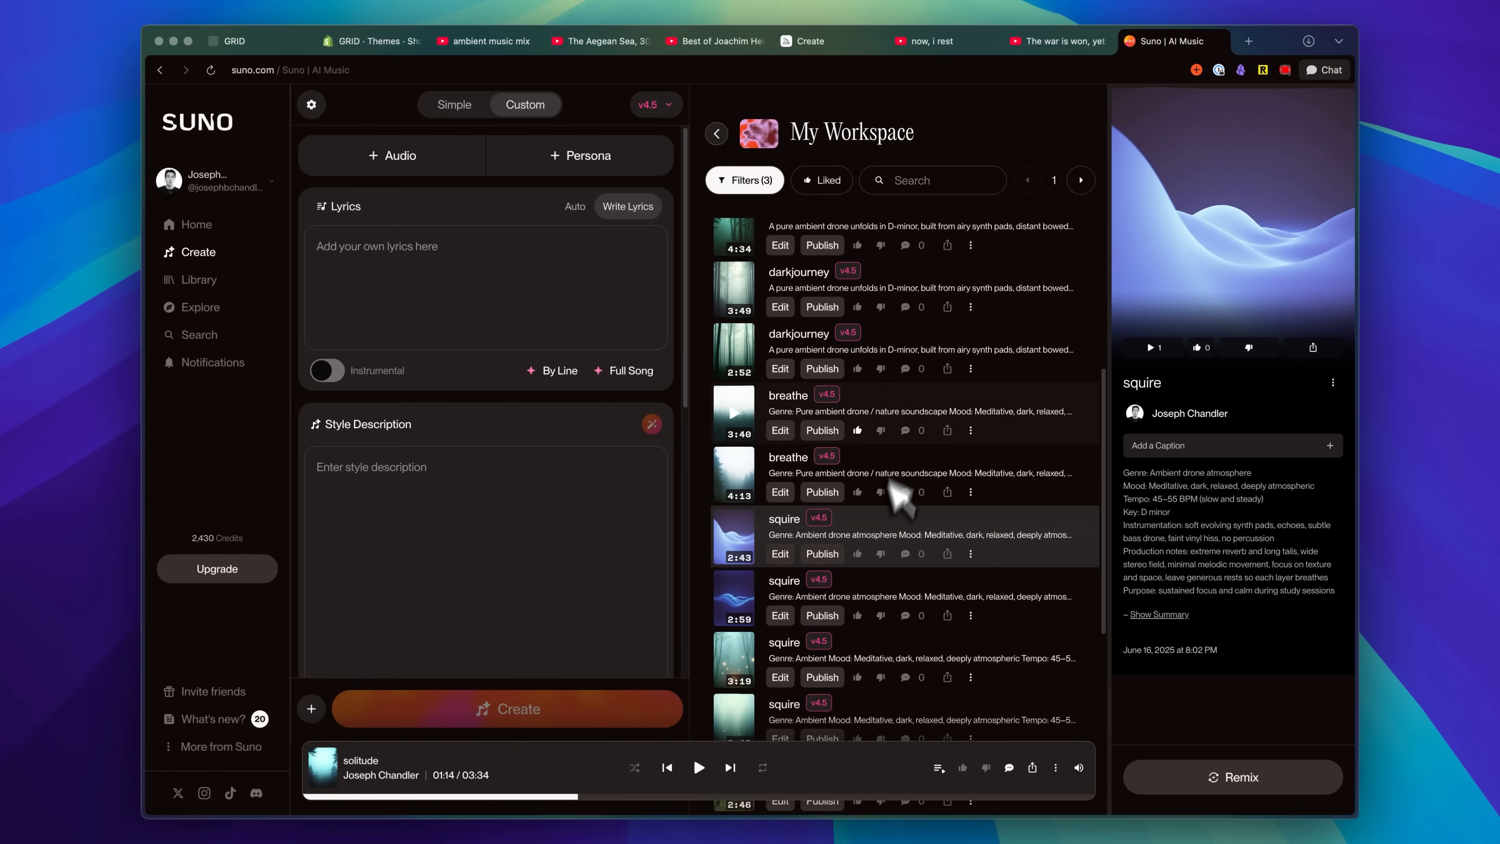
After reviewing the squire track, switch to the 'now, i rest' sci-fi ambient video.
{"action": "left_click", "coordinate": [943, 41]}
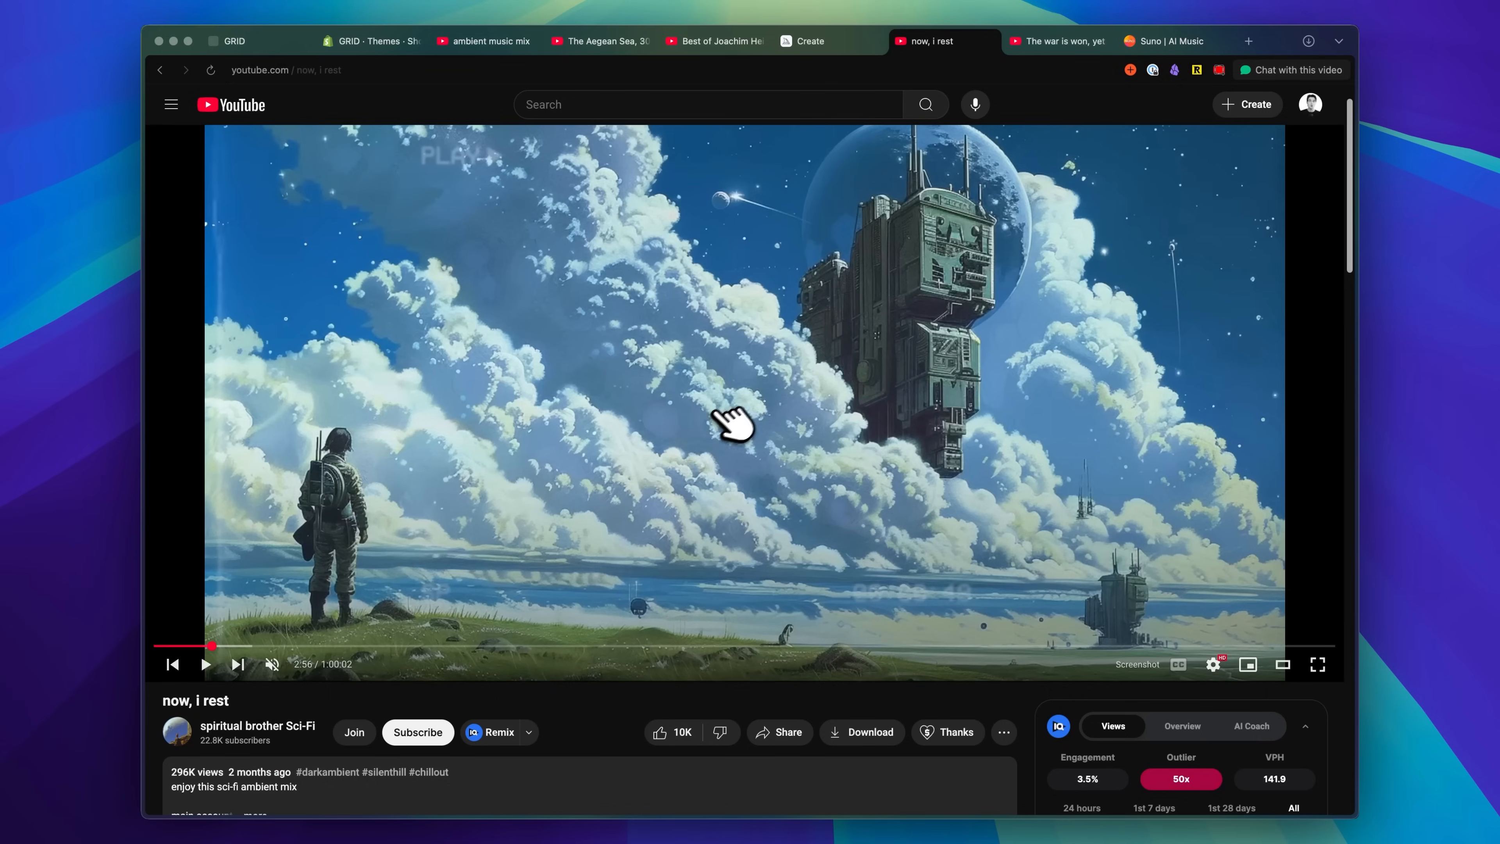